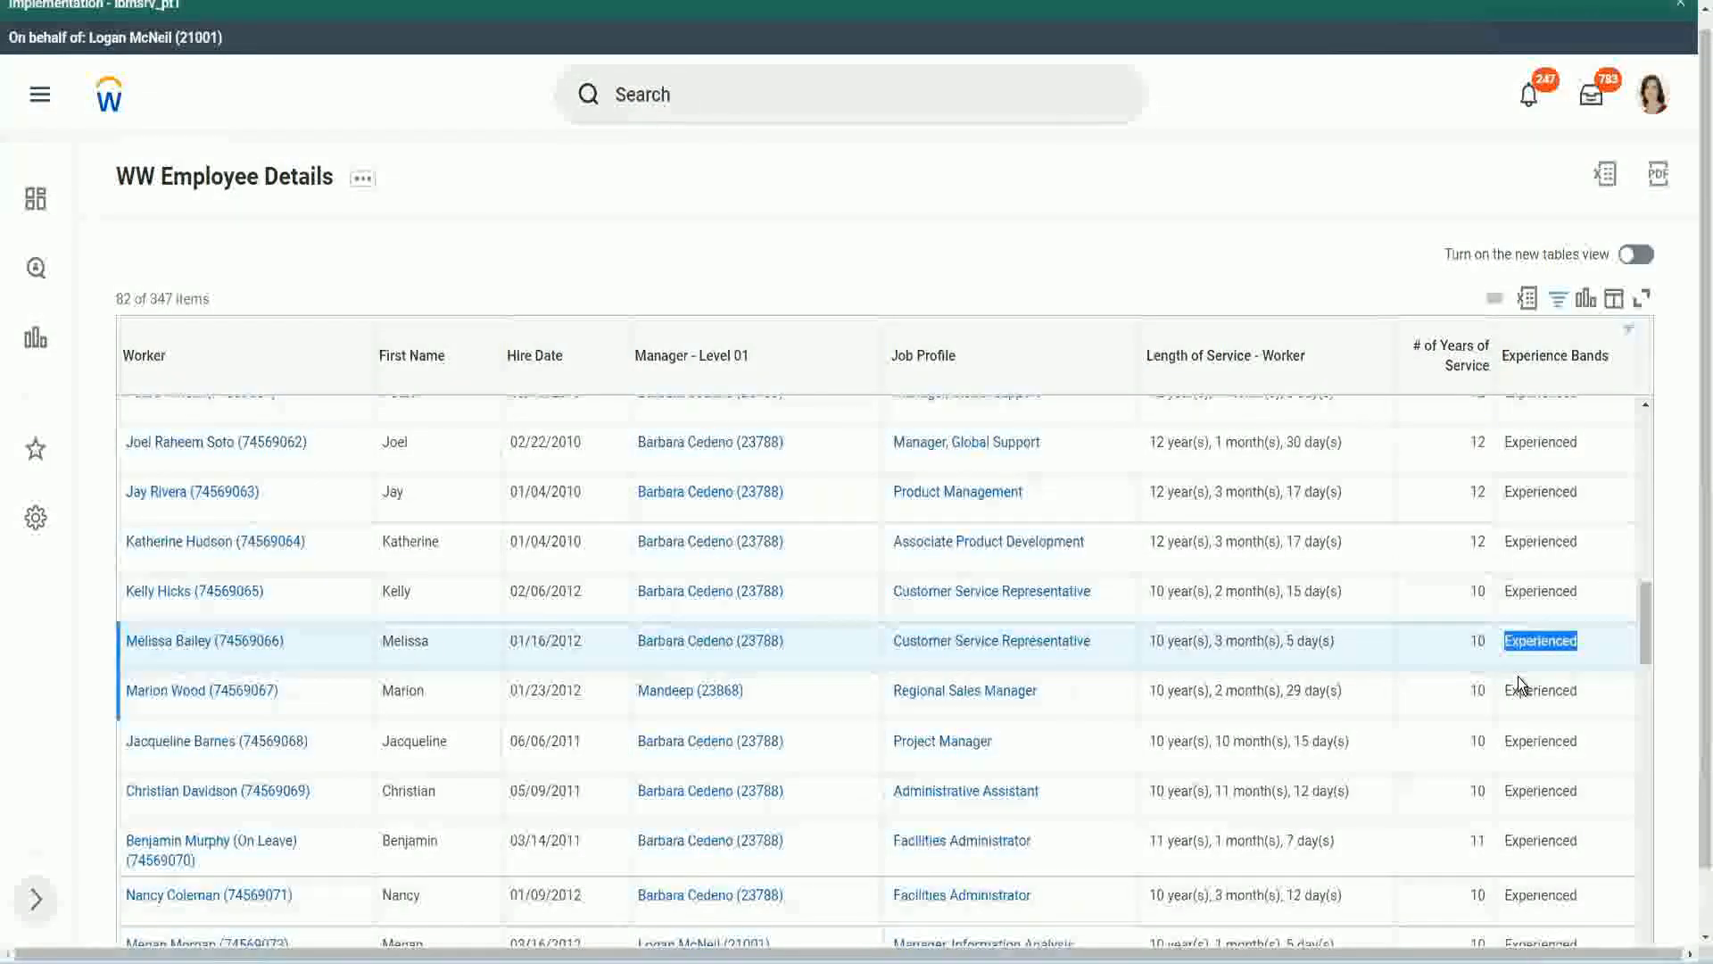
mouse_move(1383, 437)
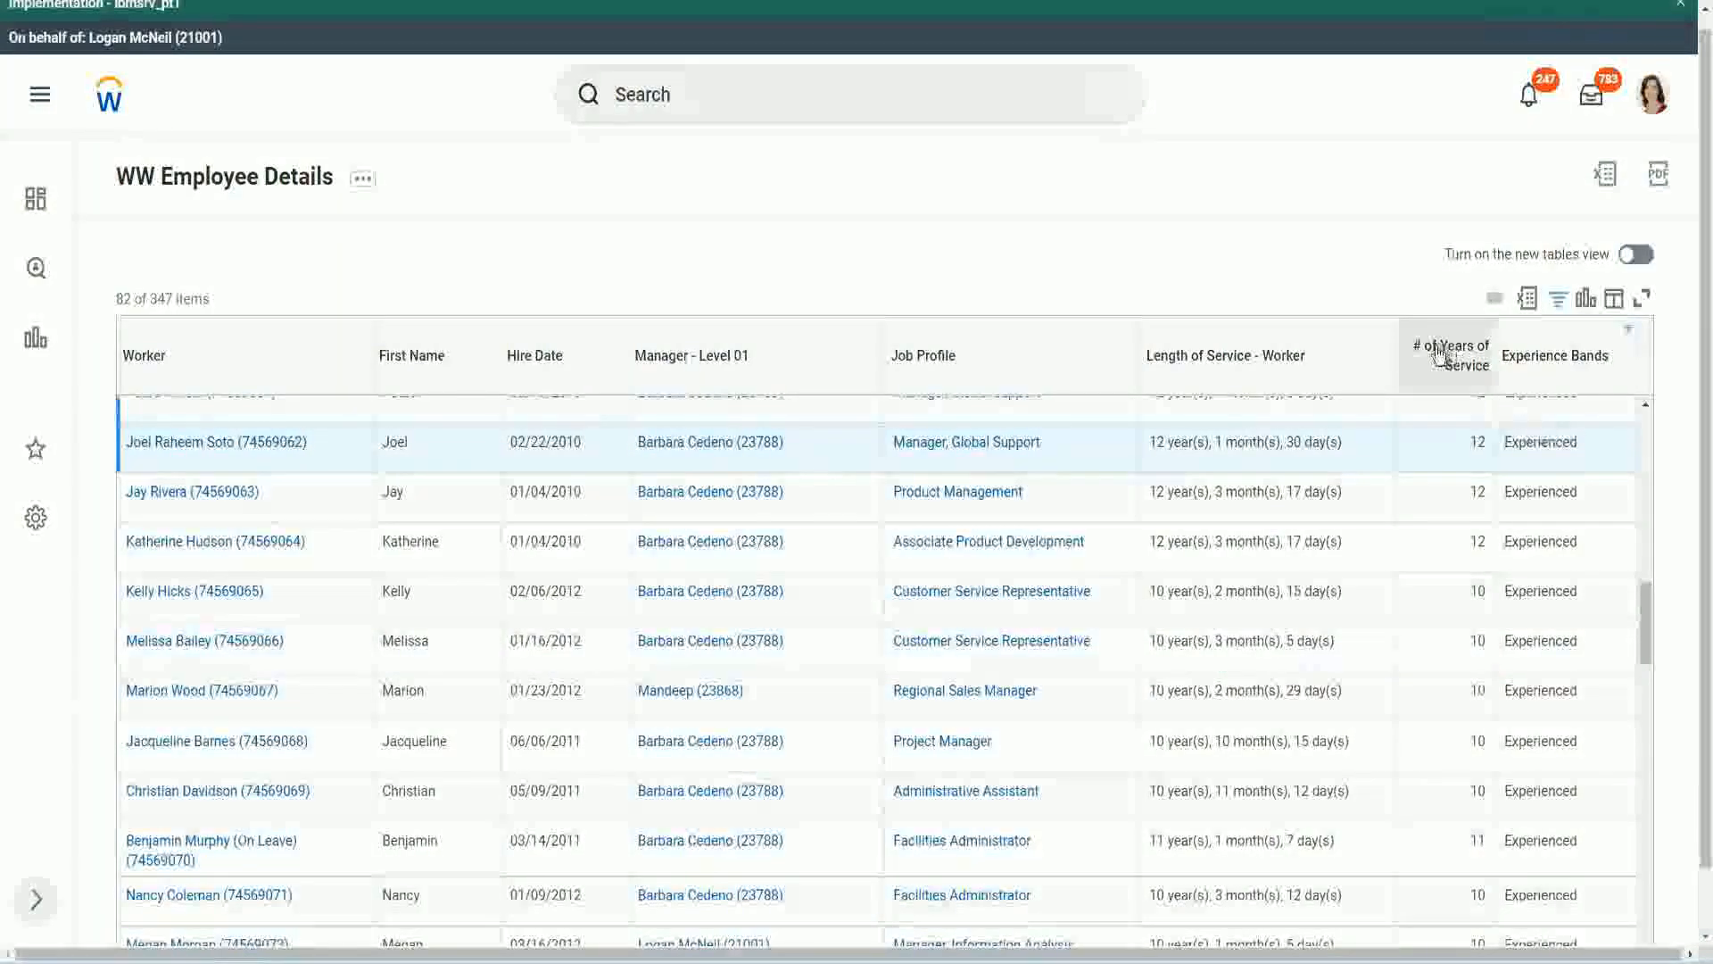
mouse_move(1461, 448)
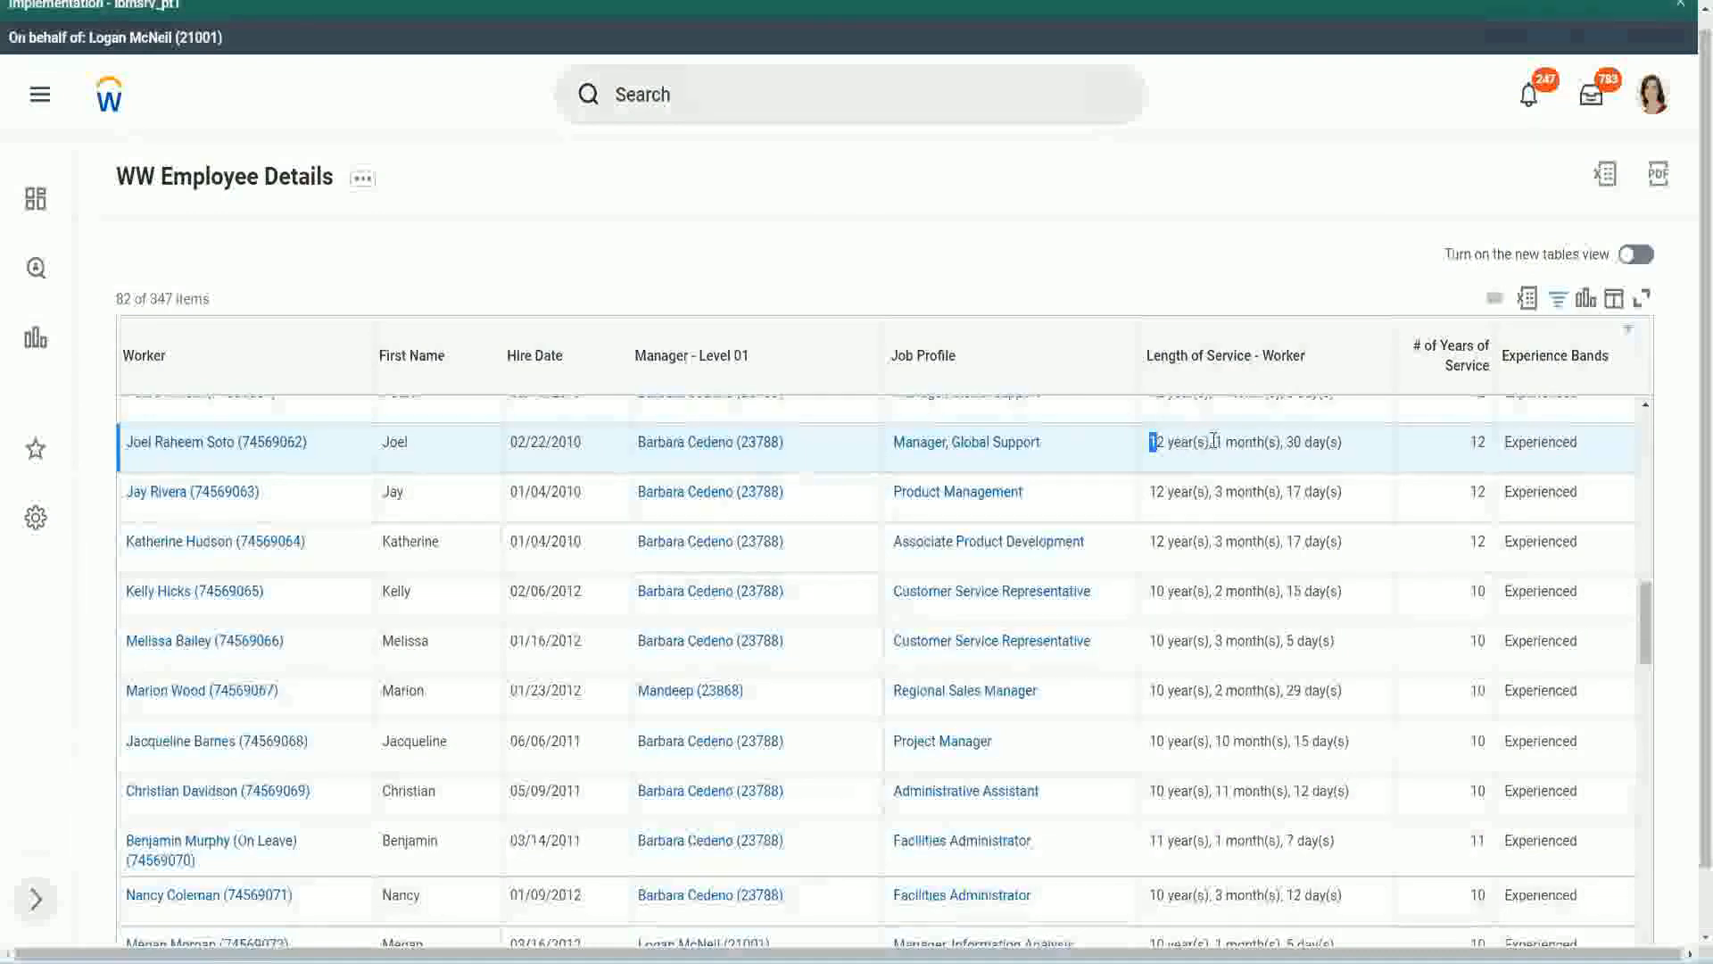
mouse_move(198, 451)
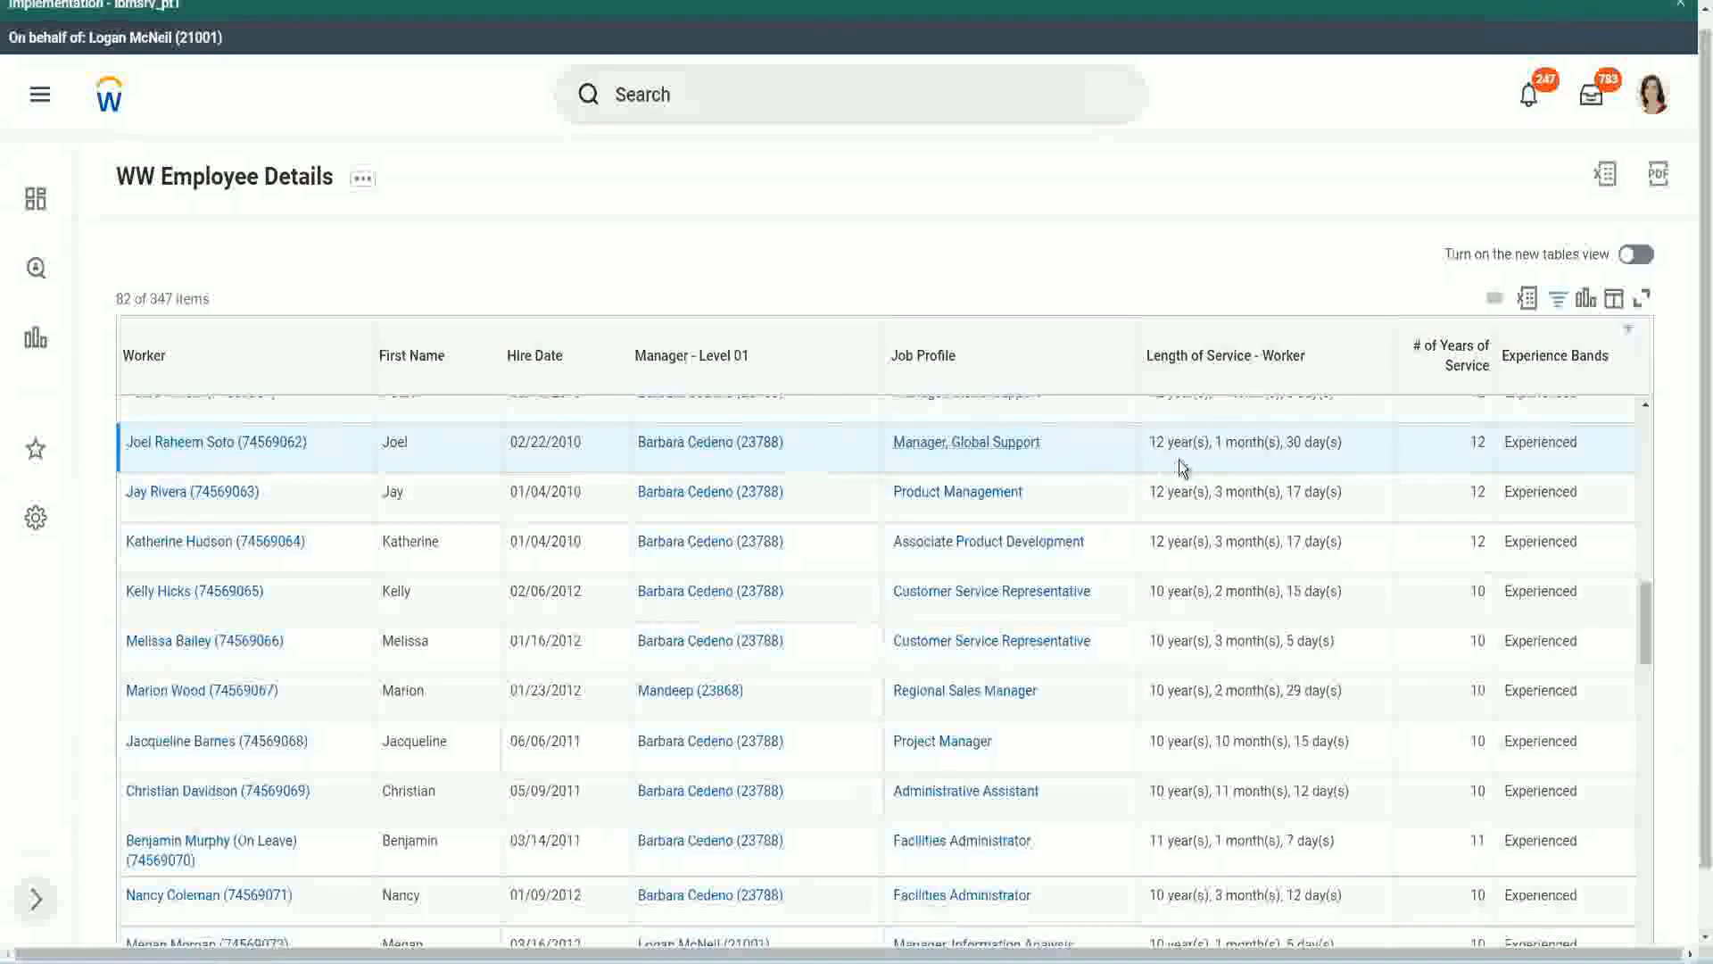
mouse_move(1149, 452)
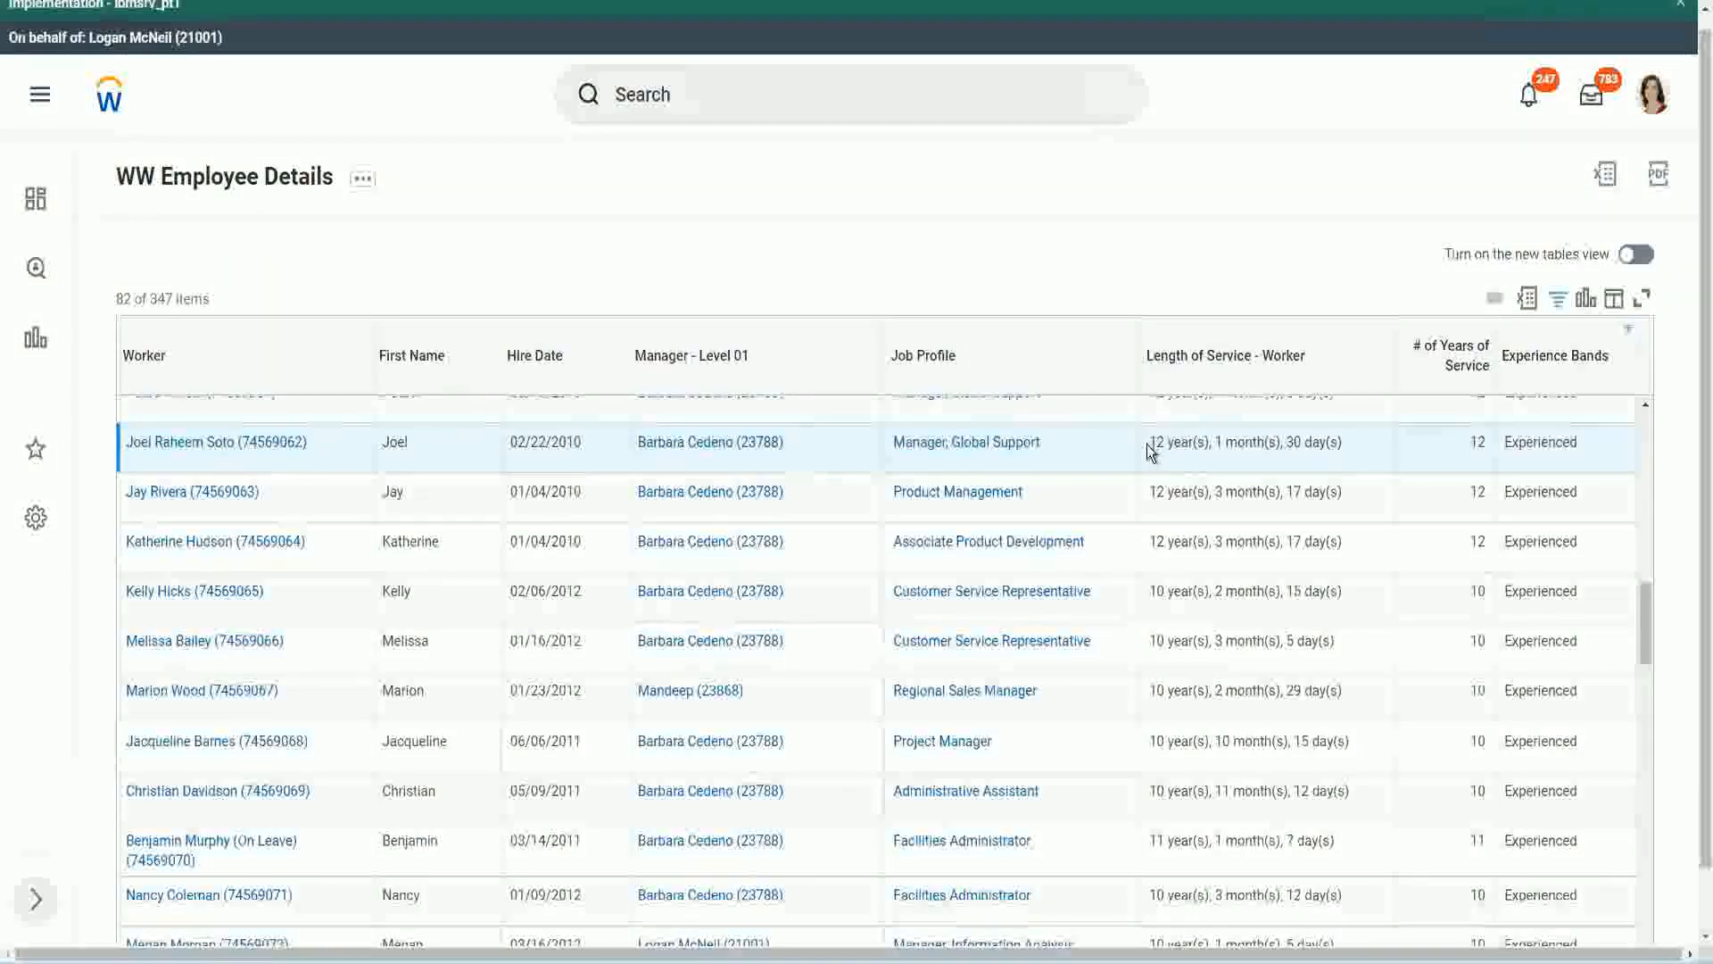
mouse_move(1151, 441)
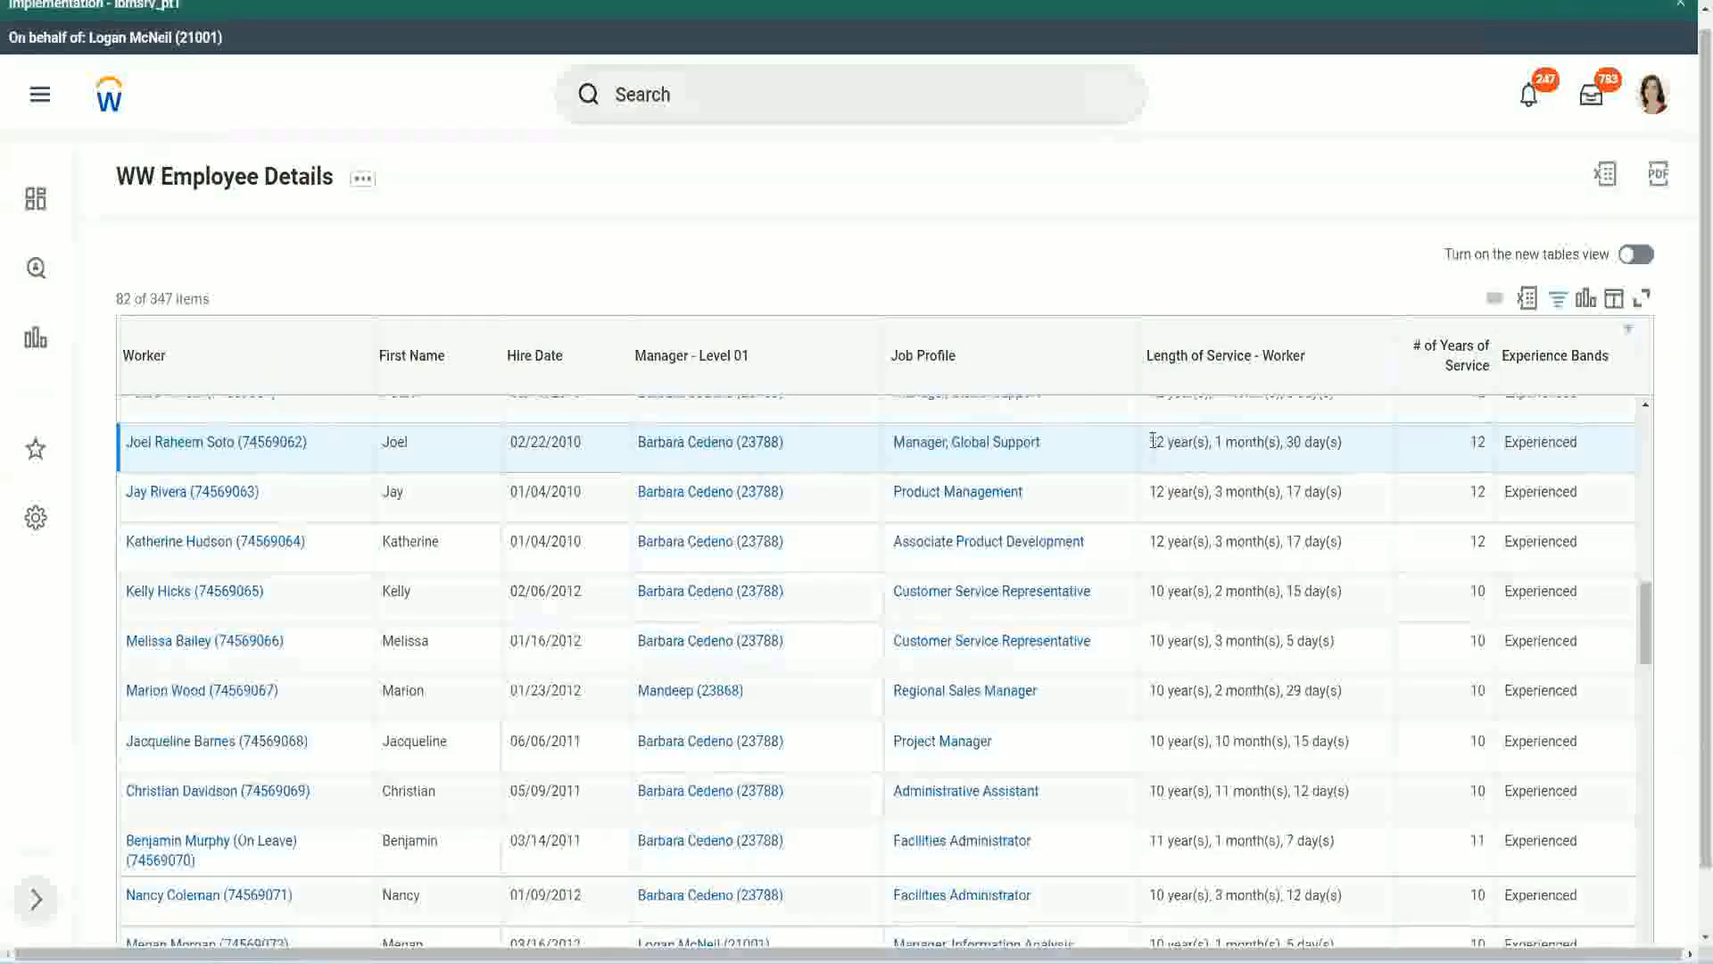
Step: Bring up the related actions on the CF-WW-Eval Exp experience bands field in the report's columns
double_click(1201, 441)
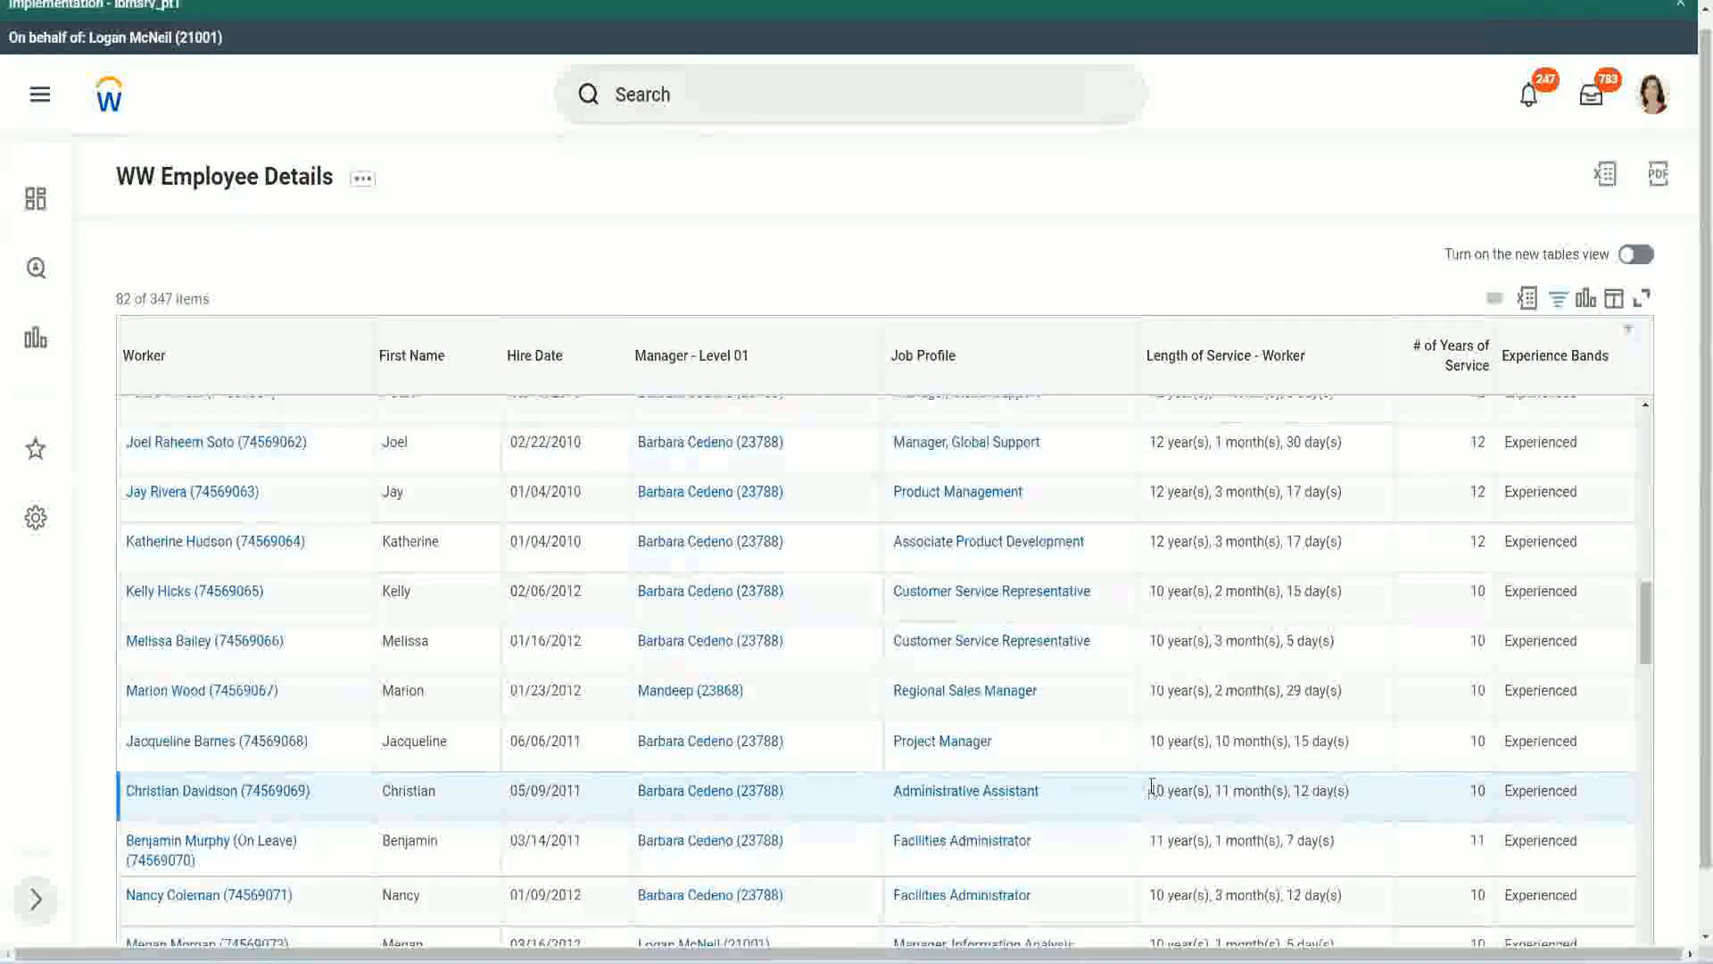
double_click(1228, 790)
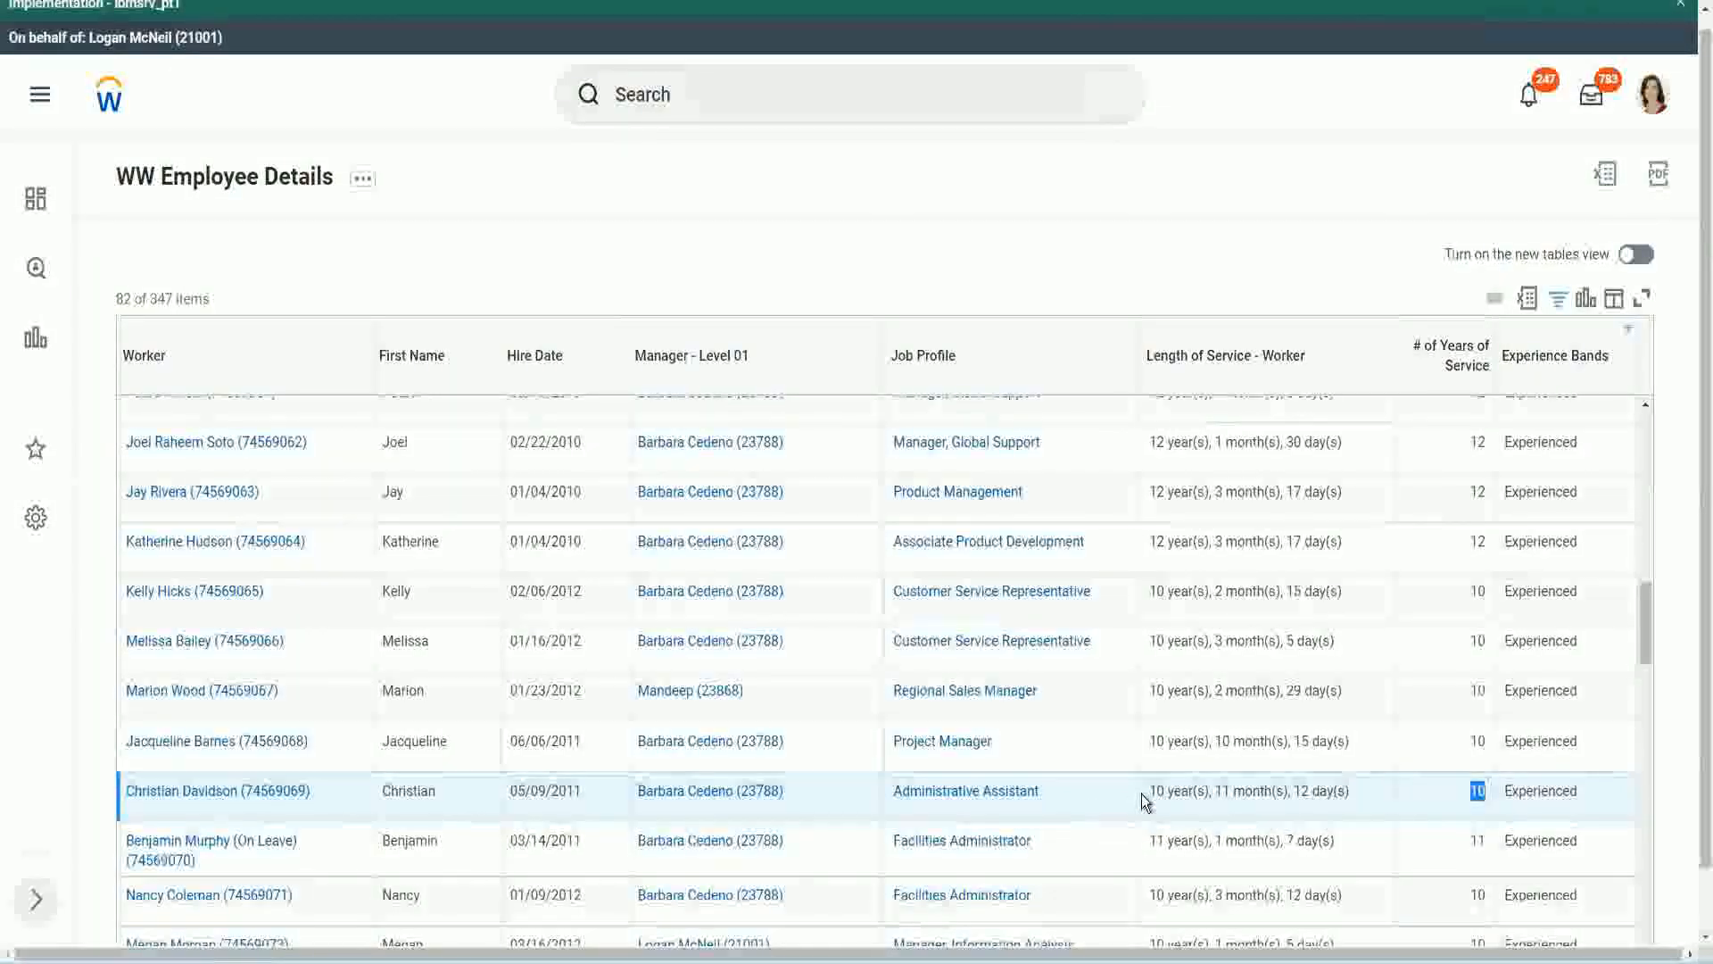
mouse_move(1390, 673)
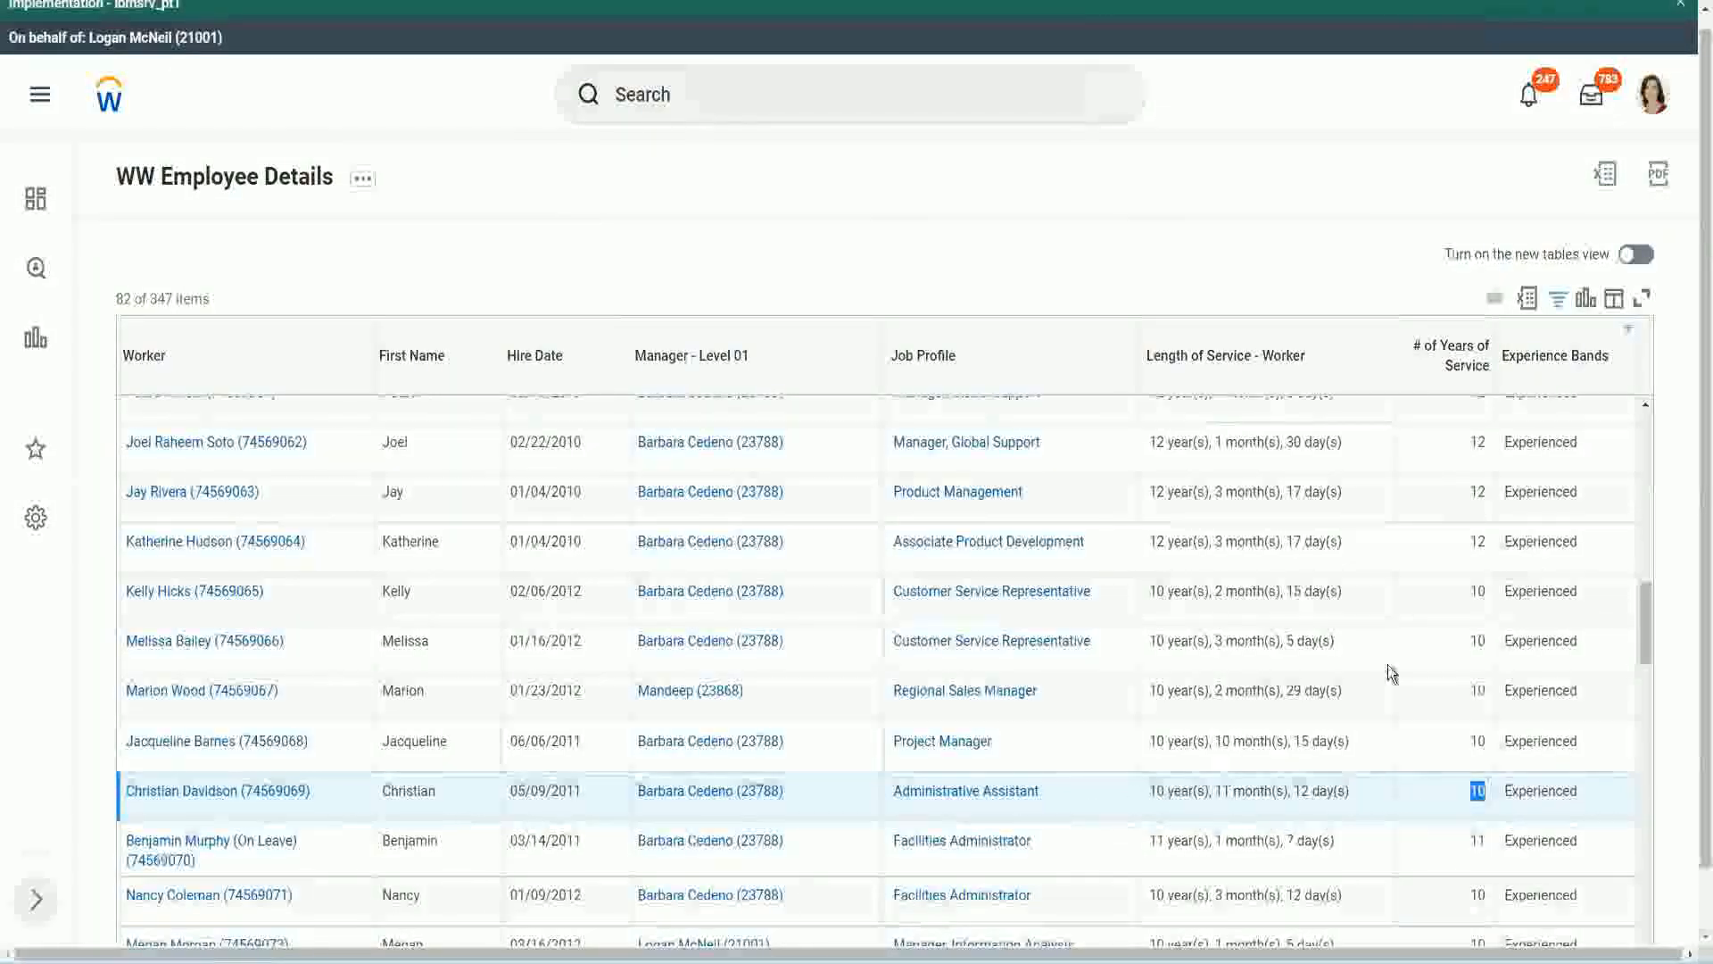
mouse_move(1500, 713)
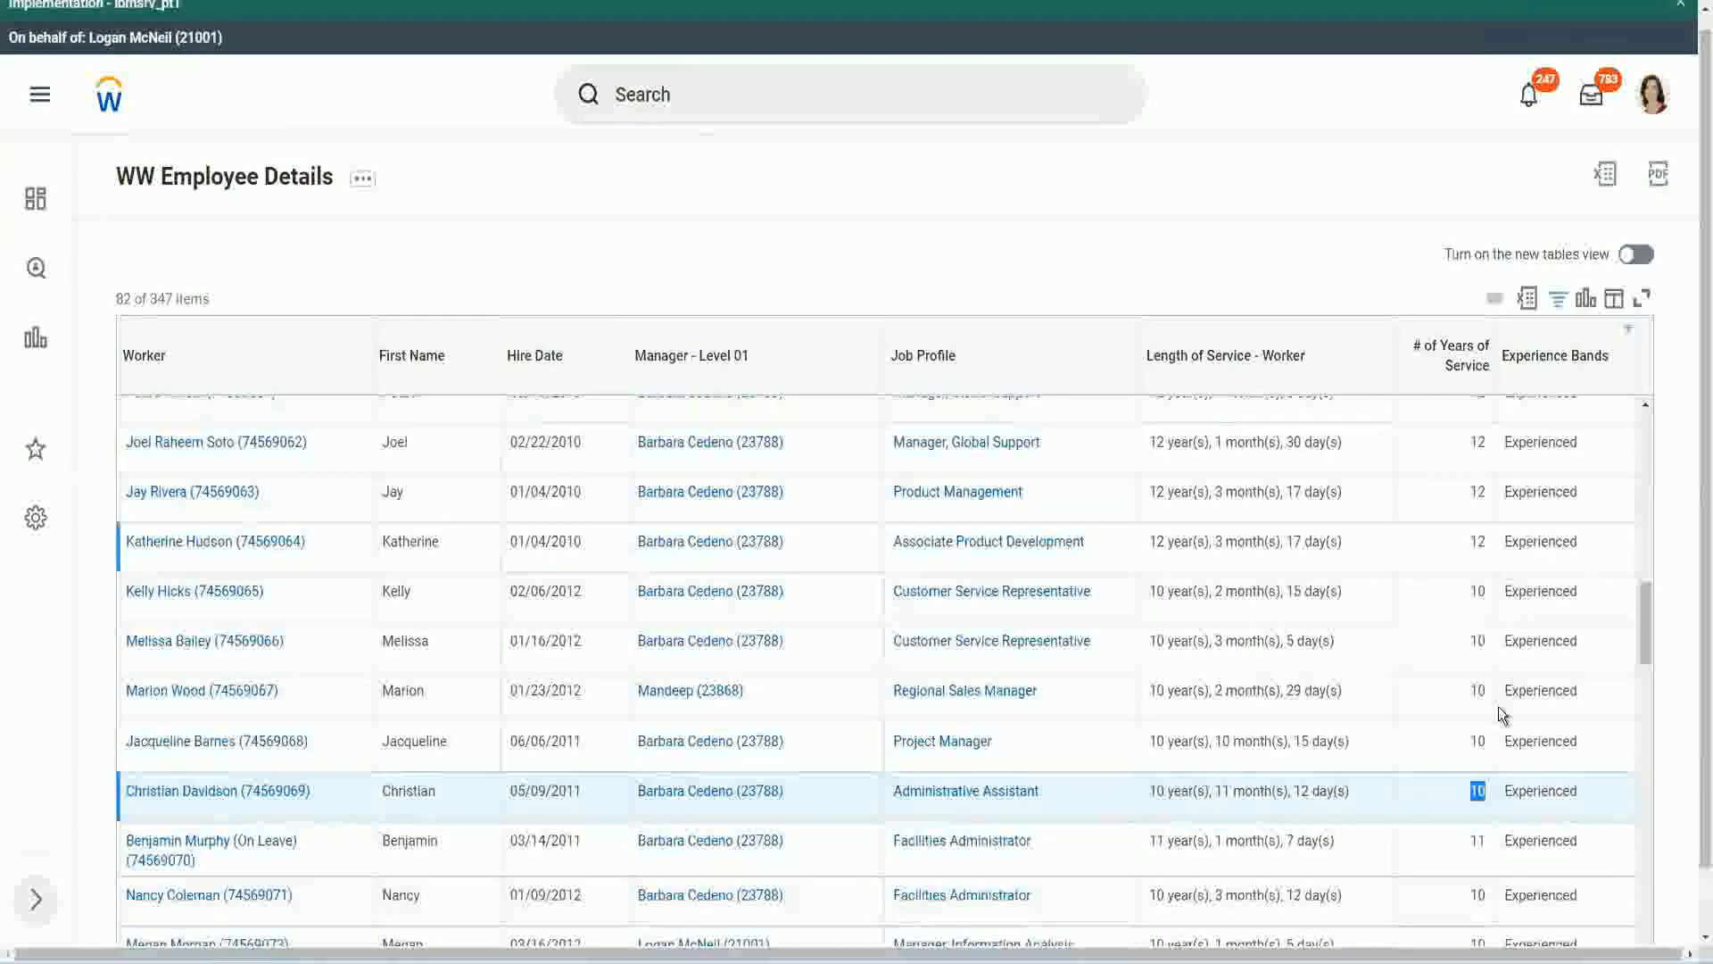
mouse_move(1185, 810)
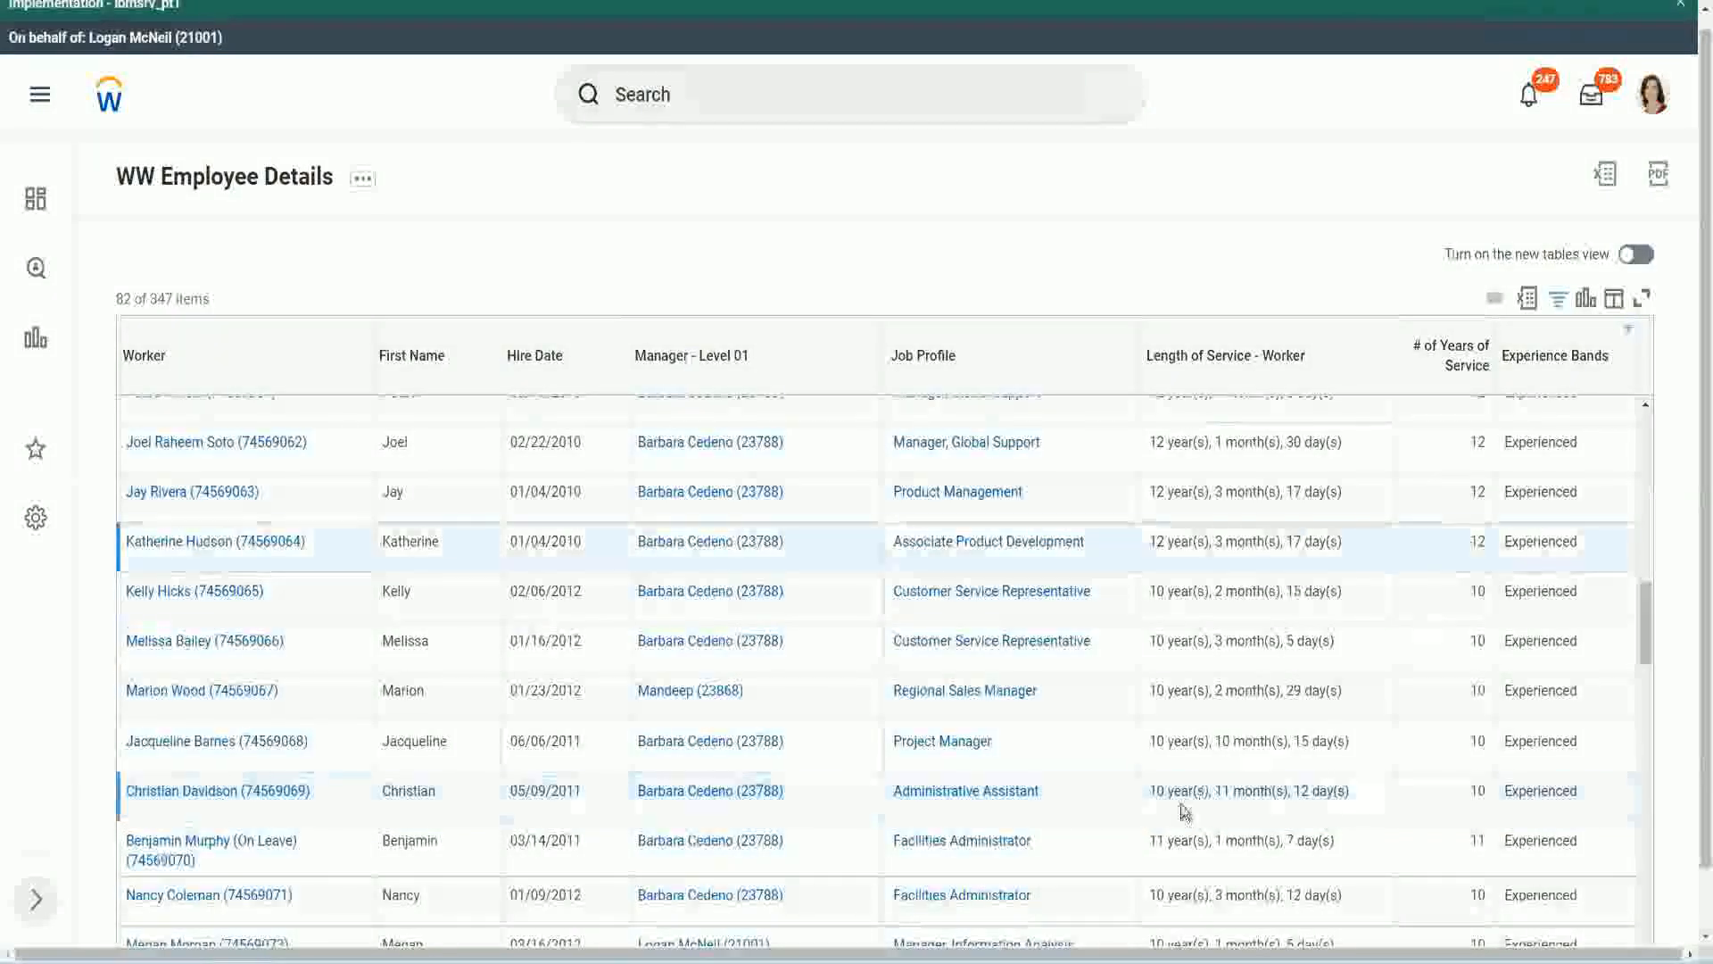
double_click(1156, 791)
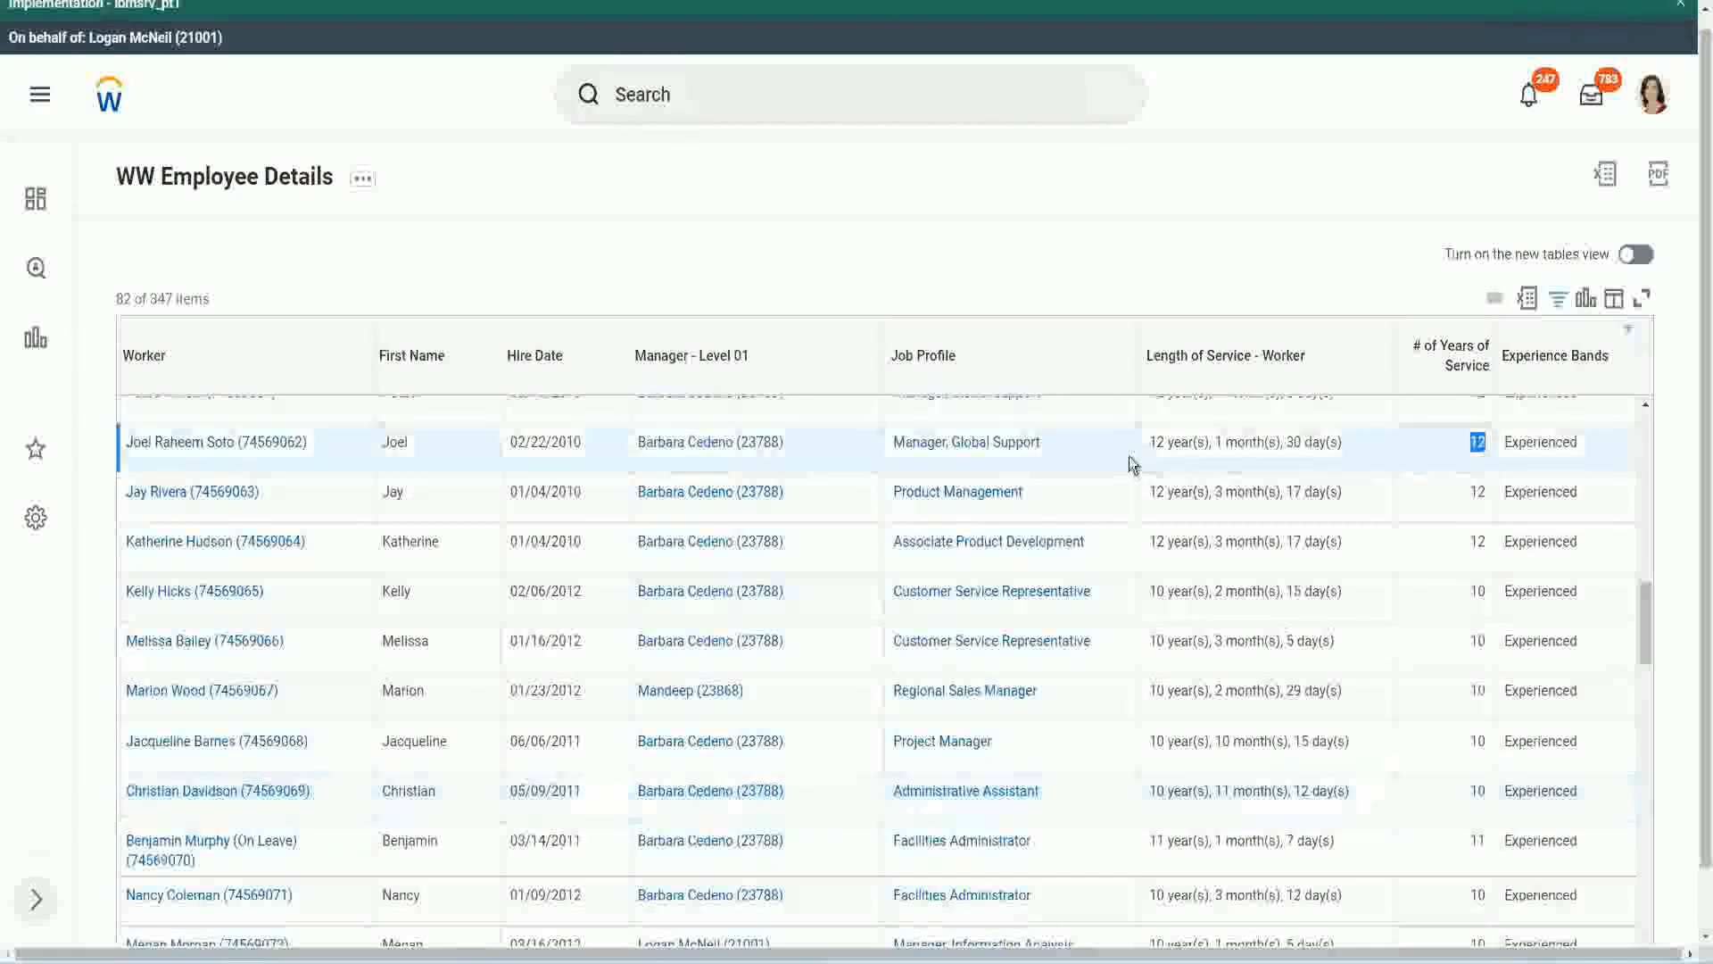
left_click(1243, 441)
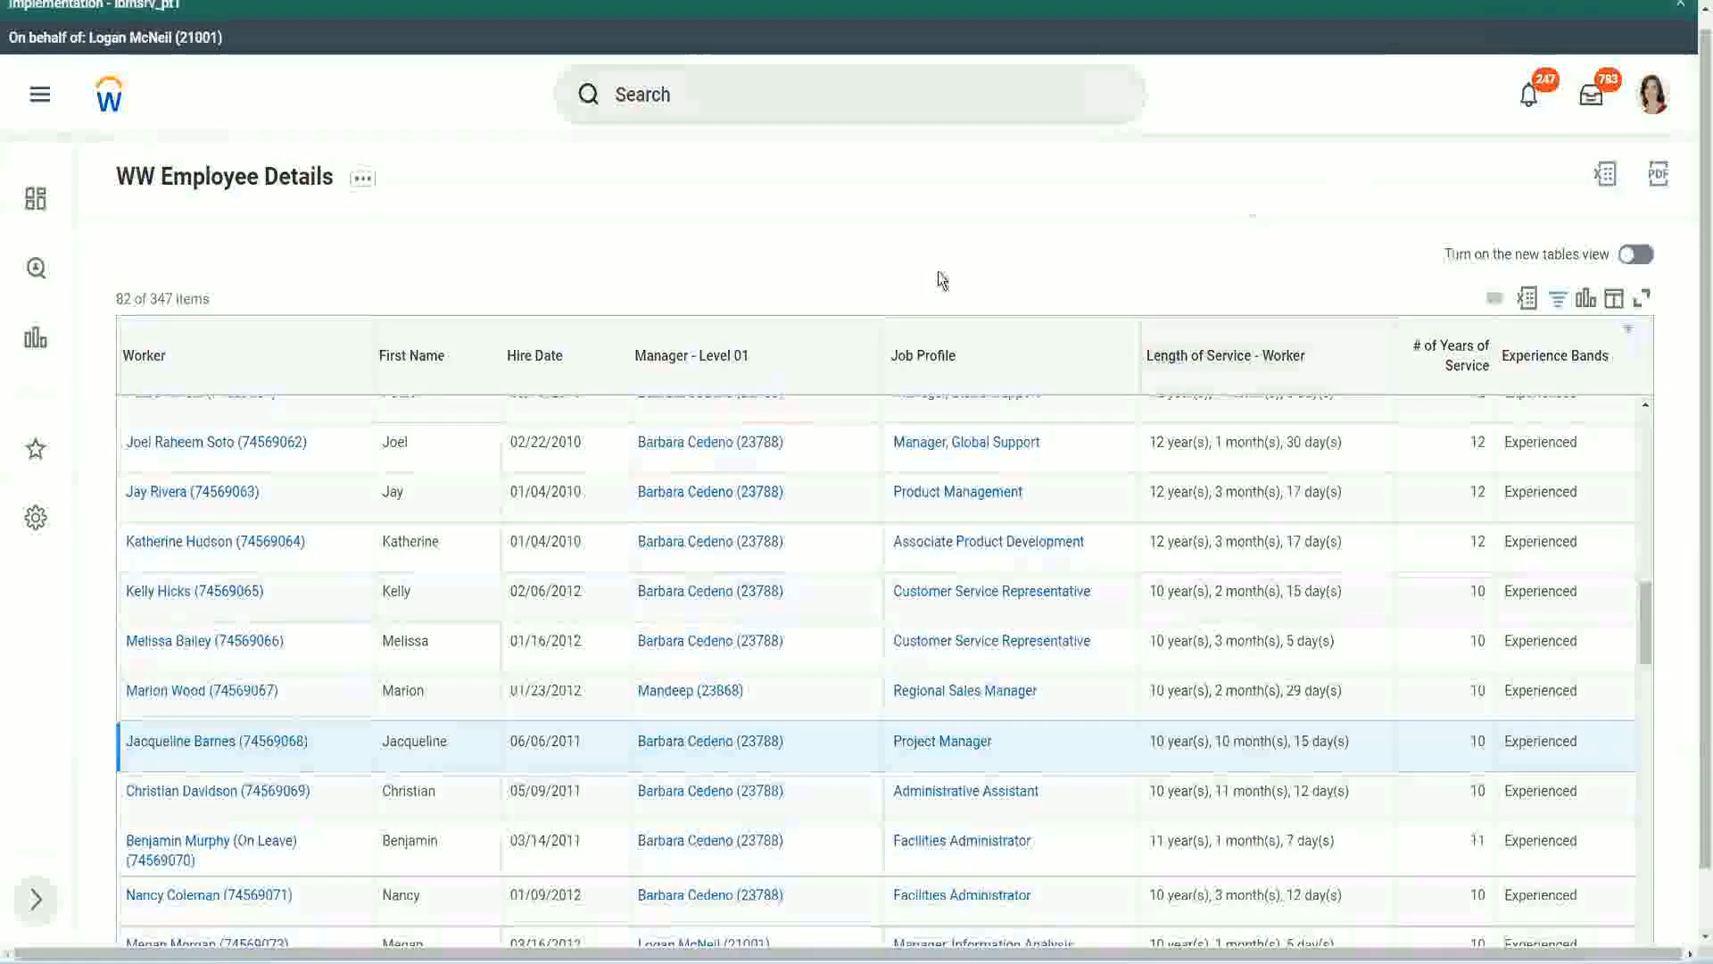
mouse_move(751, 232)
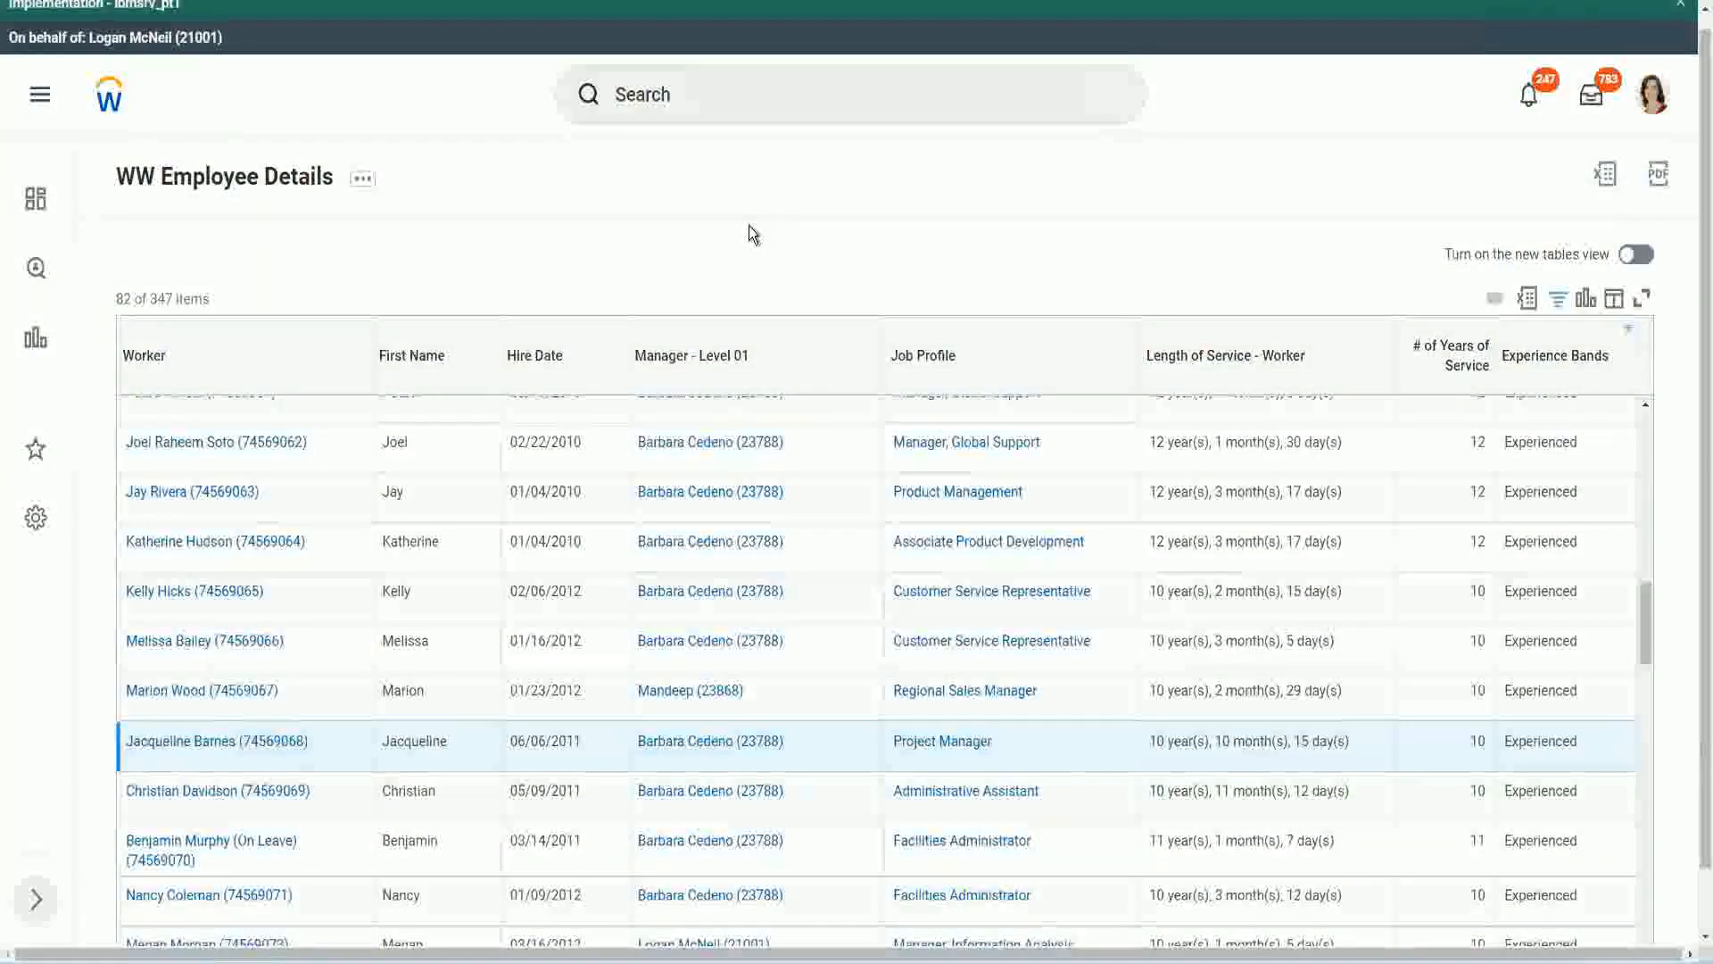
mouse_move(1575, 396)
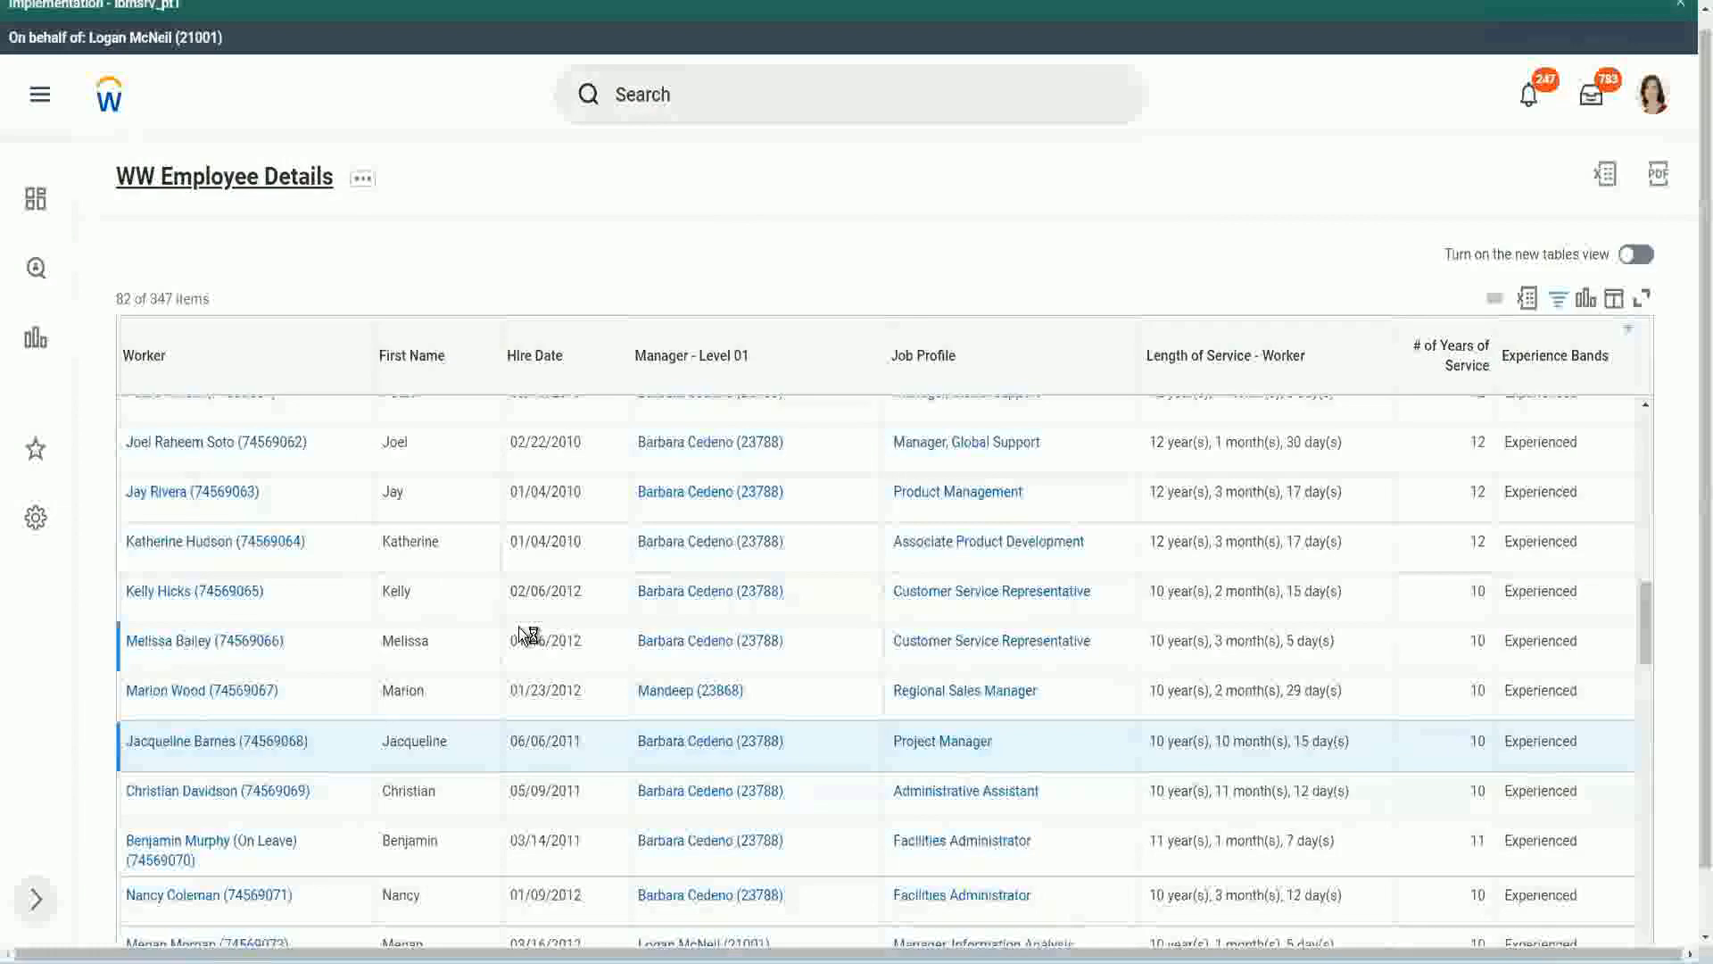
mouse_move(551, 628)
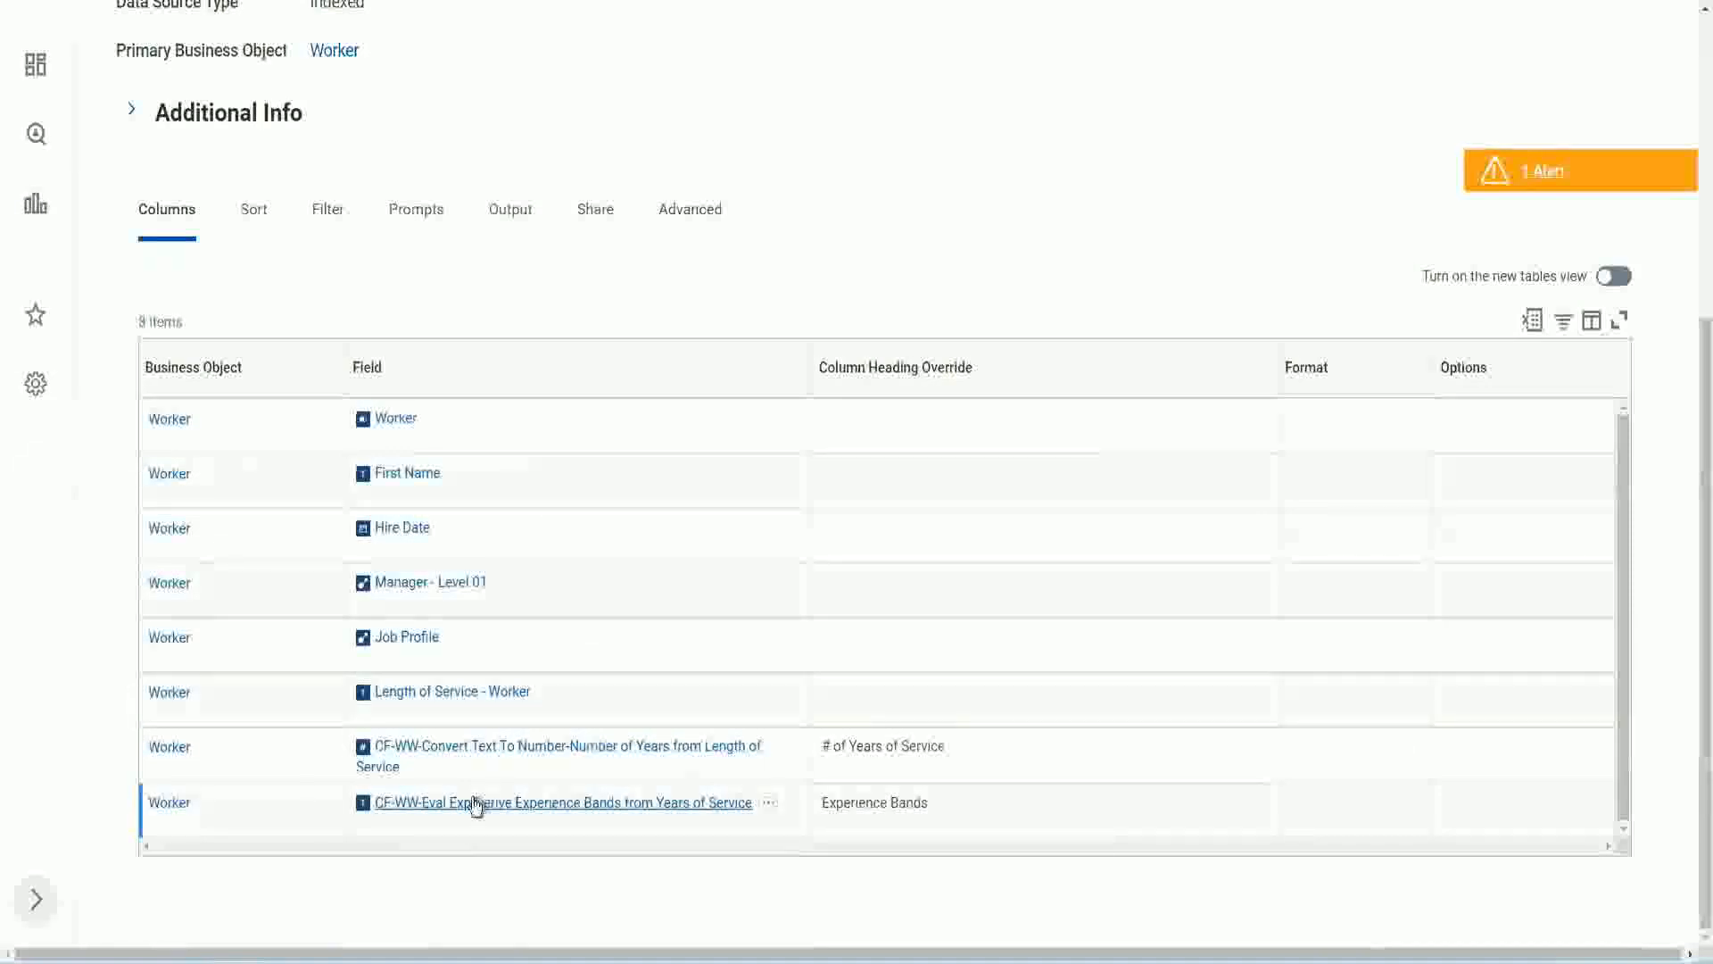
right_click(560, 801)
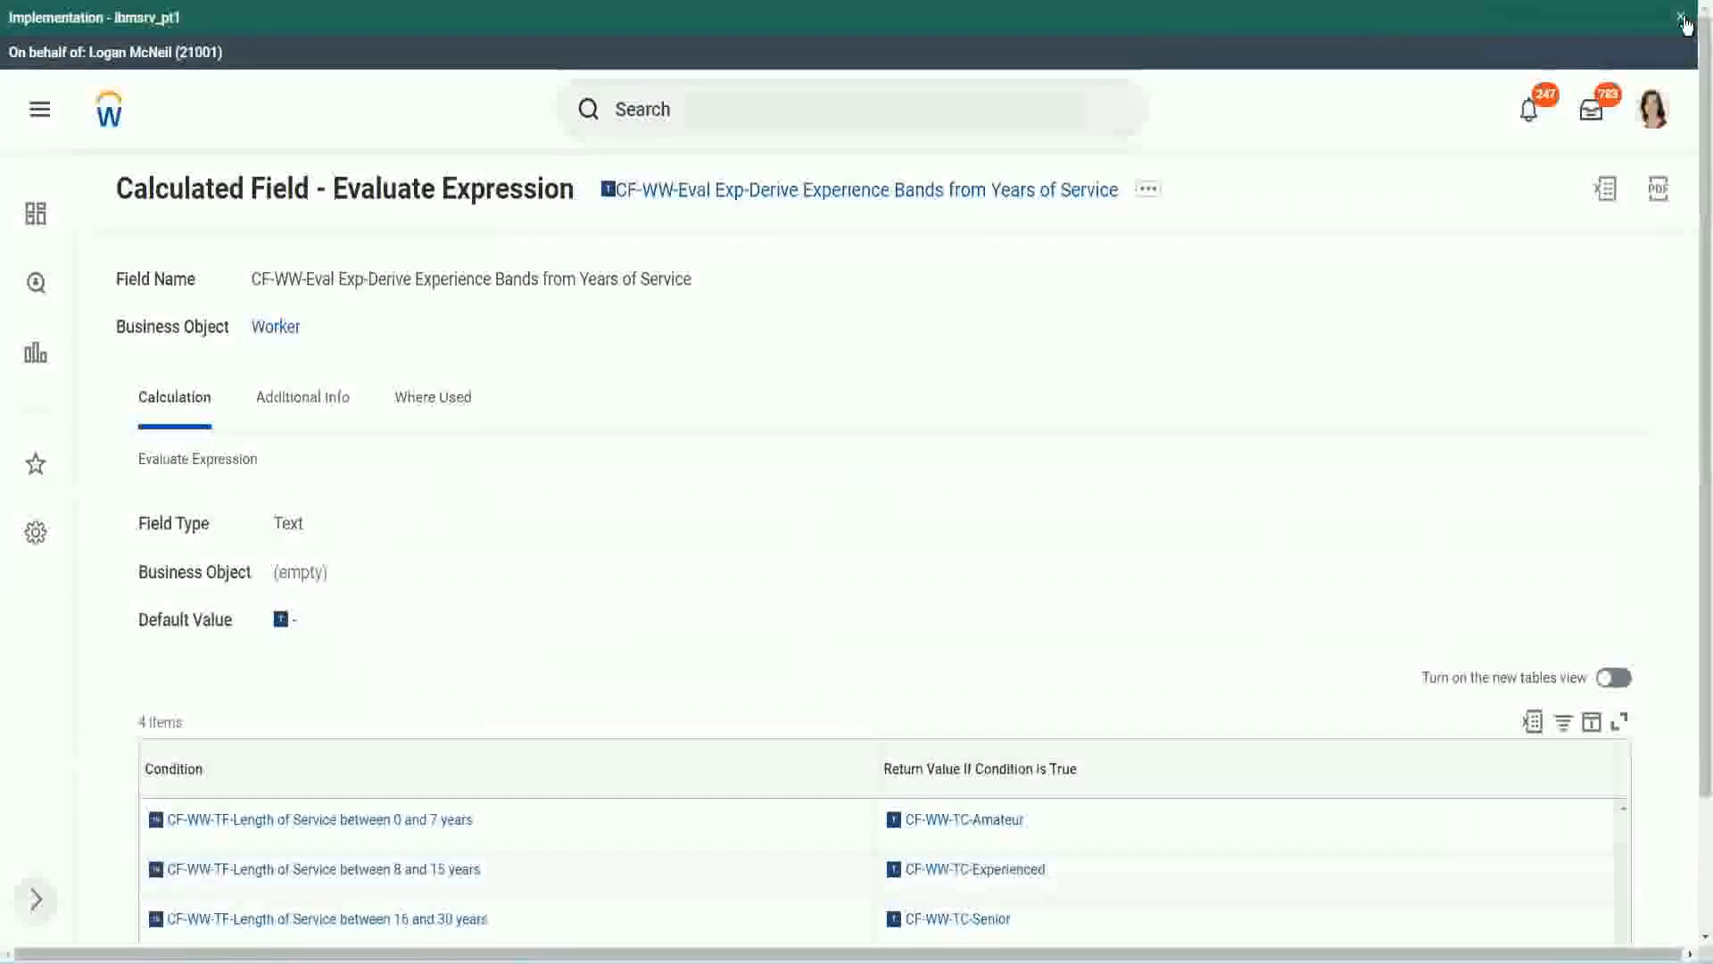
Step: Review all four length-of-service conditions, ending with the Legend band above 31 years
left_click(1687, 21)
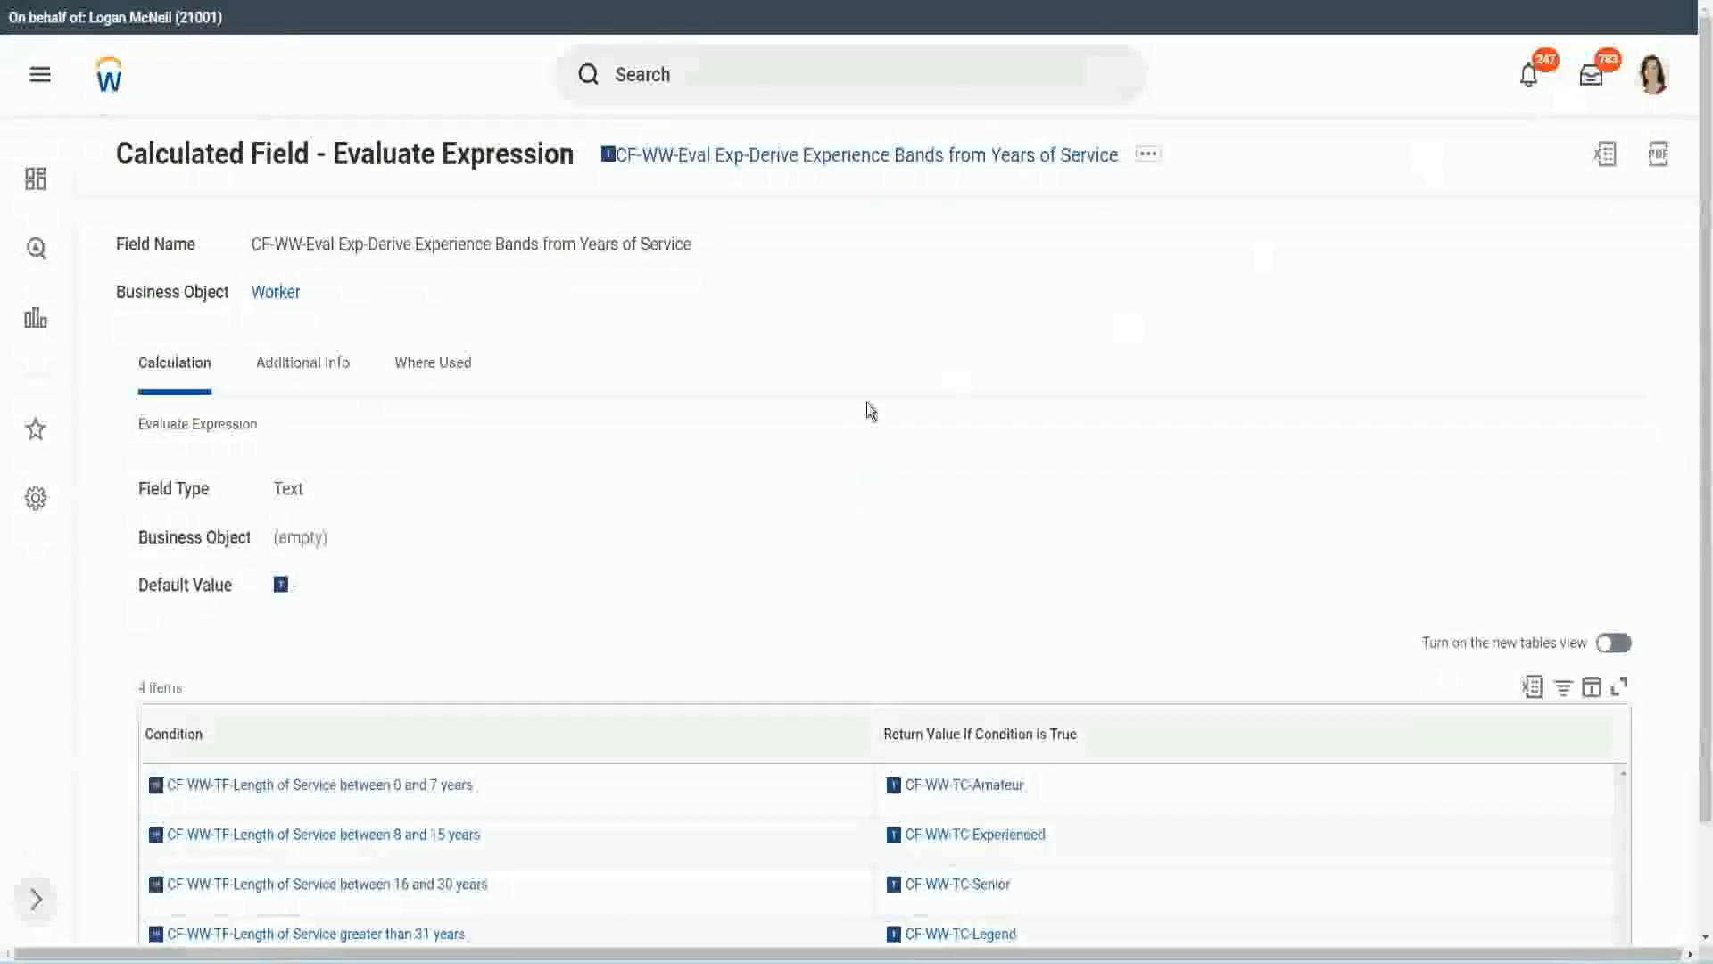
mouse_move(679, 492)
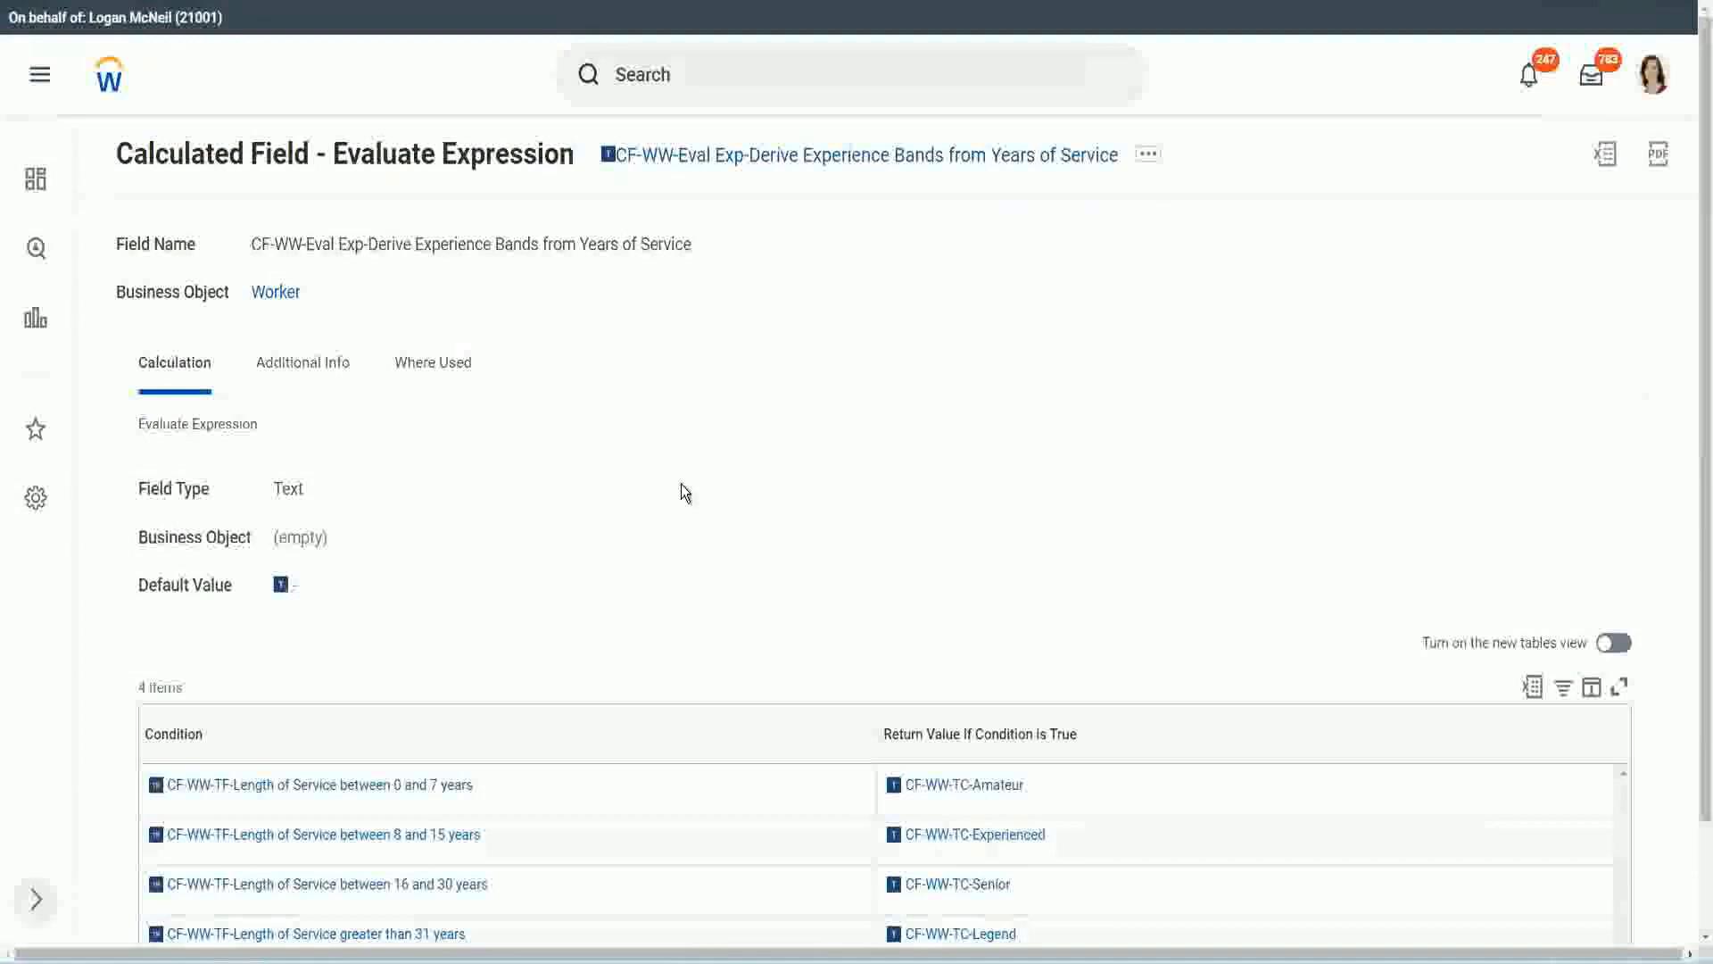
scroll("down", 3)
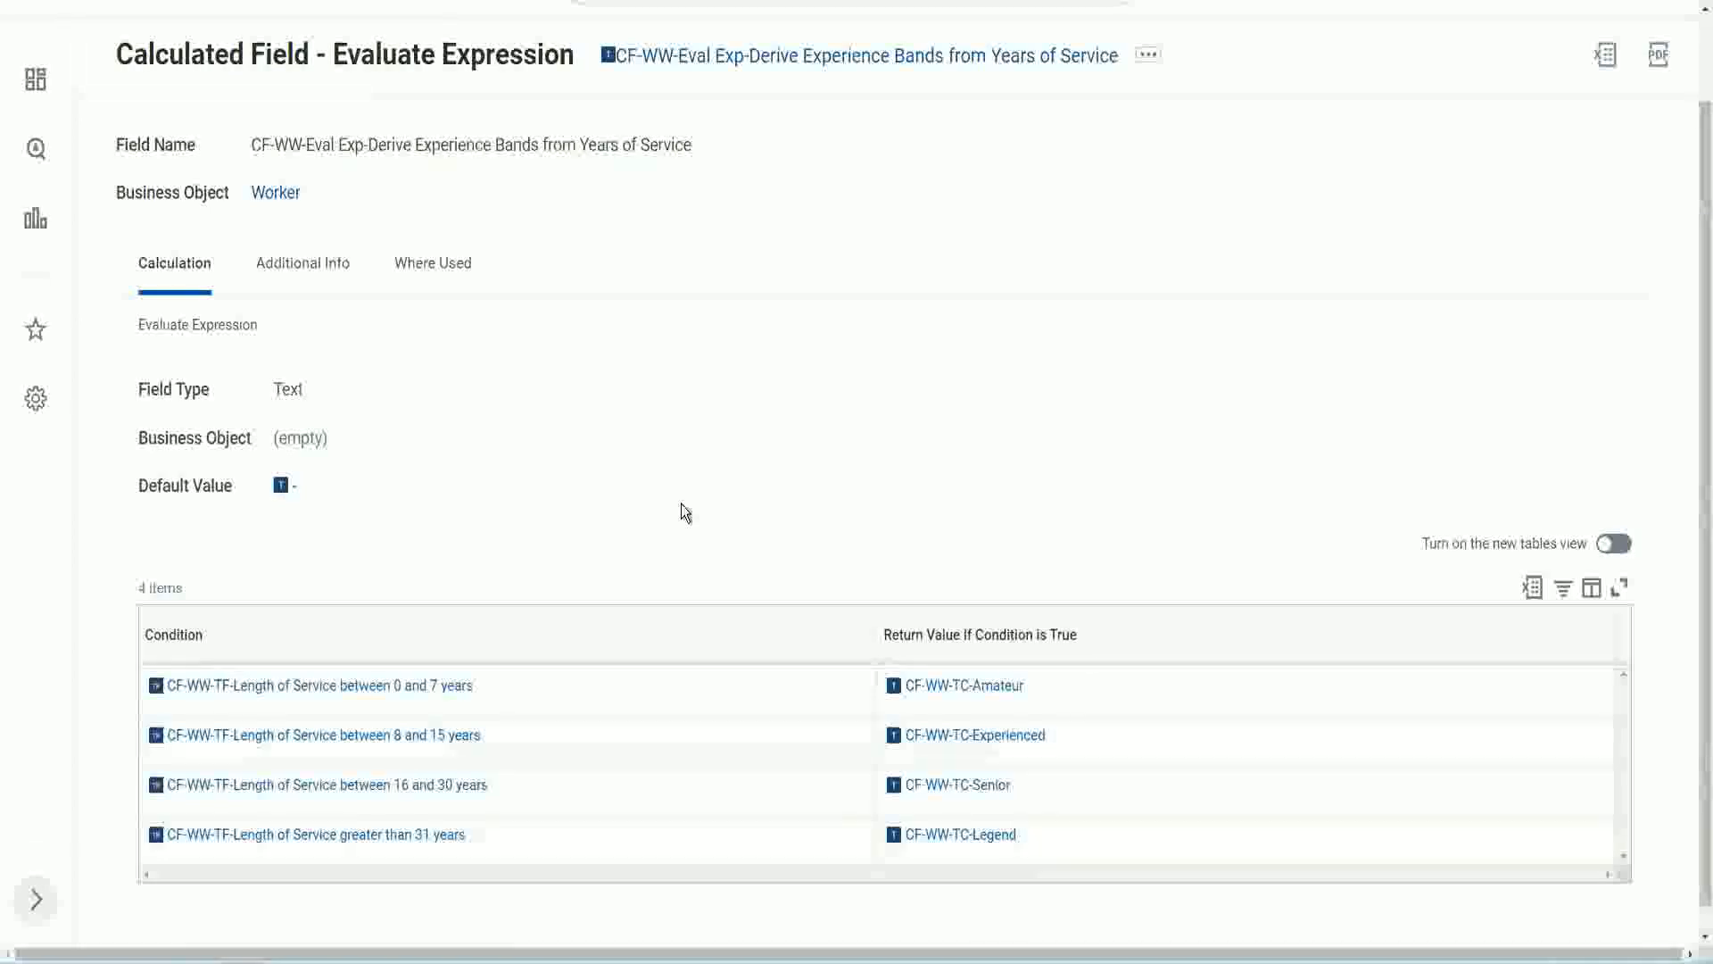
mouse_move(766, 461)
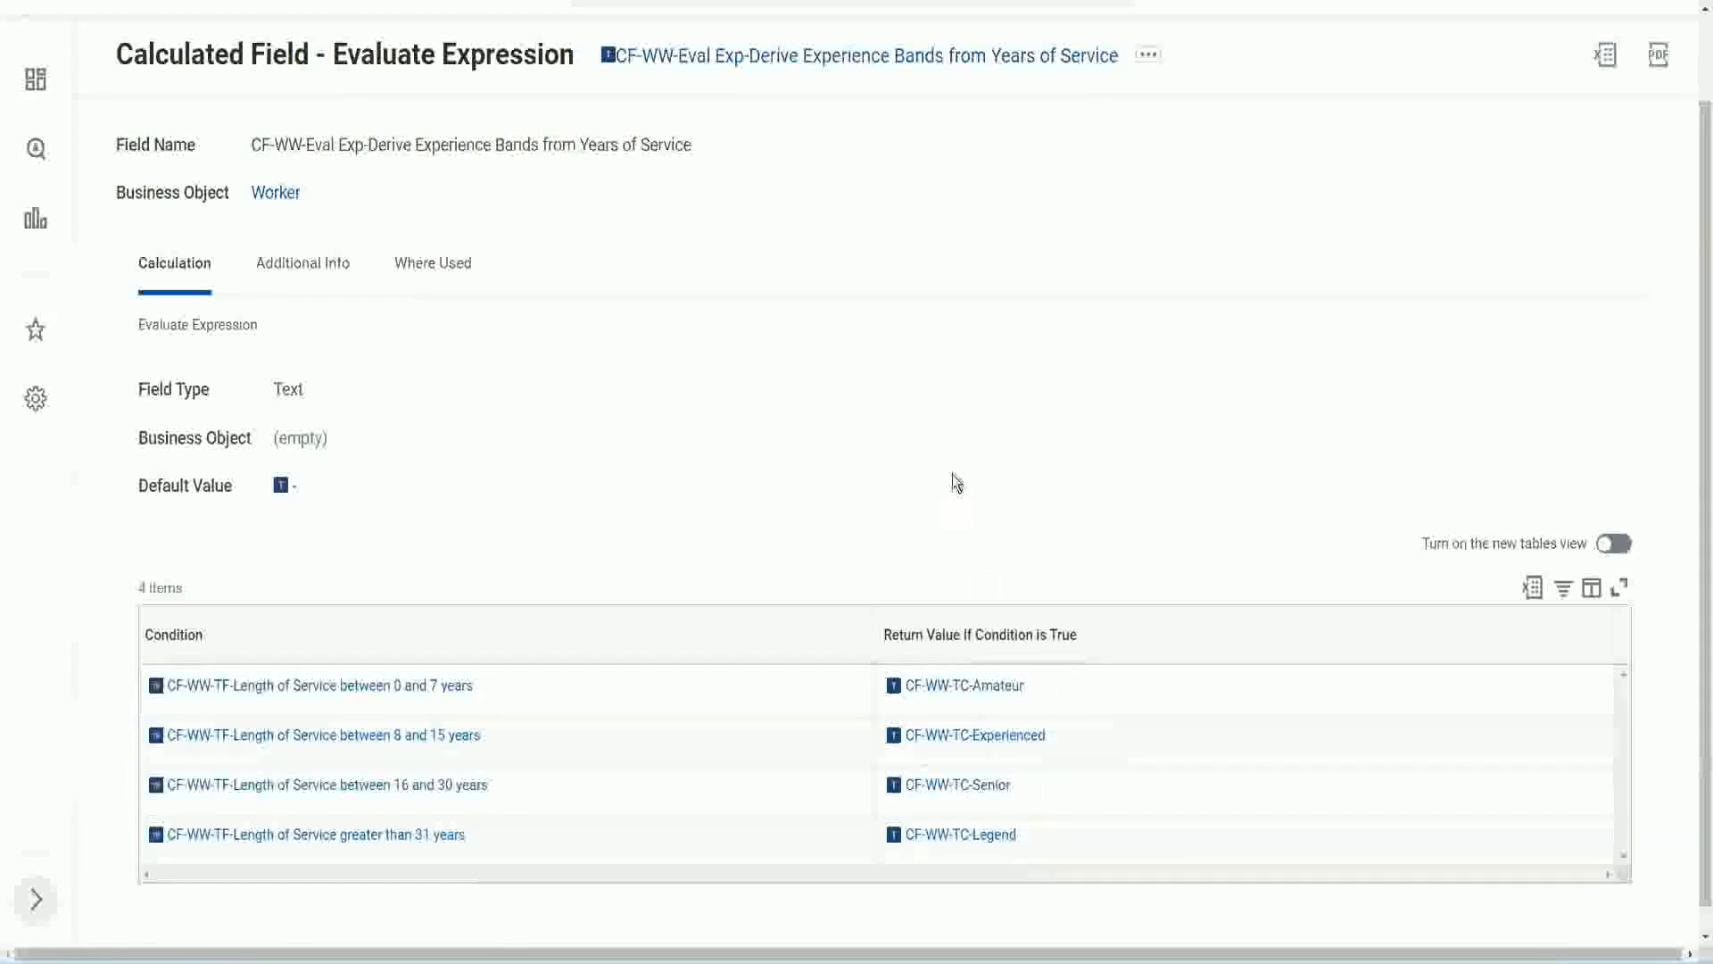
mouse_move(947, 464)
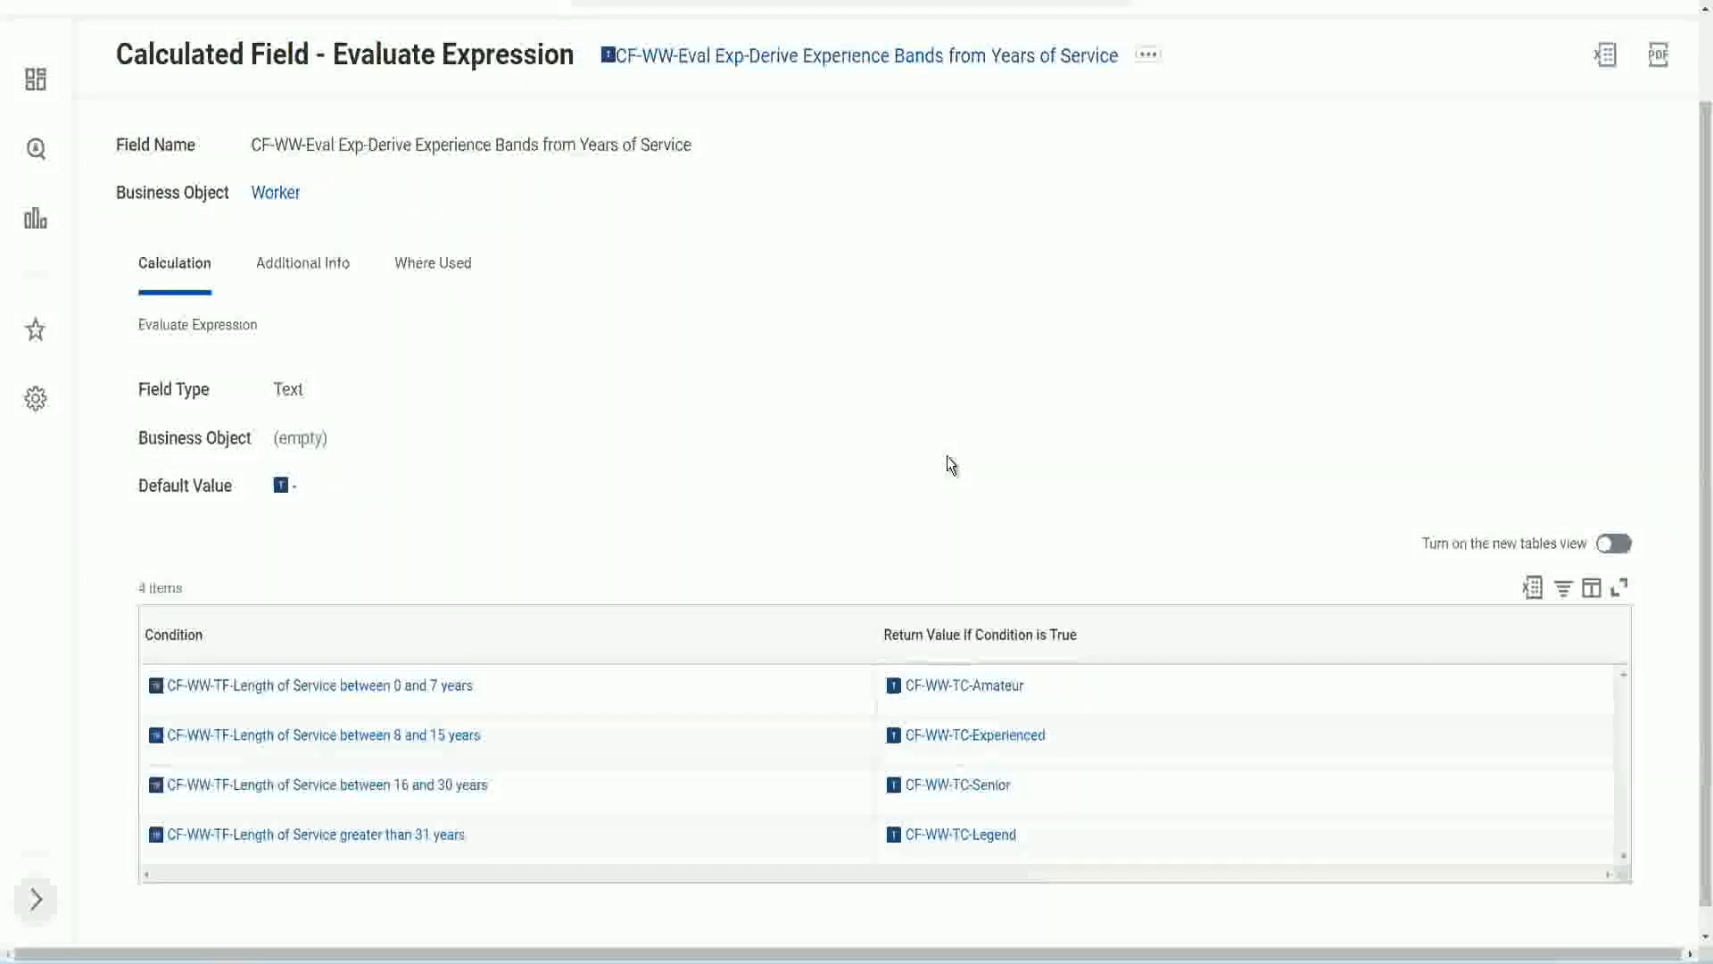
mouse_move(1028, 480)
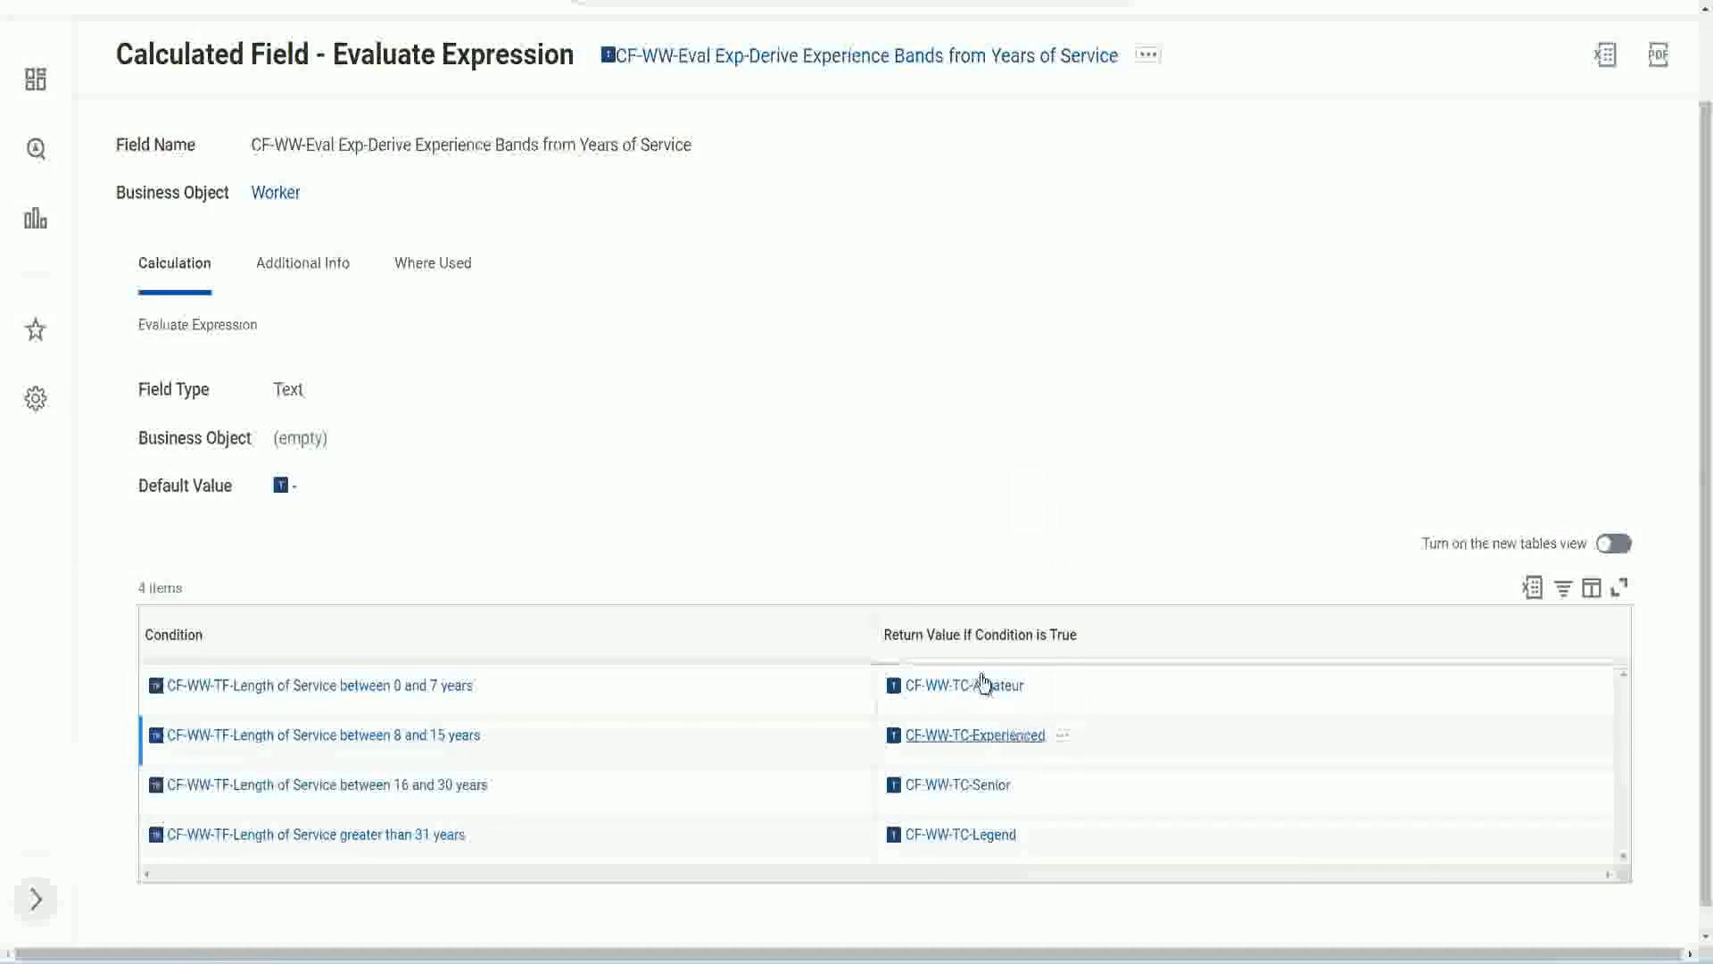
mouse_move(992, 487)
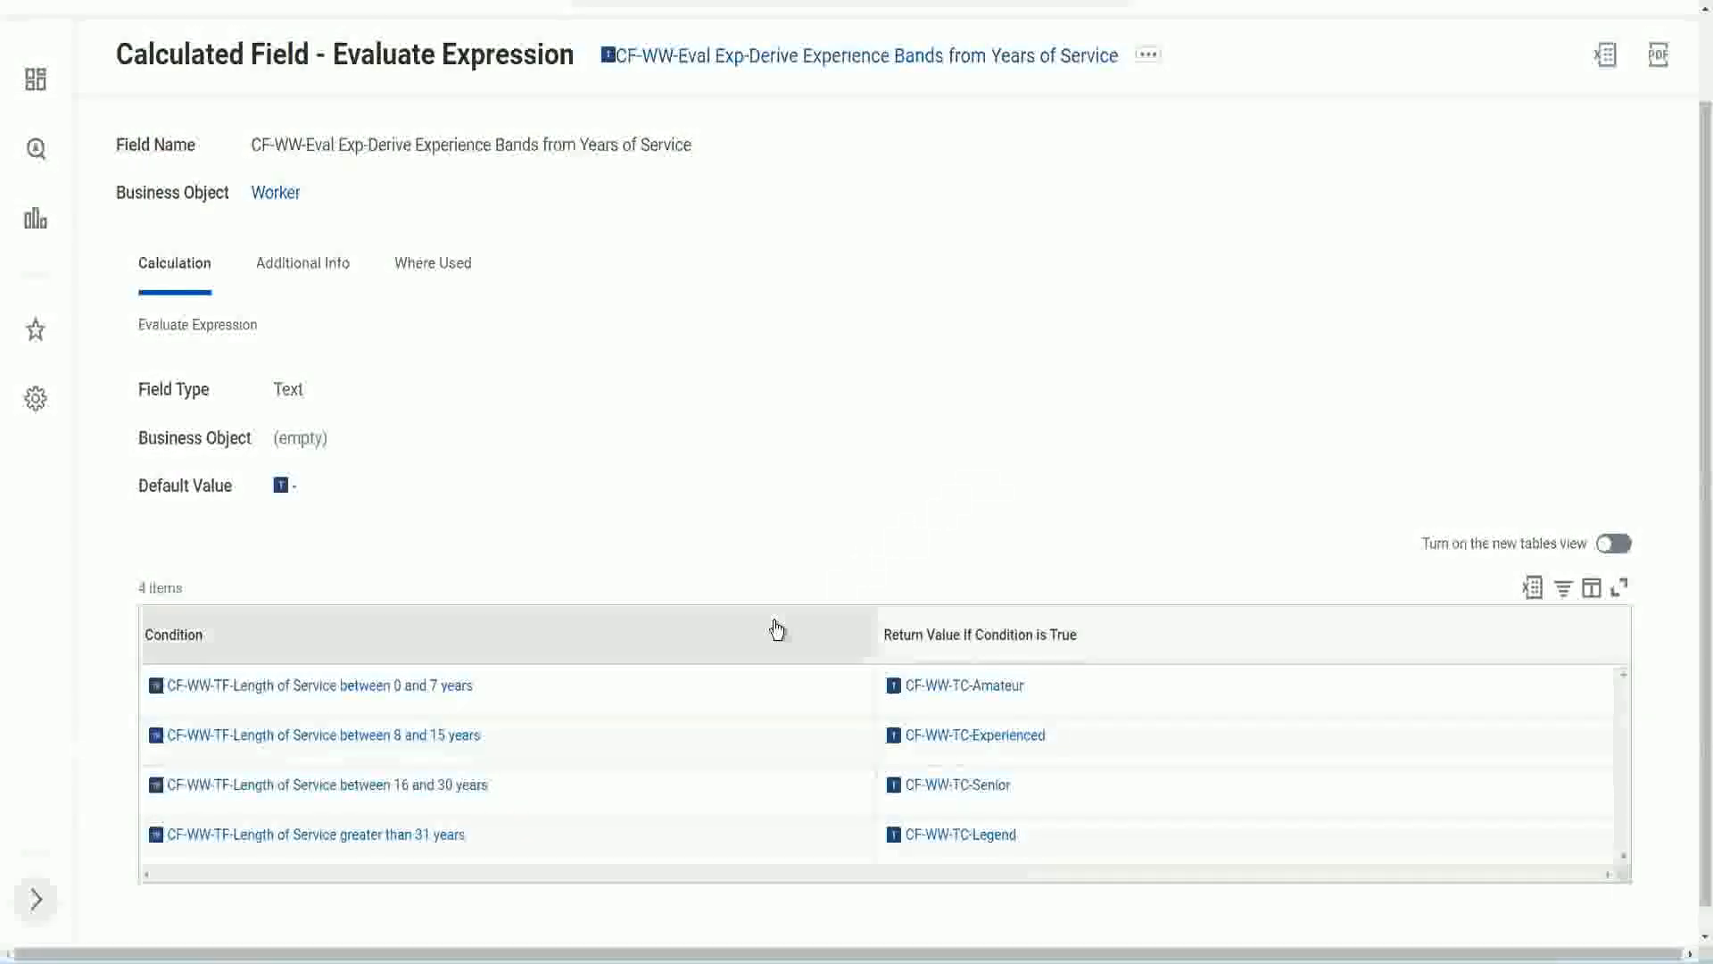
mouse_move(769, 417)
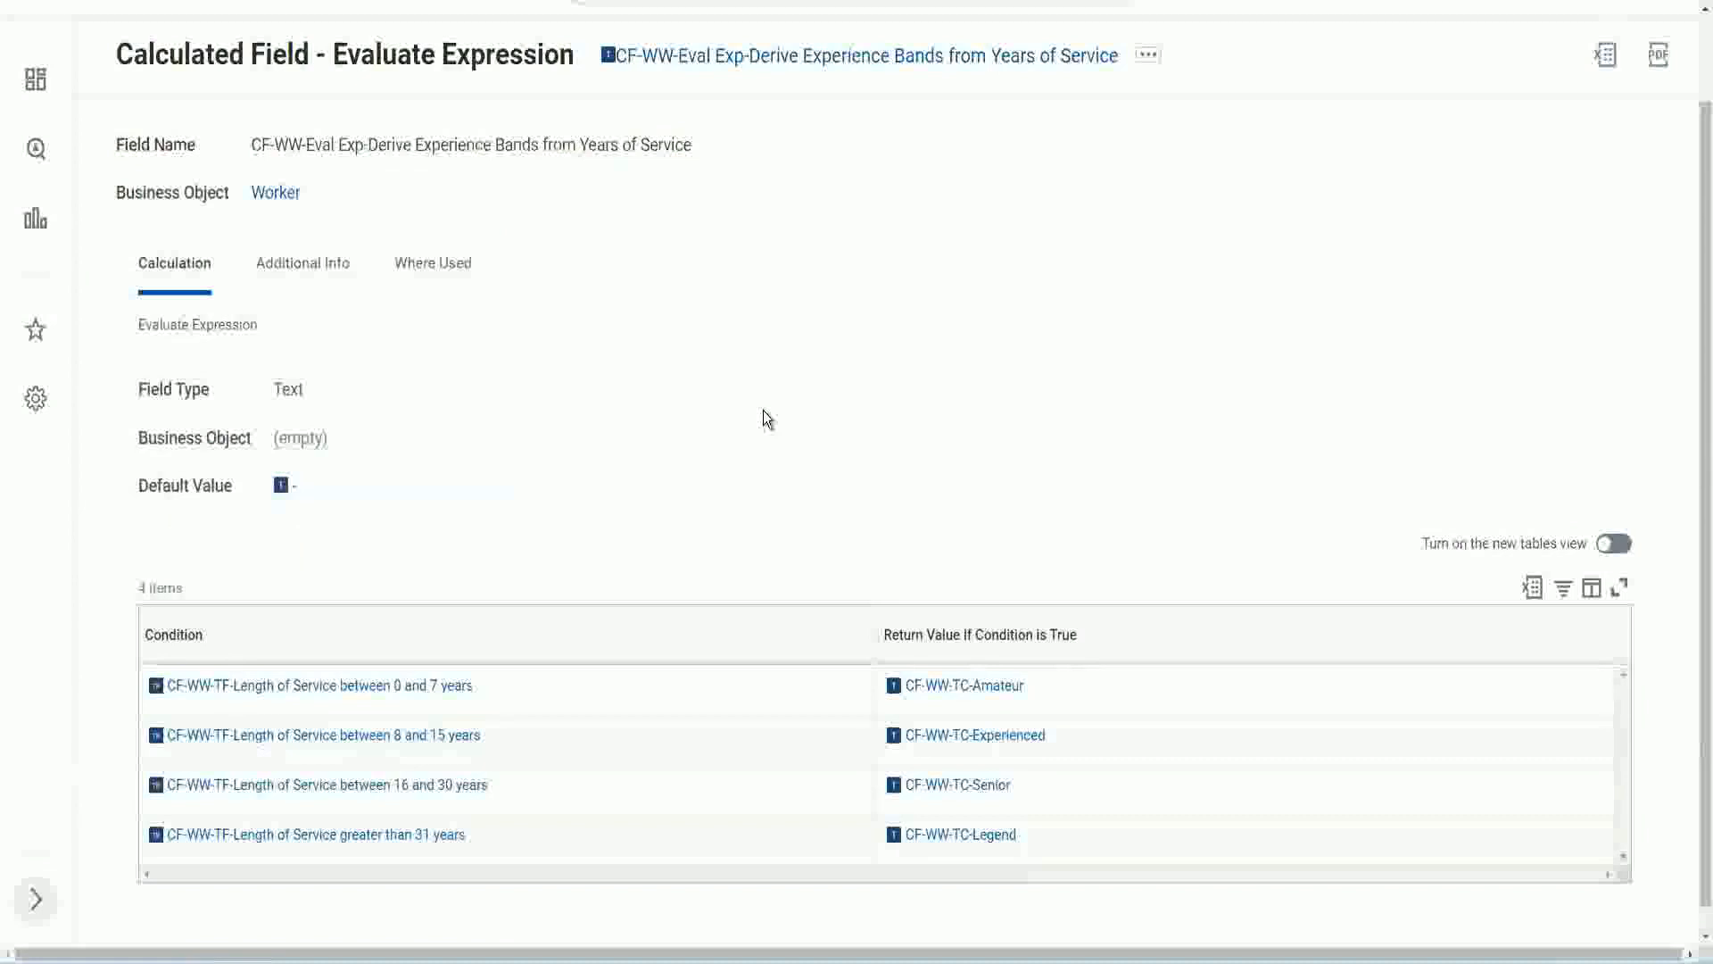
mouse_move(757, 55)
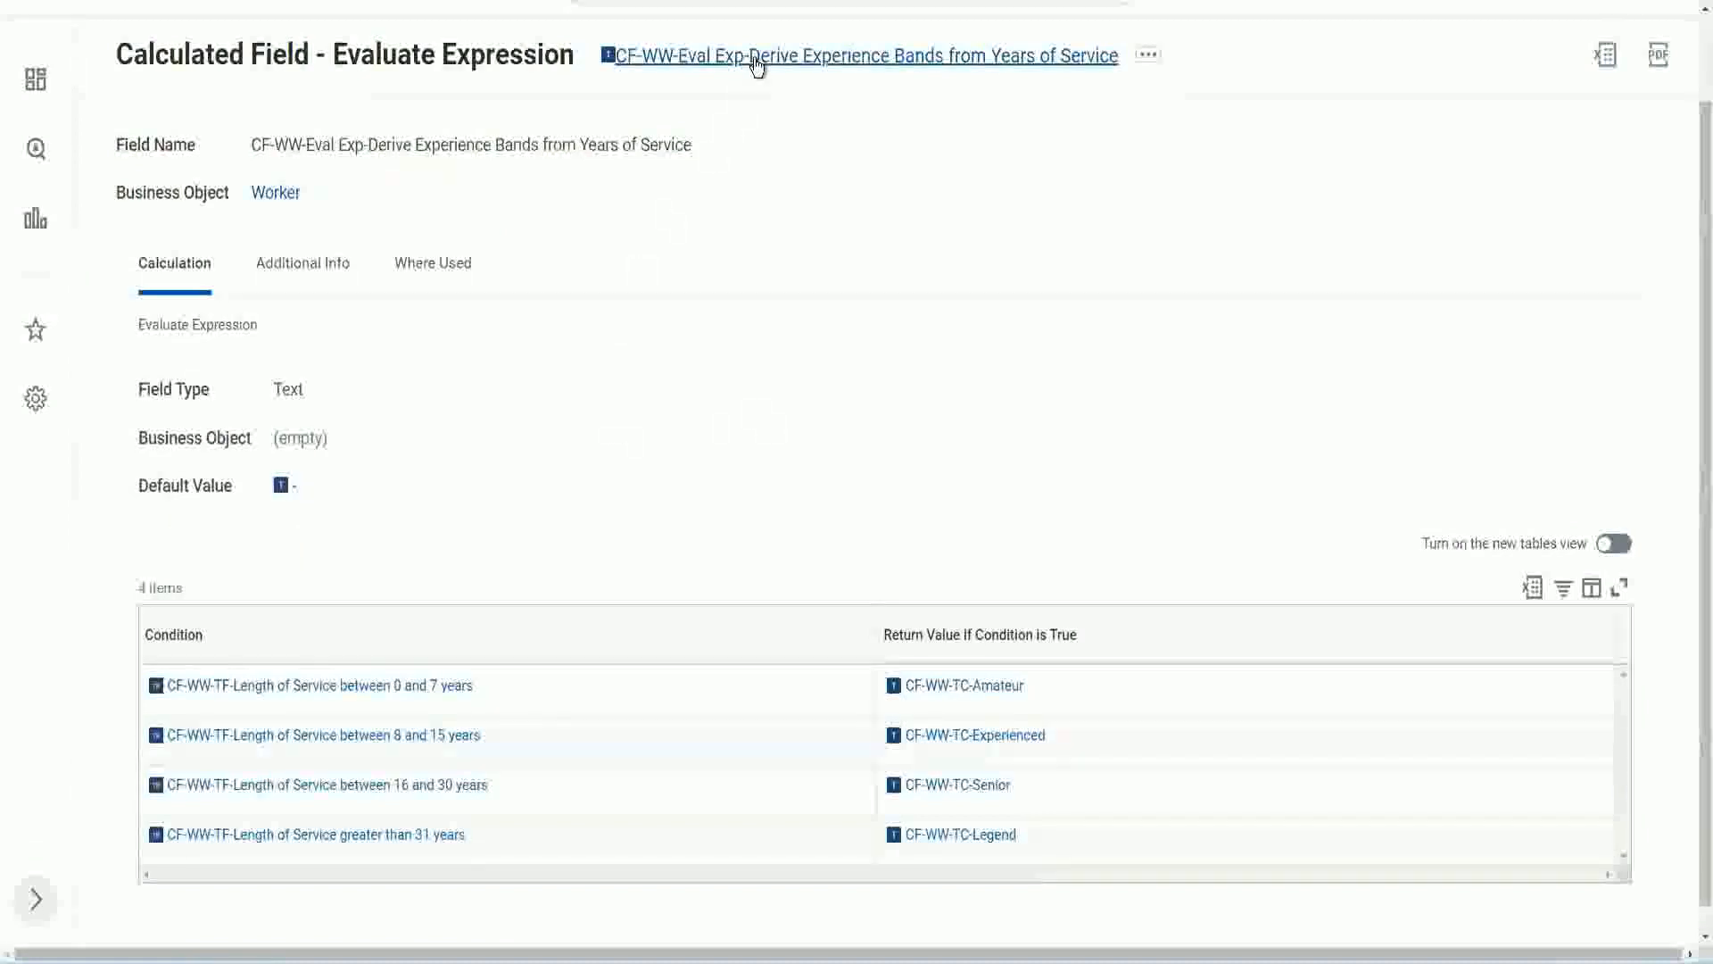
mouse_move(641, 426)
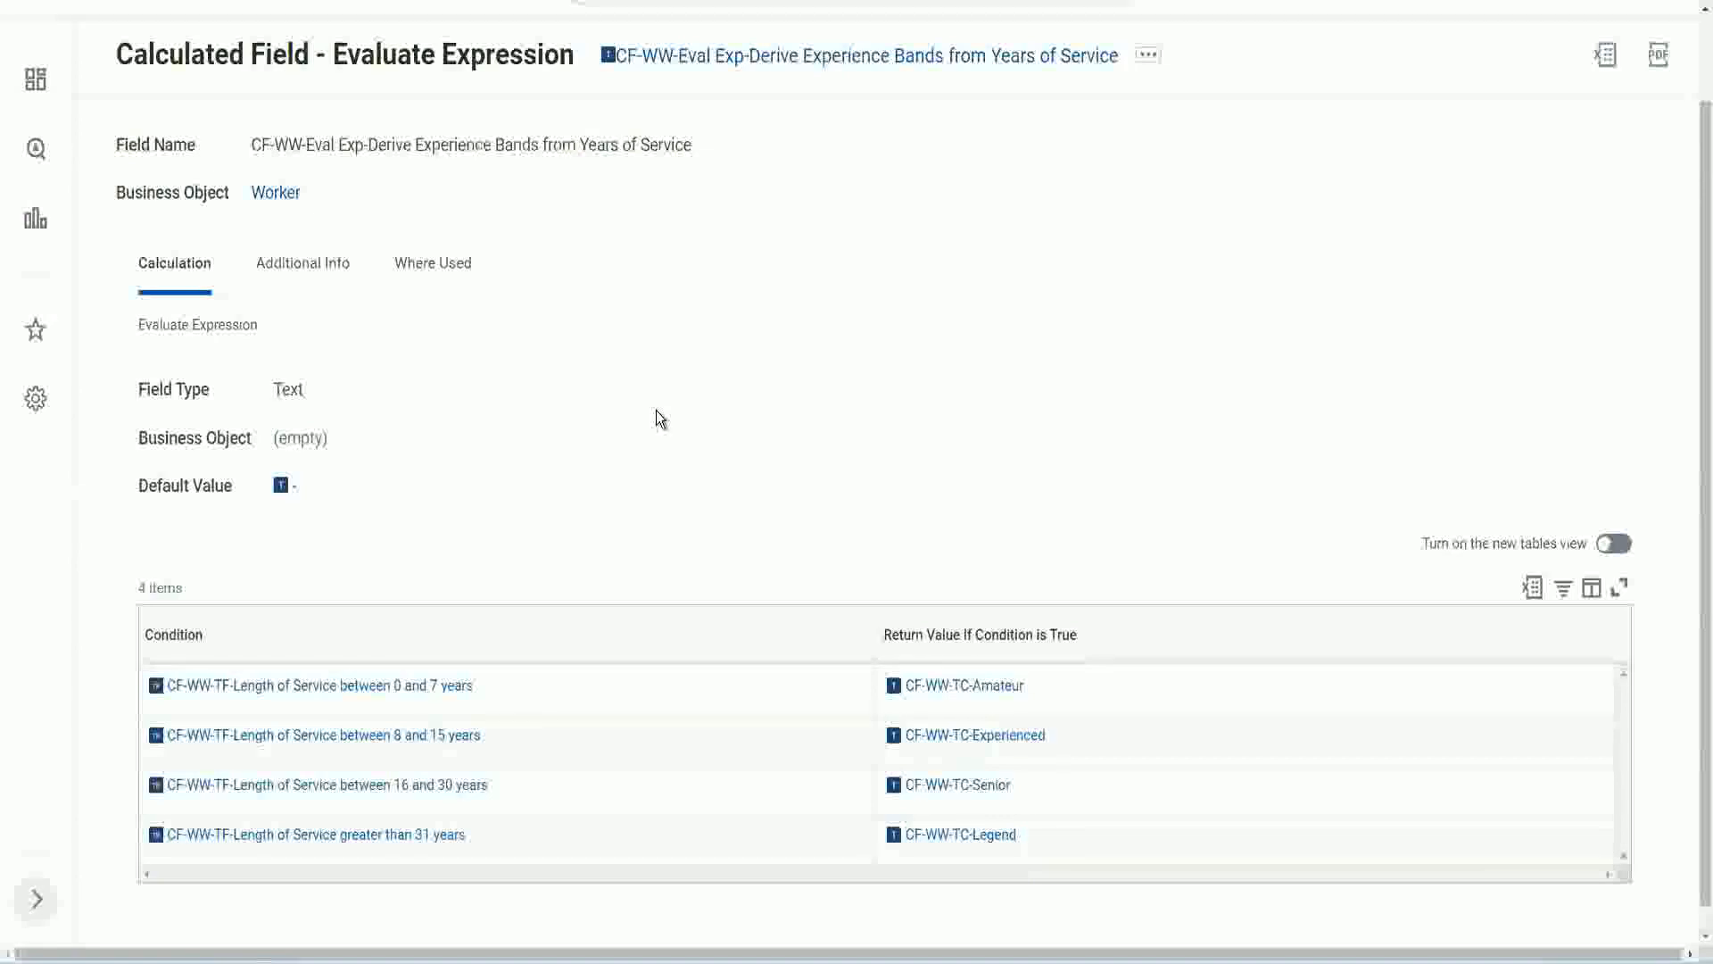
mouse_move(628, 417)
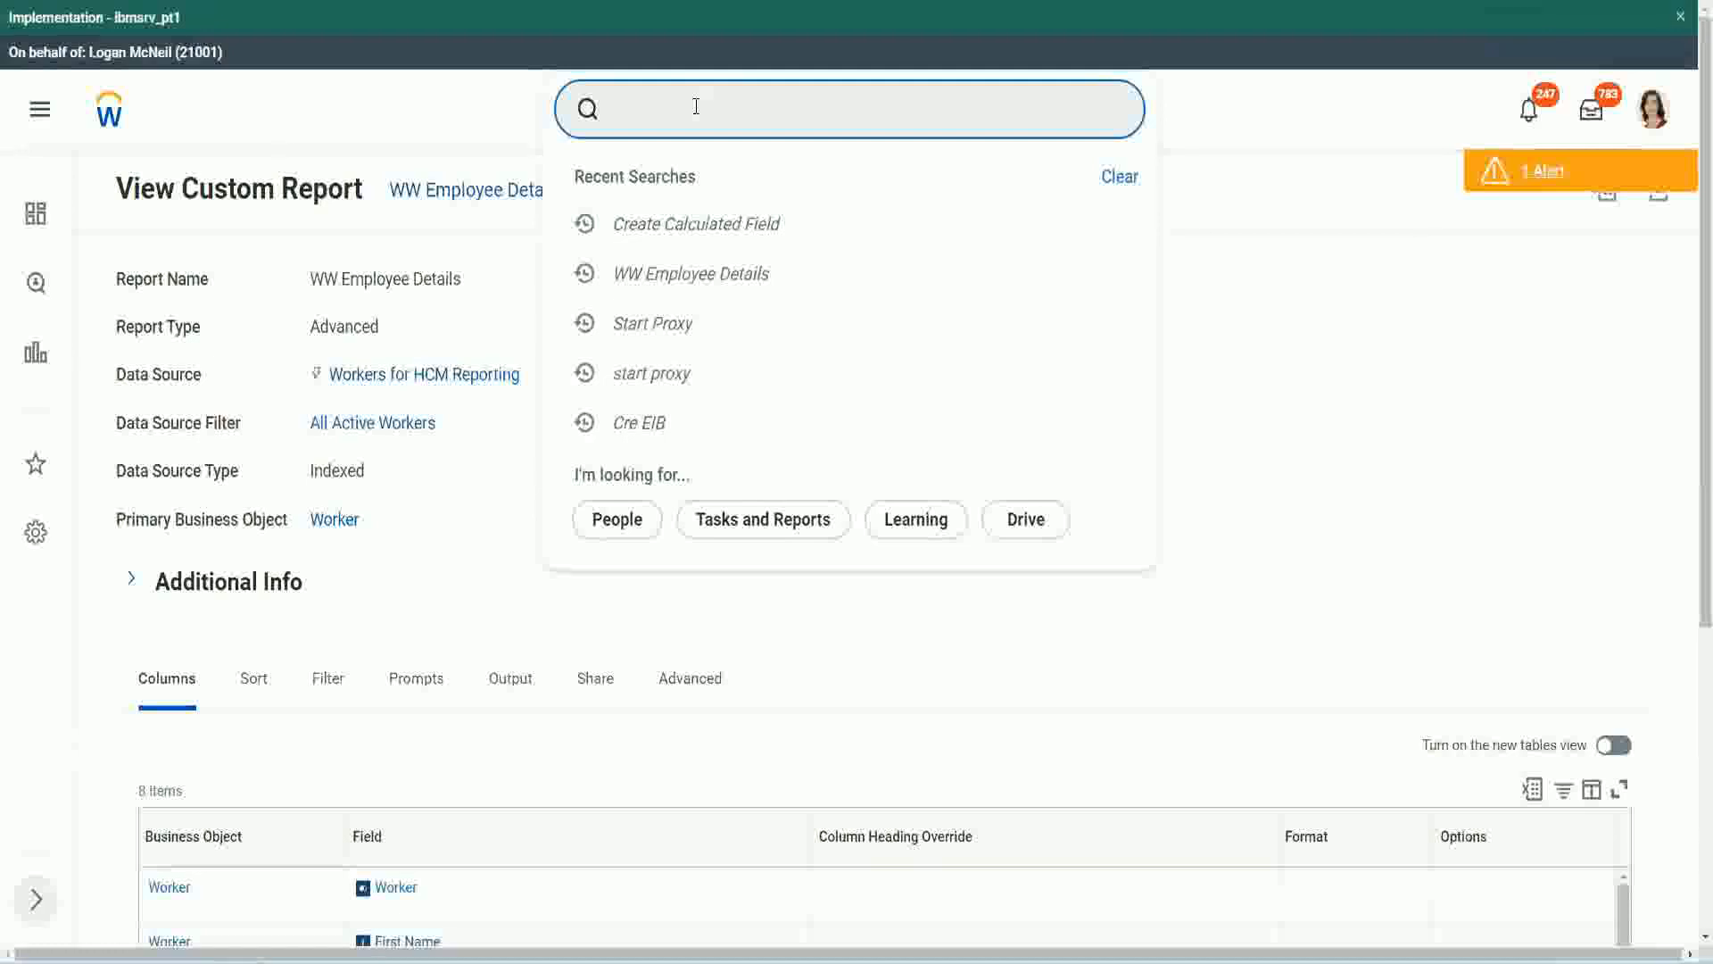
Step: Search Workday for the 'create cal field' task
type("create cal")
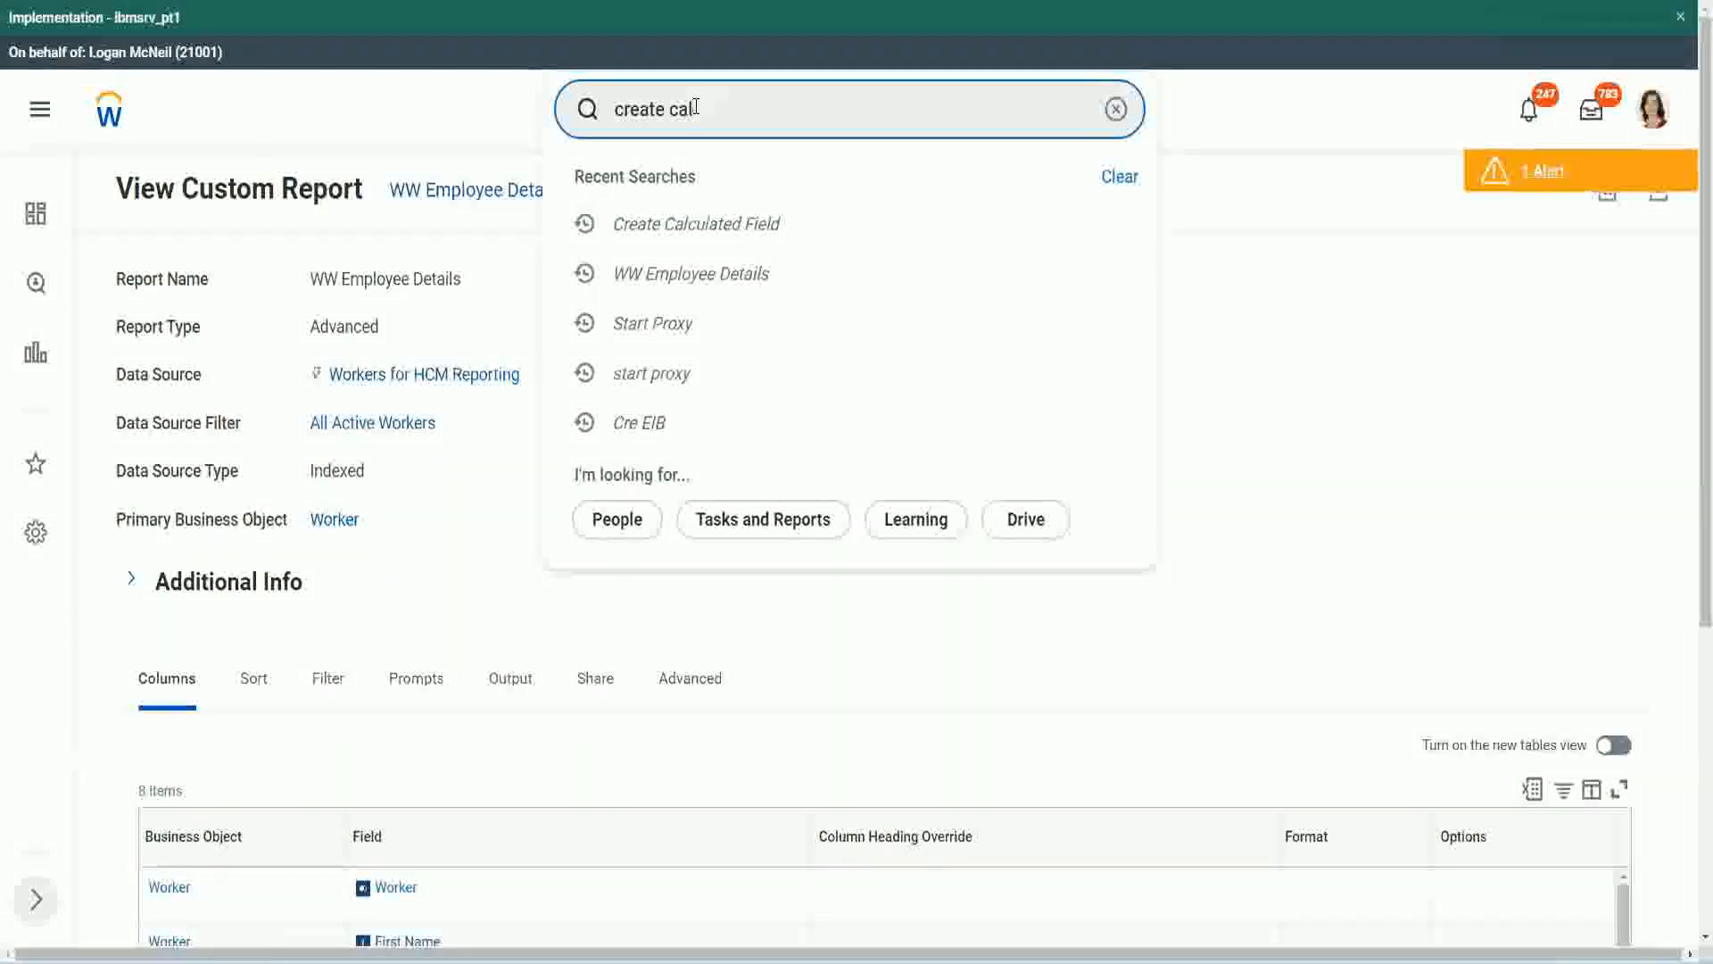
type("field")
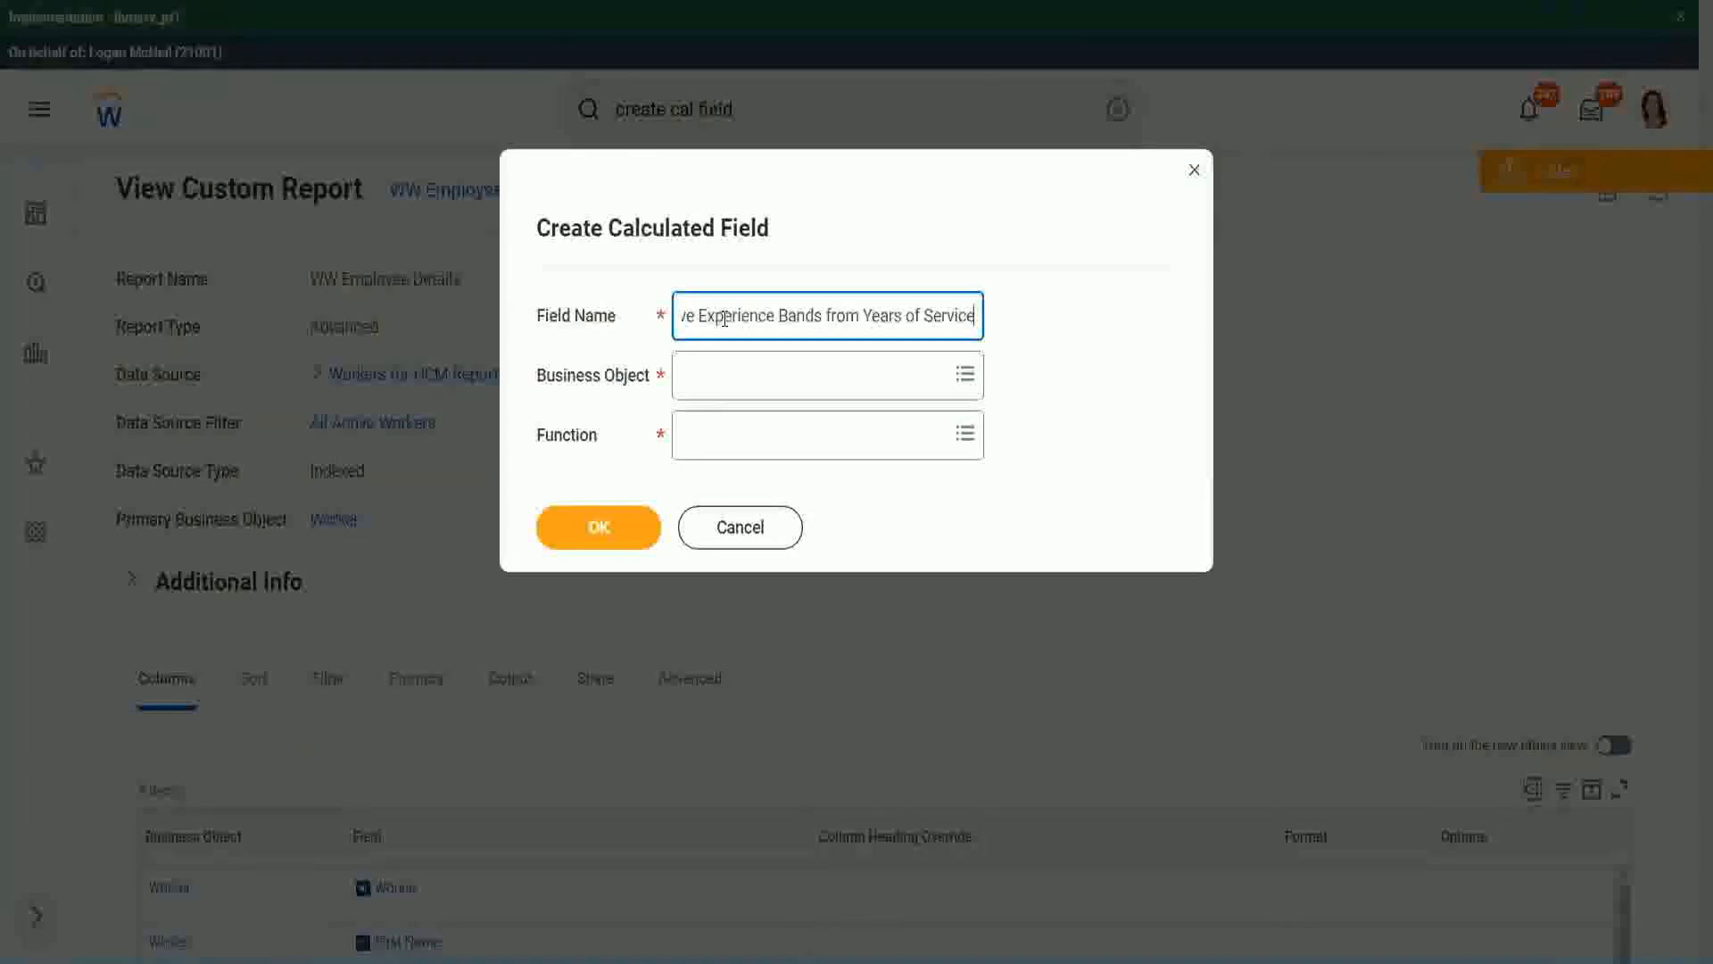
Step: Name the field CF-WW-Eval Exp Band - Experience Bands from Years of Service
type("CF-WW-Eval Exp-Derive Experience Bands")
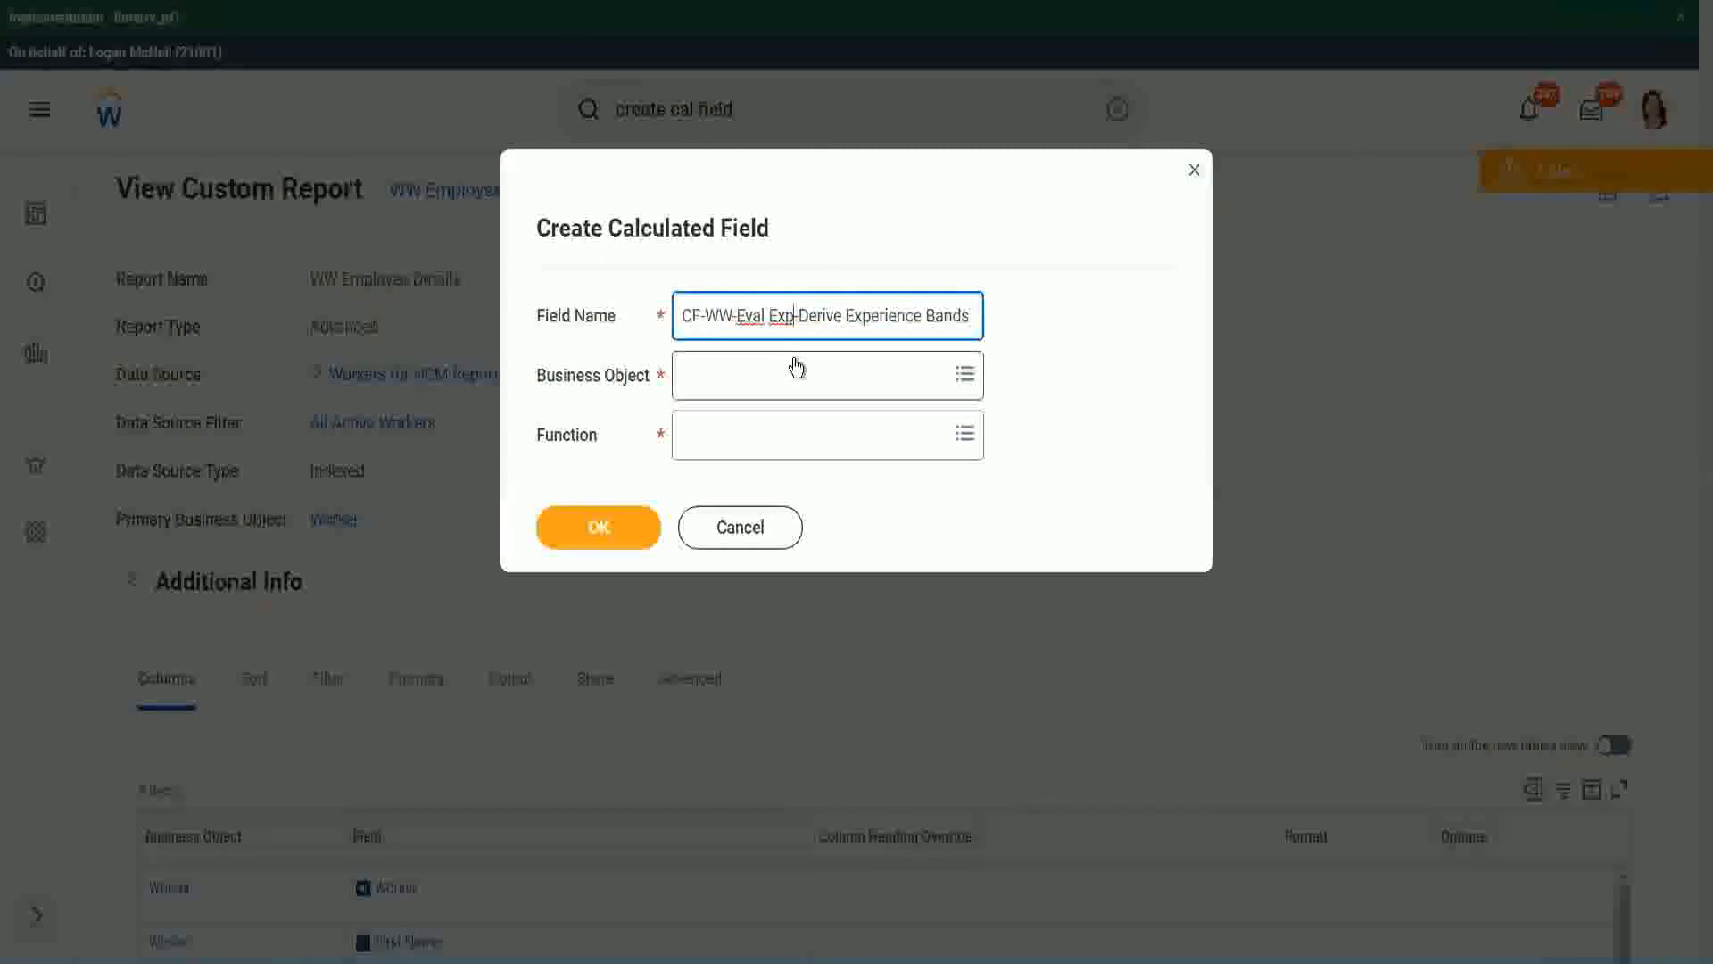
type("bands")
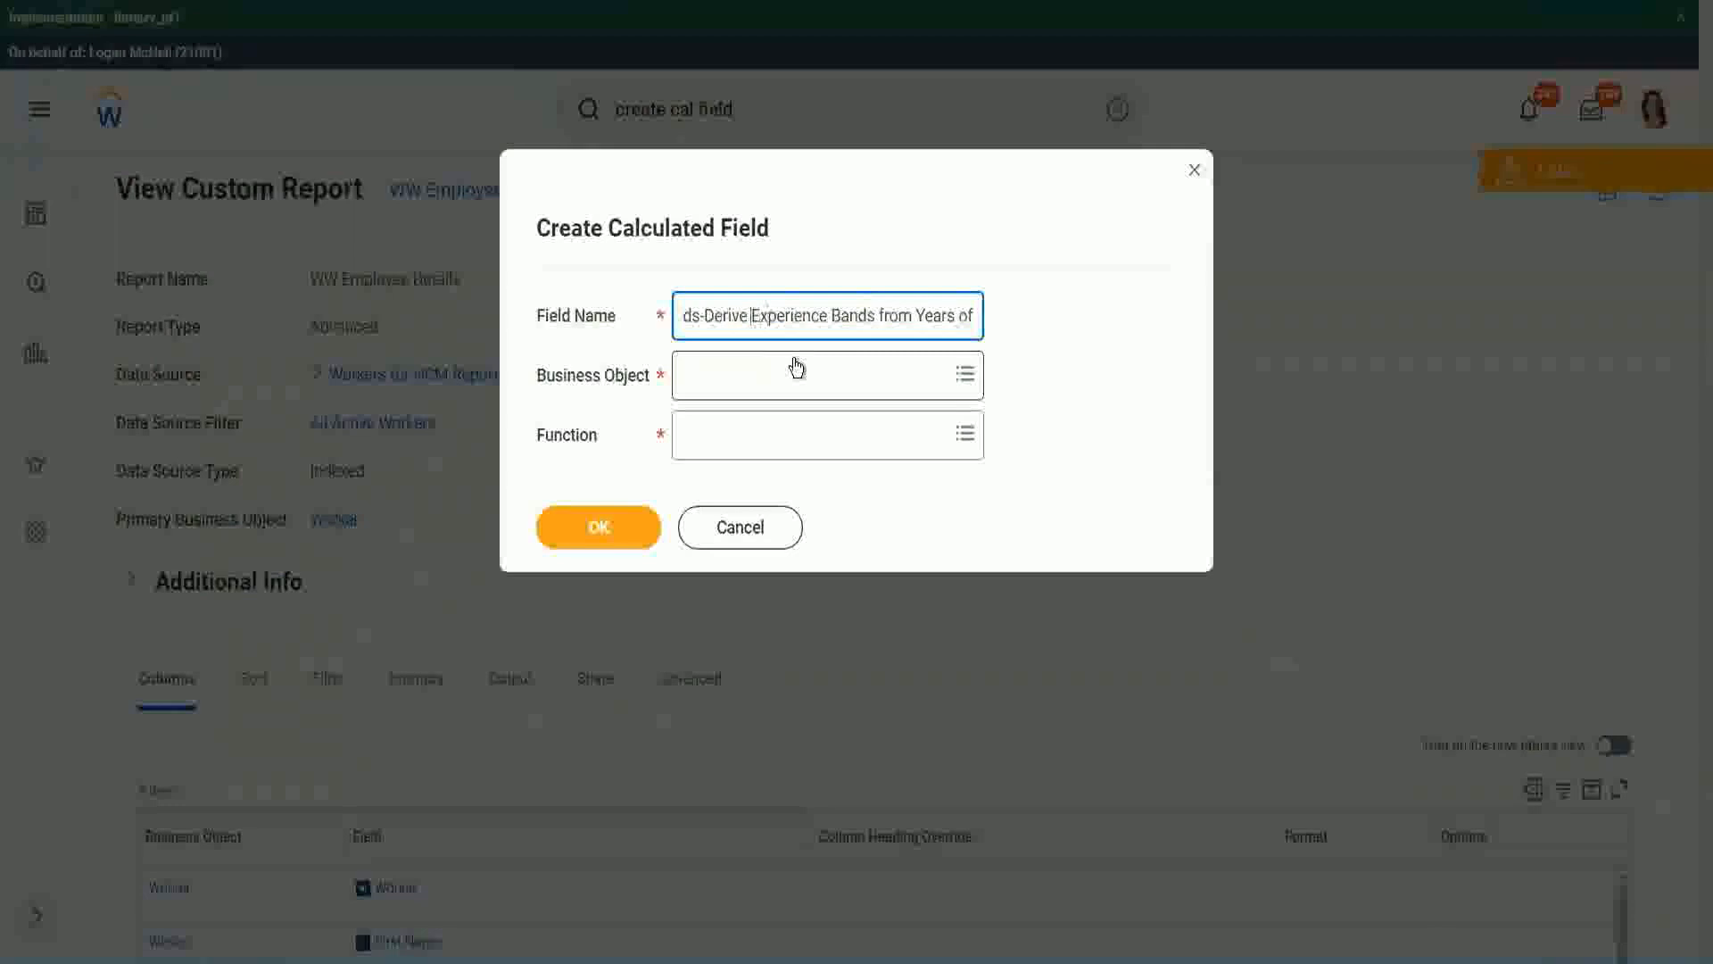
double_click(714, 316)
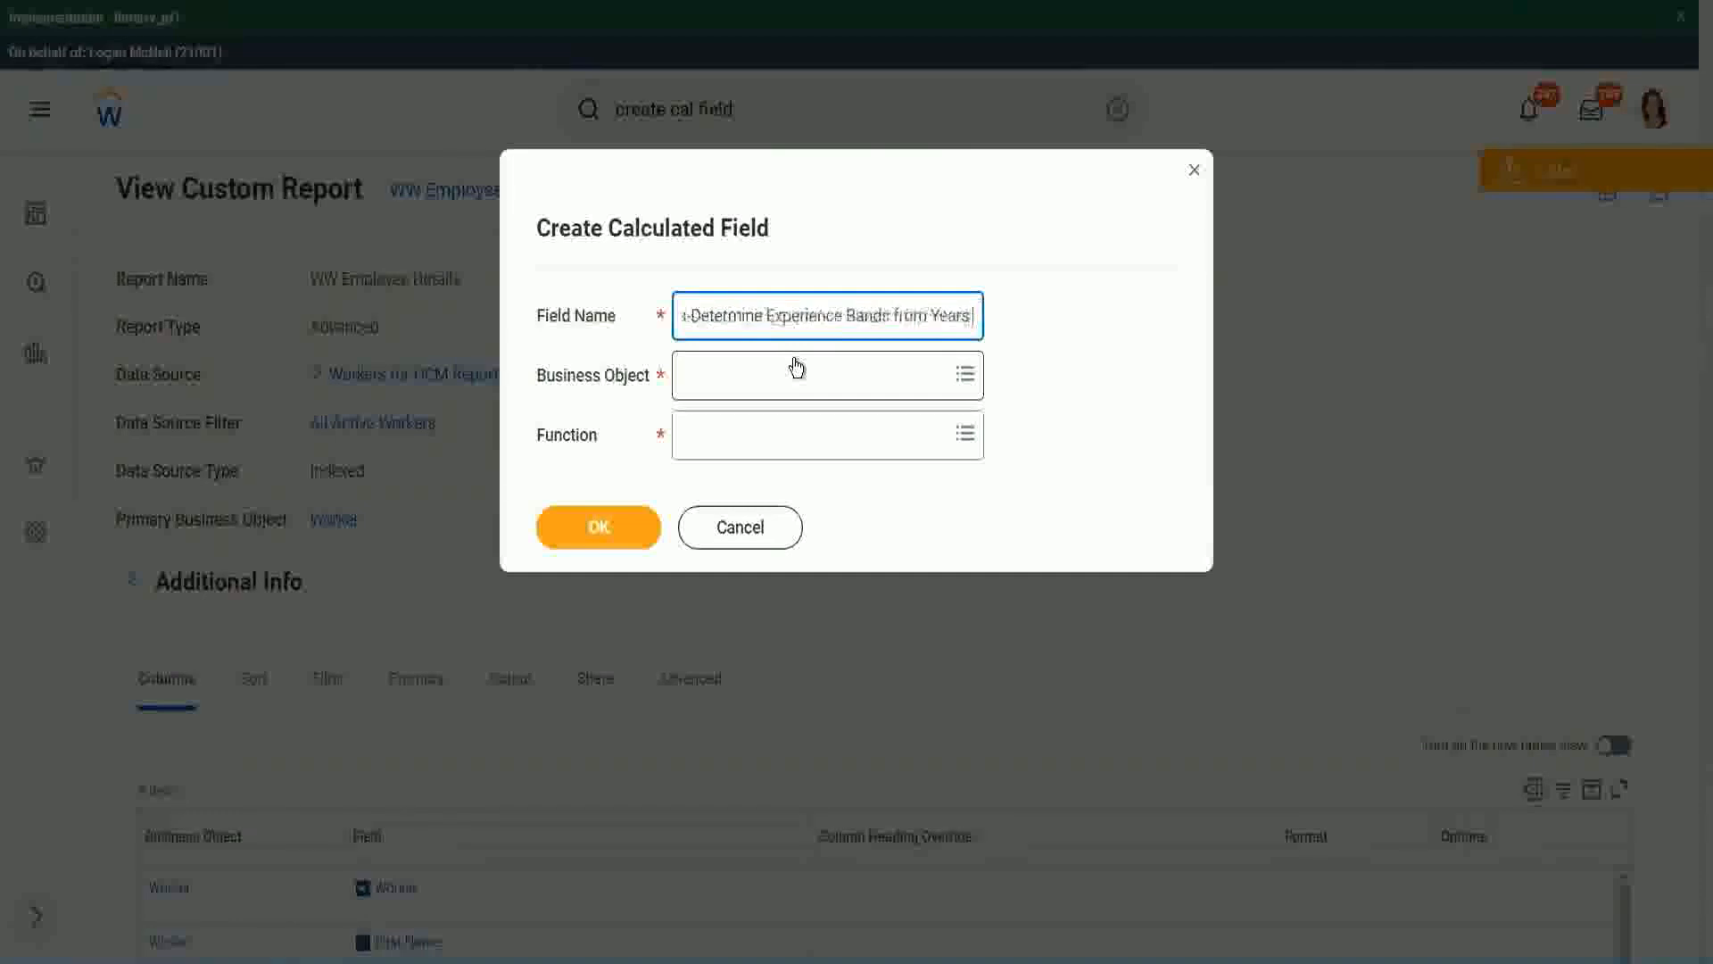
type("of Service")
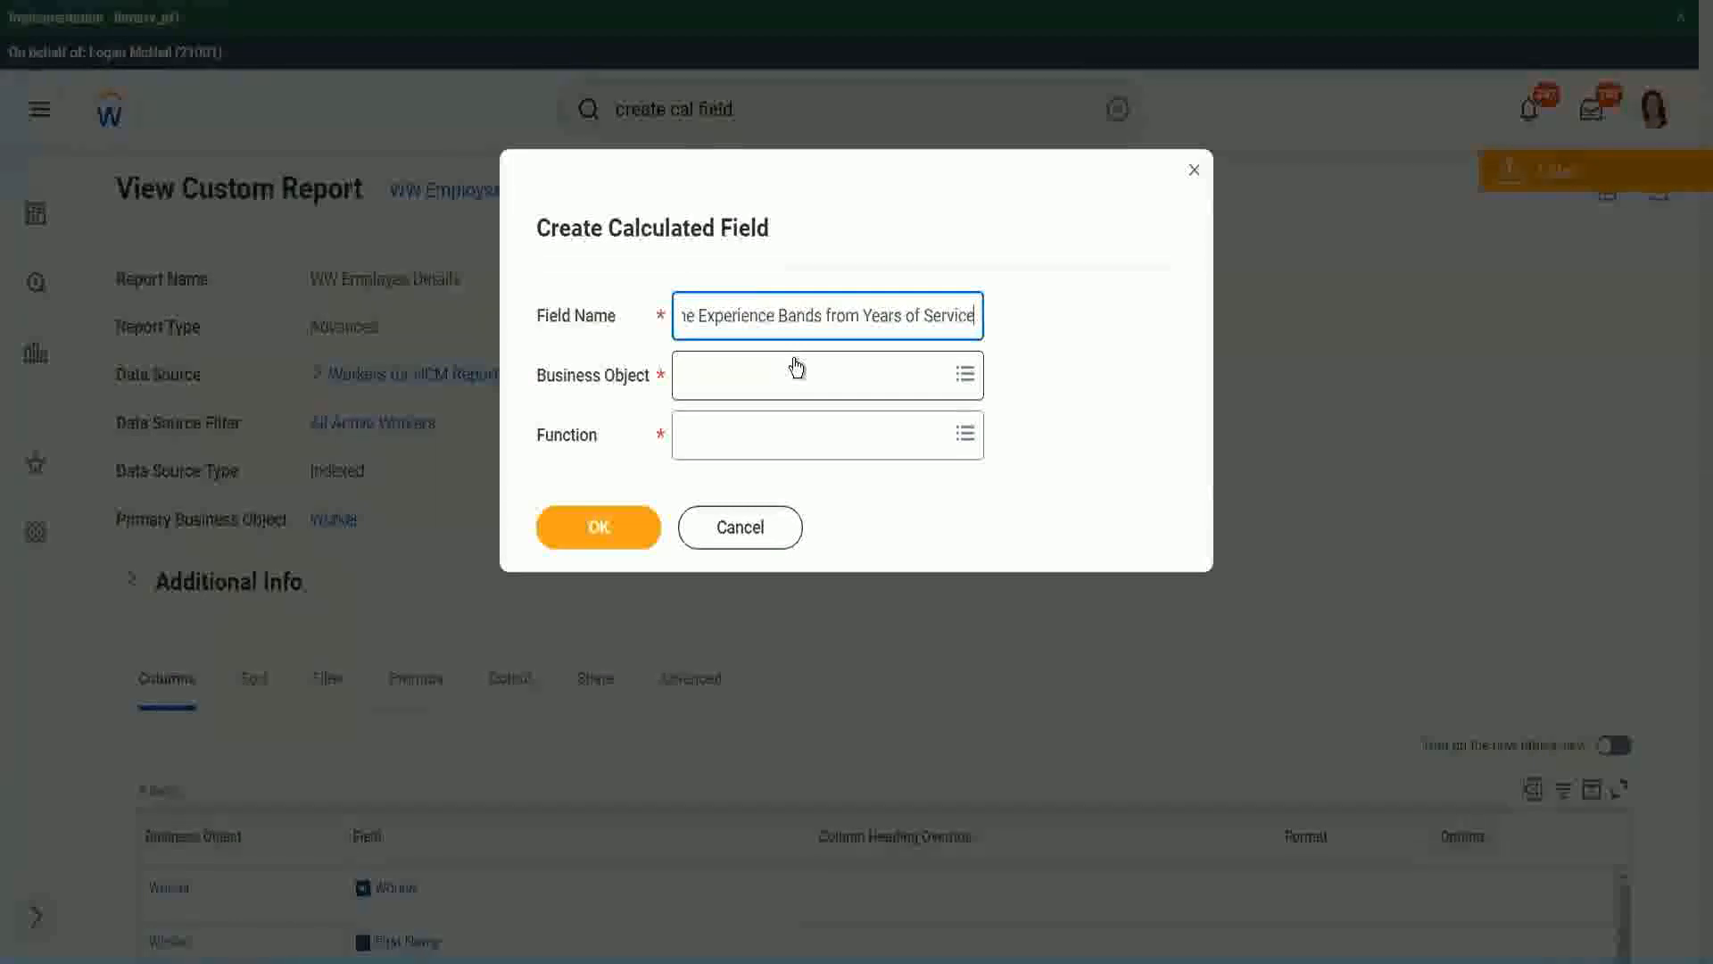
Step: Set Worker as business object and Evaluate Expression Band as the function
left_click(826, 375)
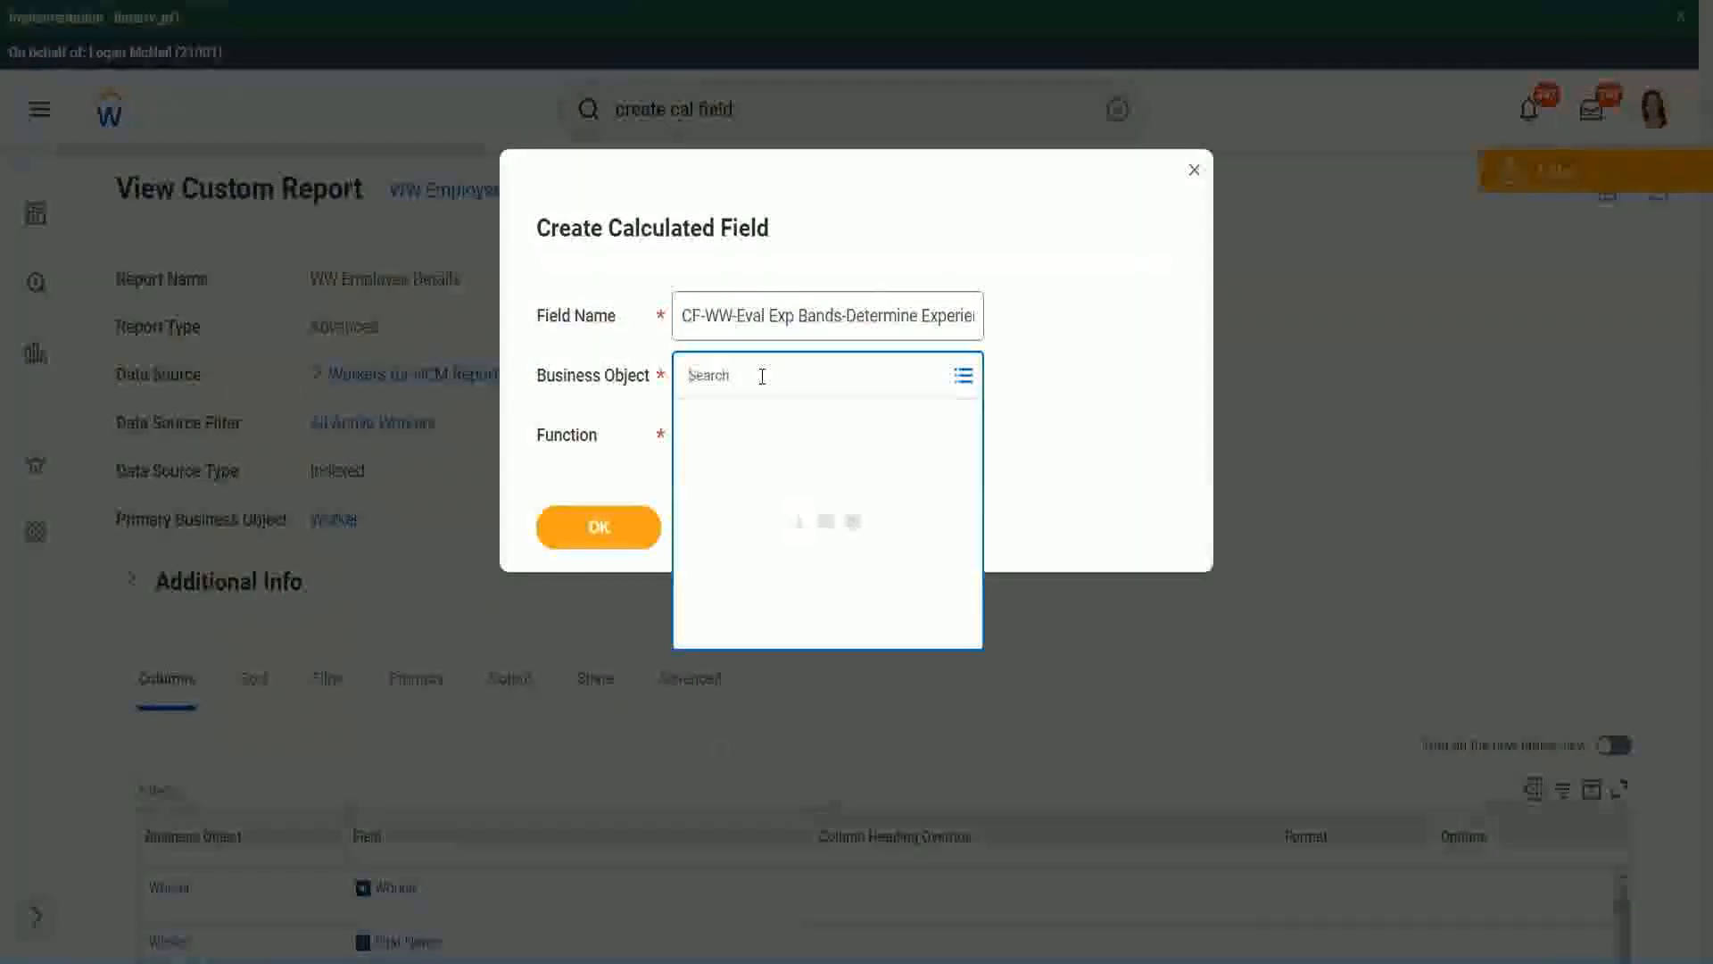
type("worker")
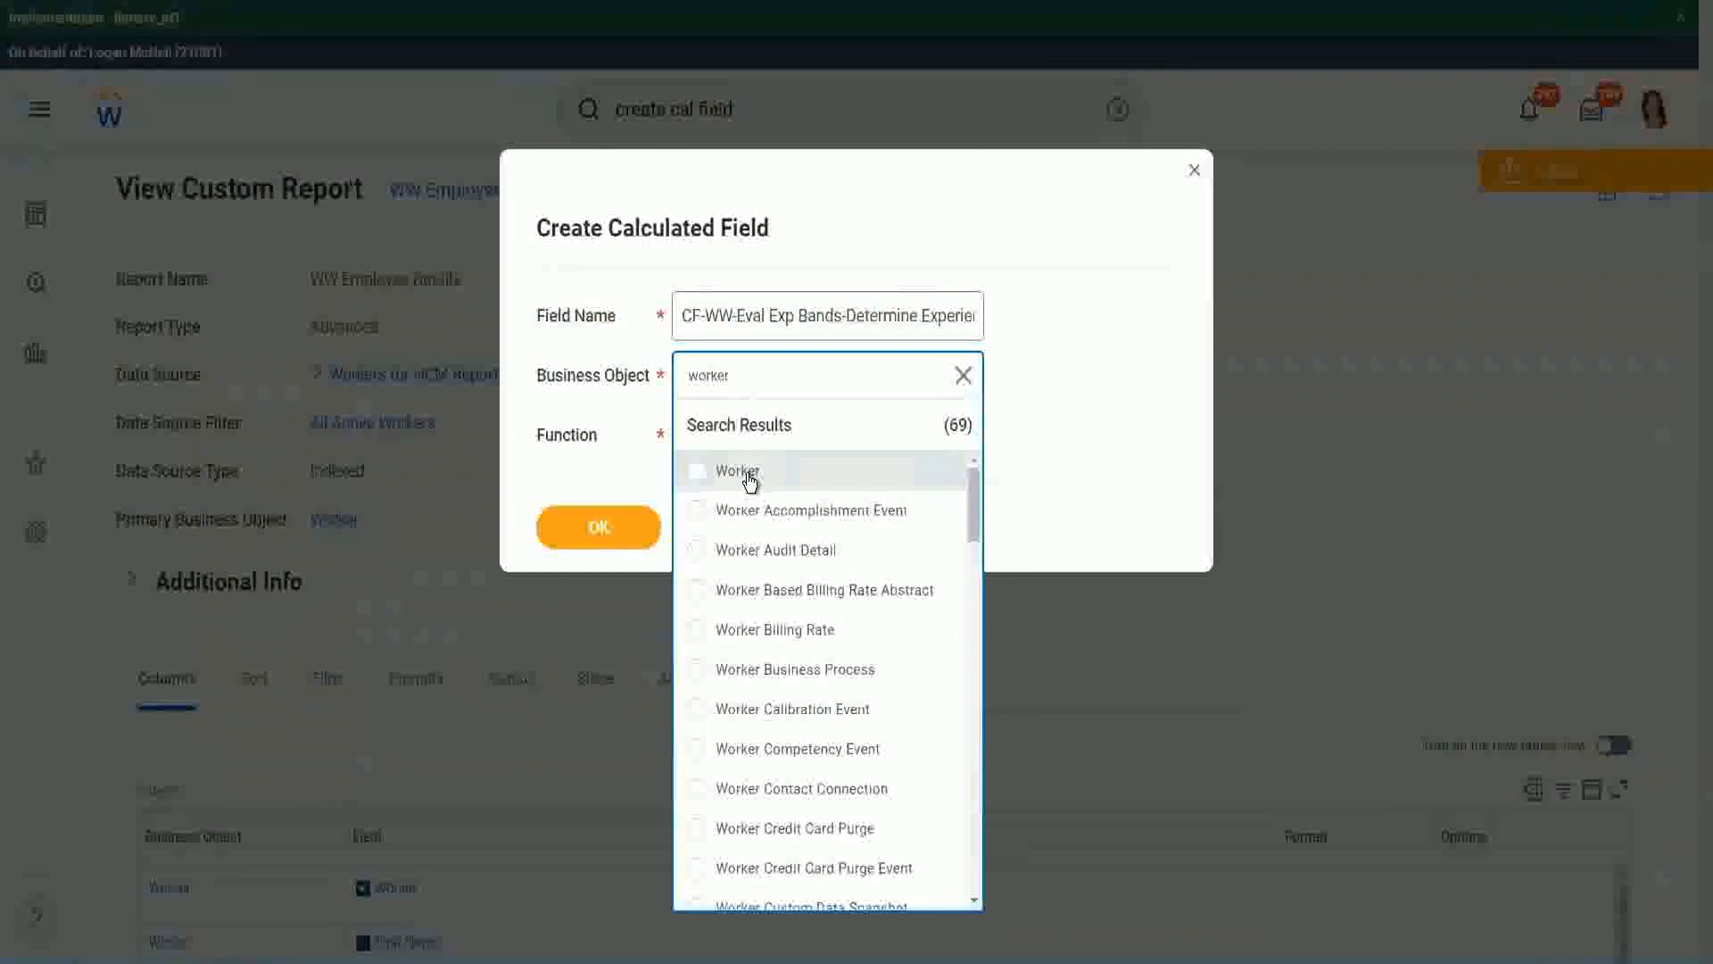
left_click(739, 469)
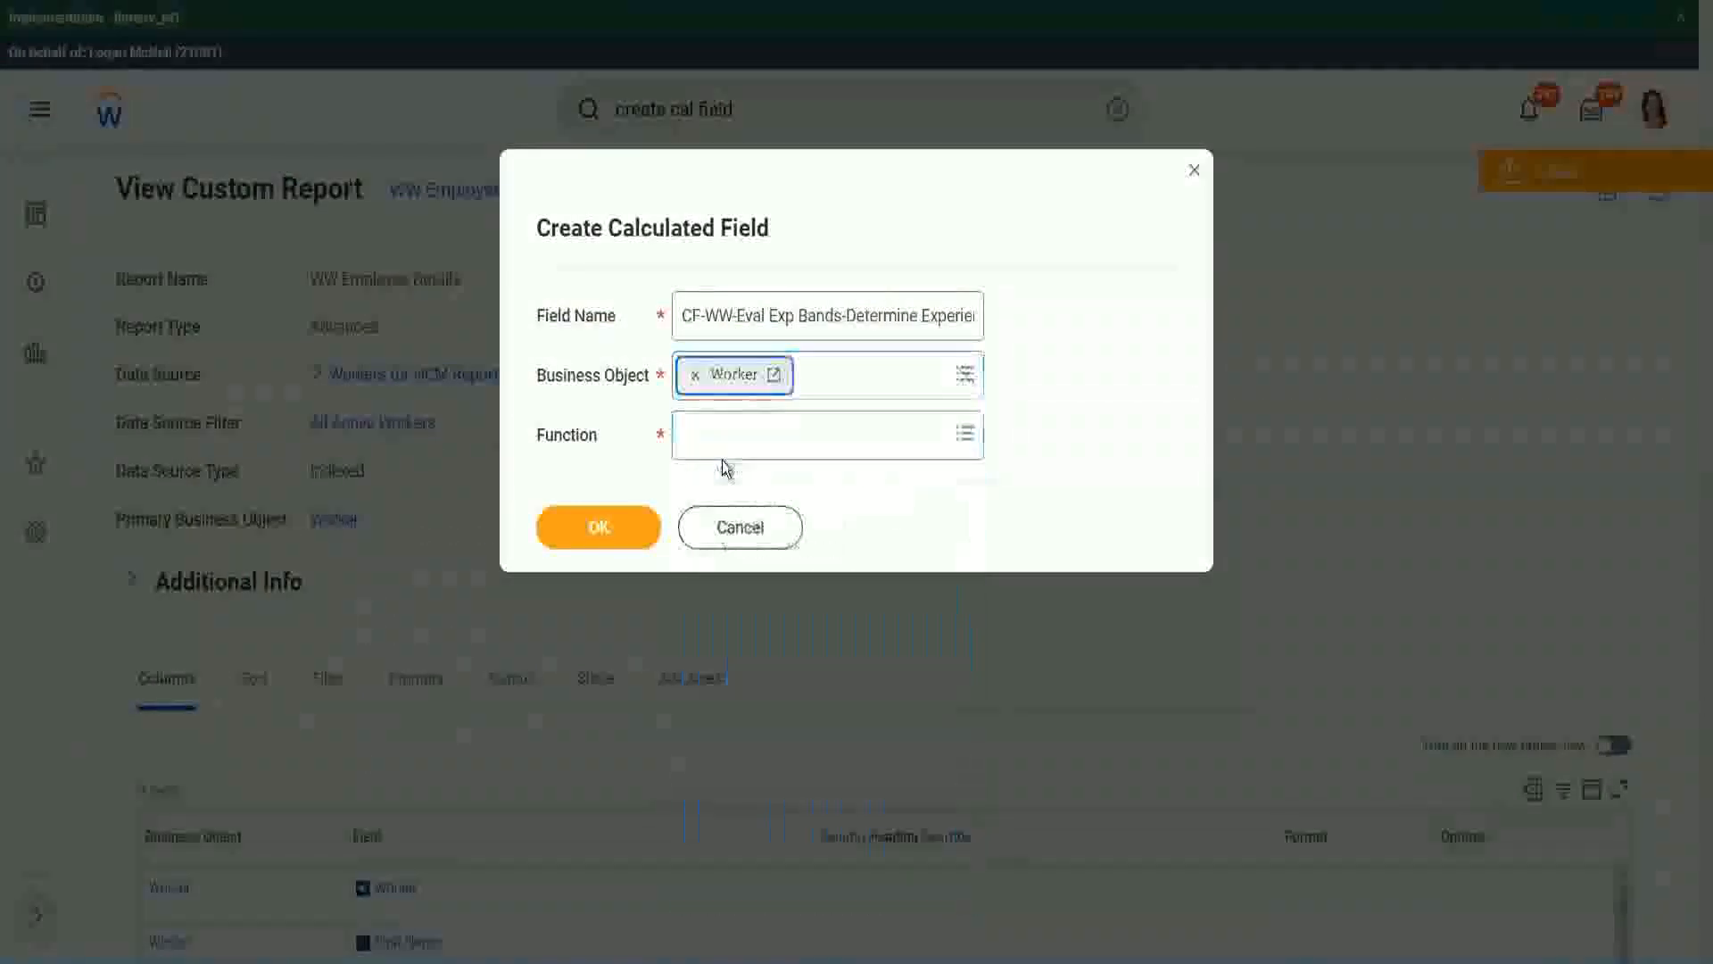
type("eval ex")
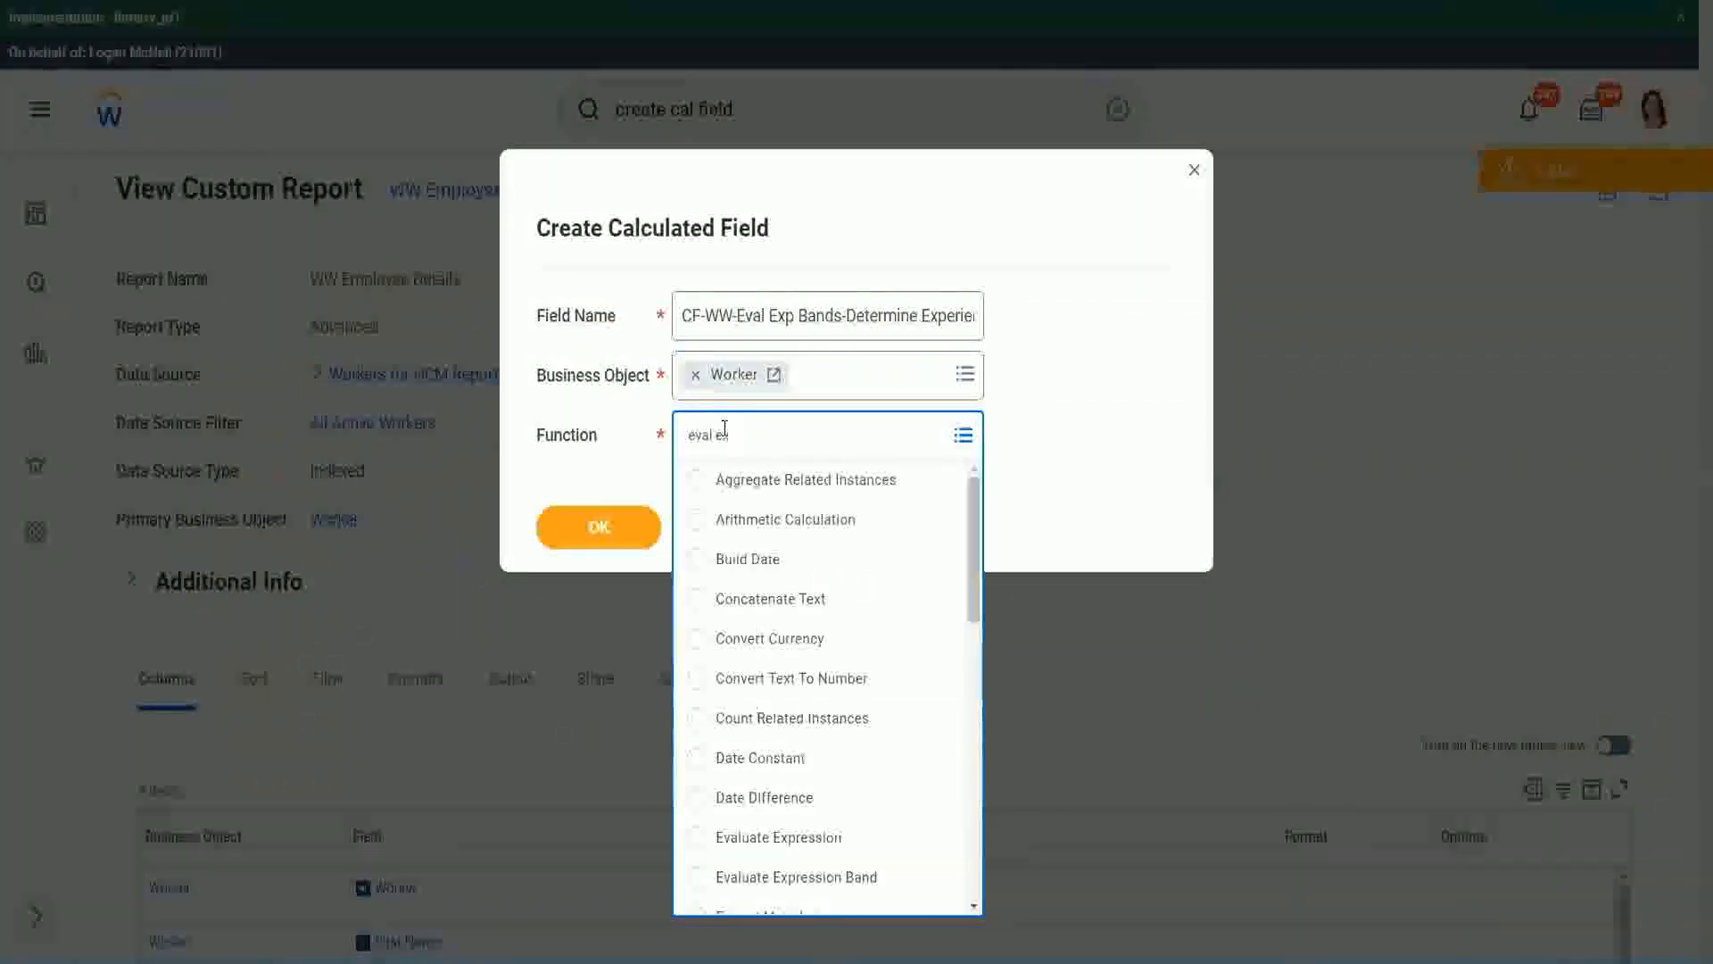
type("xp")
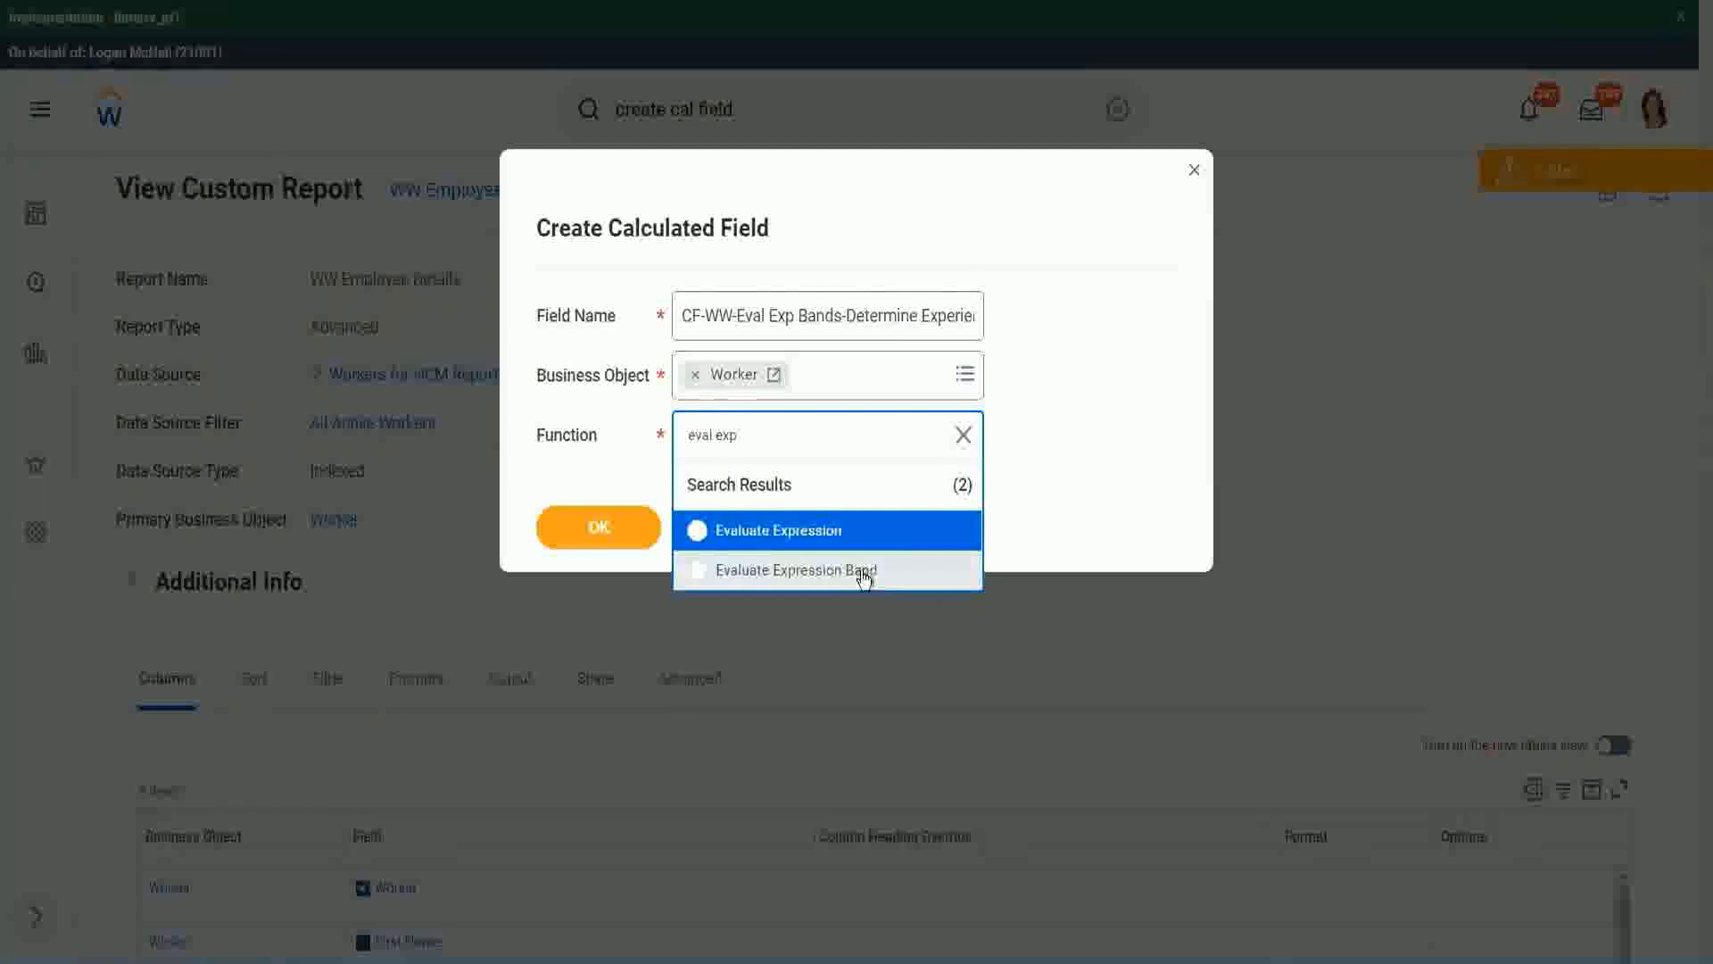
left_click(795, 570)
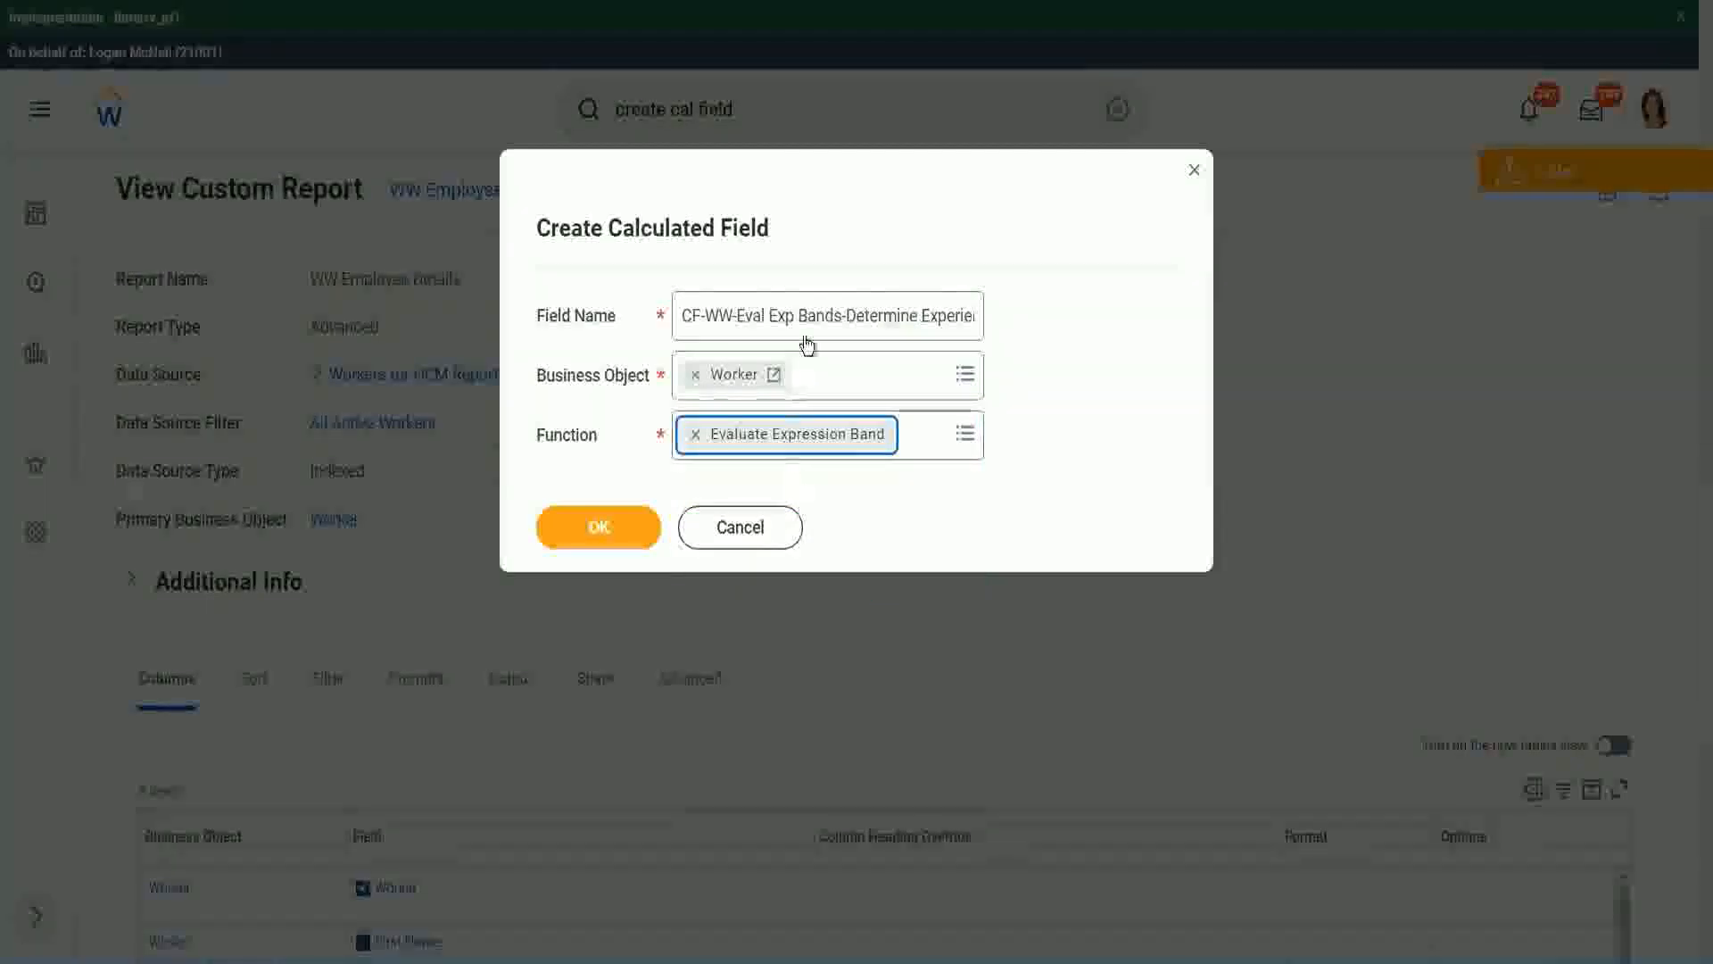
left_click(827, 316)
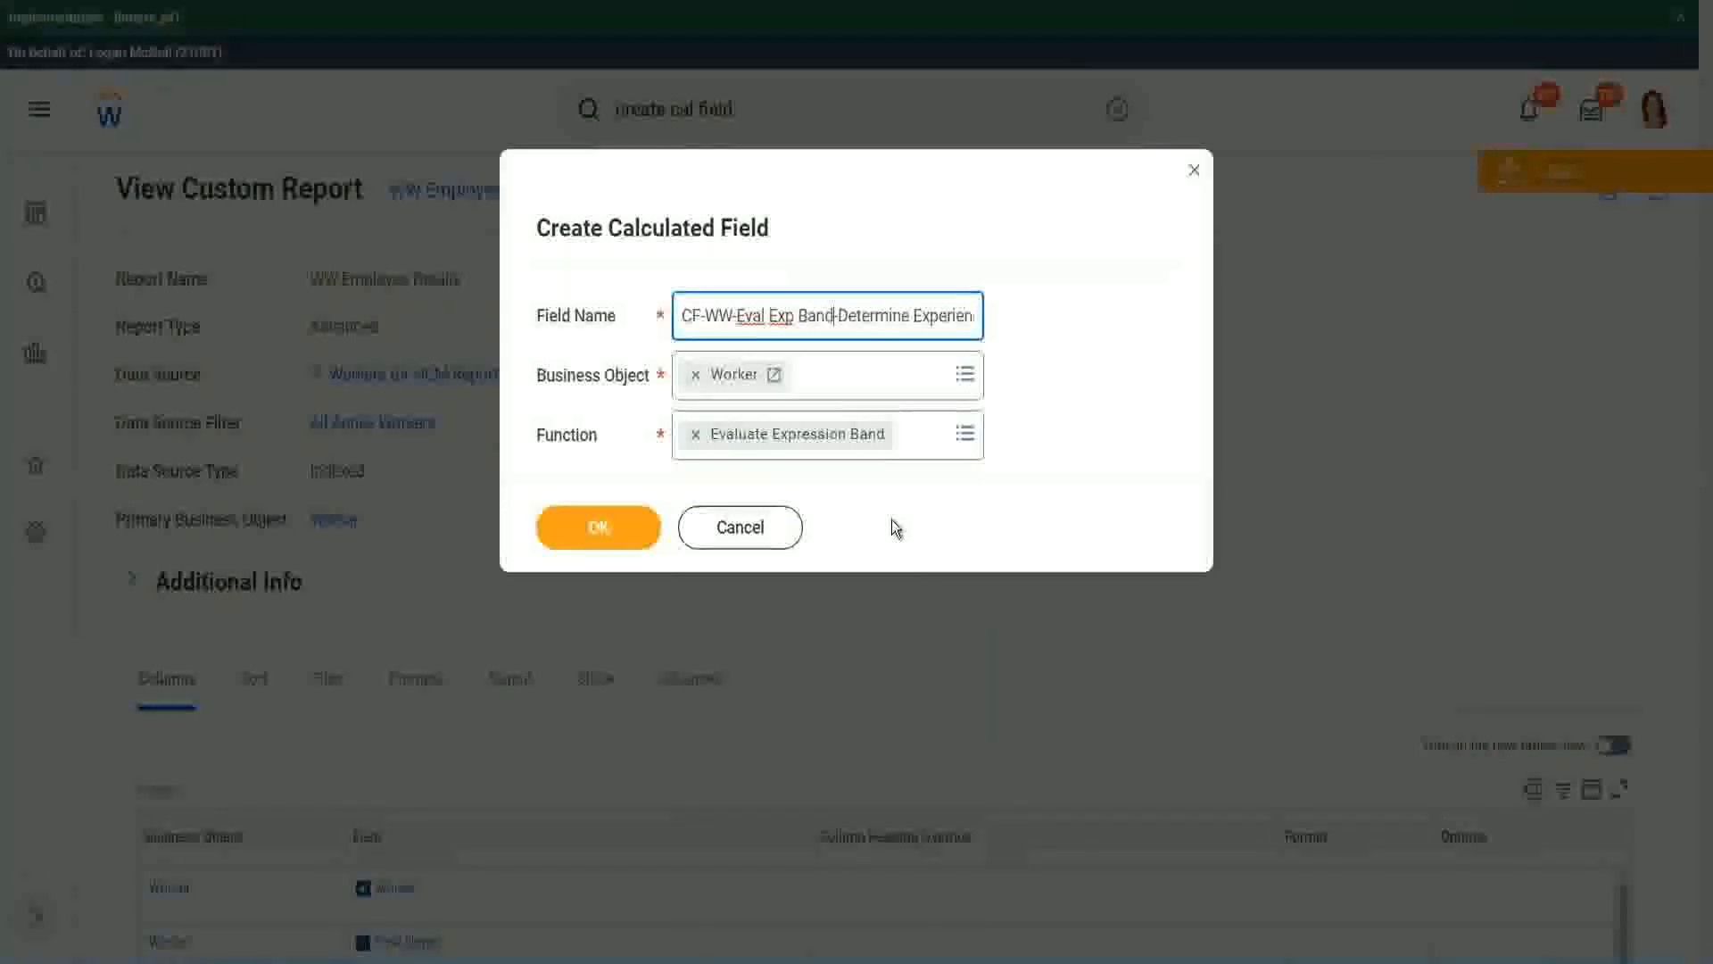
left_click(598, 527)
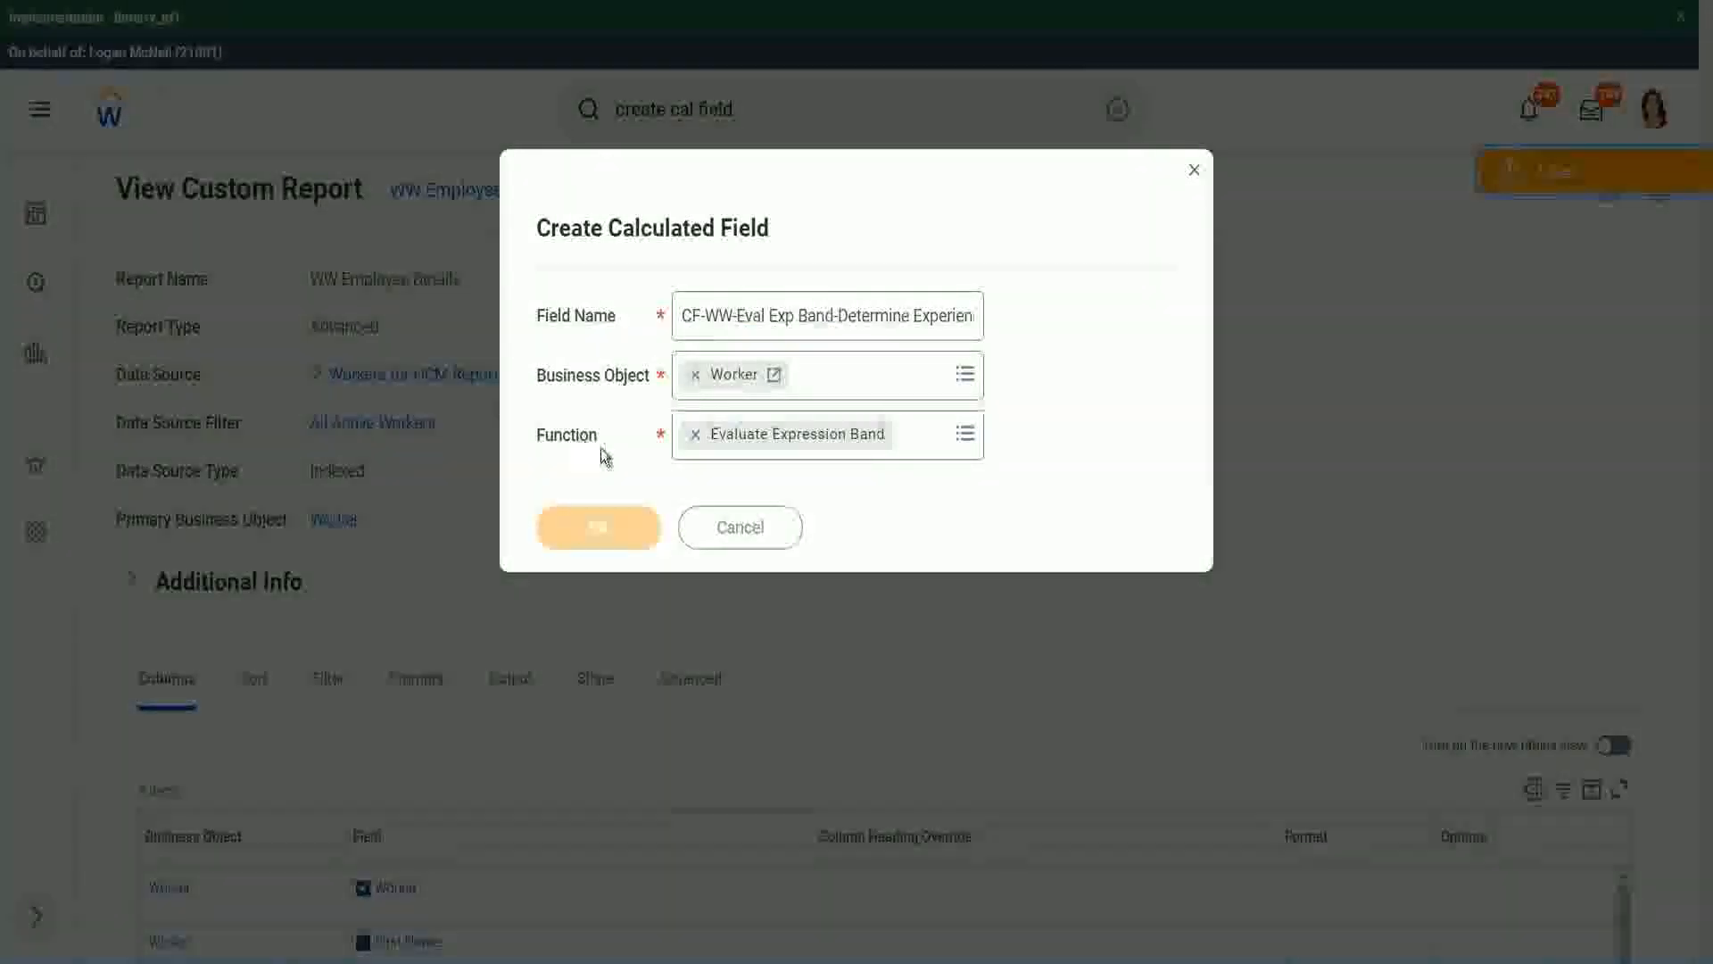
Step: Create the field and give it a '-' default value
left_click(598, 527)
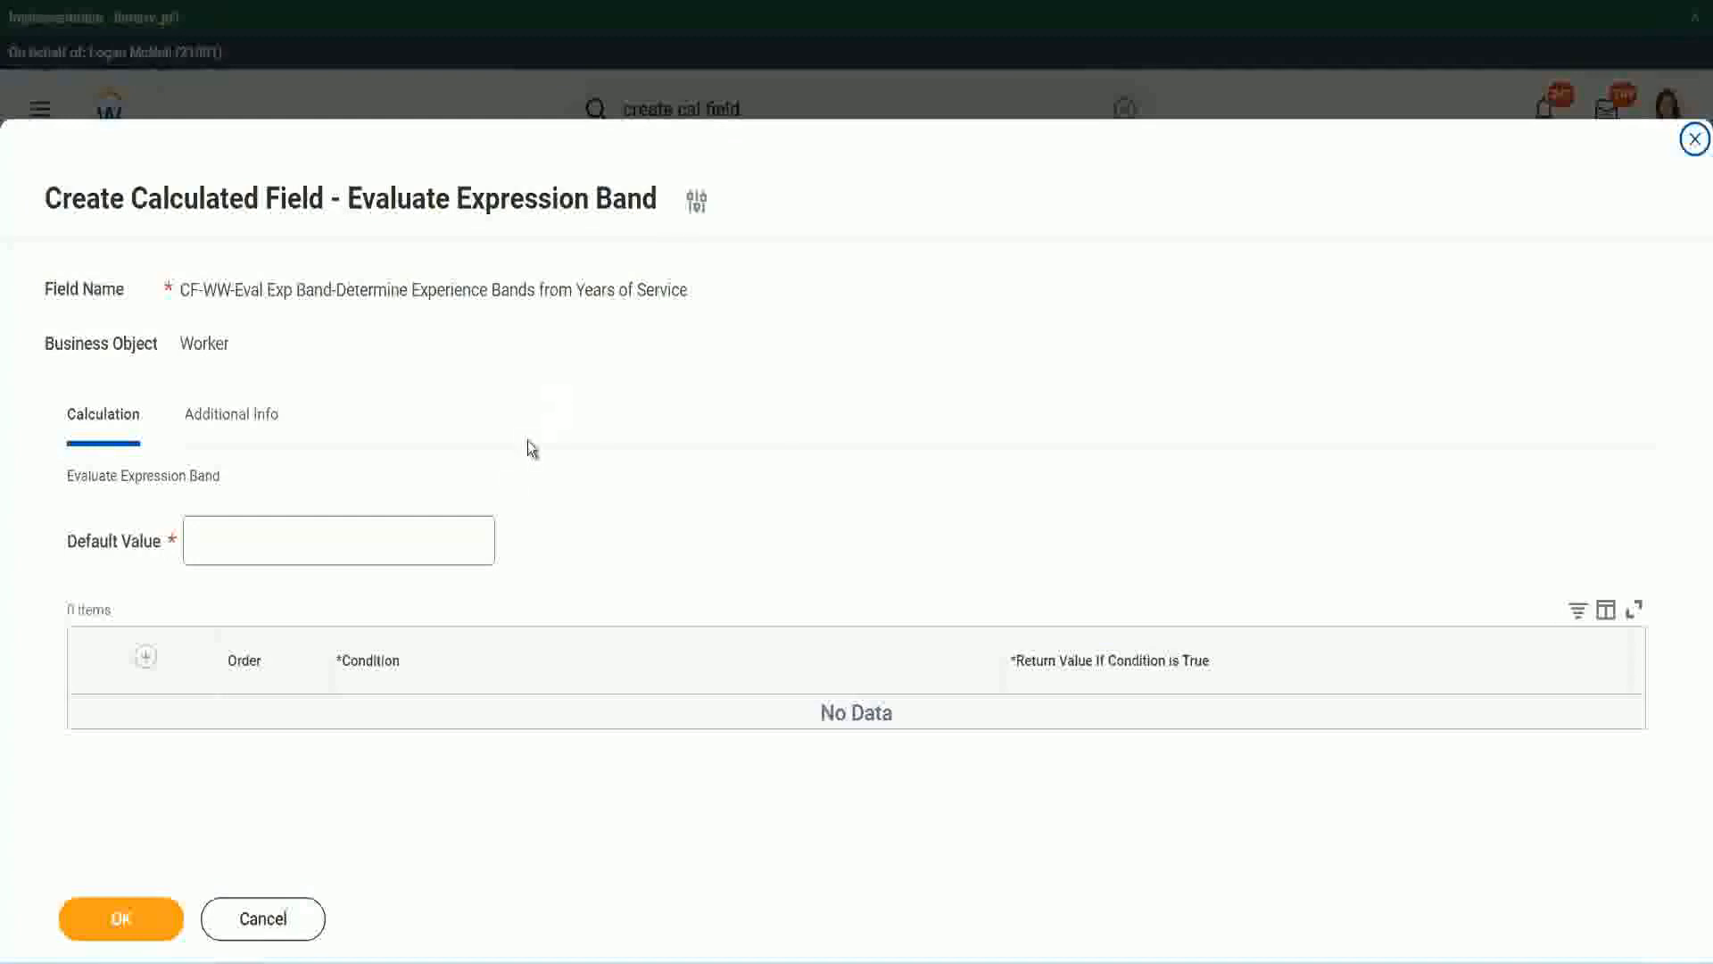
left_click(337, 539)
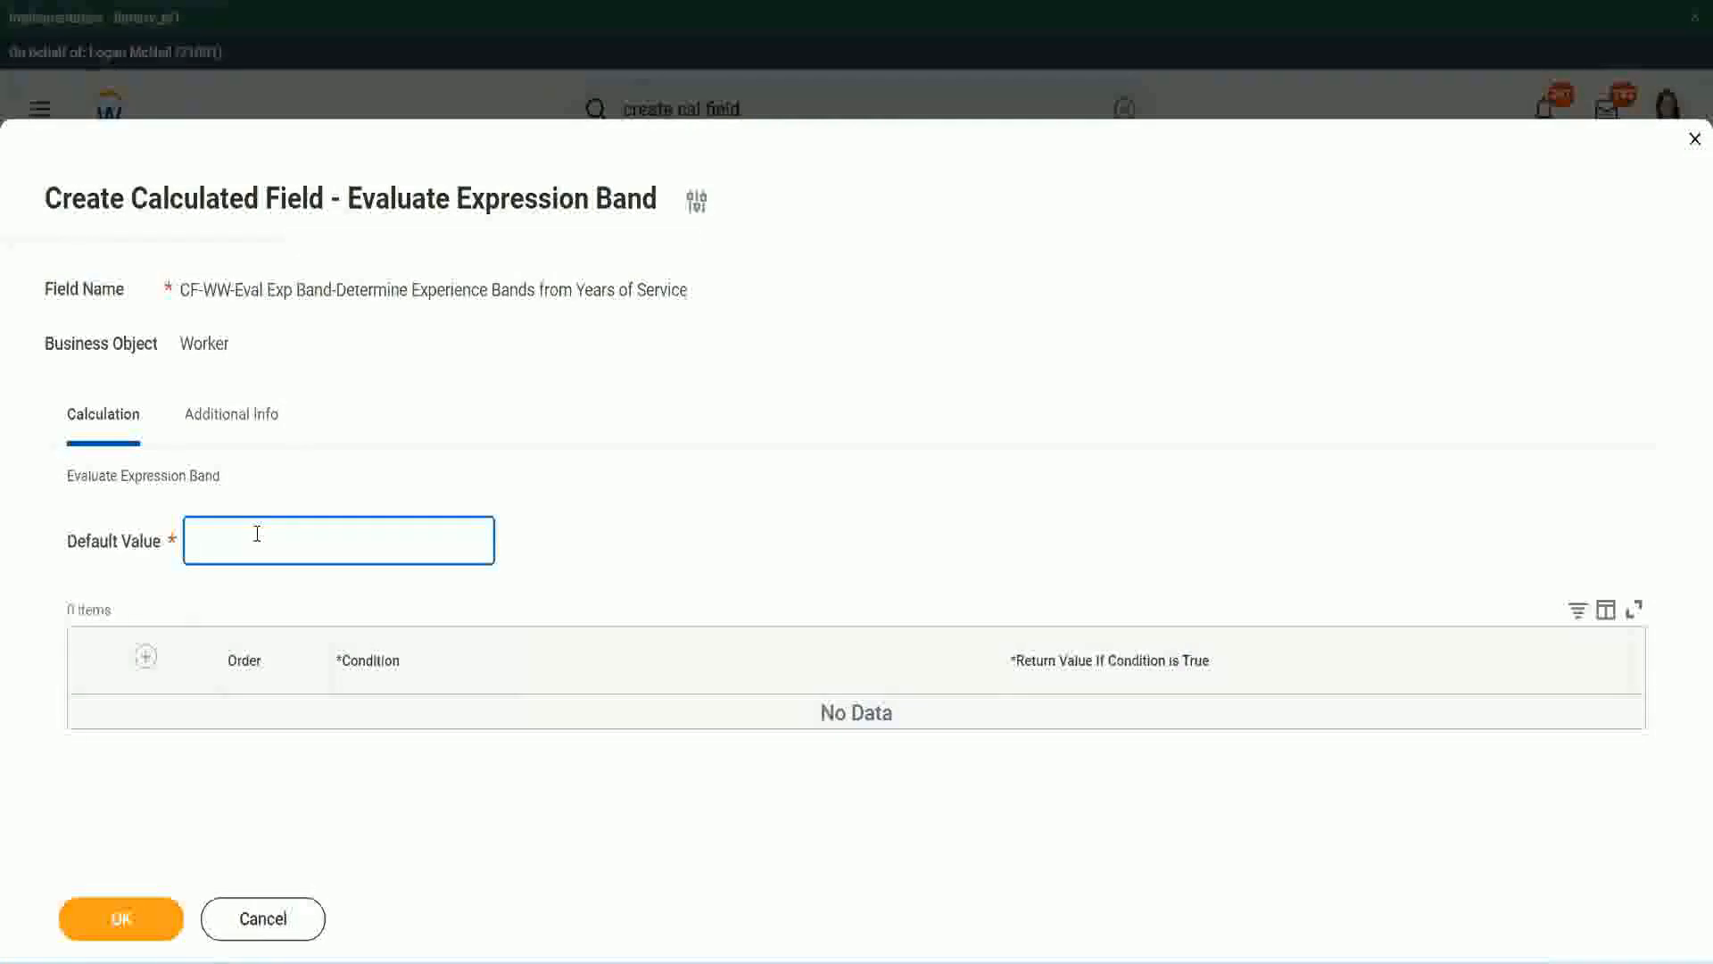
type("N")
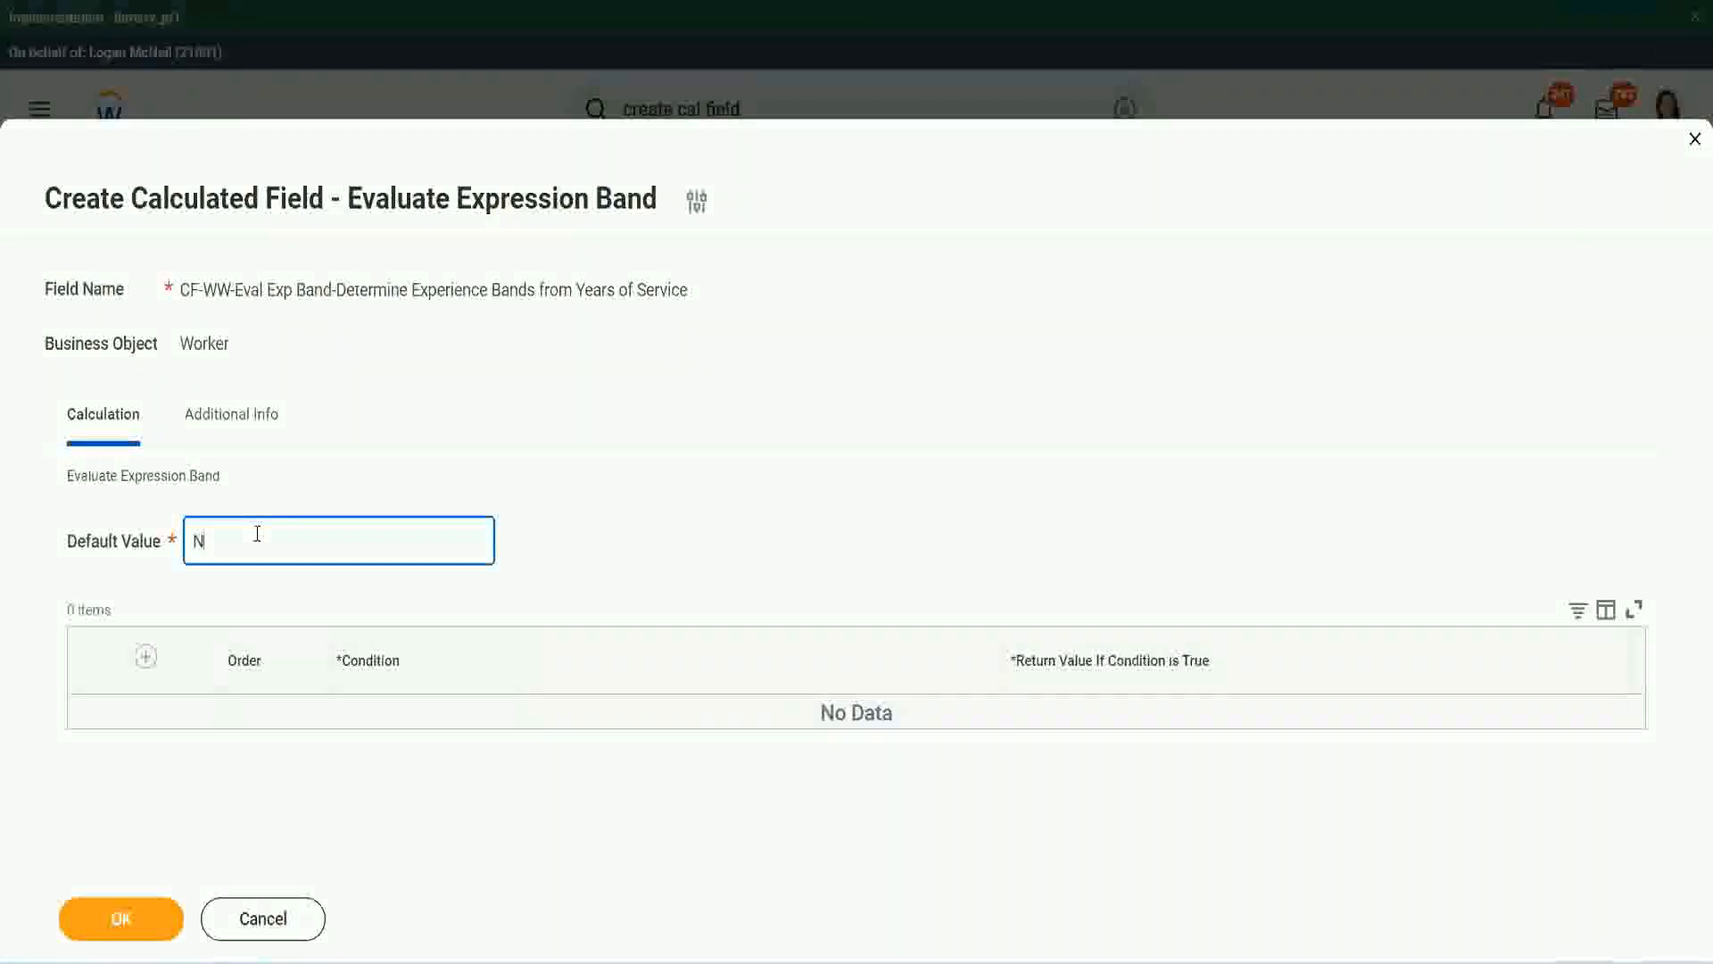
key("Backspace")
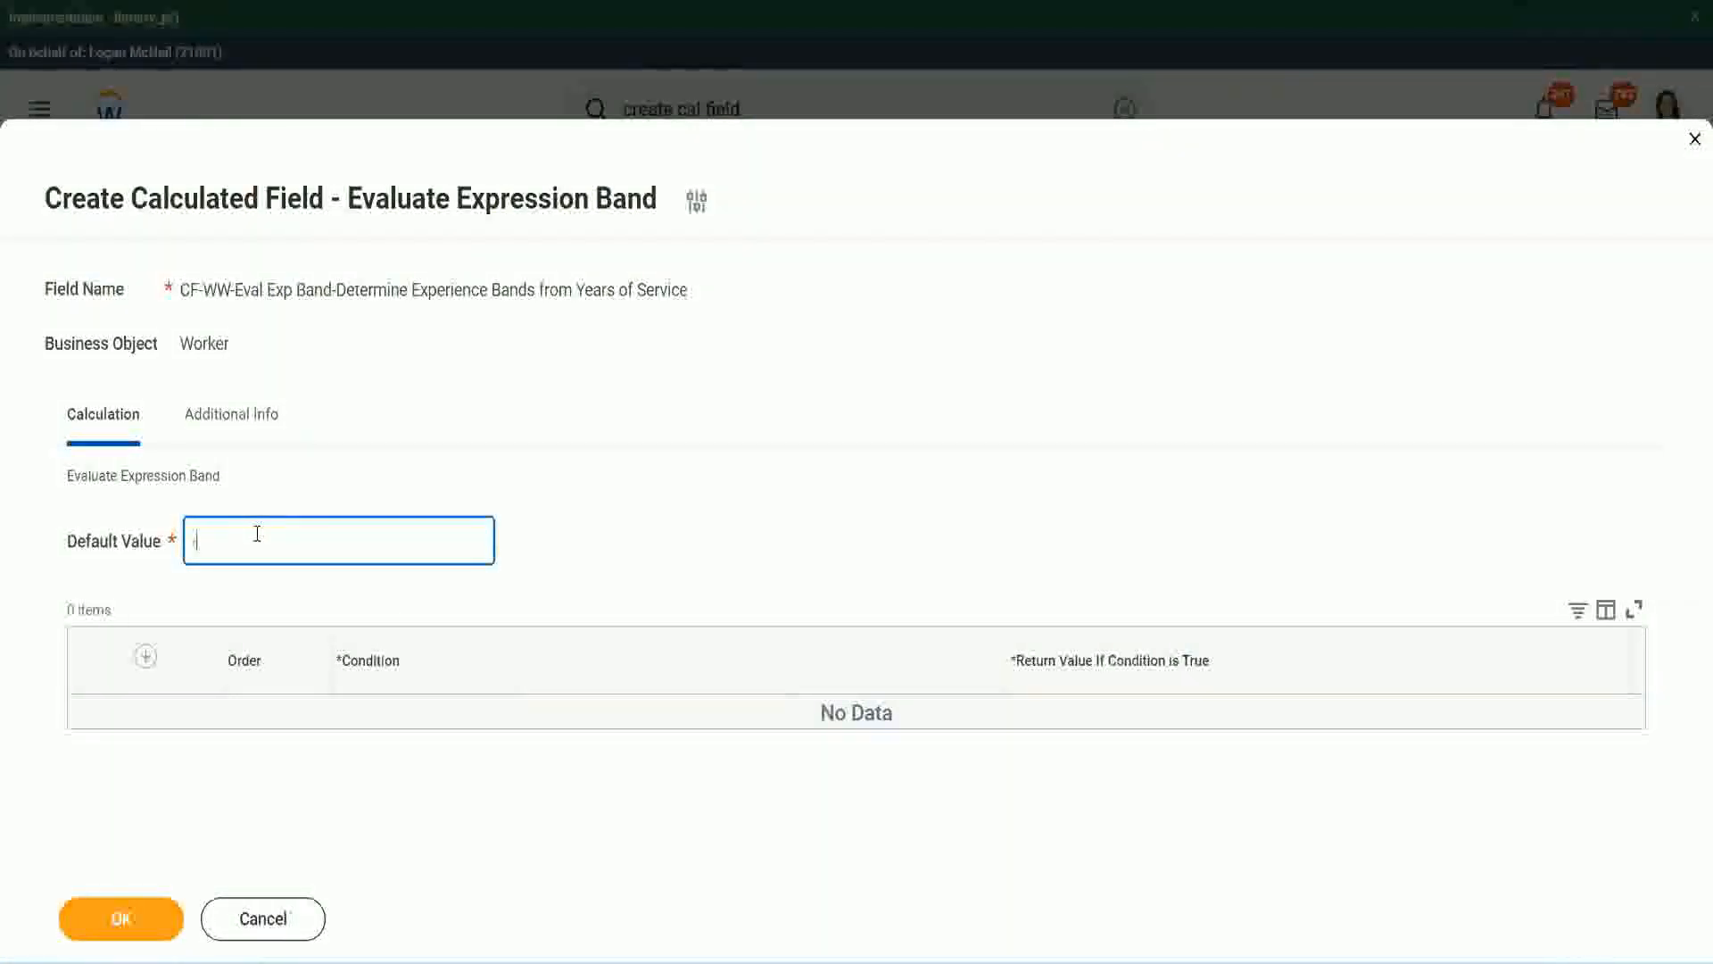
type("-")
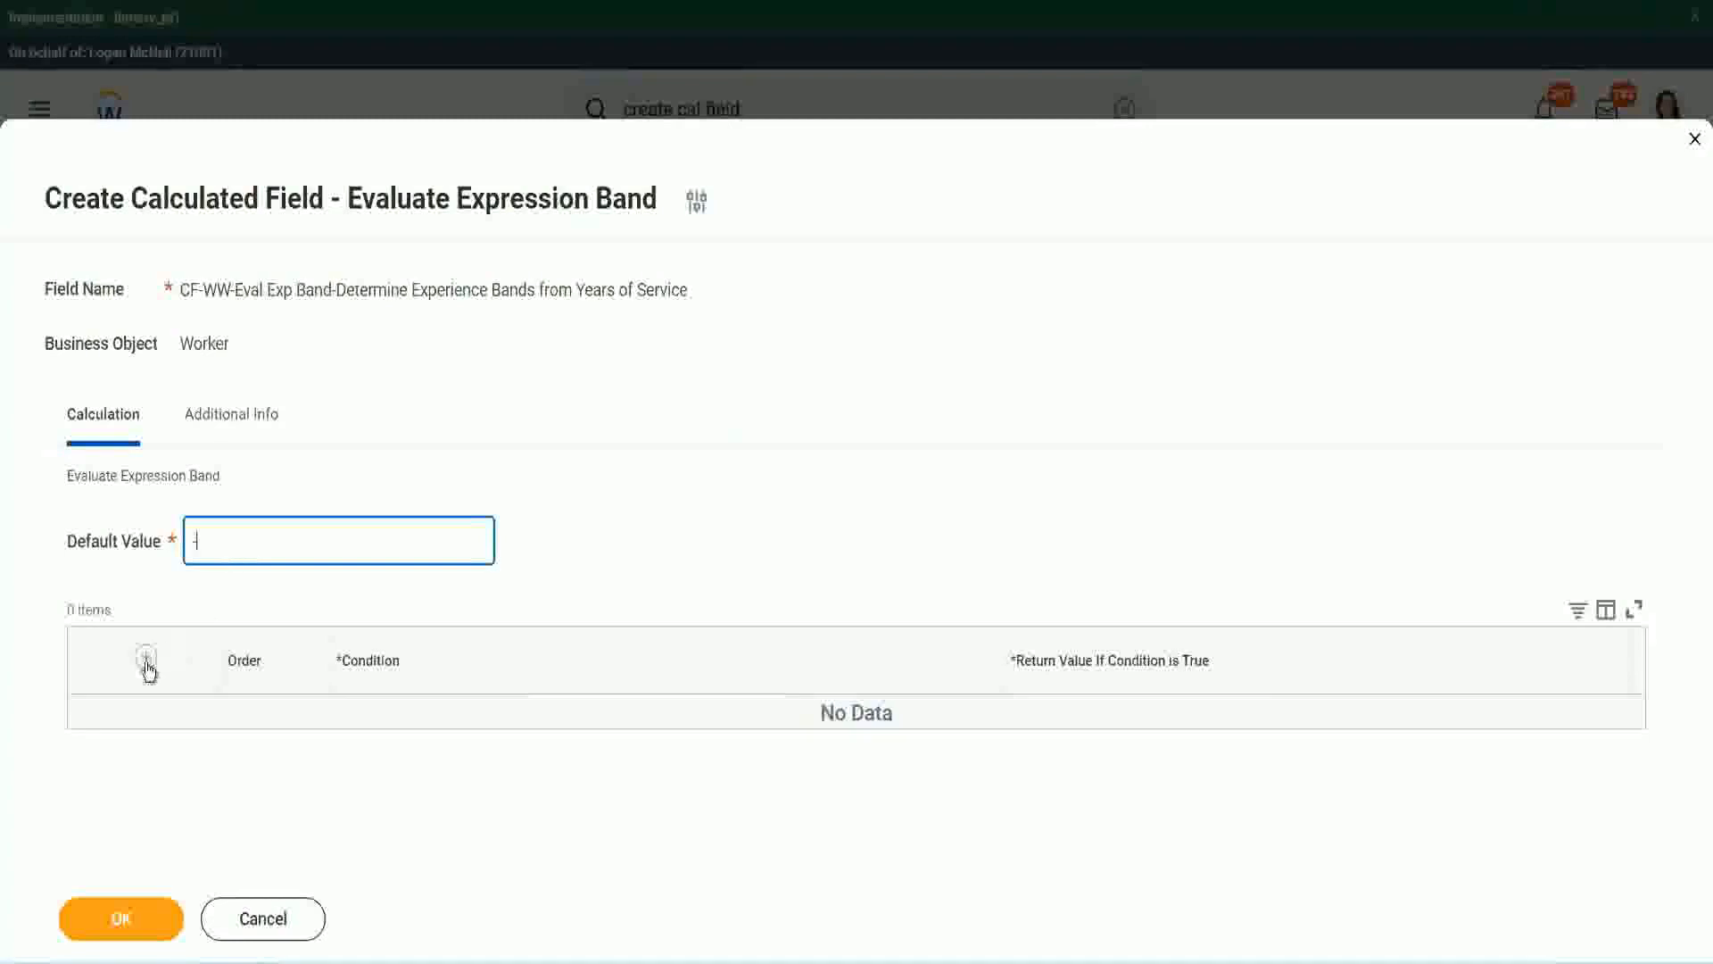
Step: Add a first condition row and start on its return value
left_click(147, 658)
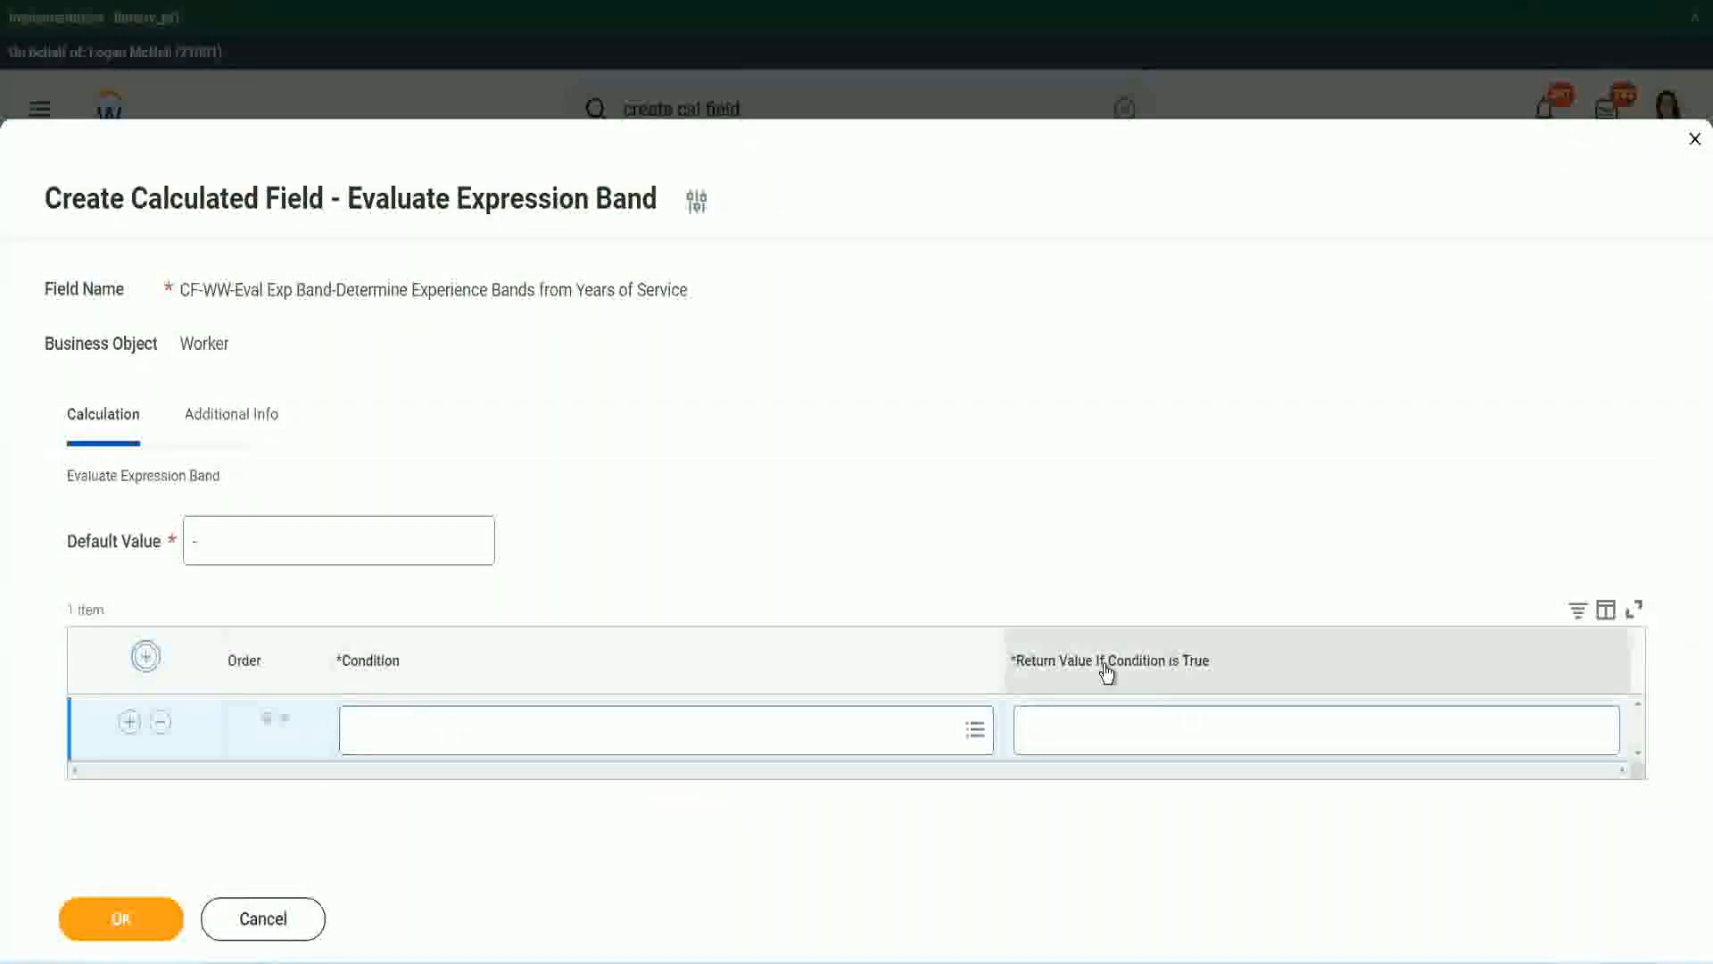
mouse_move(1199, 681)
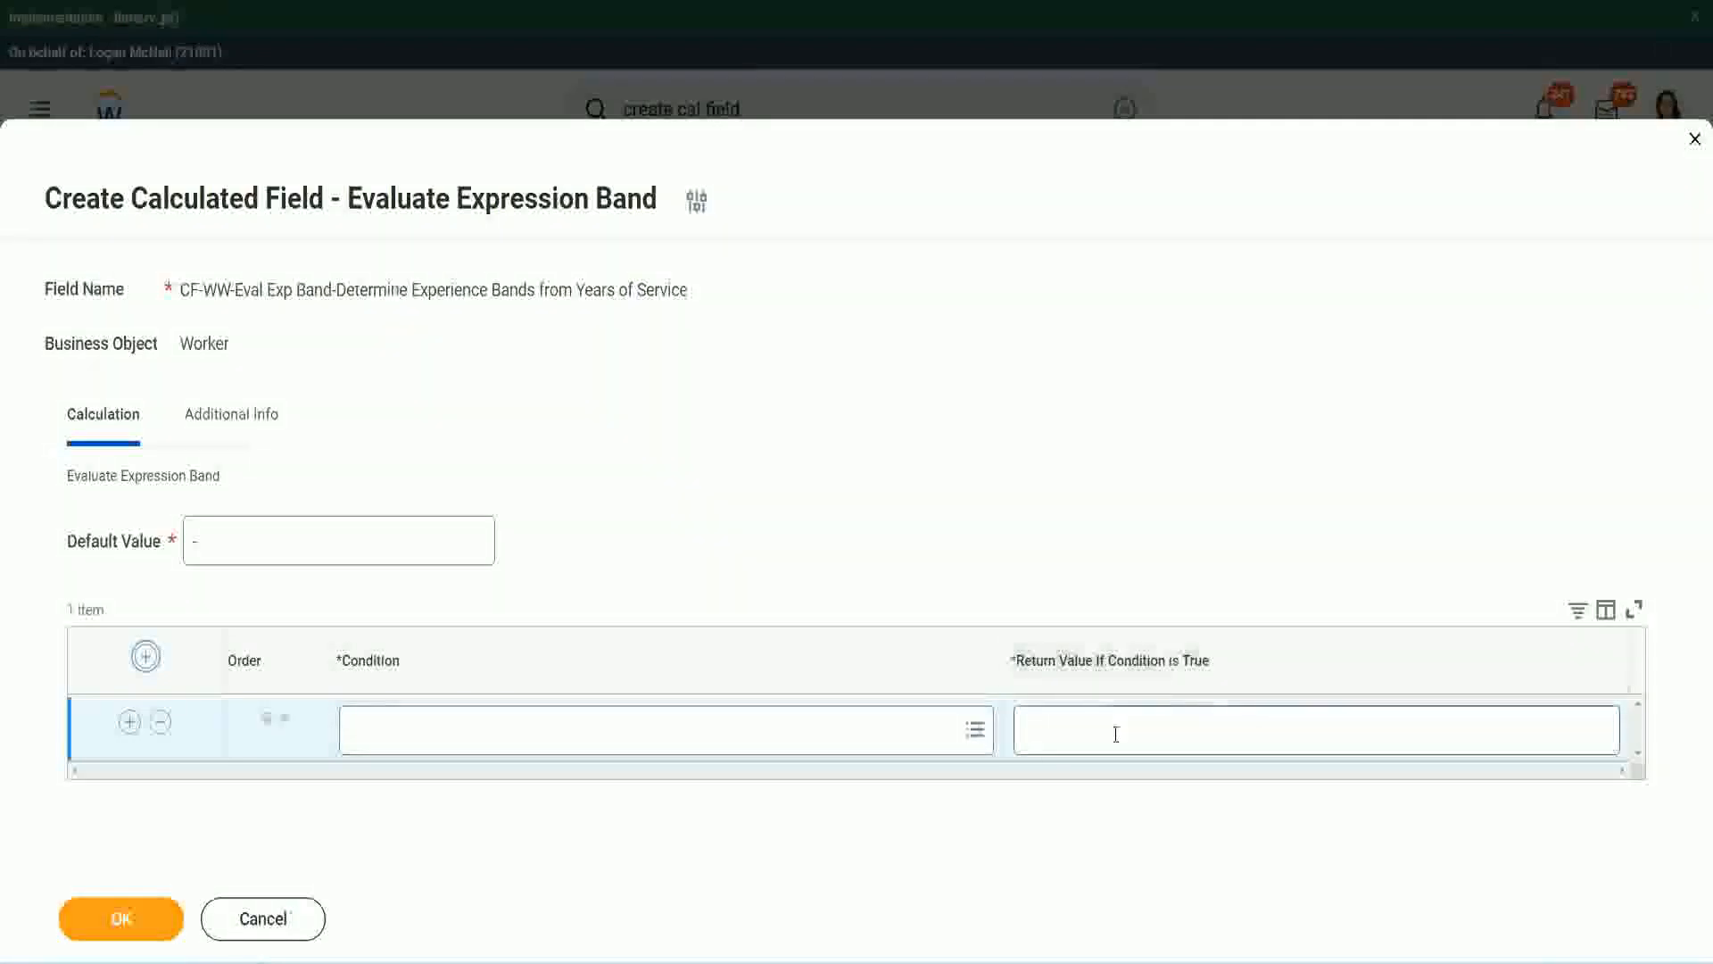
left_click(1315, 728)
type("adkgdjaldjuijd")
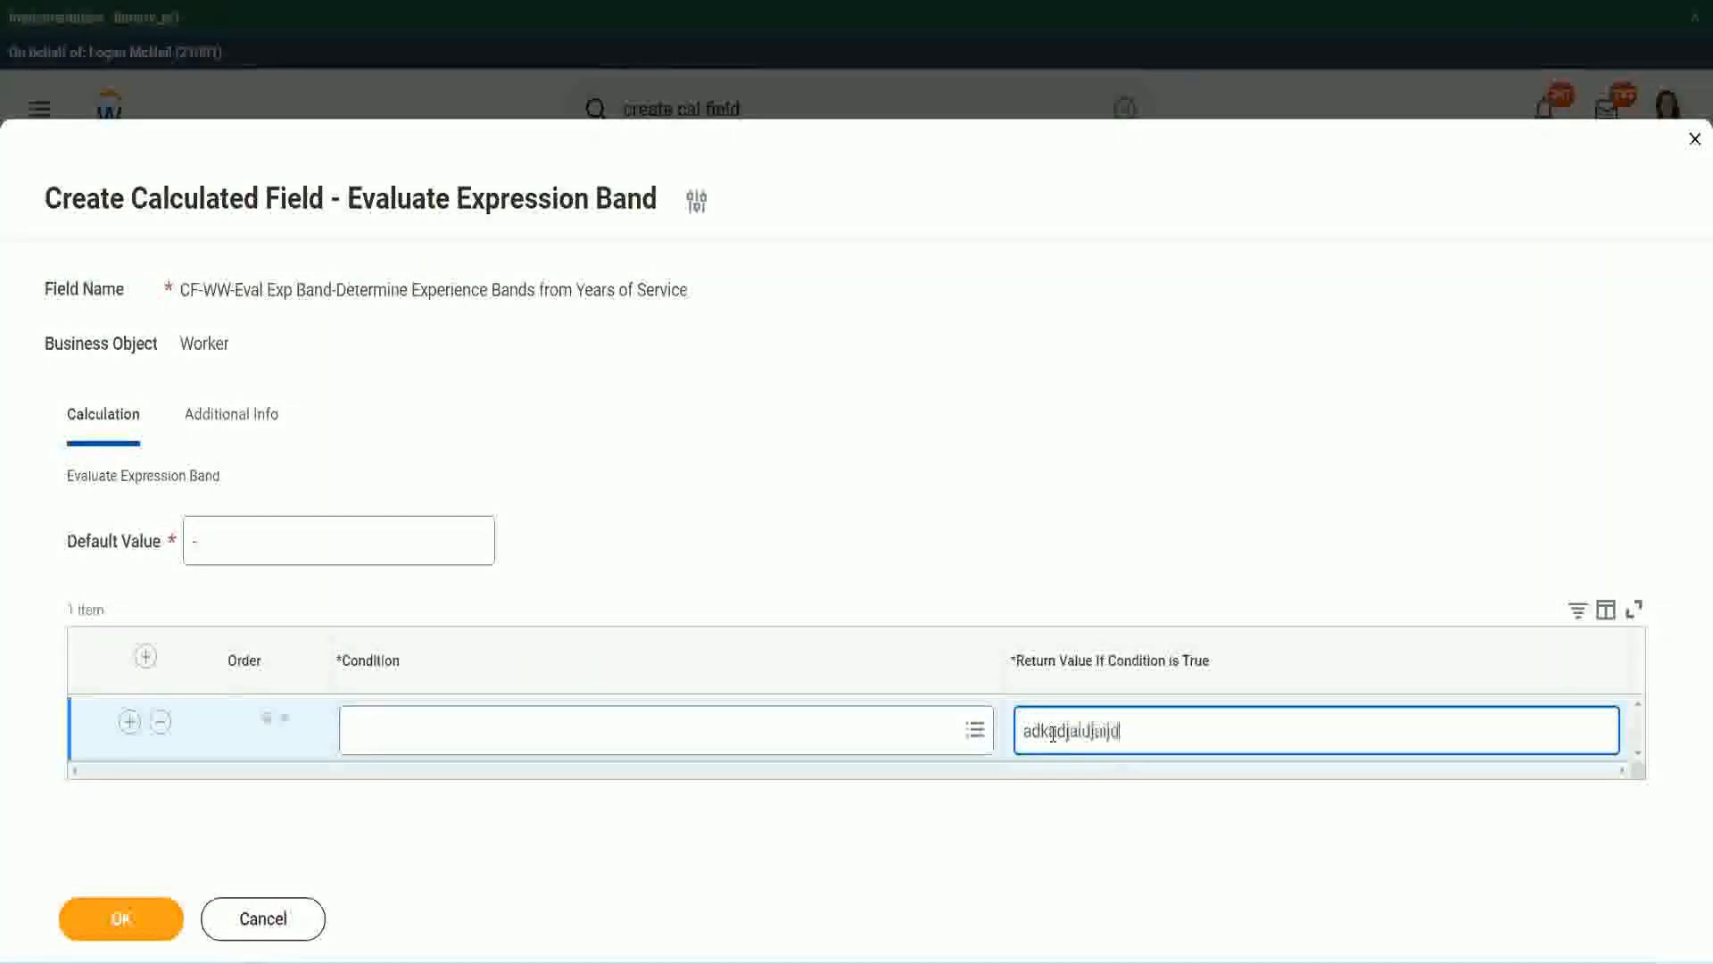
key("ctrl+a")
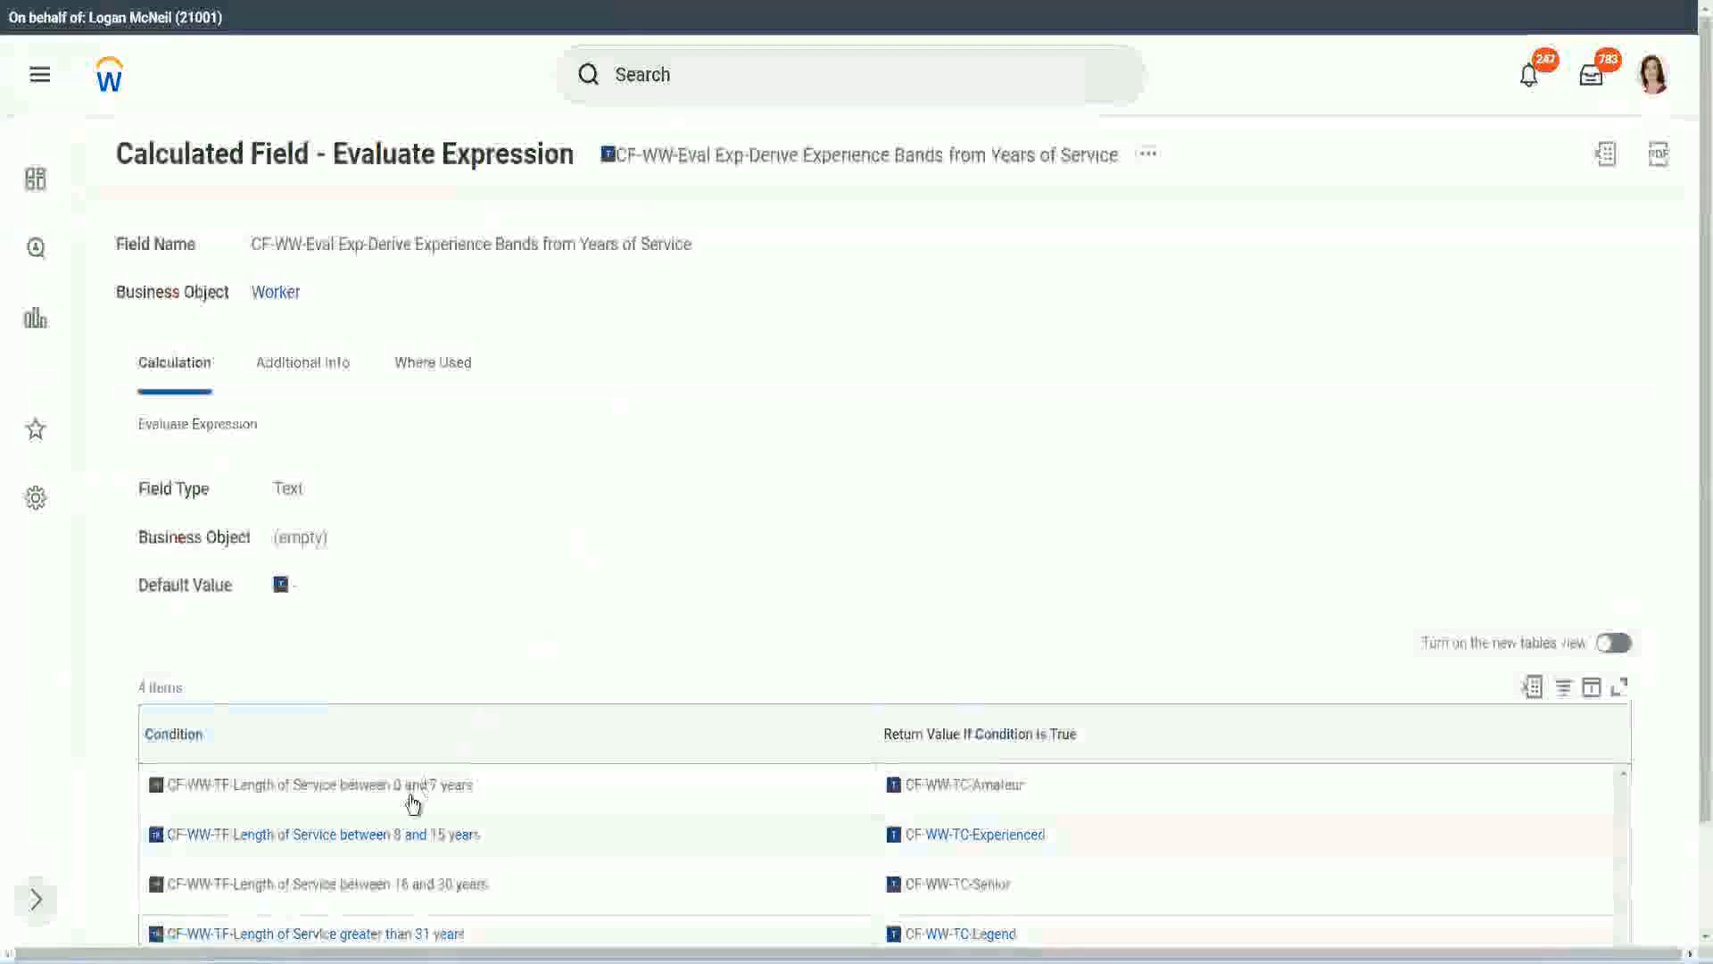
Step: Use the Length of Service 0 to 7 years condition in row one, returning Amateur
right_click(310, 785)
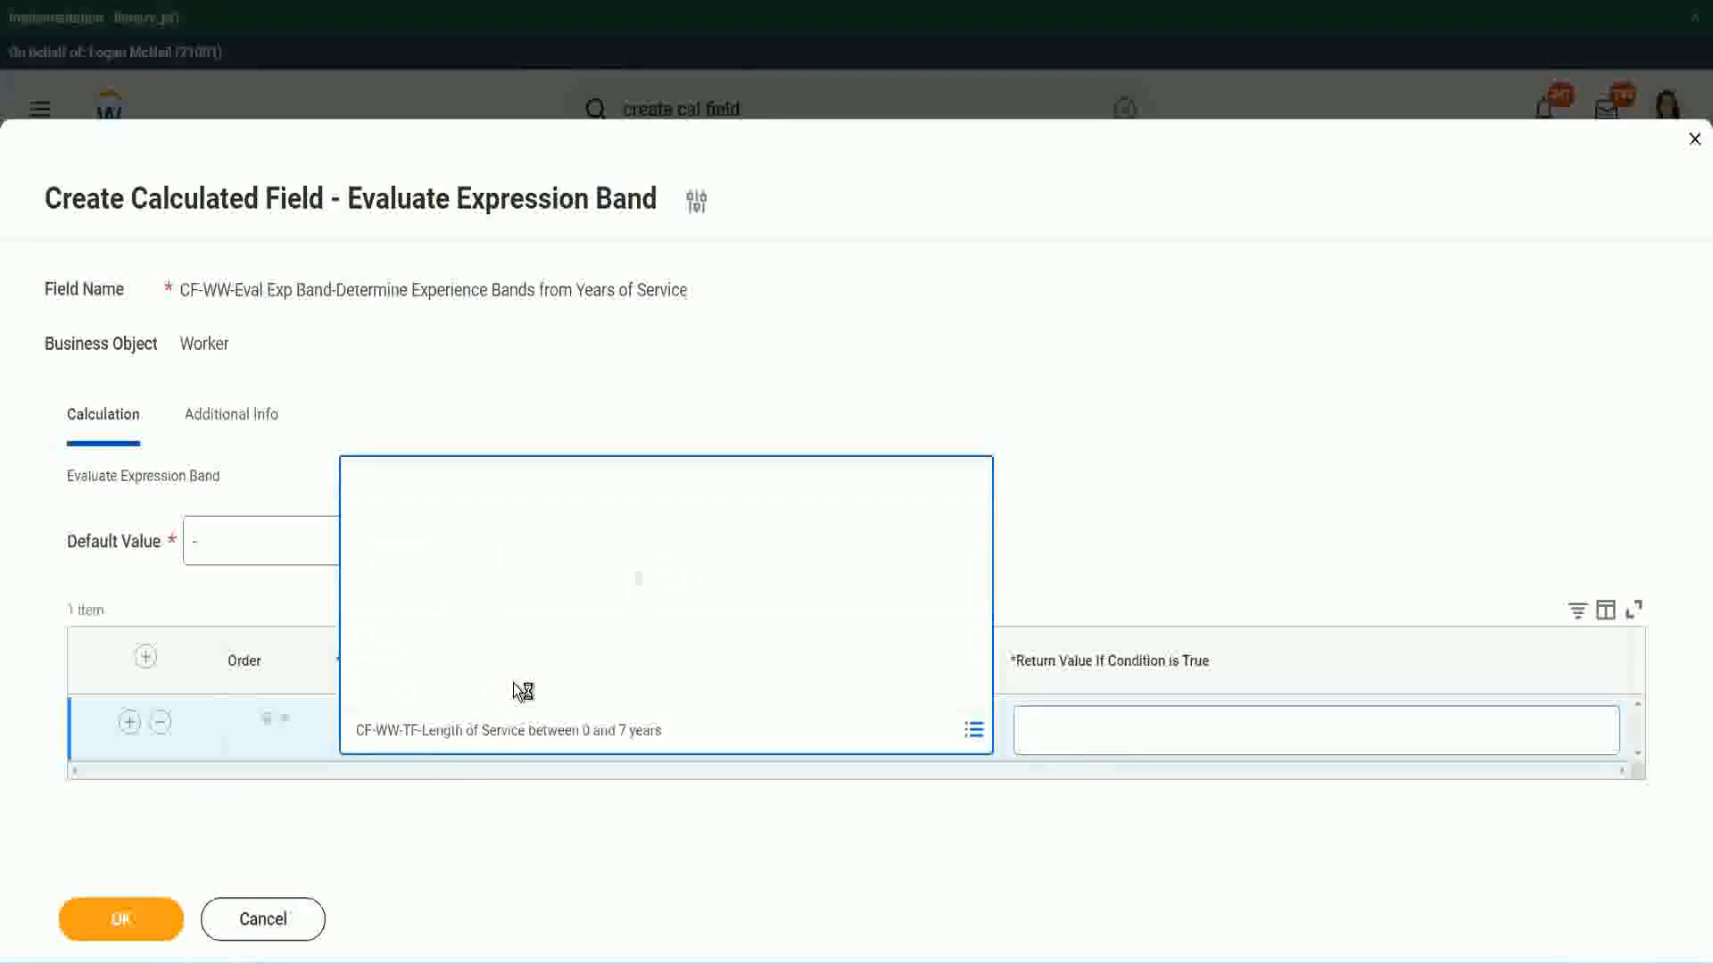
left_click(666, 730)
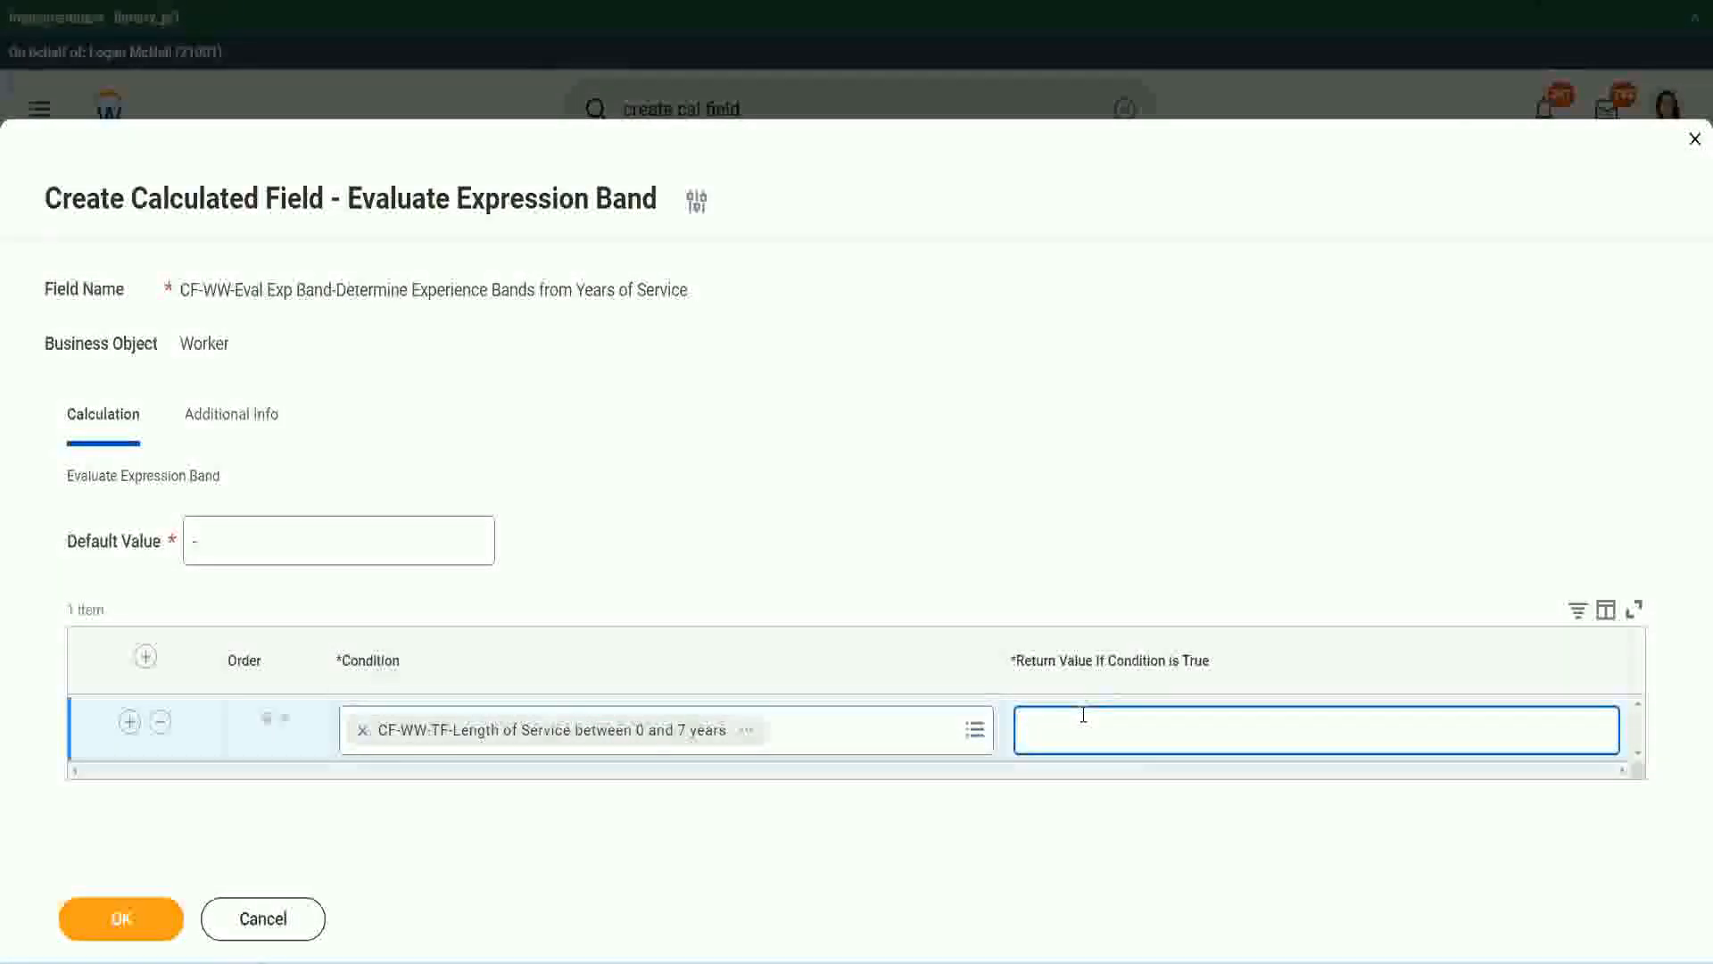
type("Ama")
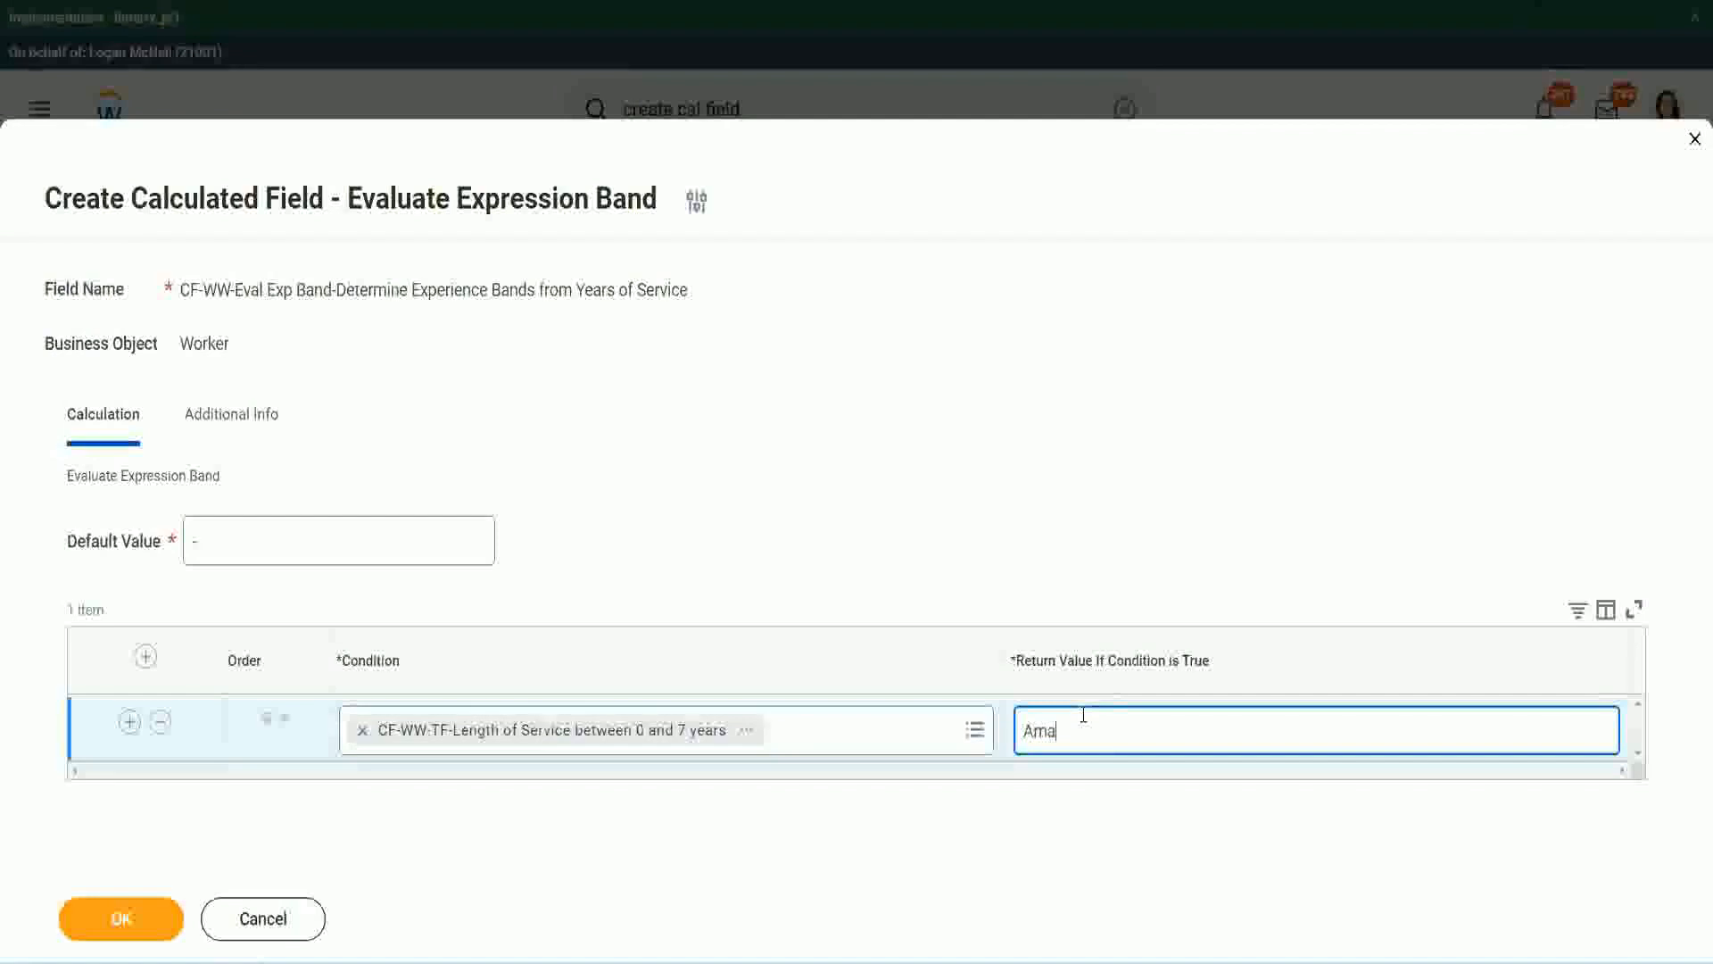
type("teur")
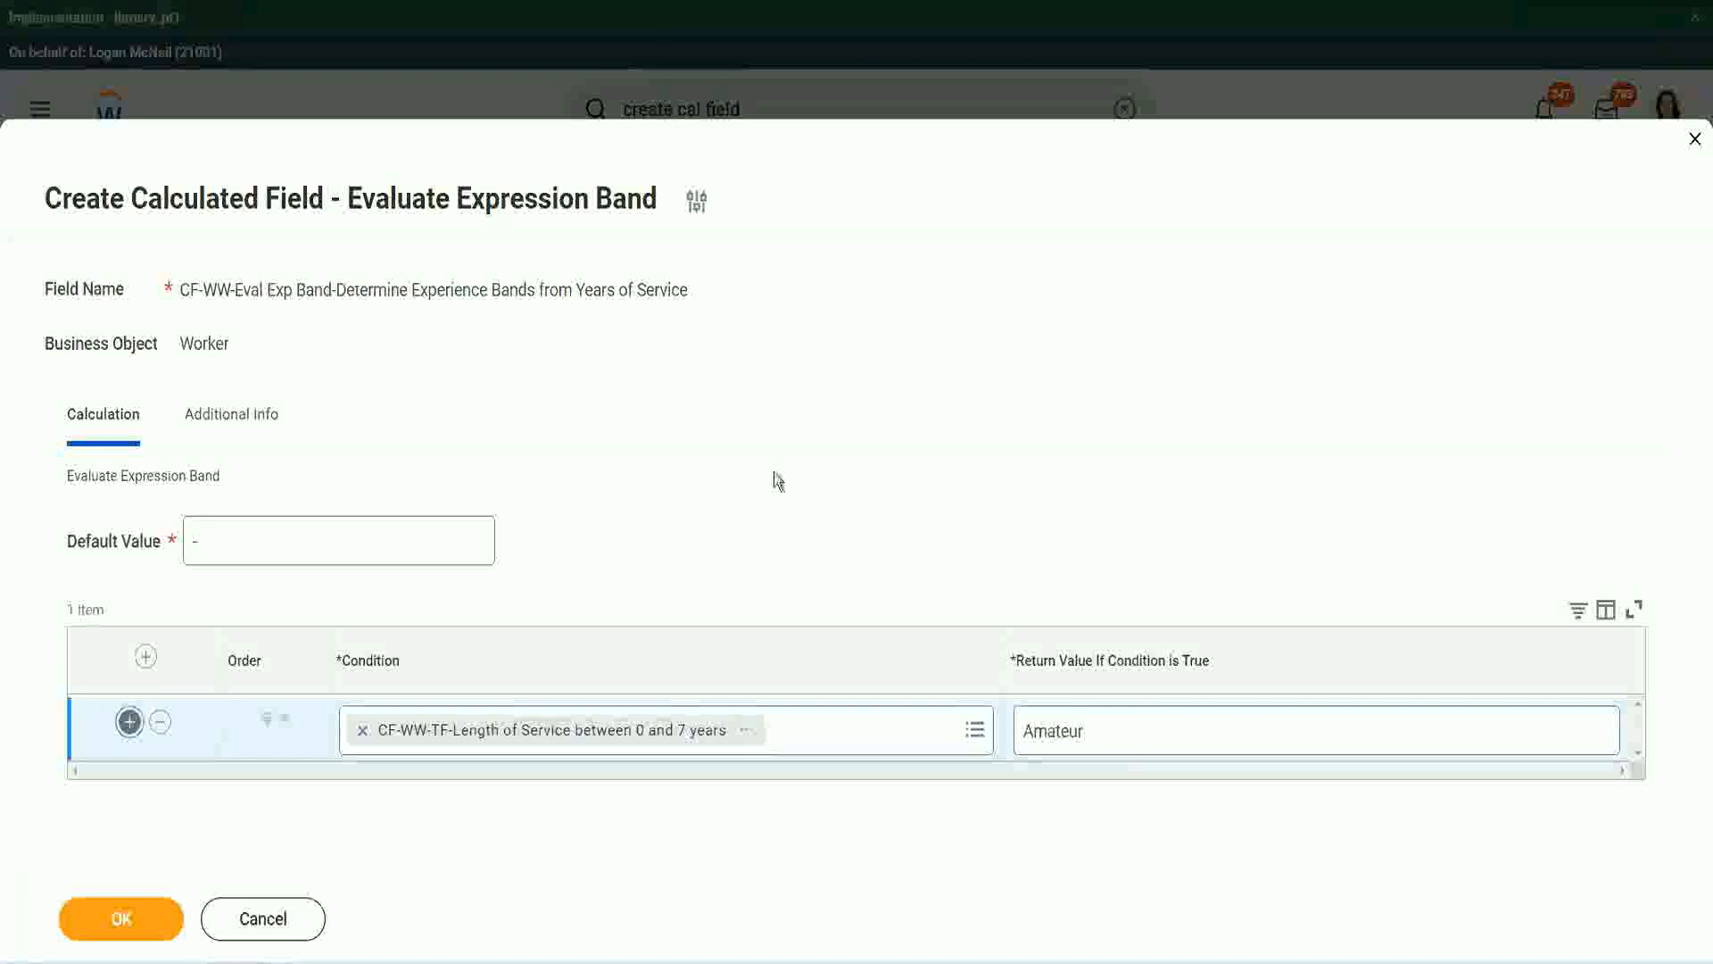
Step: Add rows to make four, with 8–15 years in row two and 16–30 years in row three
left_click(129, 721)
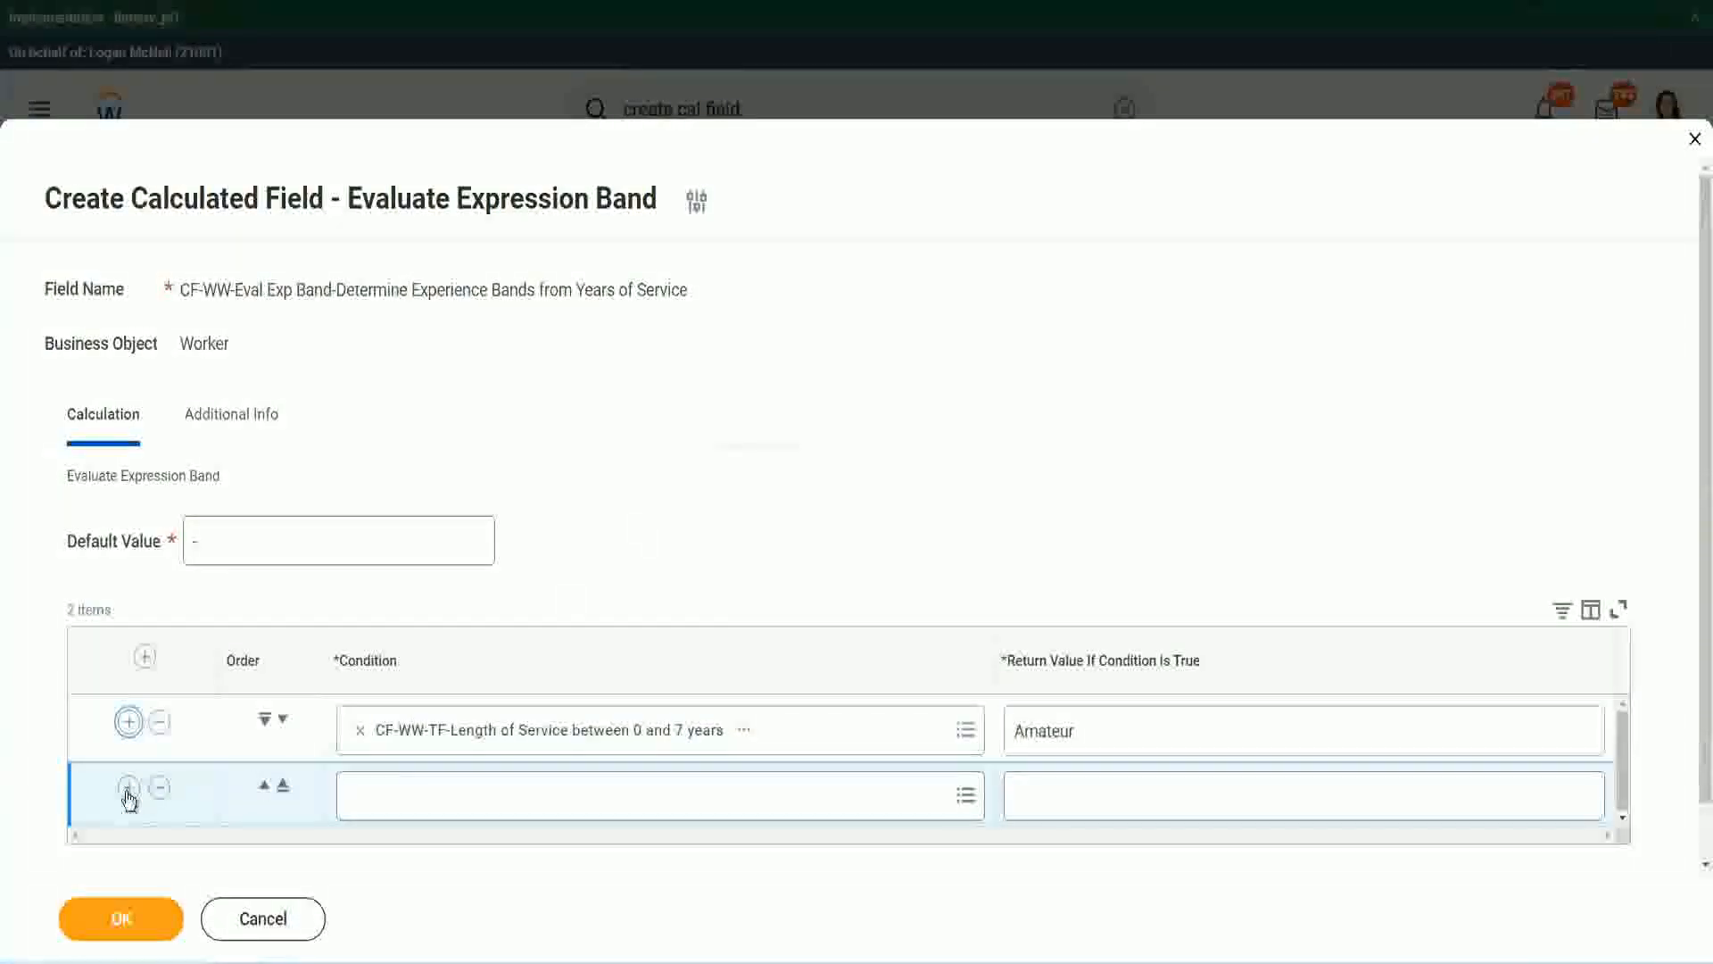
left_click(128, 787)
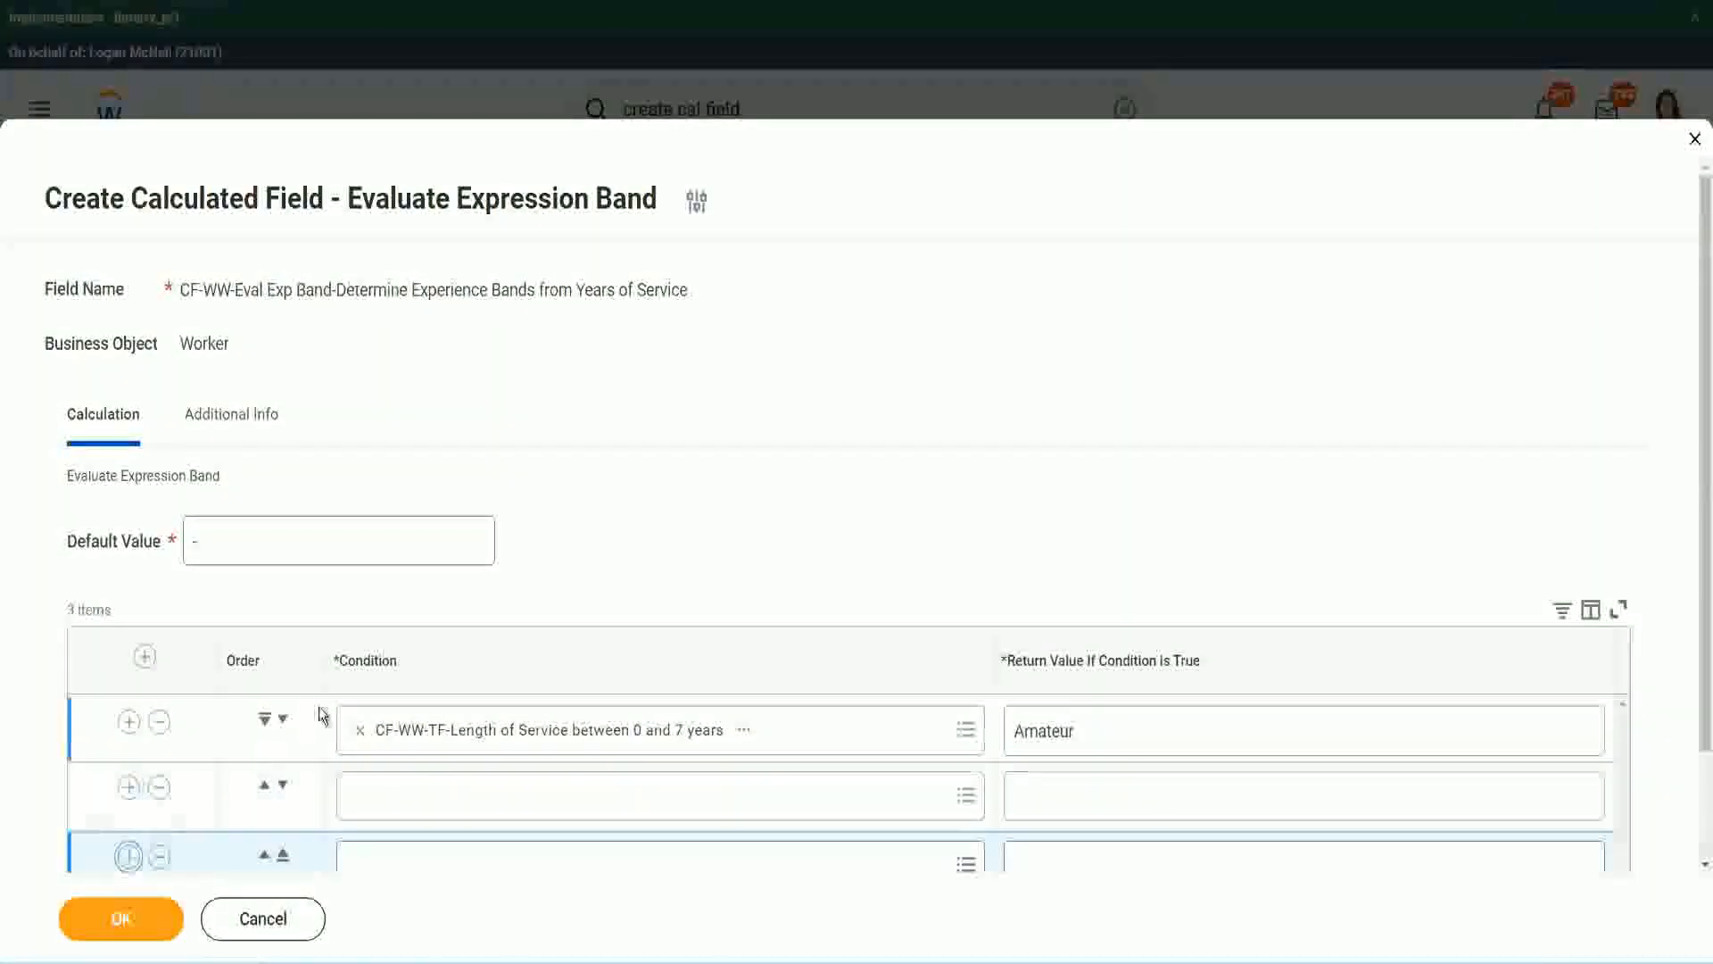
scroll("down", 3)
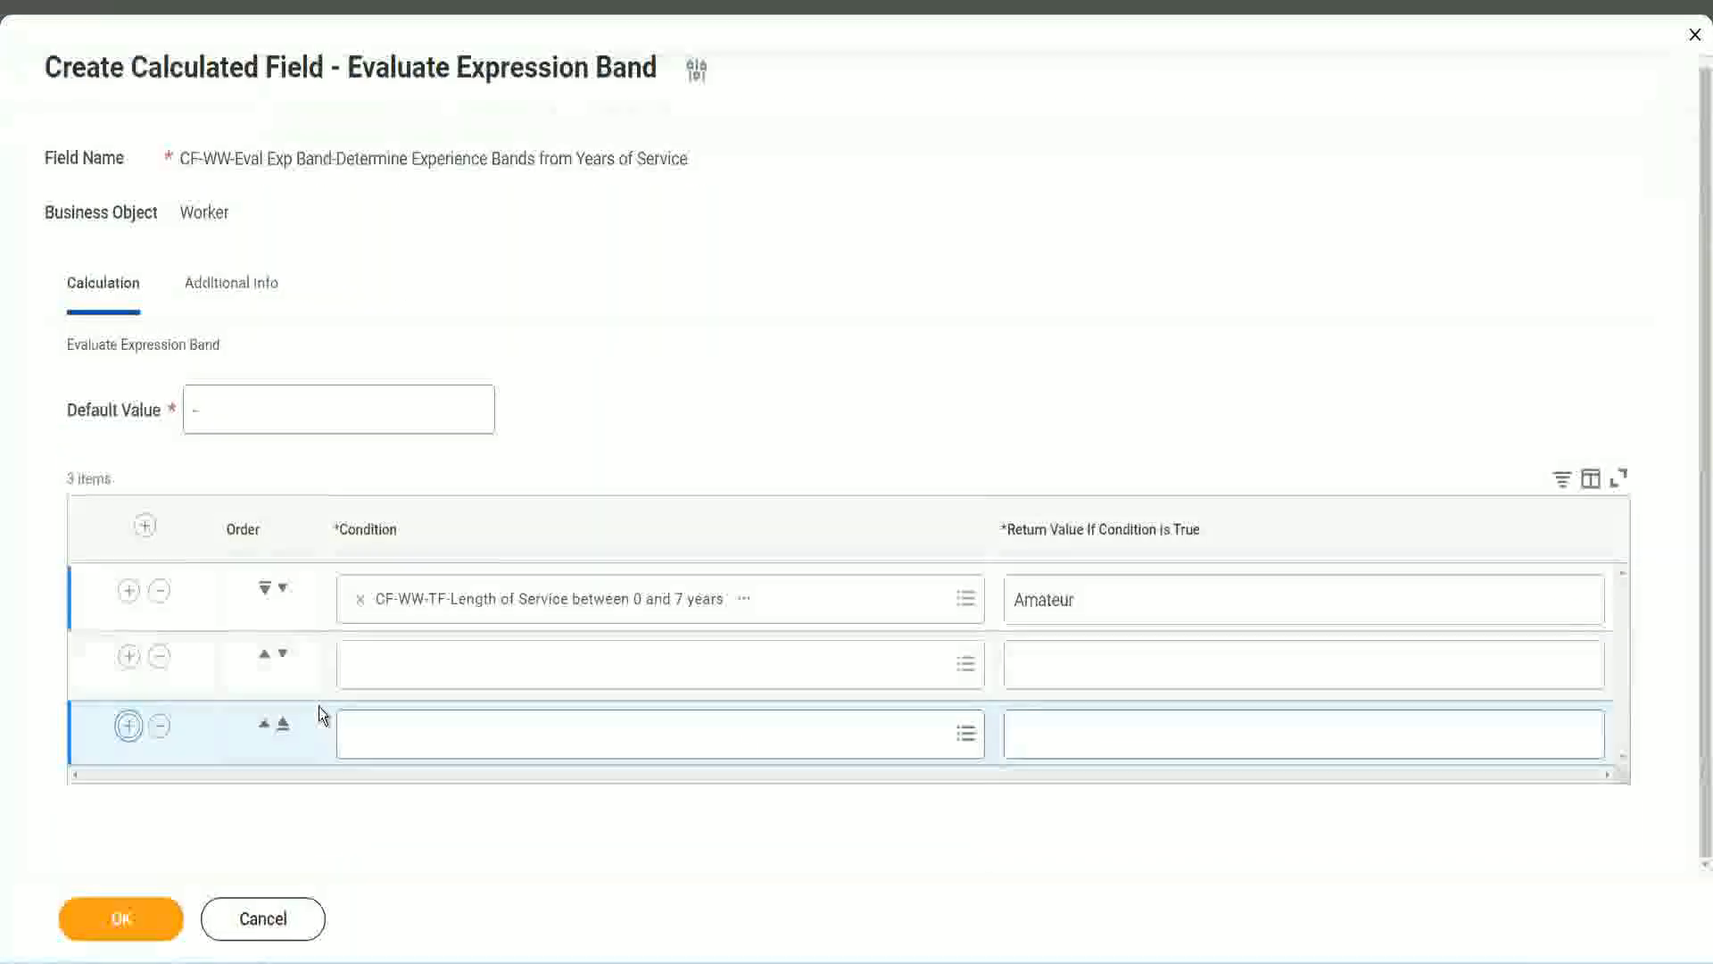
left_click(119, 917)
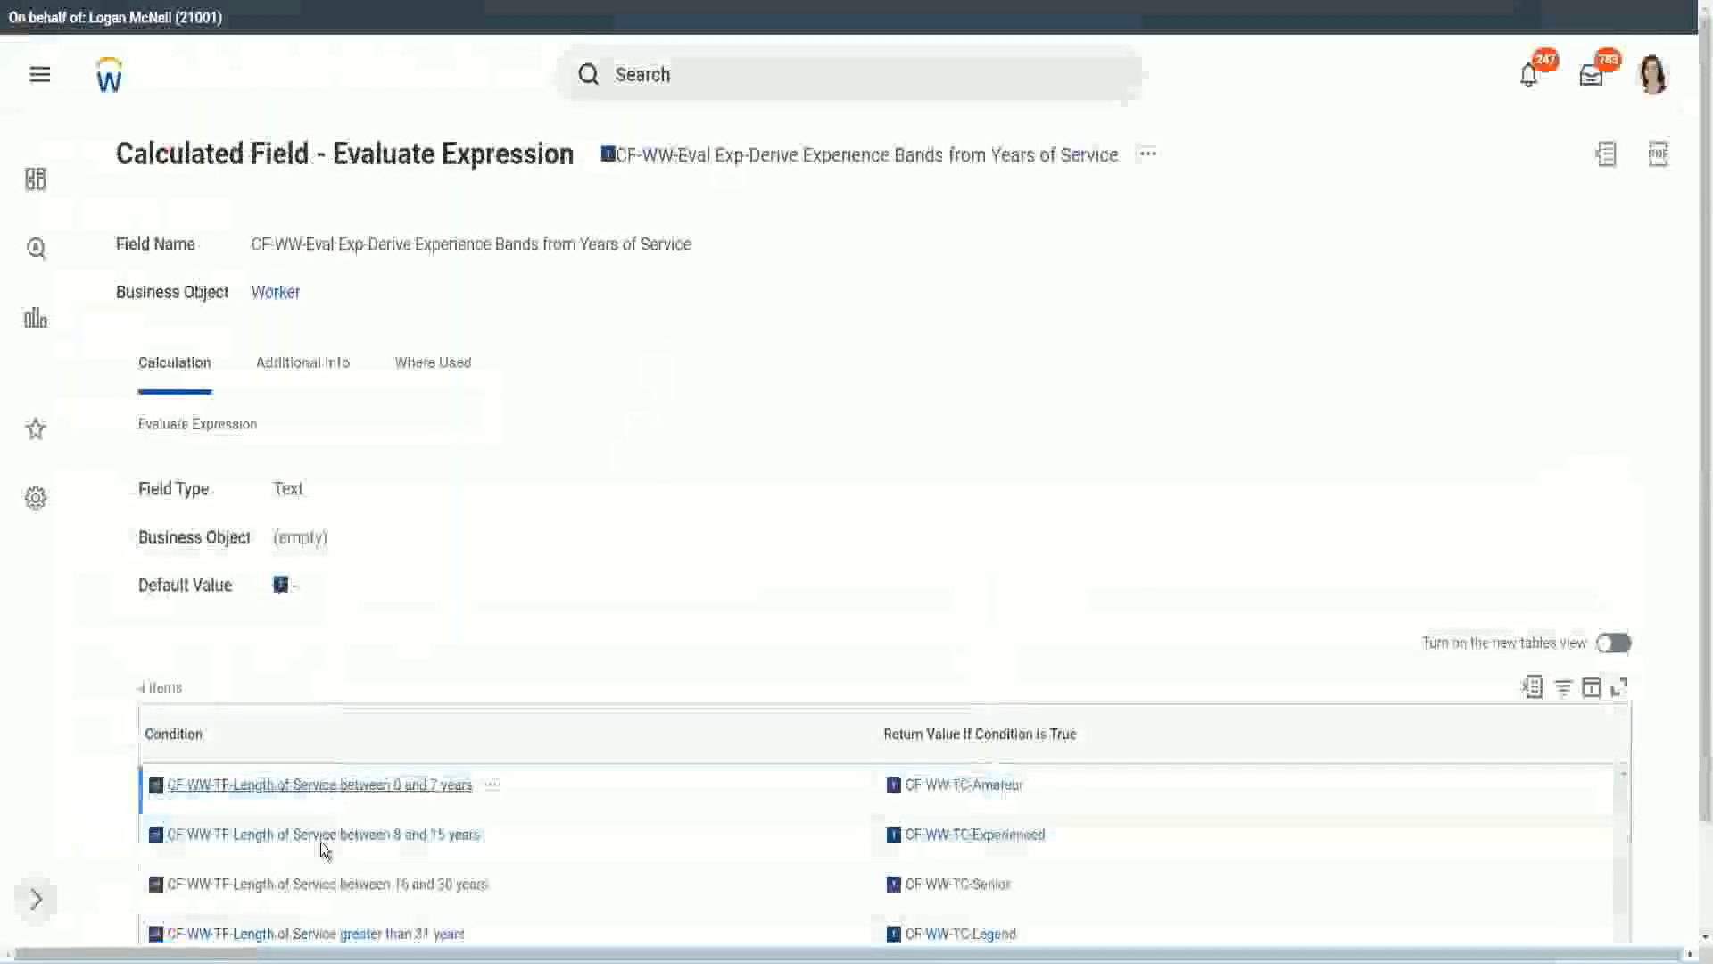
right_click(314, 785)
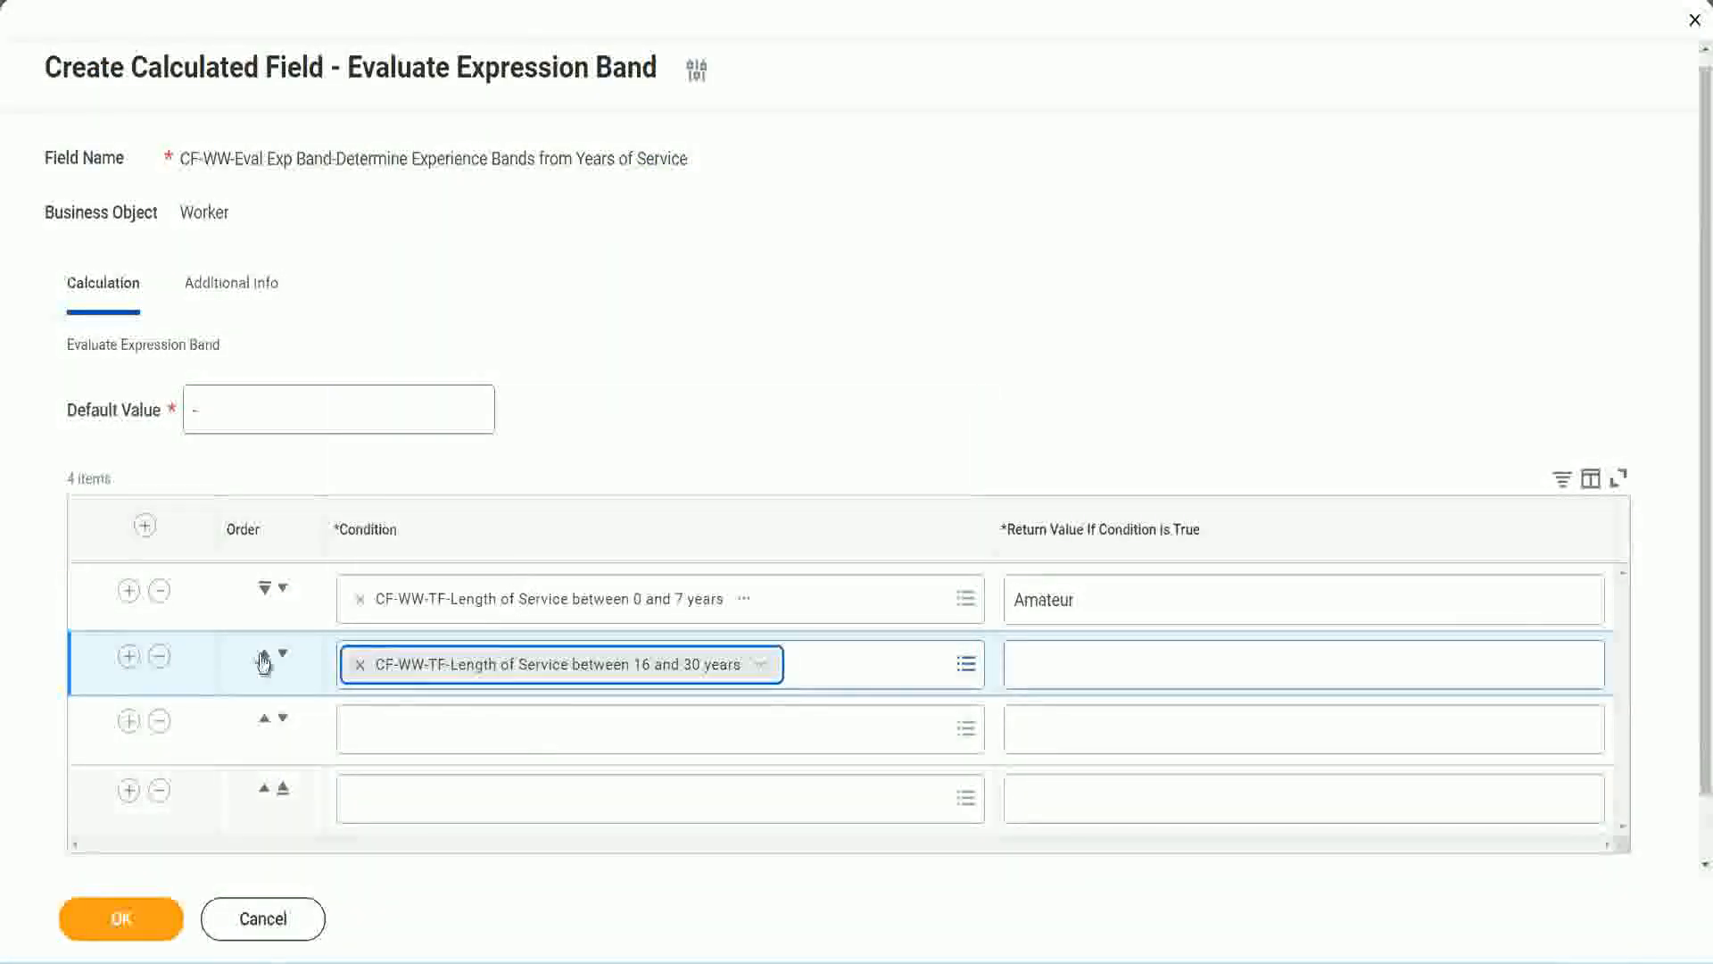
left_click(284, 653)
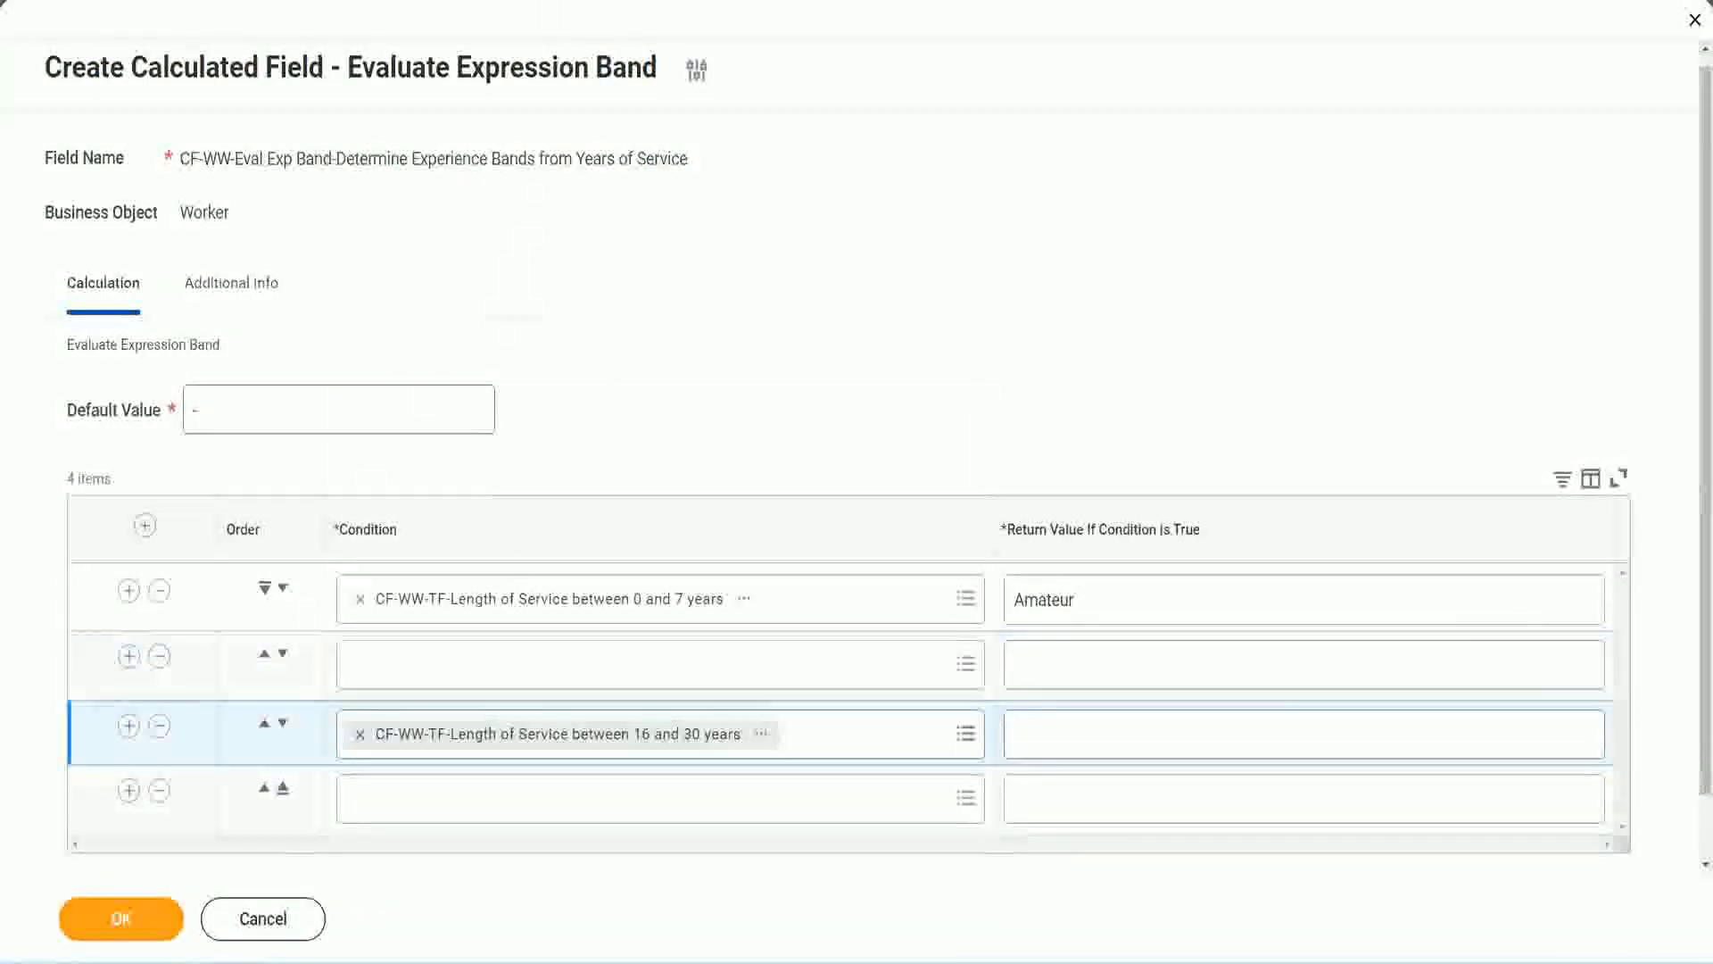
left_click(120, 917)
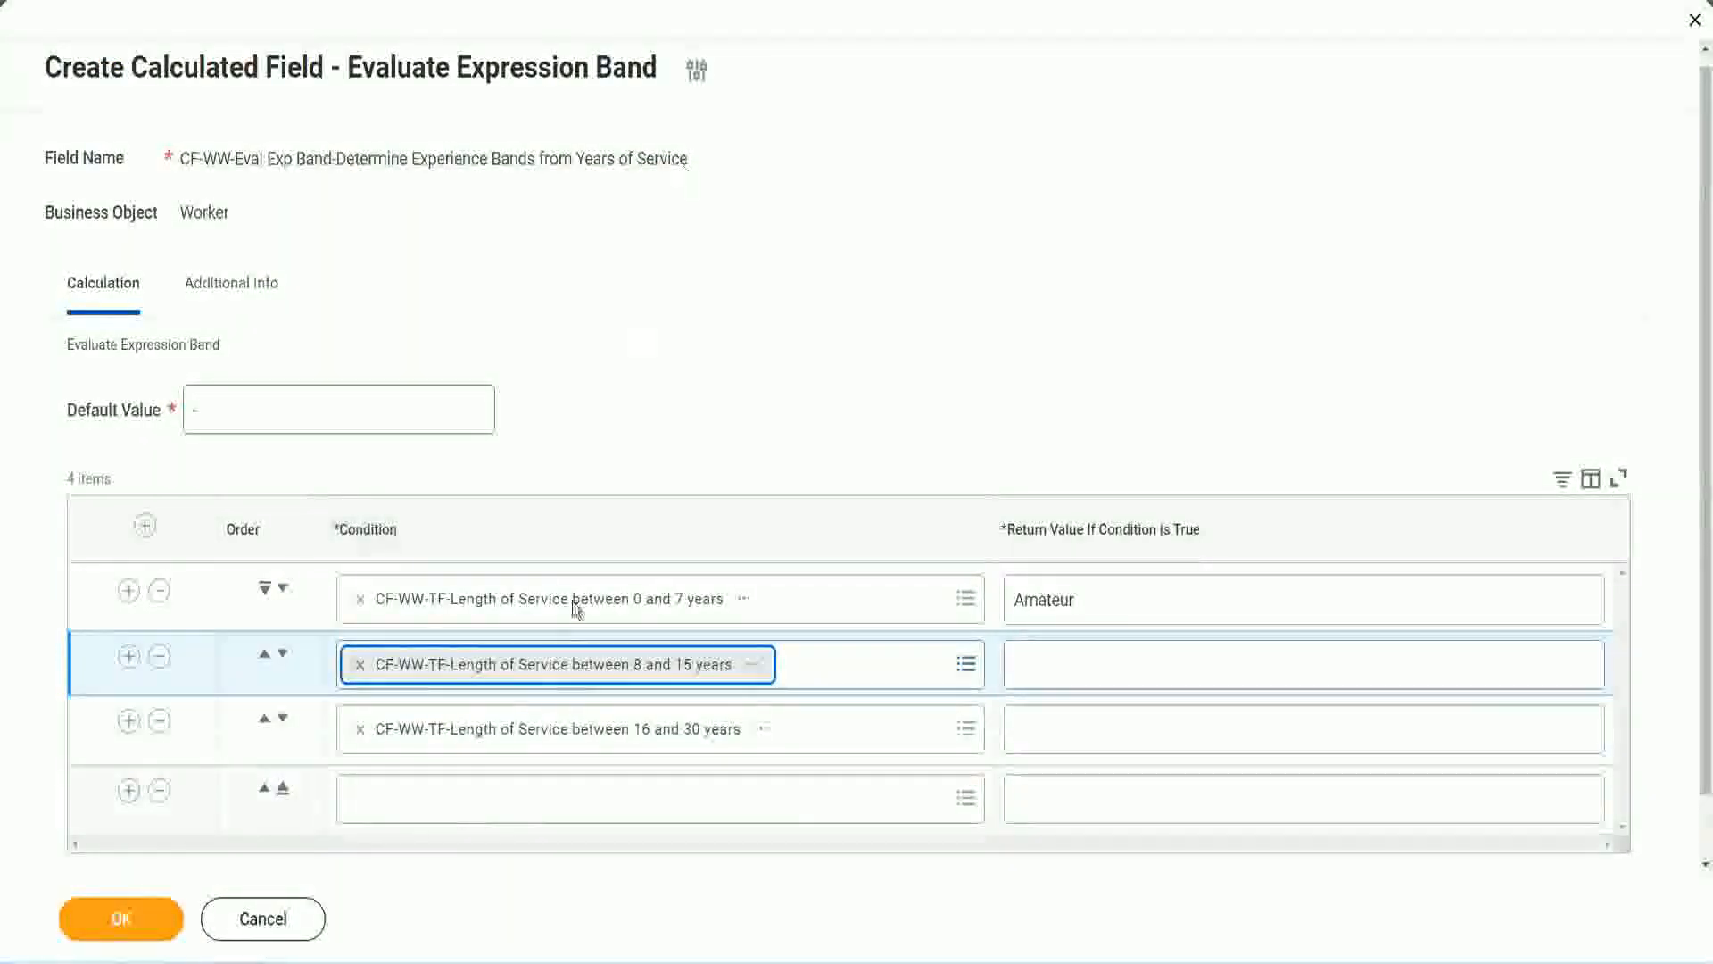
Step: Set row four to greater than 31 years; return Experienced, Senior, Legend; save the field
left_click(120, 917)
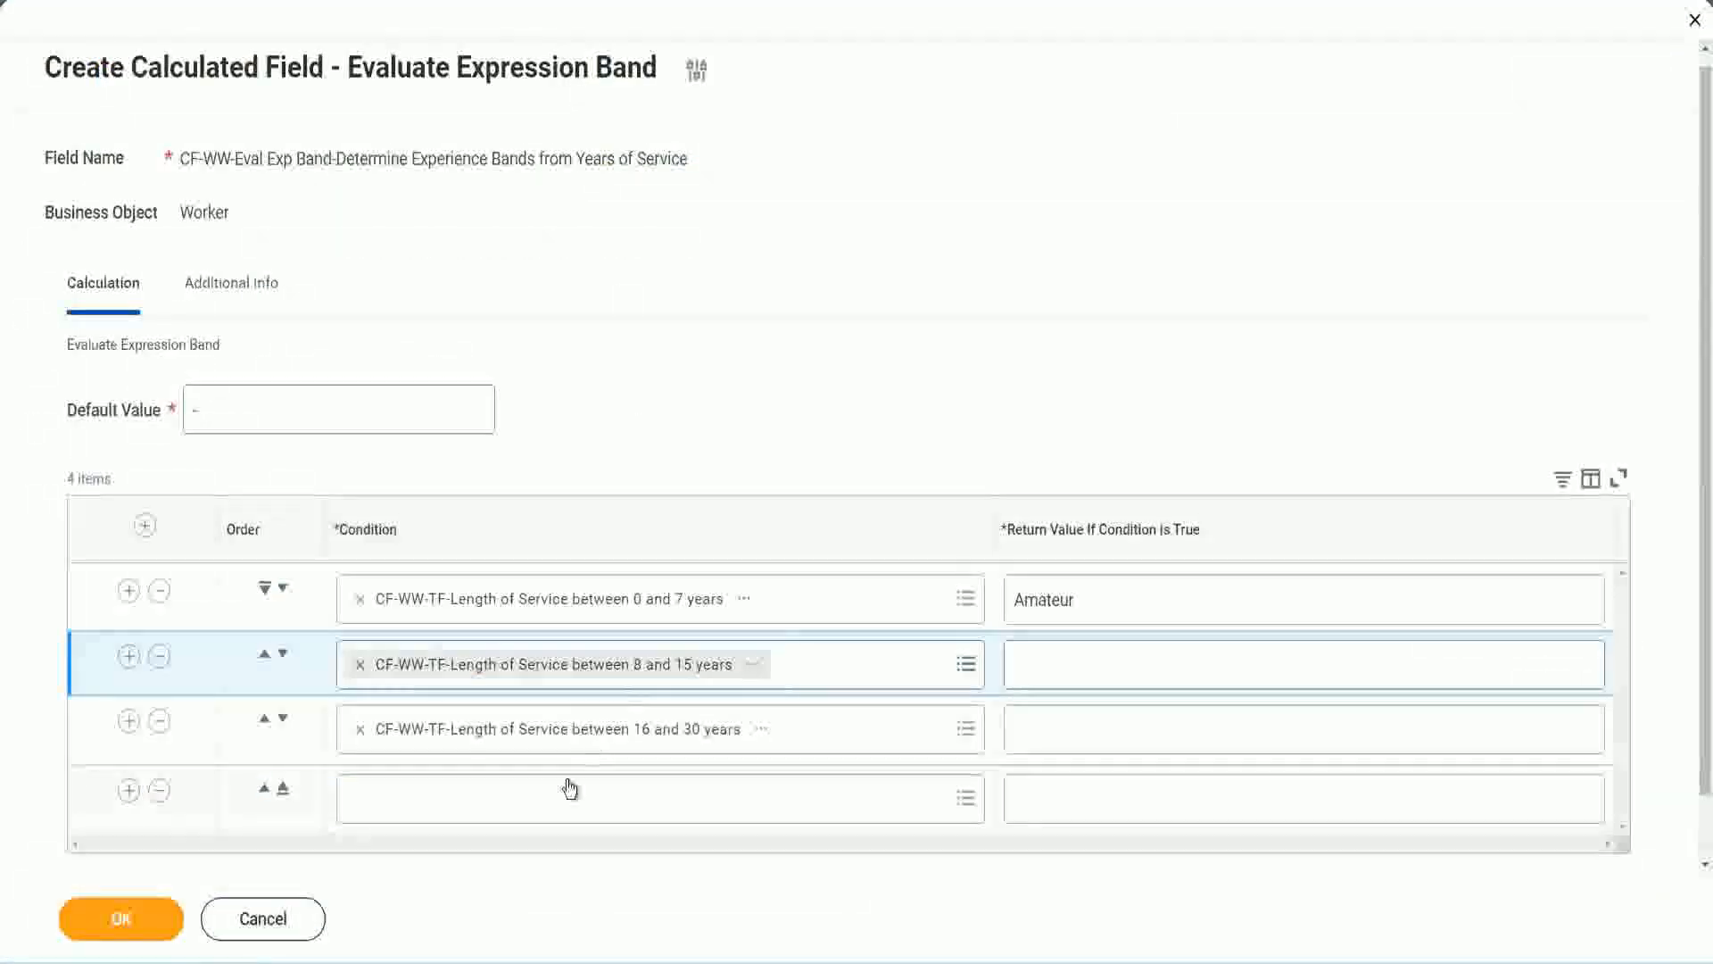
type("CF-WW-TF-Length of Service greater than 31 years")
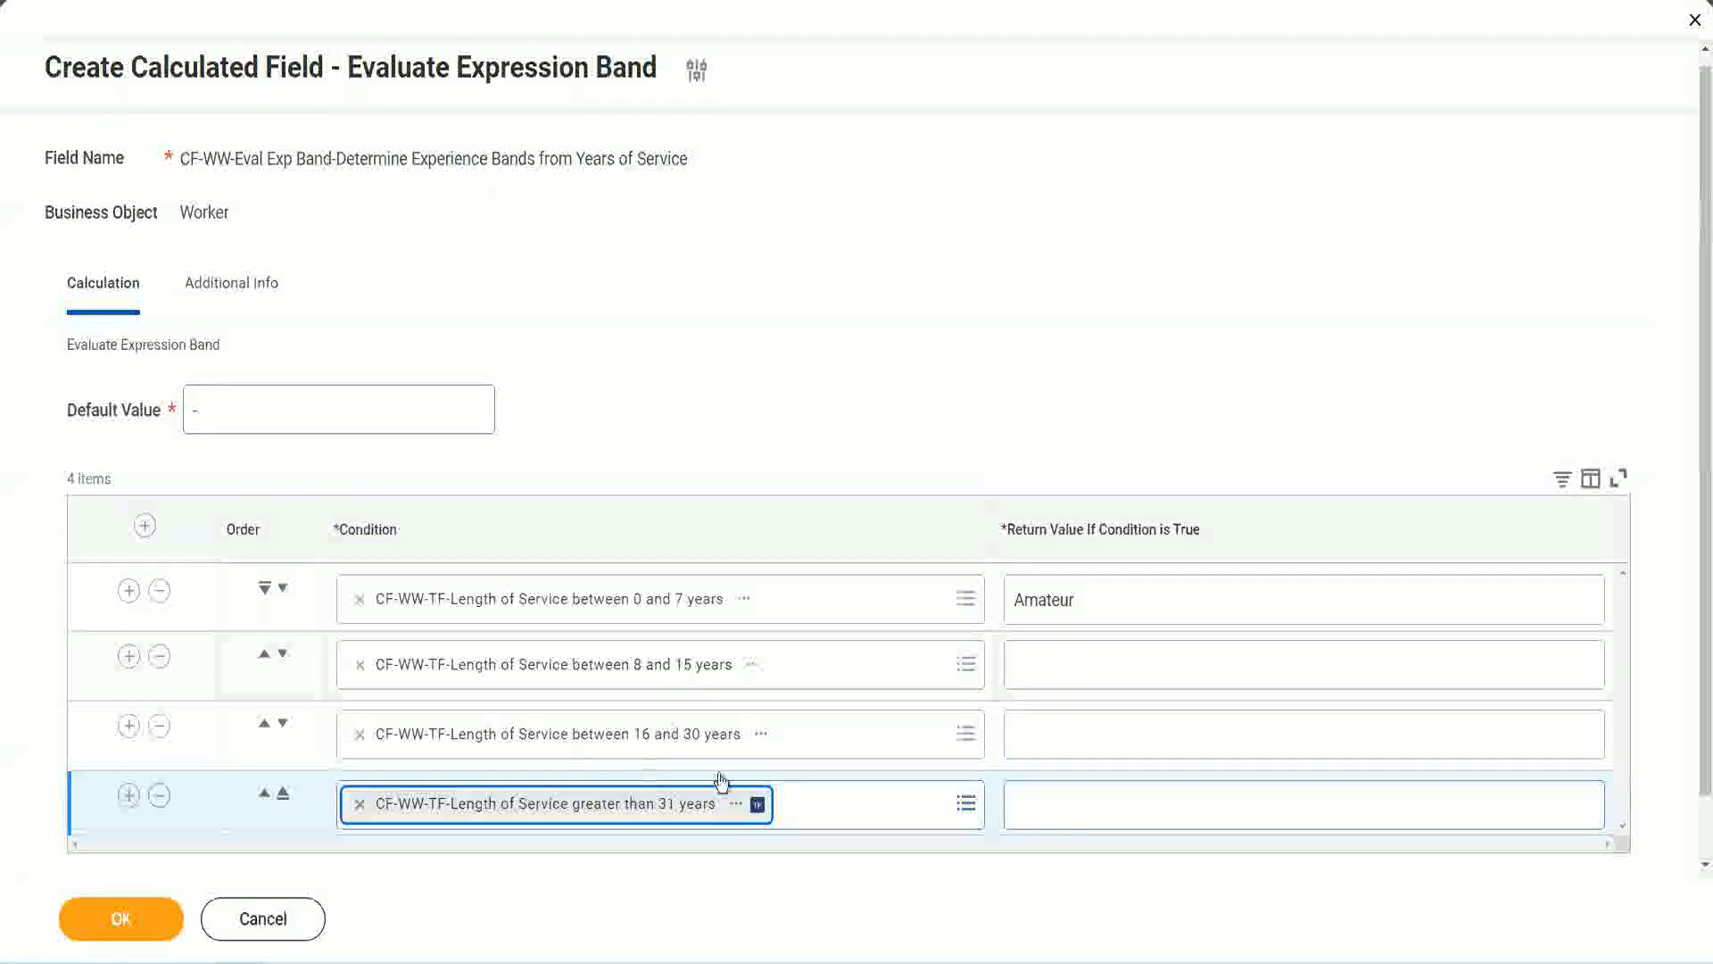
type("Legend")
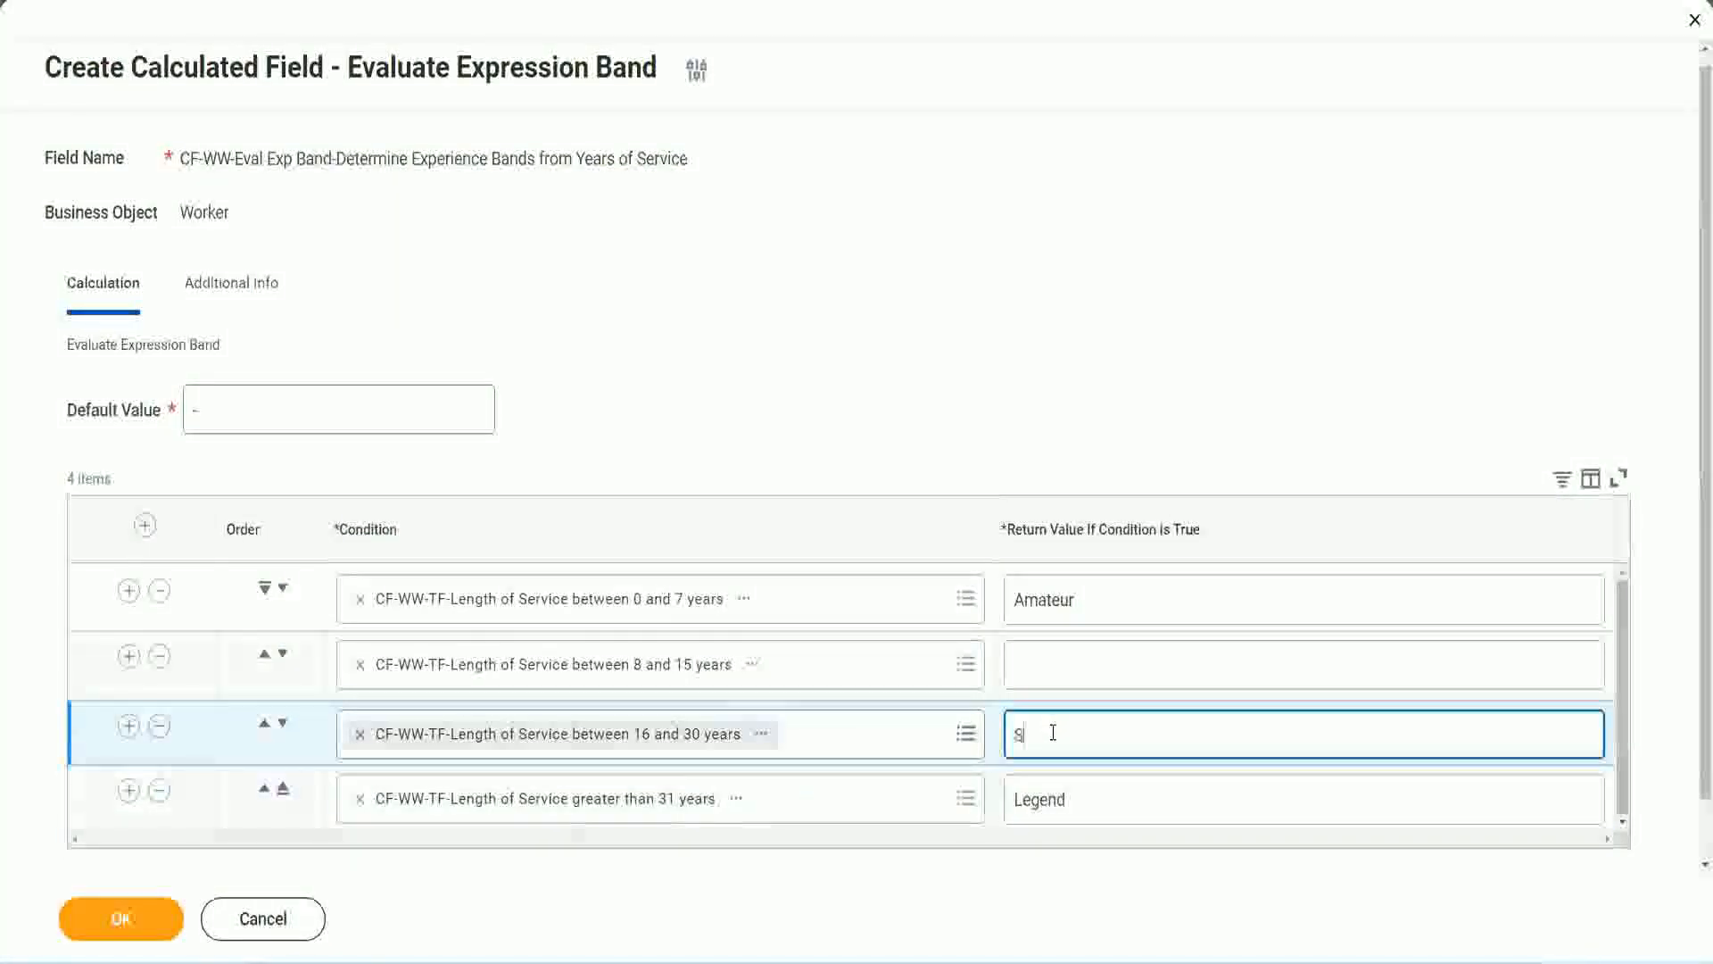
type("Senior")
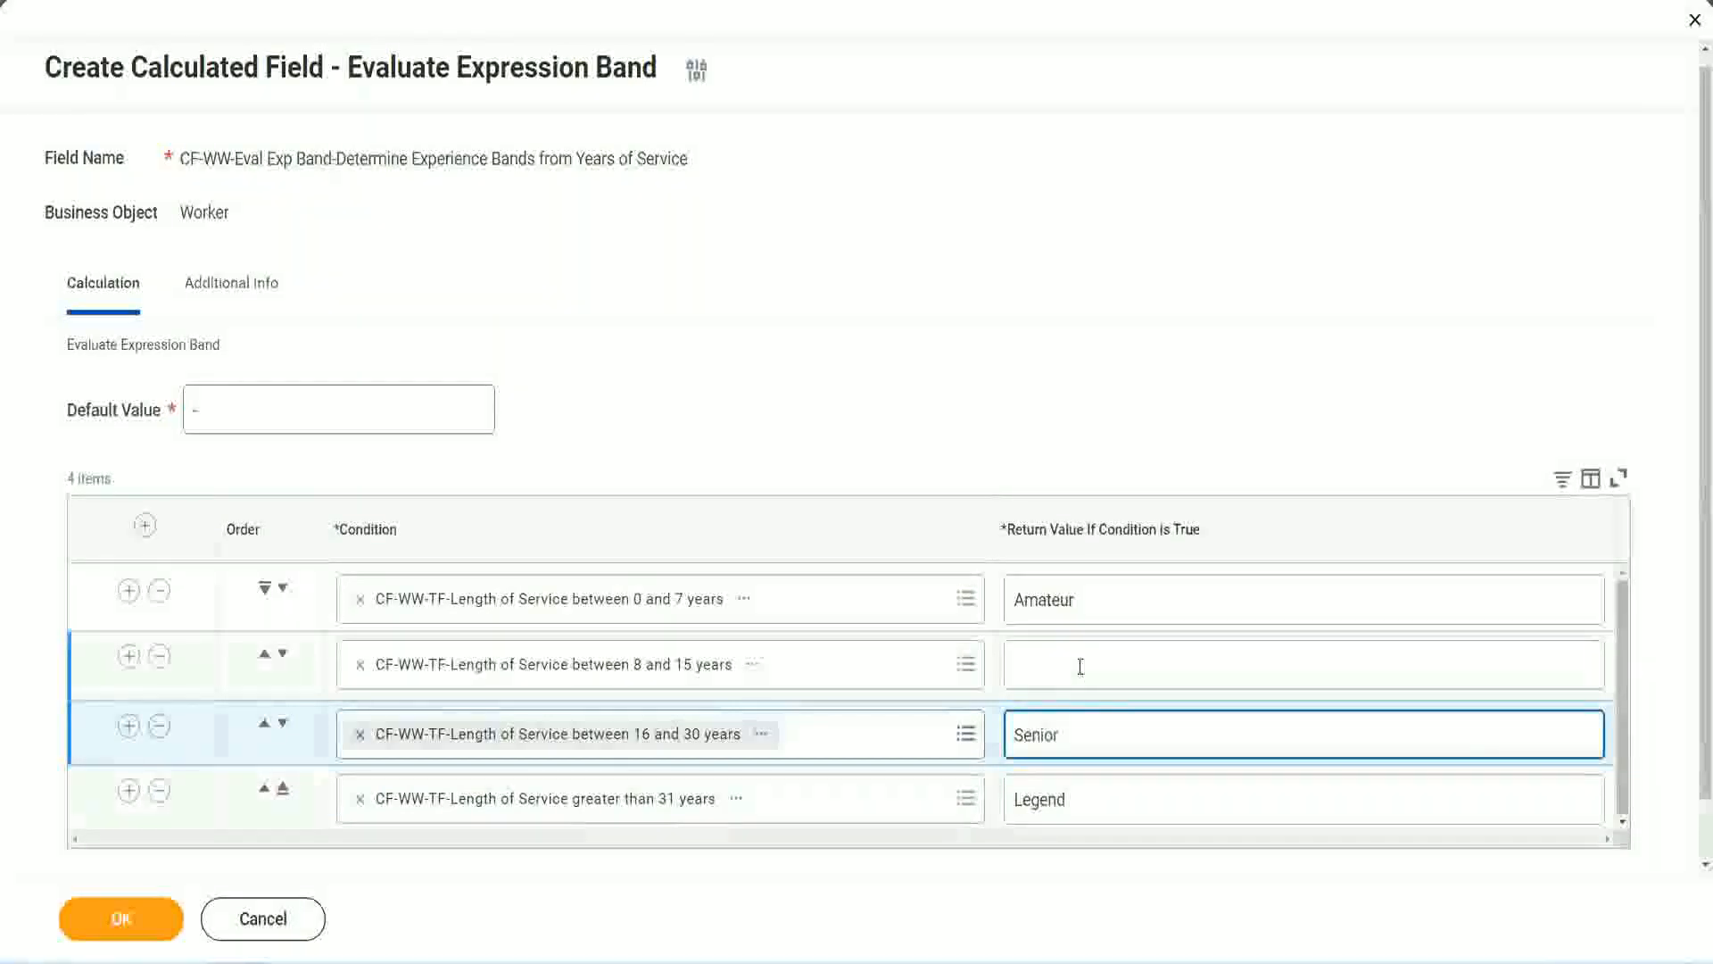
type("Ex")
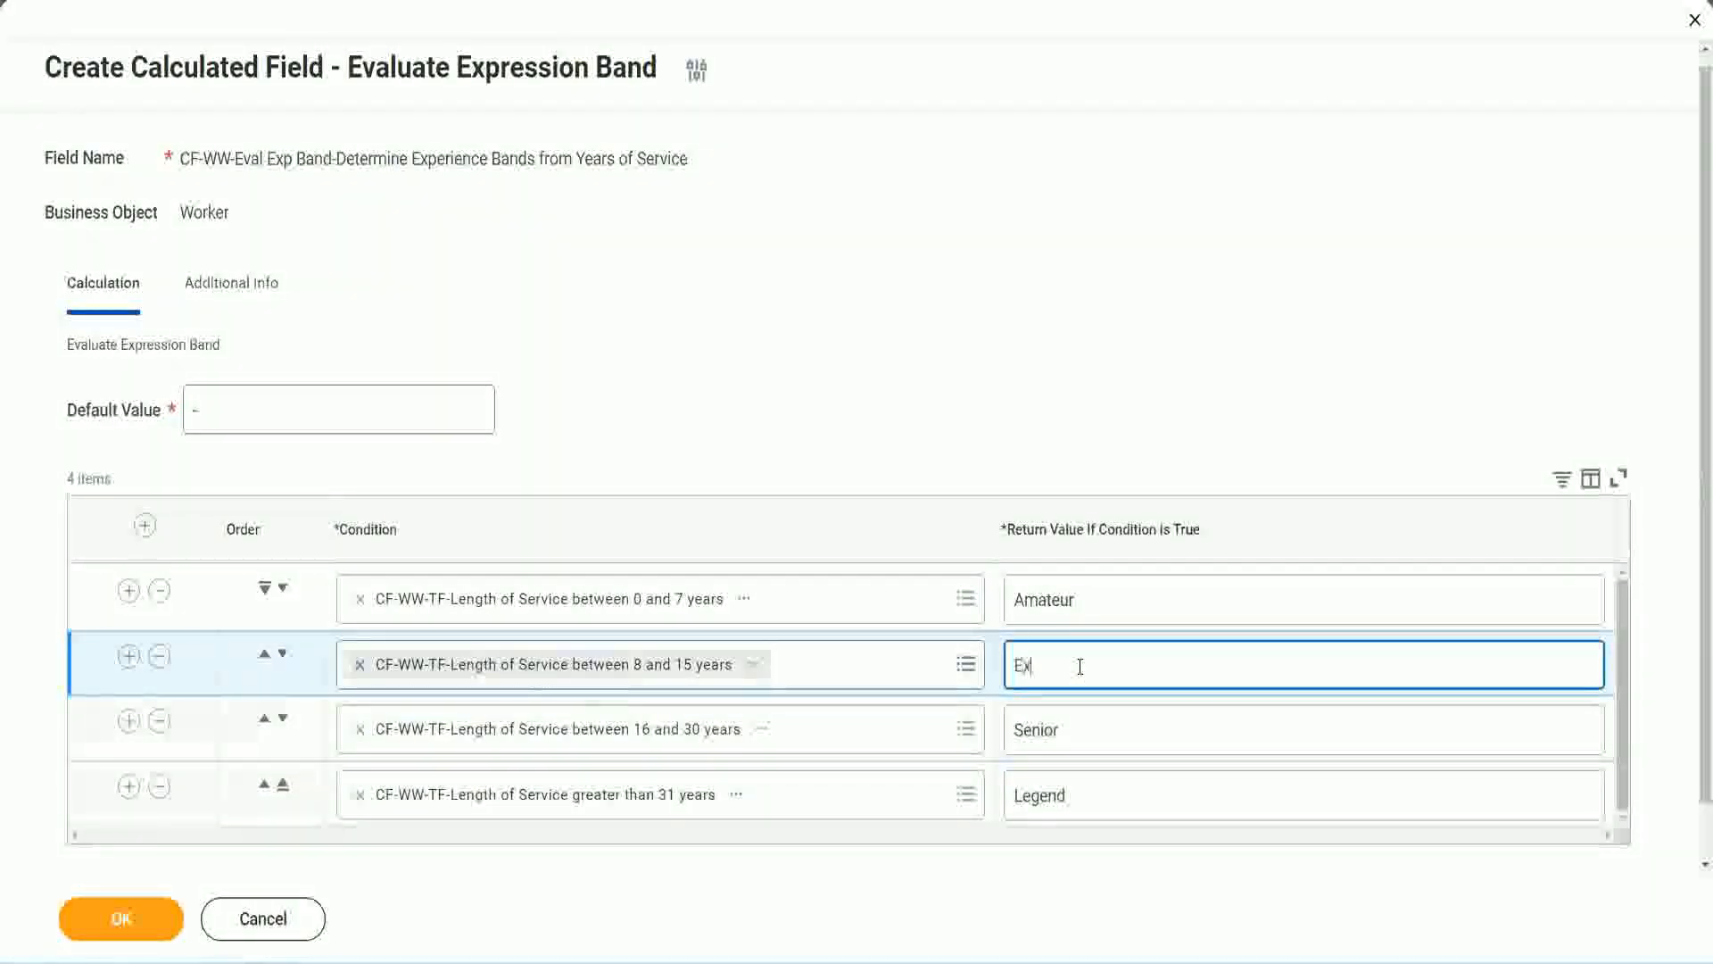
type("perienced")
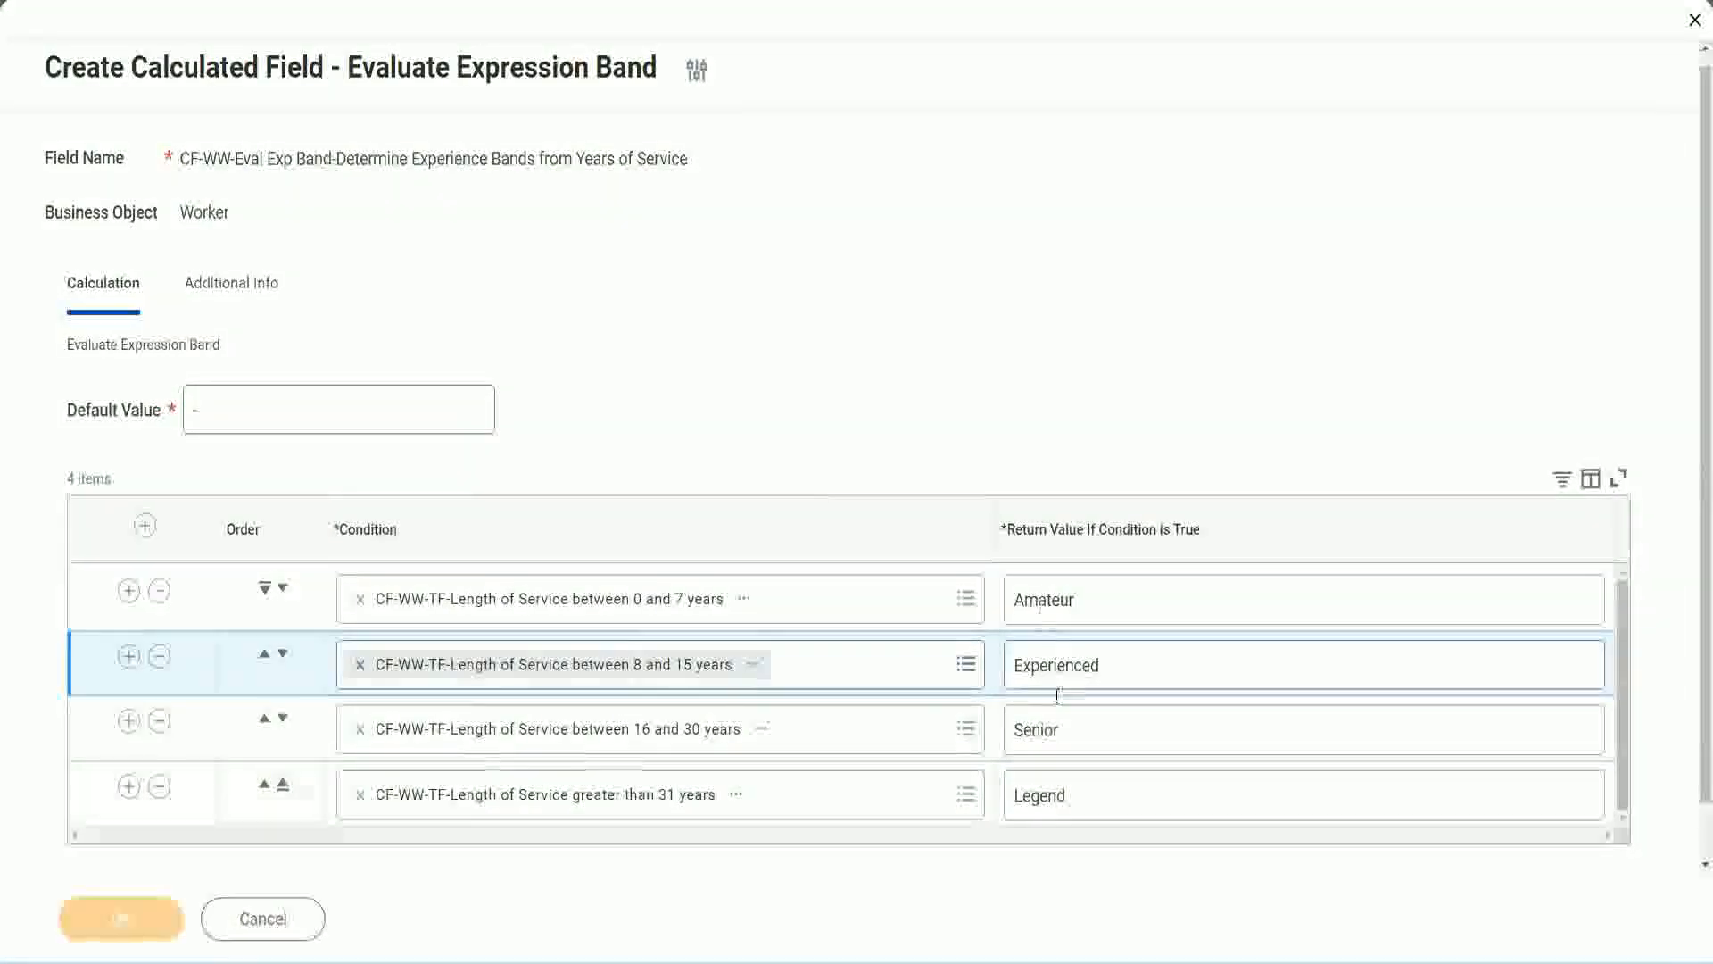
mouse_move(673, 319)
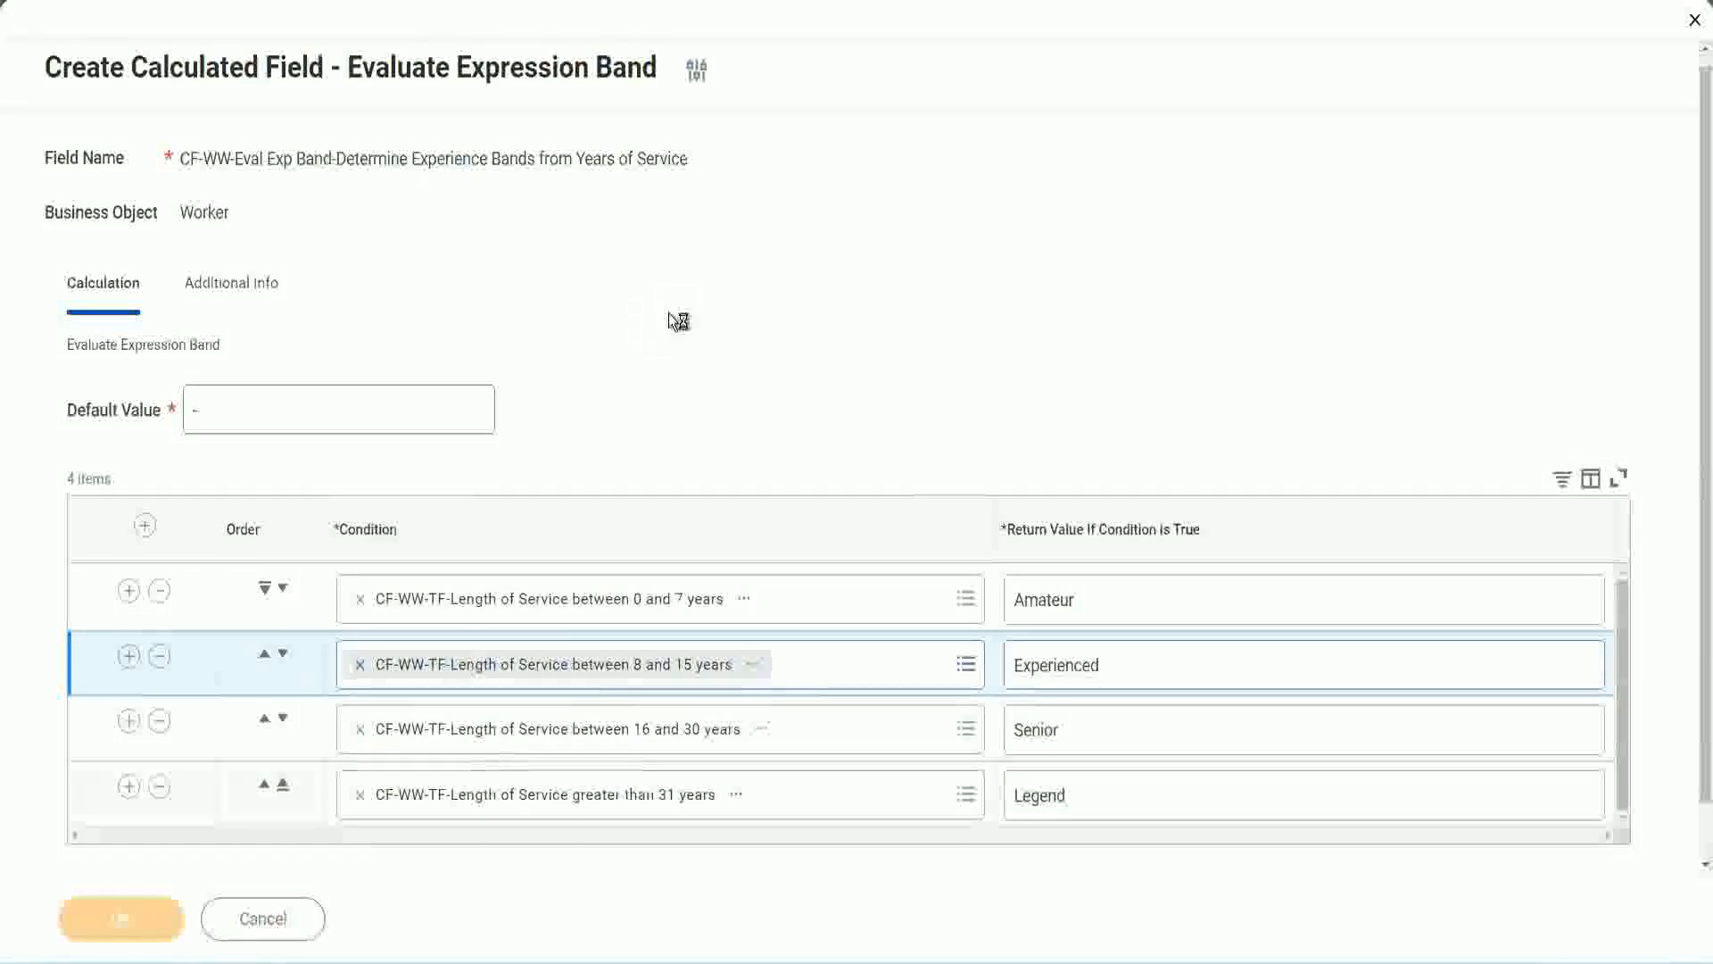
mouse_move(602, 794)
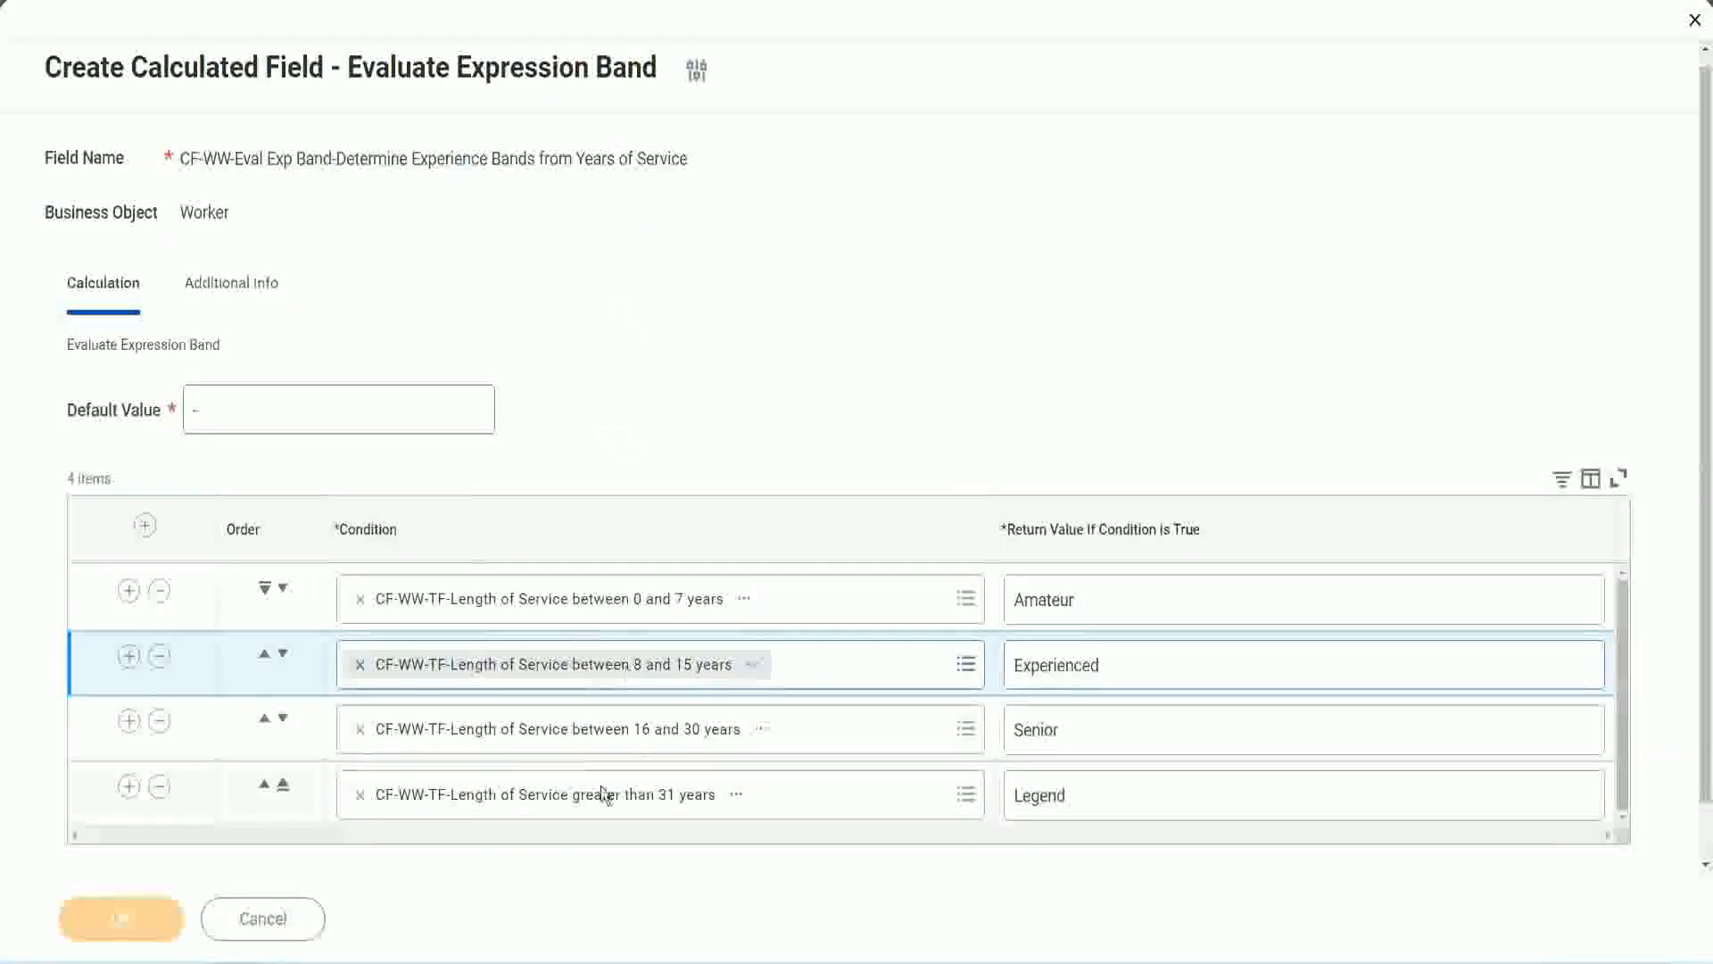
left_click(120, 917)
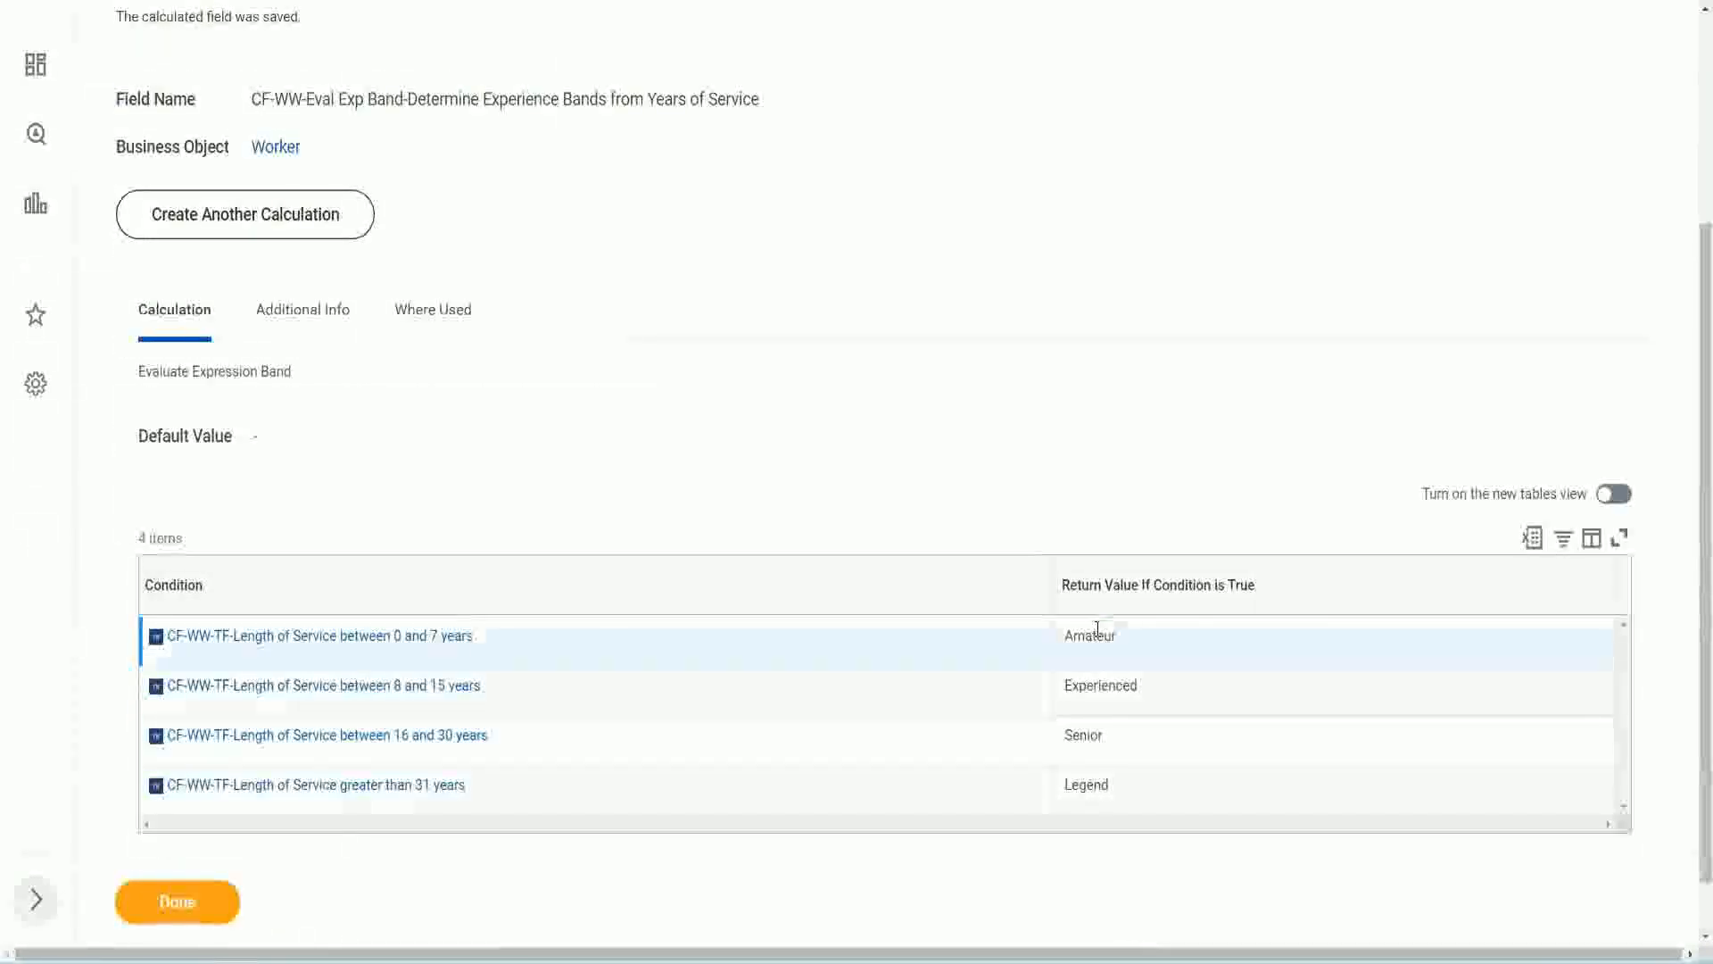
Step: Review the saved band field's conditions and return values on the confirmation page
double_click(1099, 685)
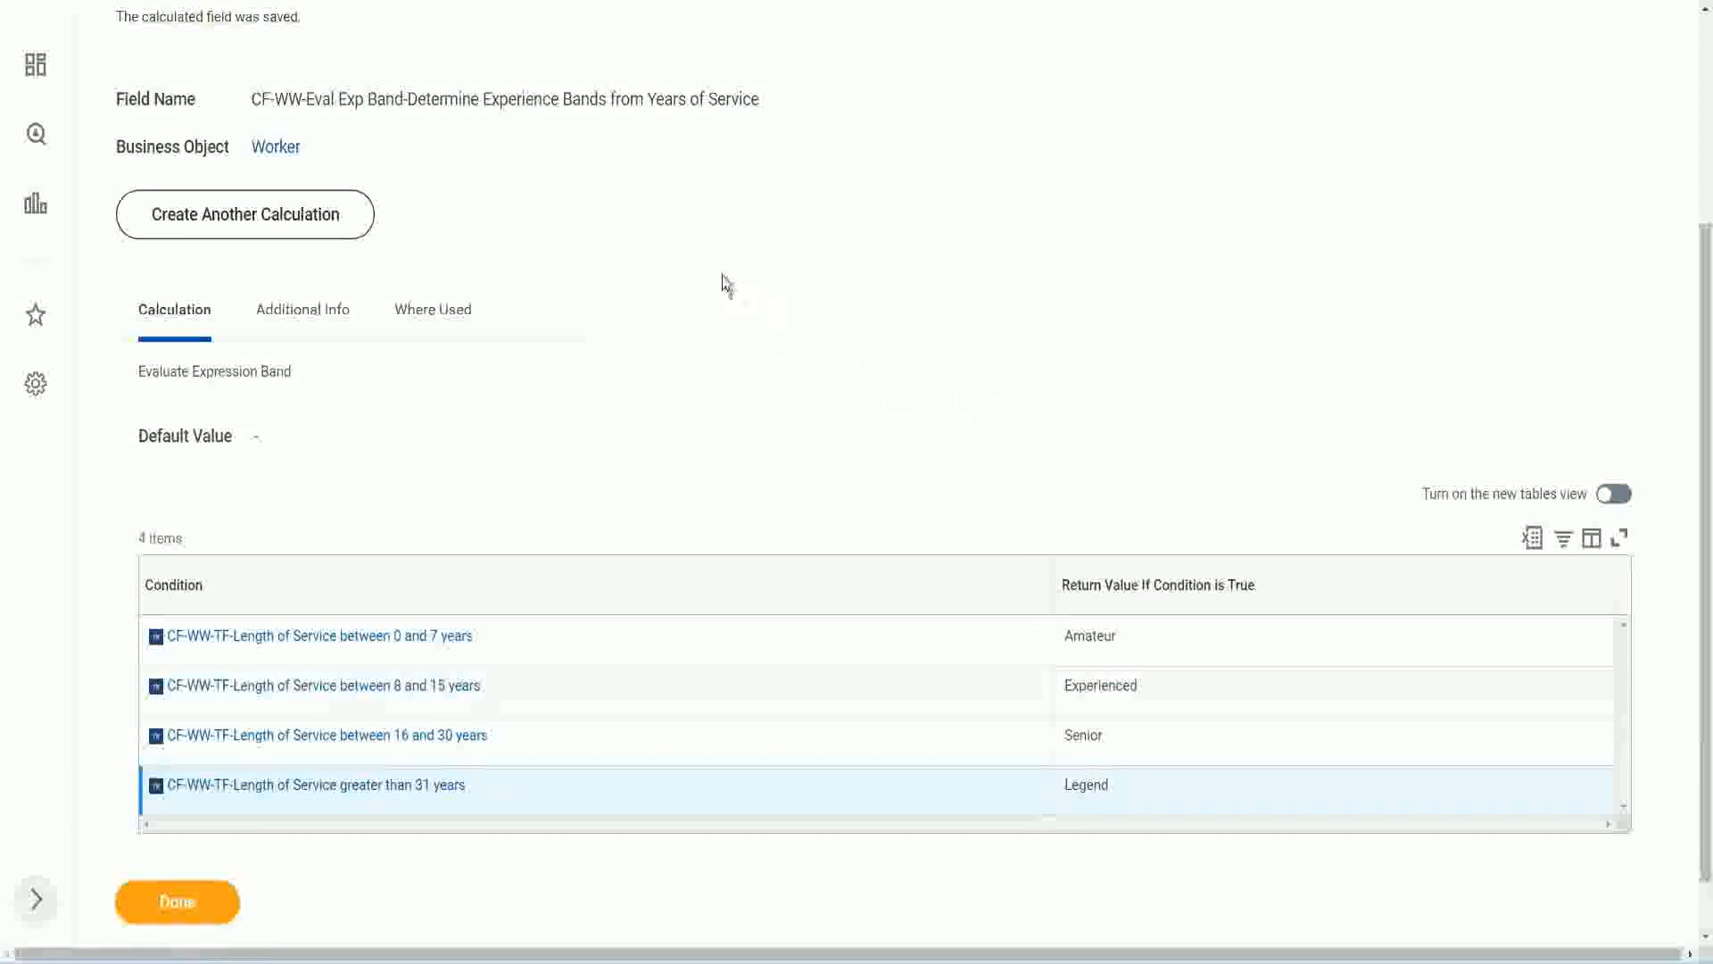
scroll("up", 3)
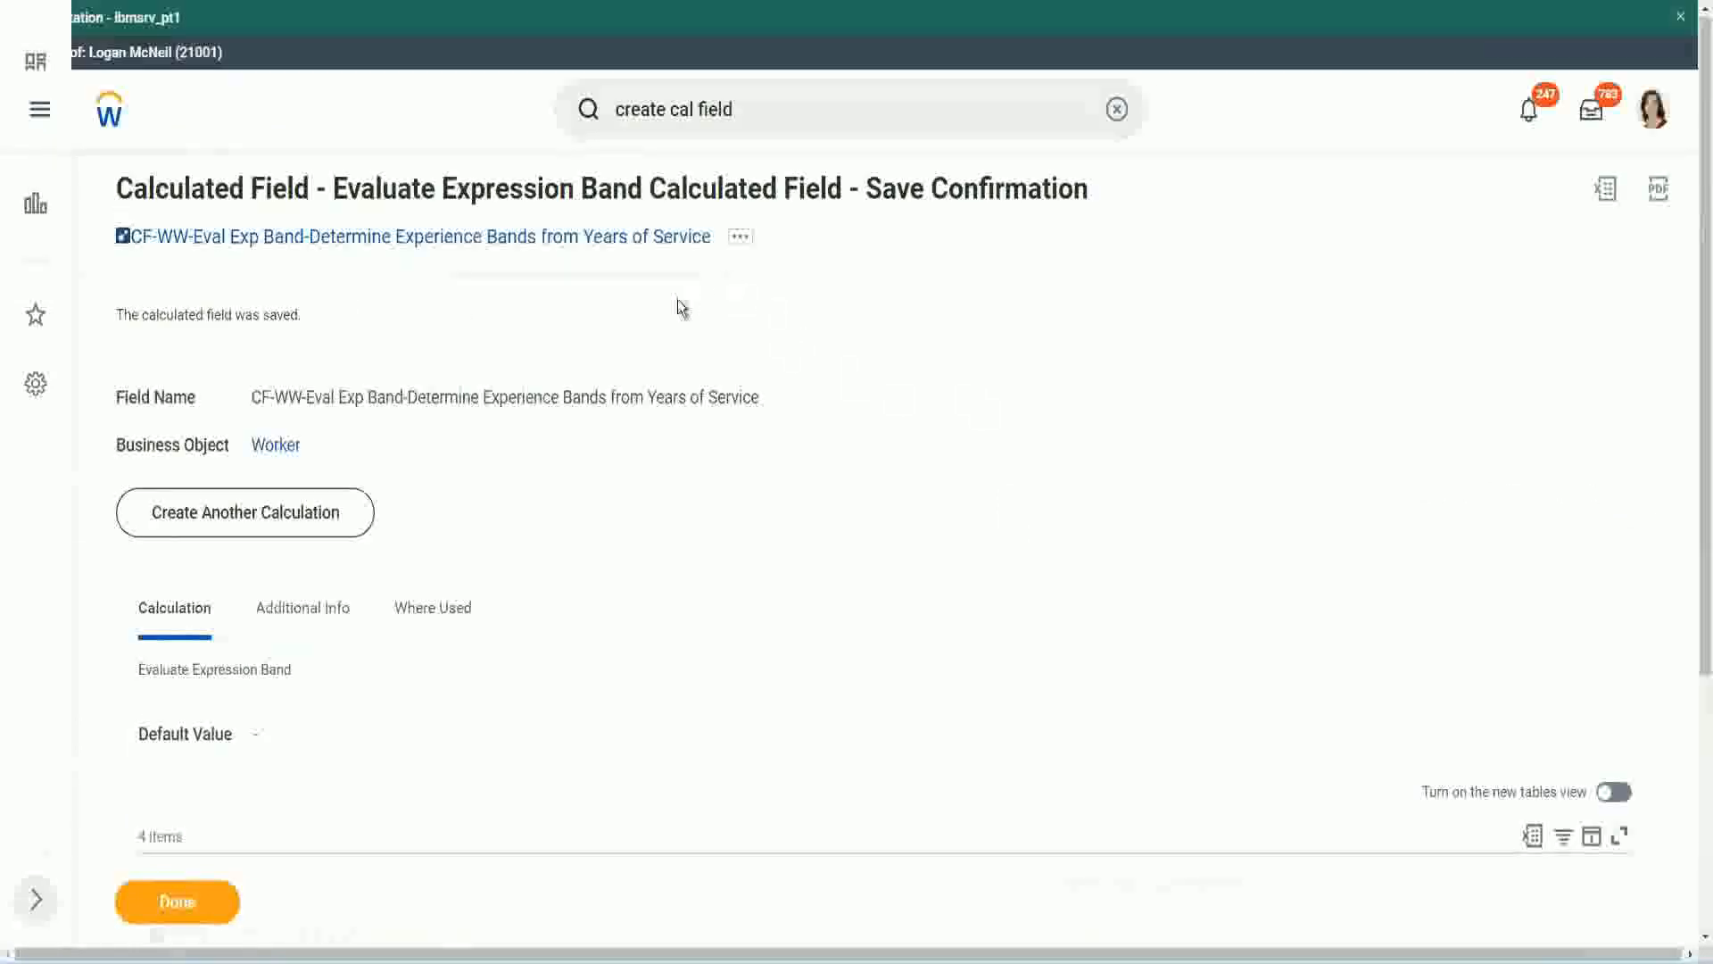
left_click(739, 236)
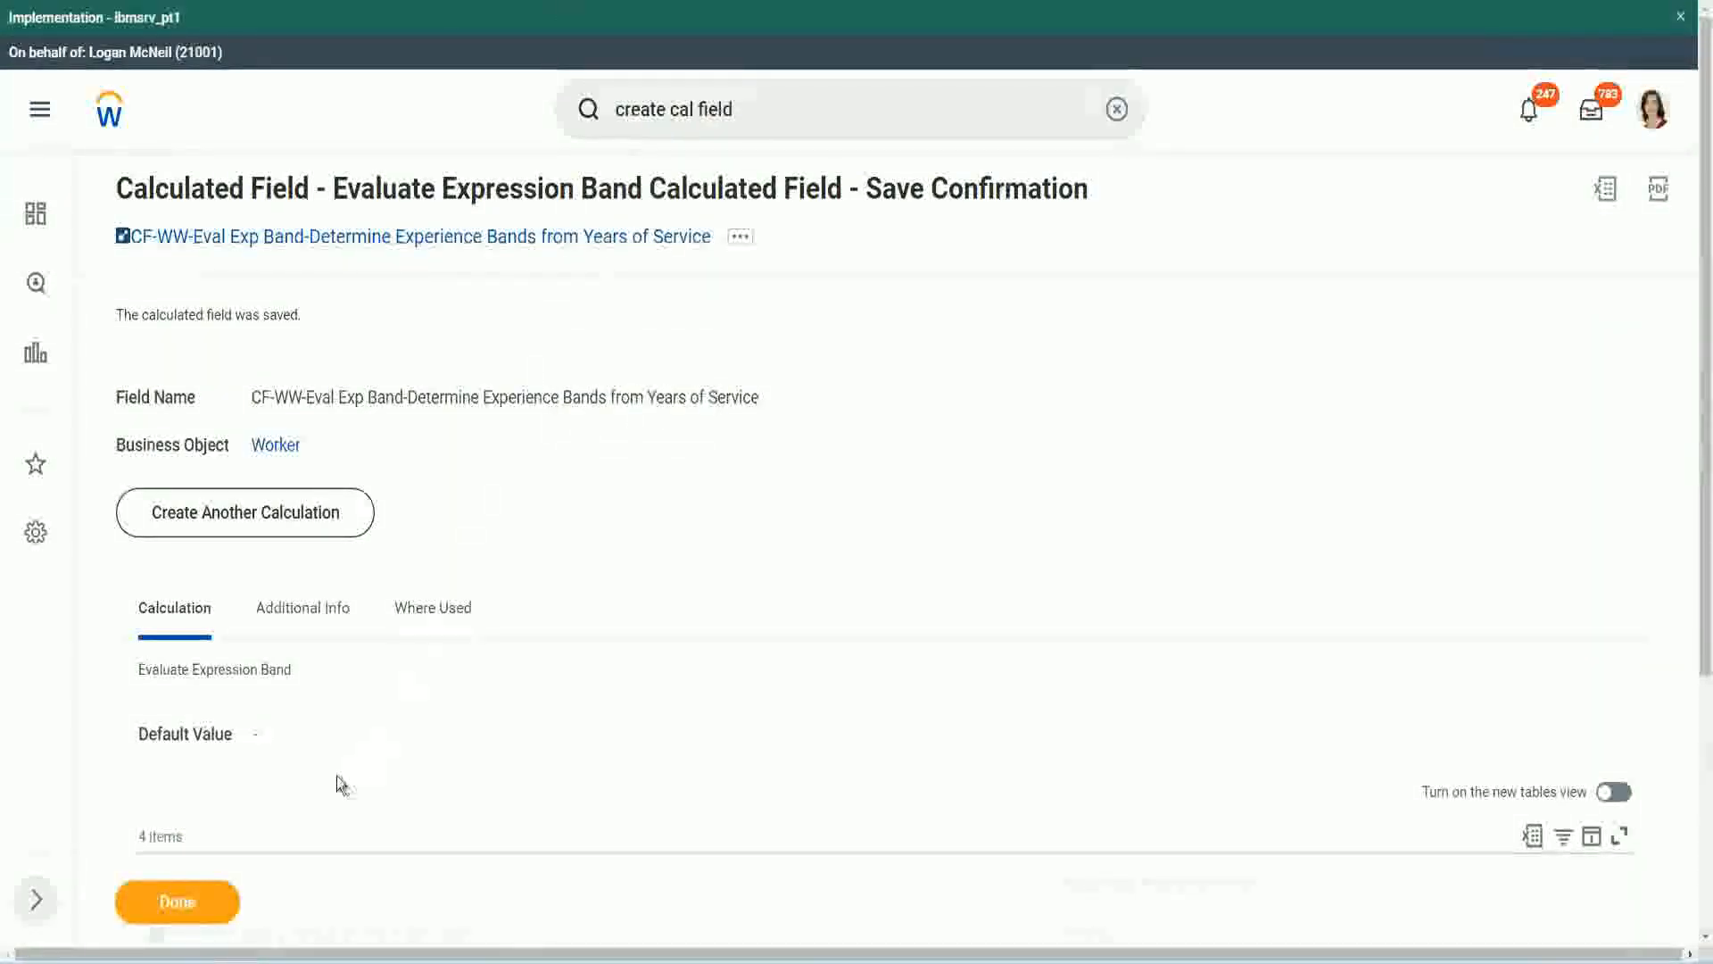
scroll("down", 3)
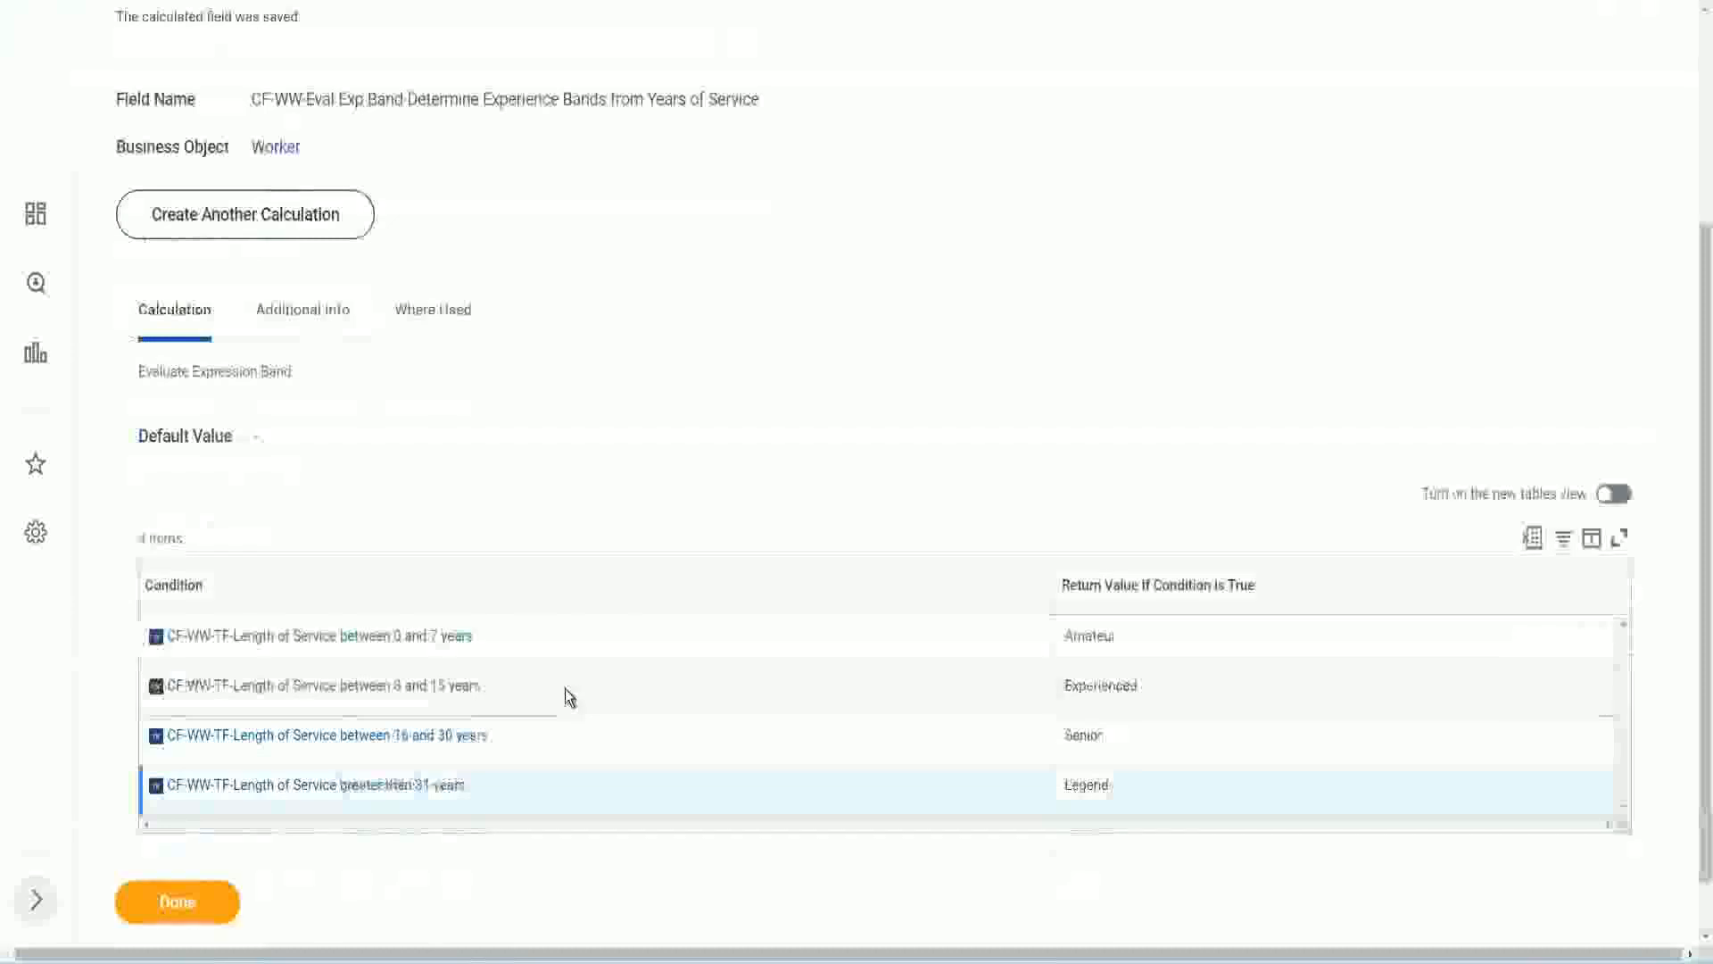
scroll("up", 3)
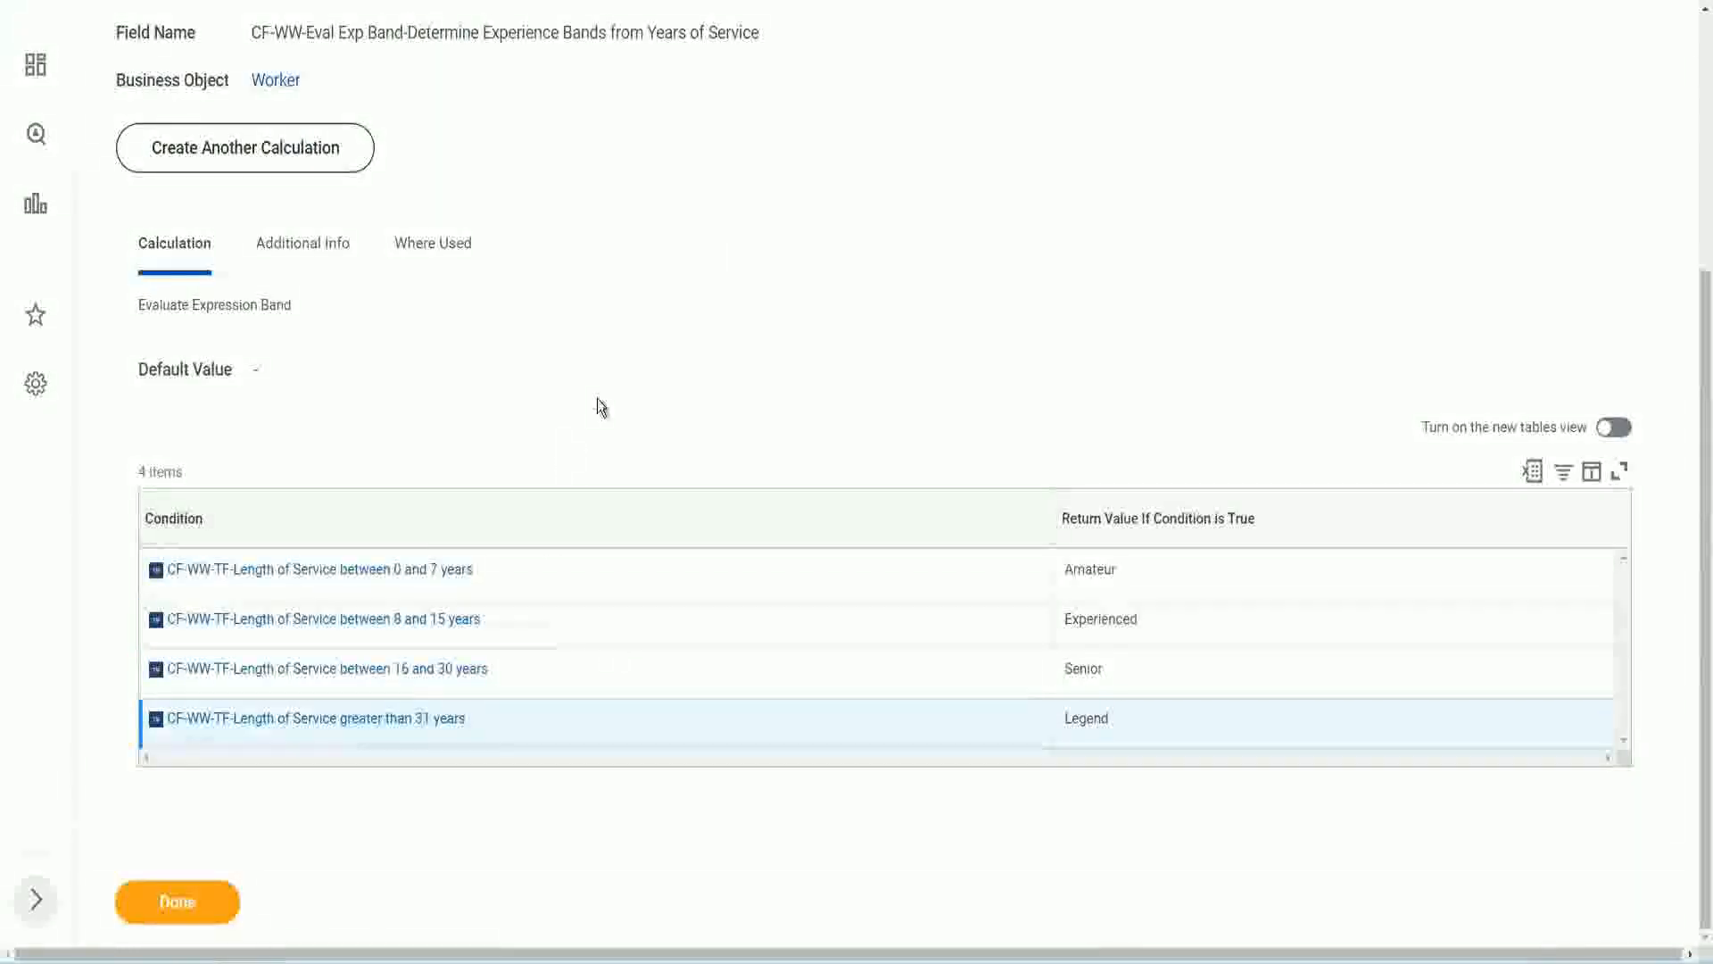
left_click(177, 901)
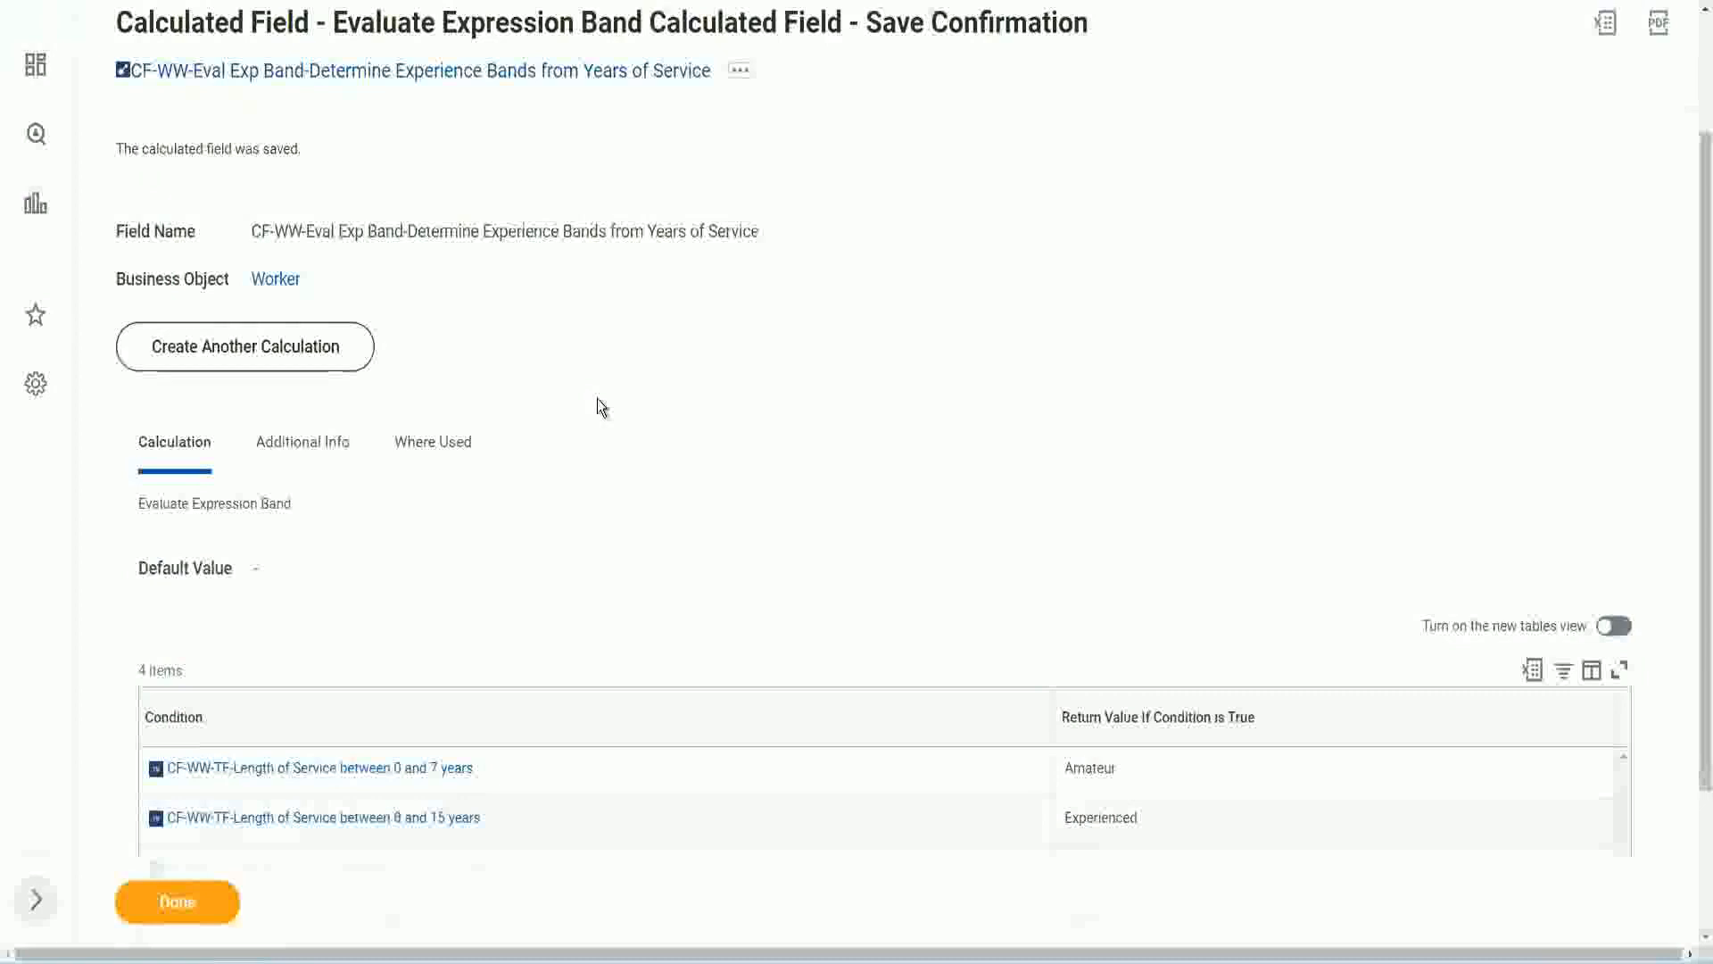
scroll("down", 3)
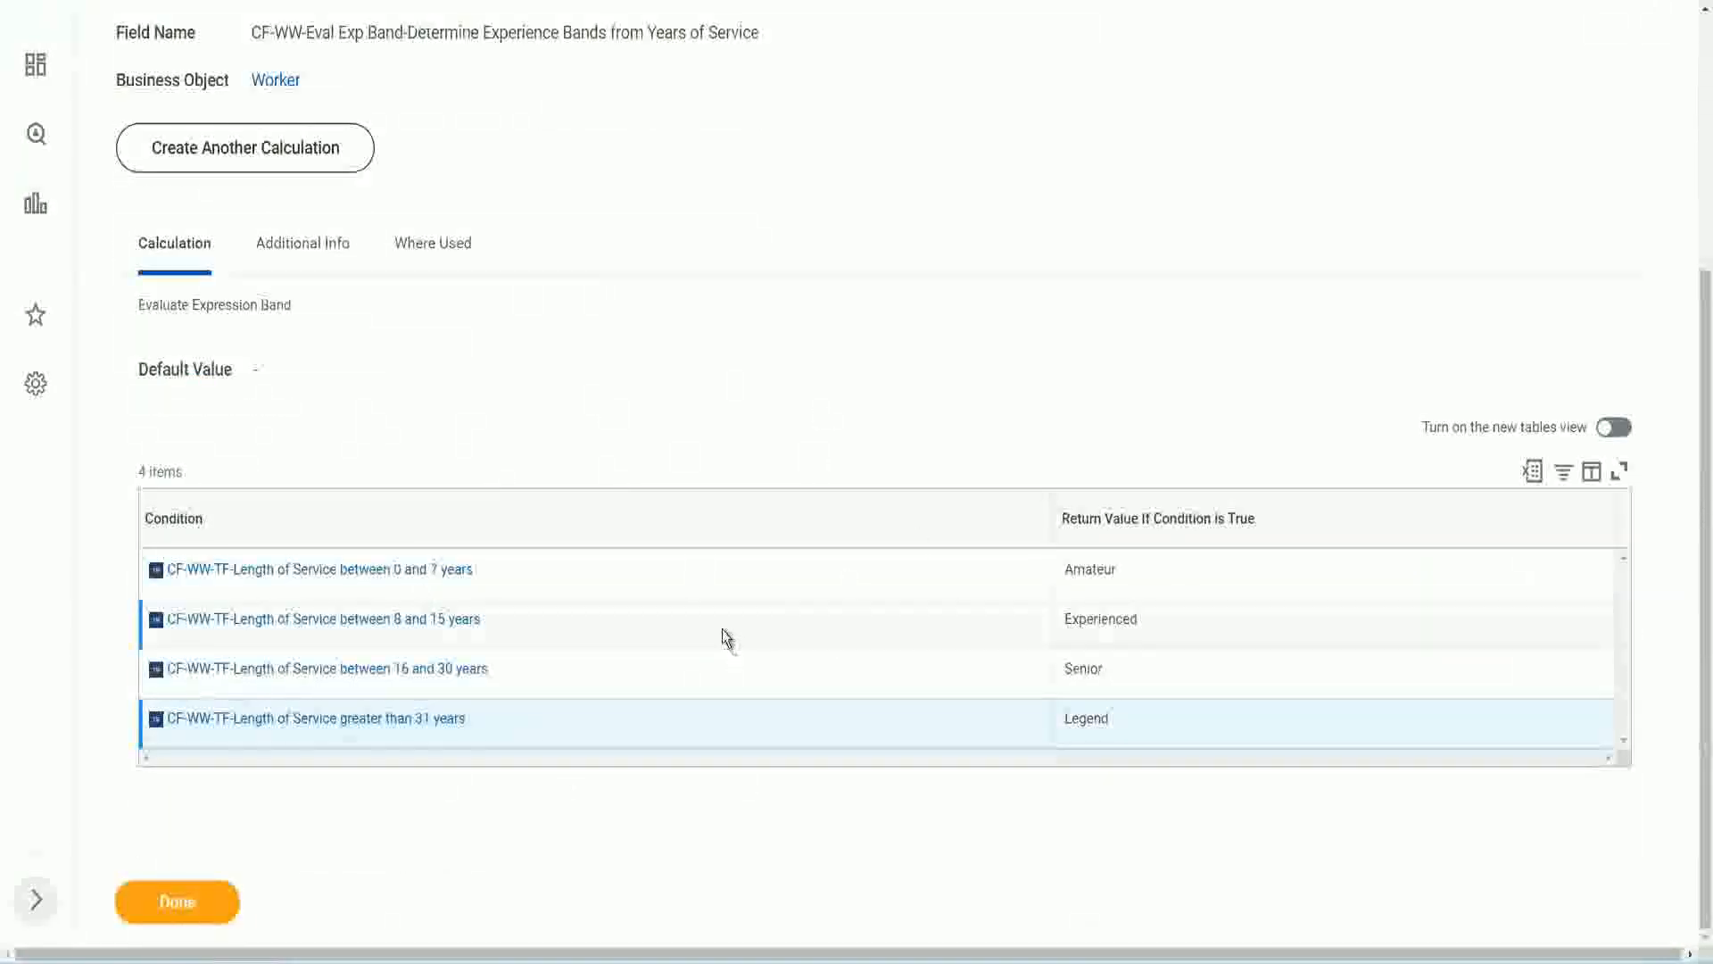
mouse_move(455, 787)
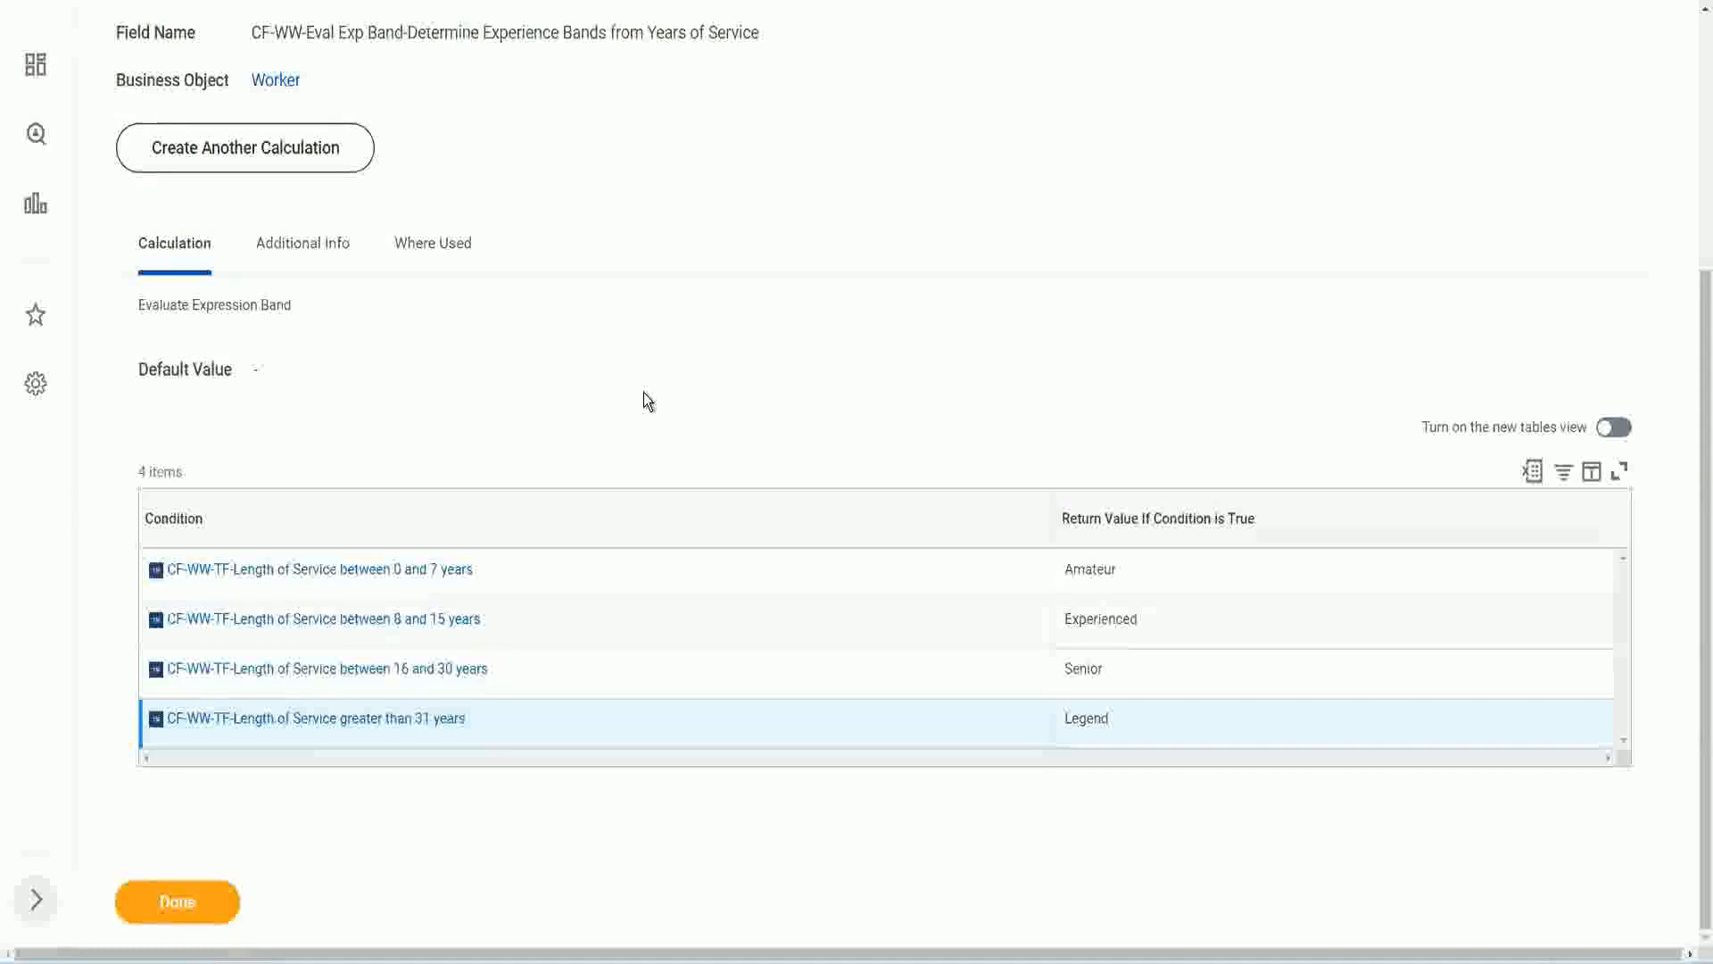
left_click(177, 900)
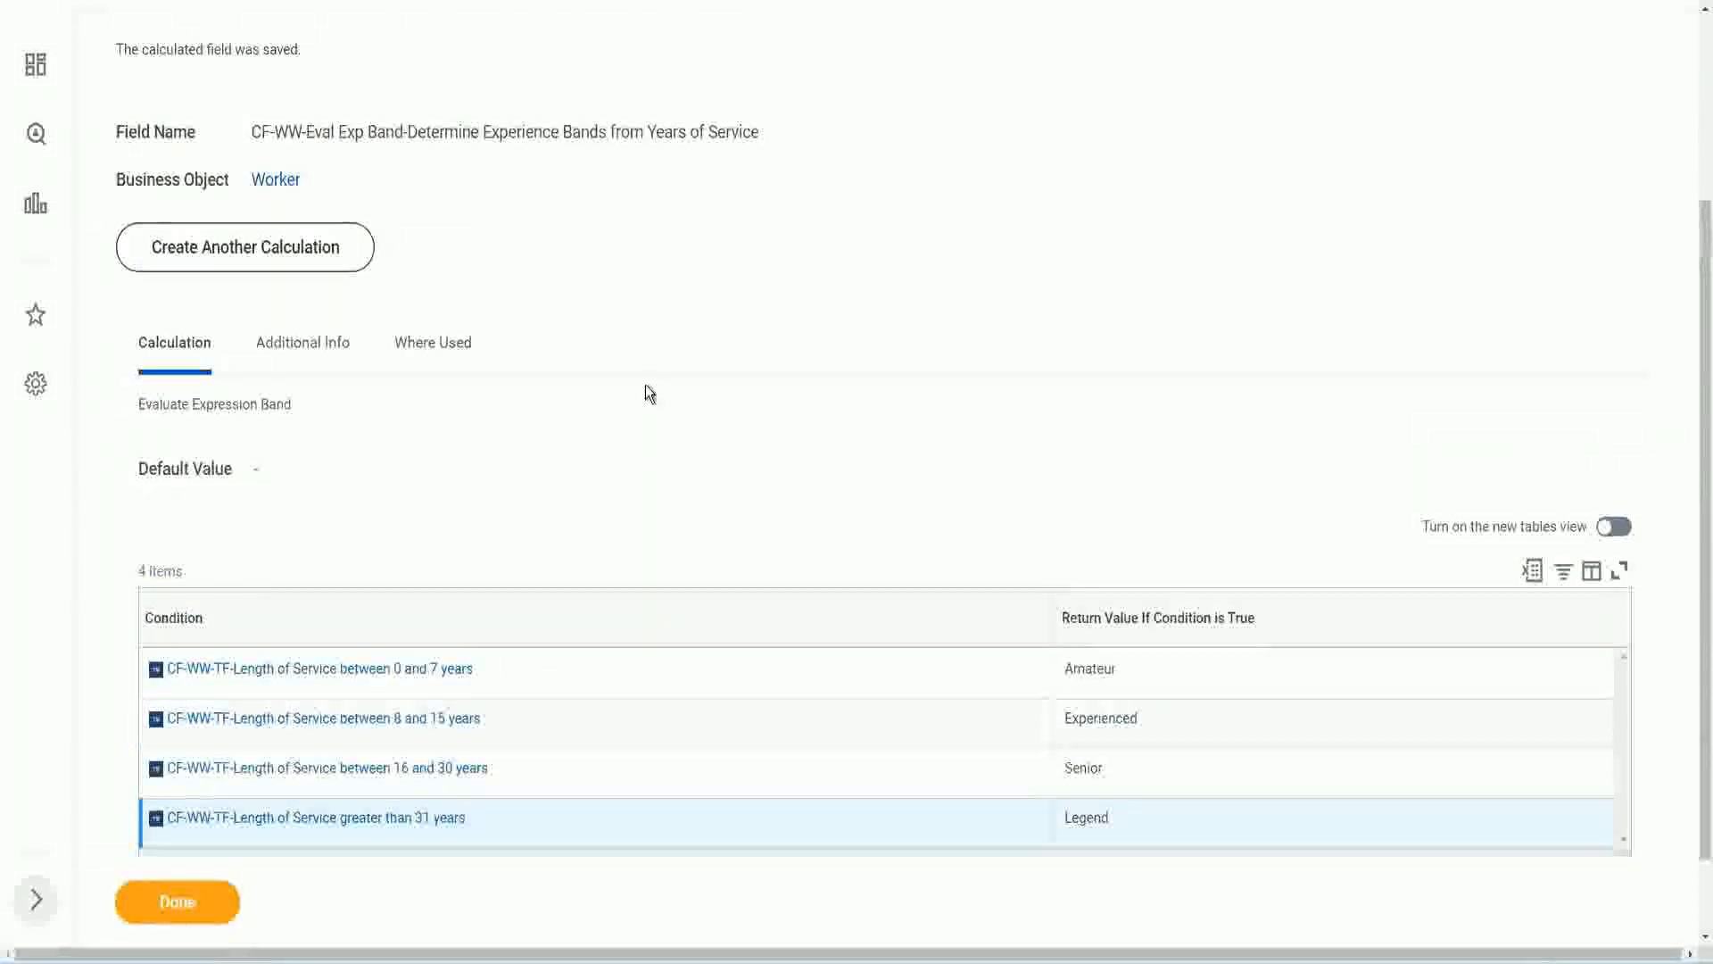
scroll("up", 3)
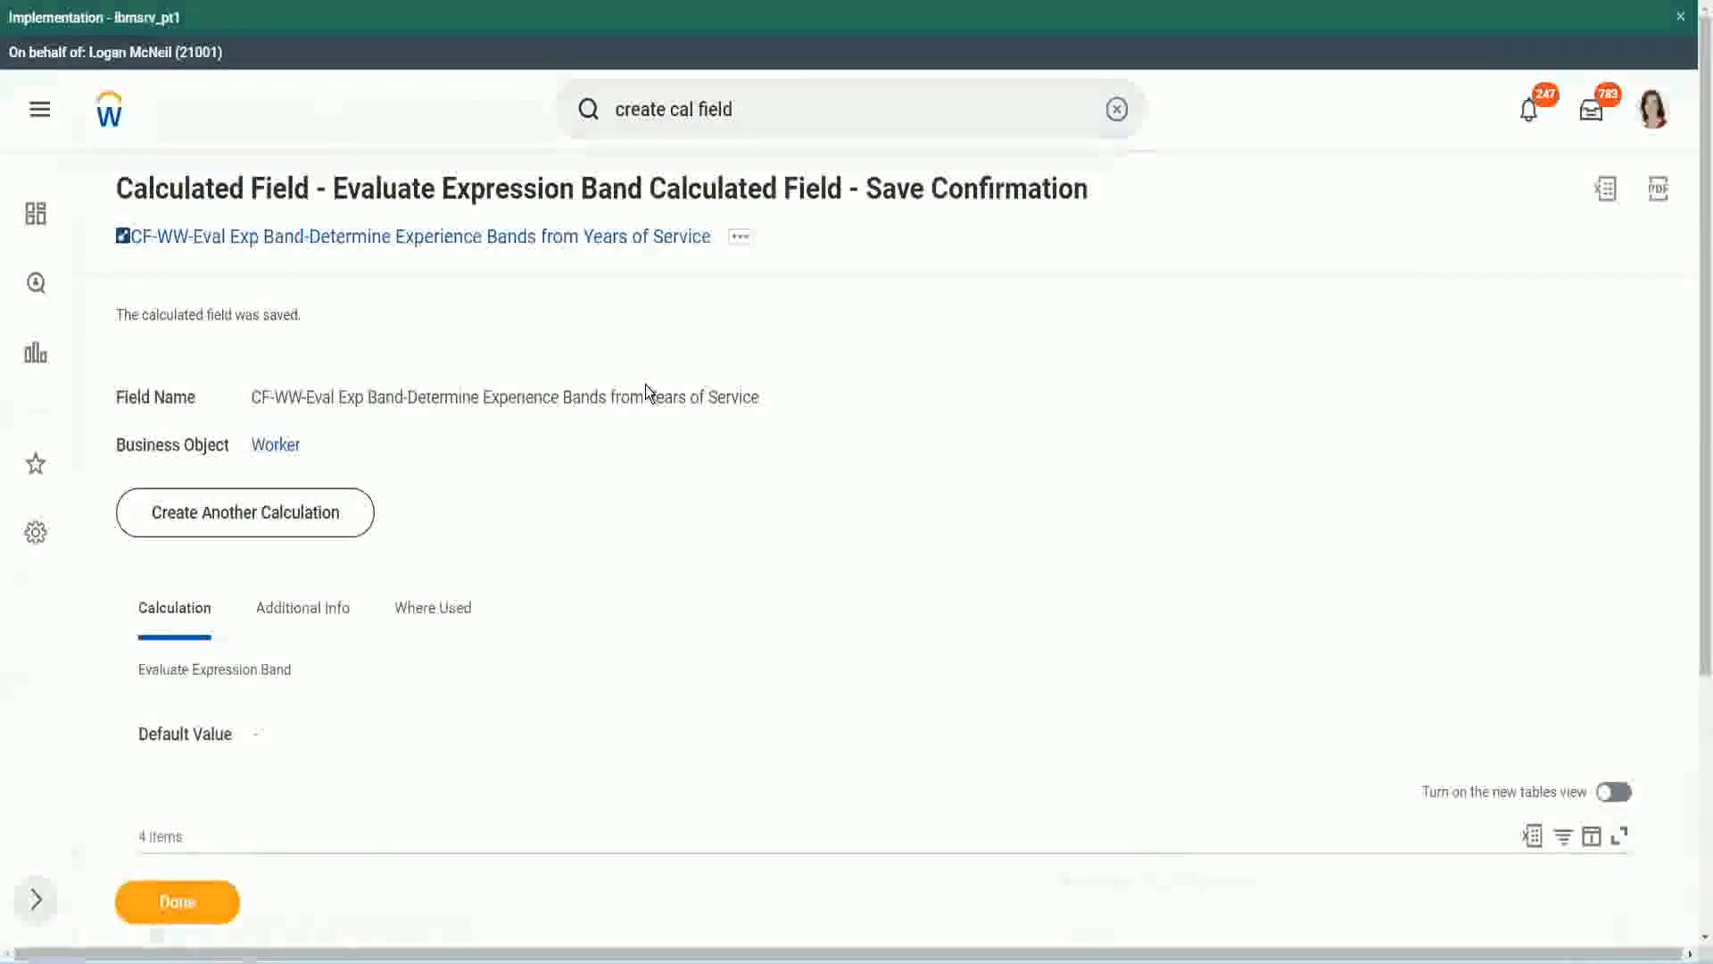
scroll("down", 3)
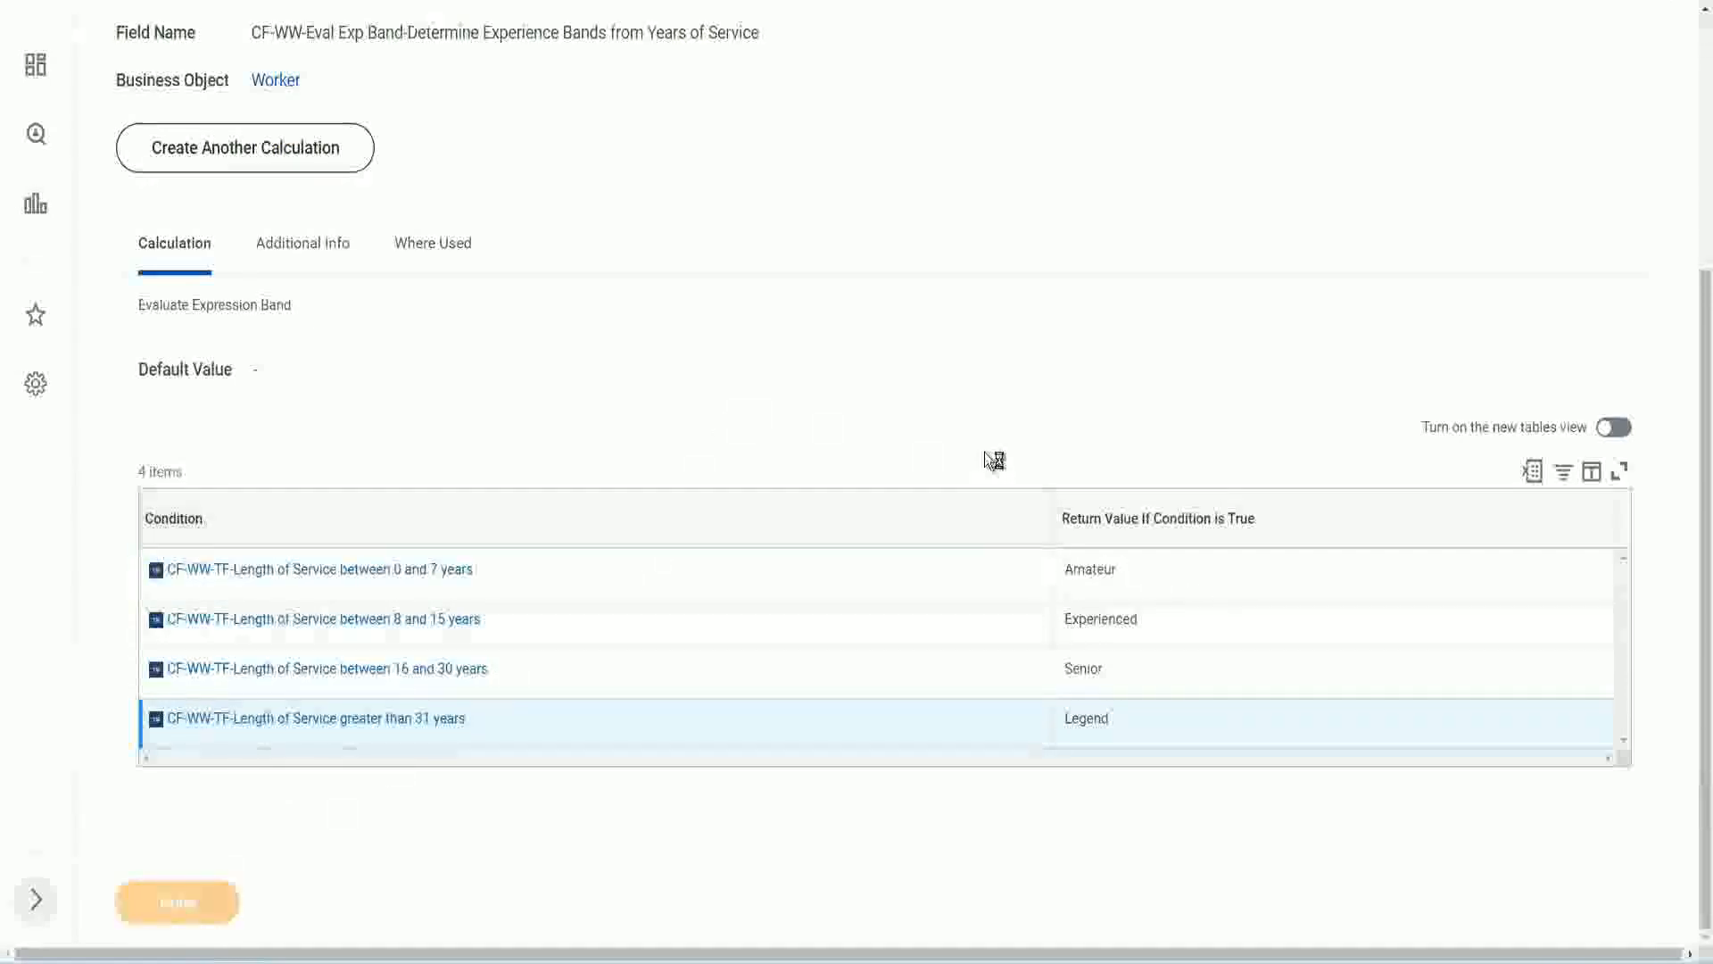
mouse_move(985, 452)
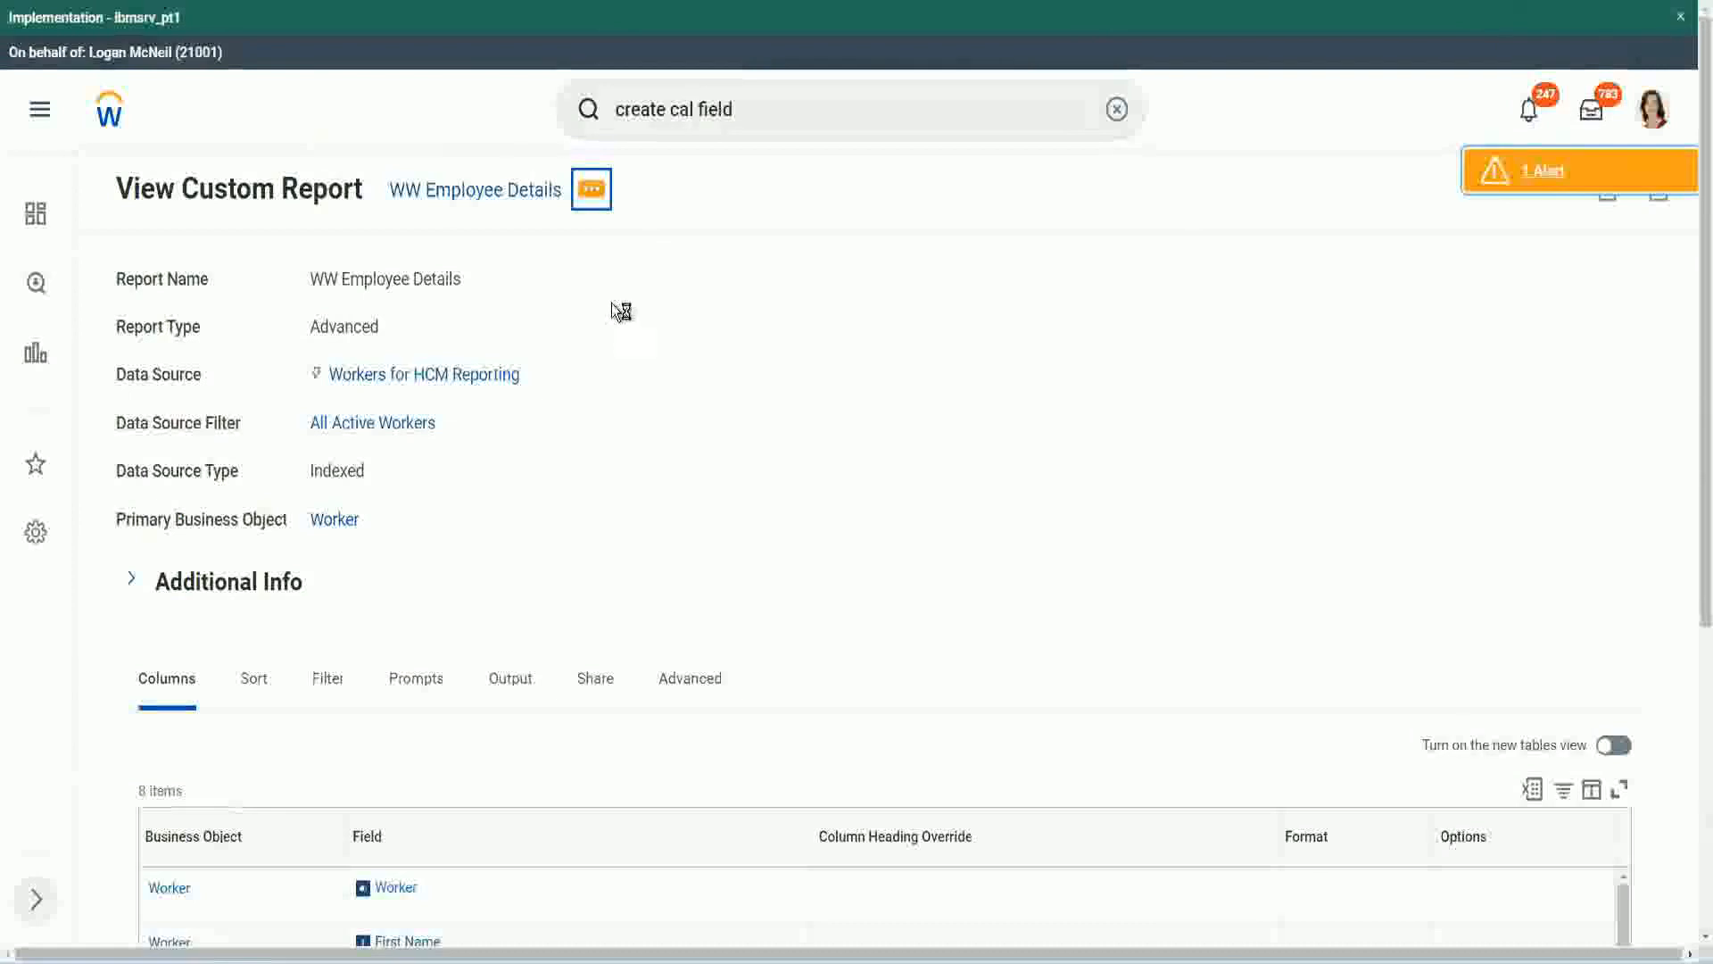
mouse_move(623, 304)
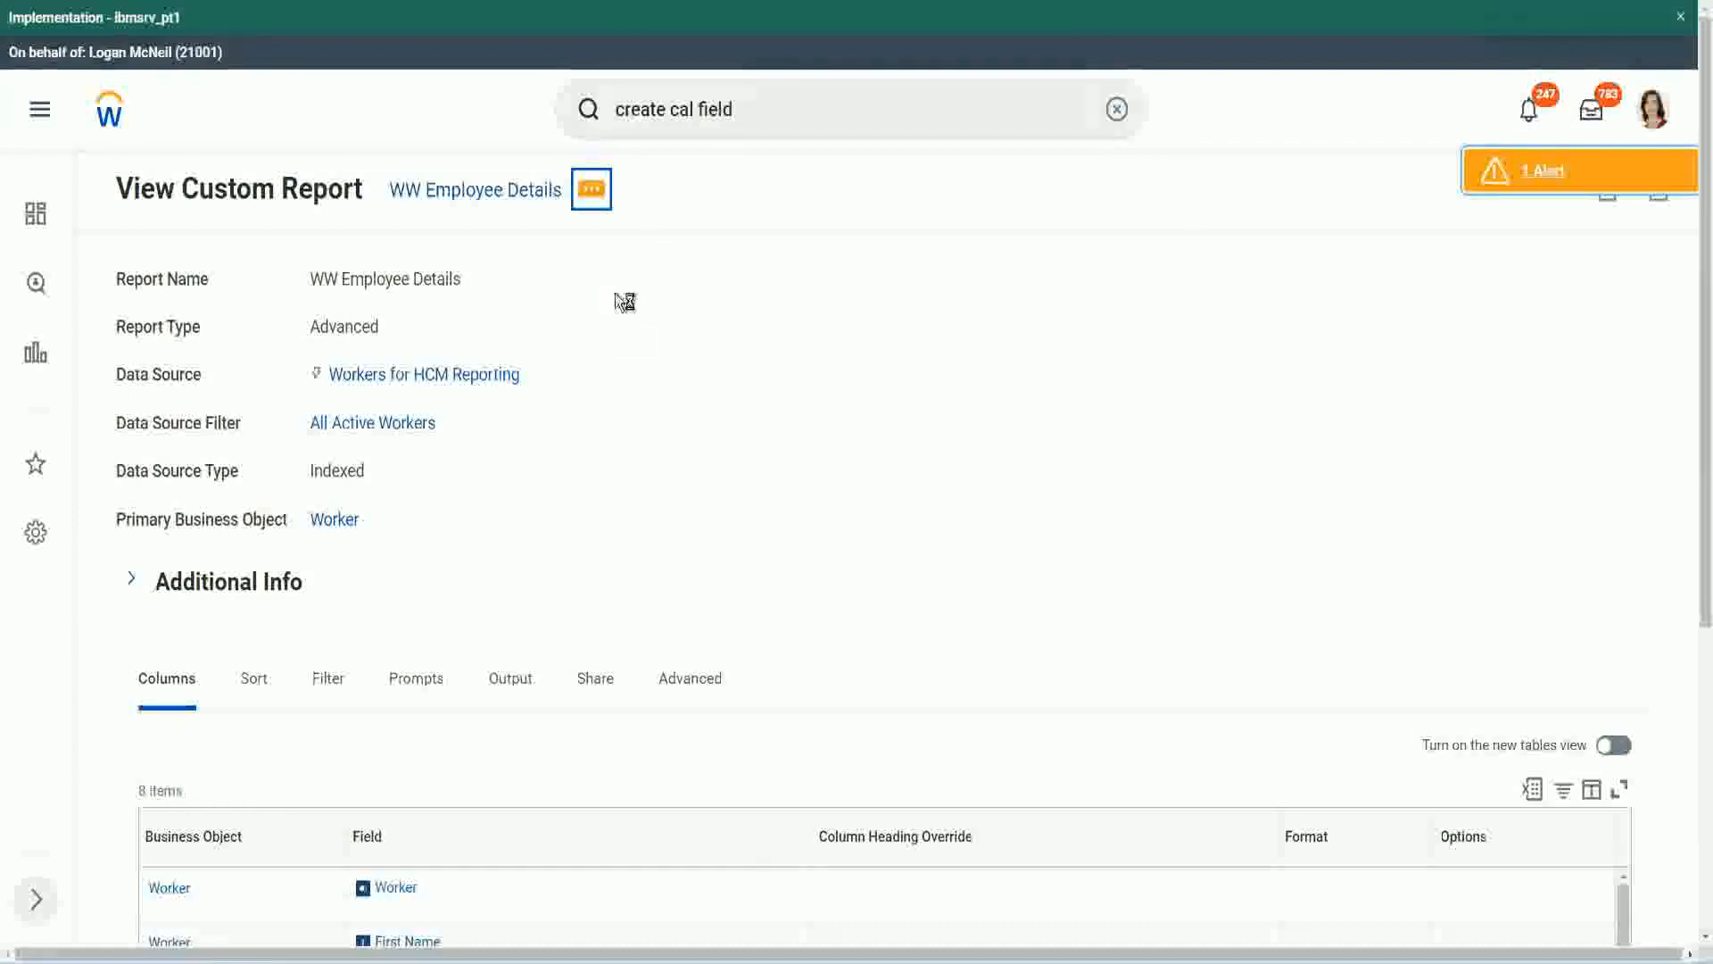
Step: Edit the WW Employee Details custom report and scroll to its columns
left_click(591, 189)
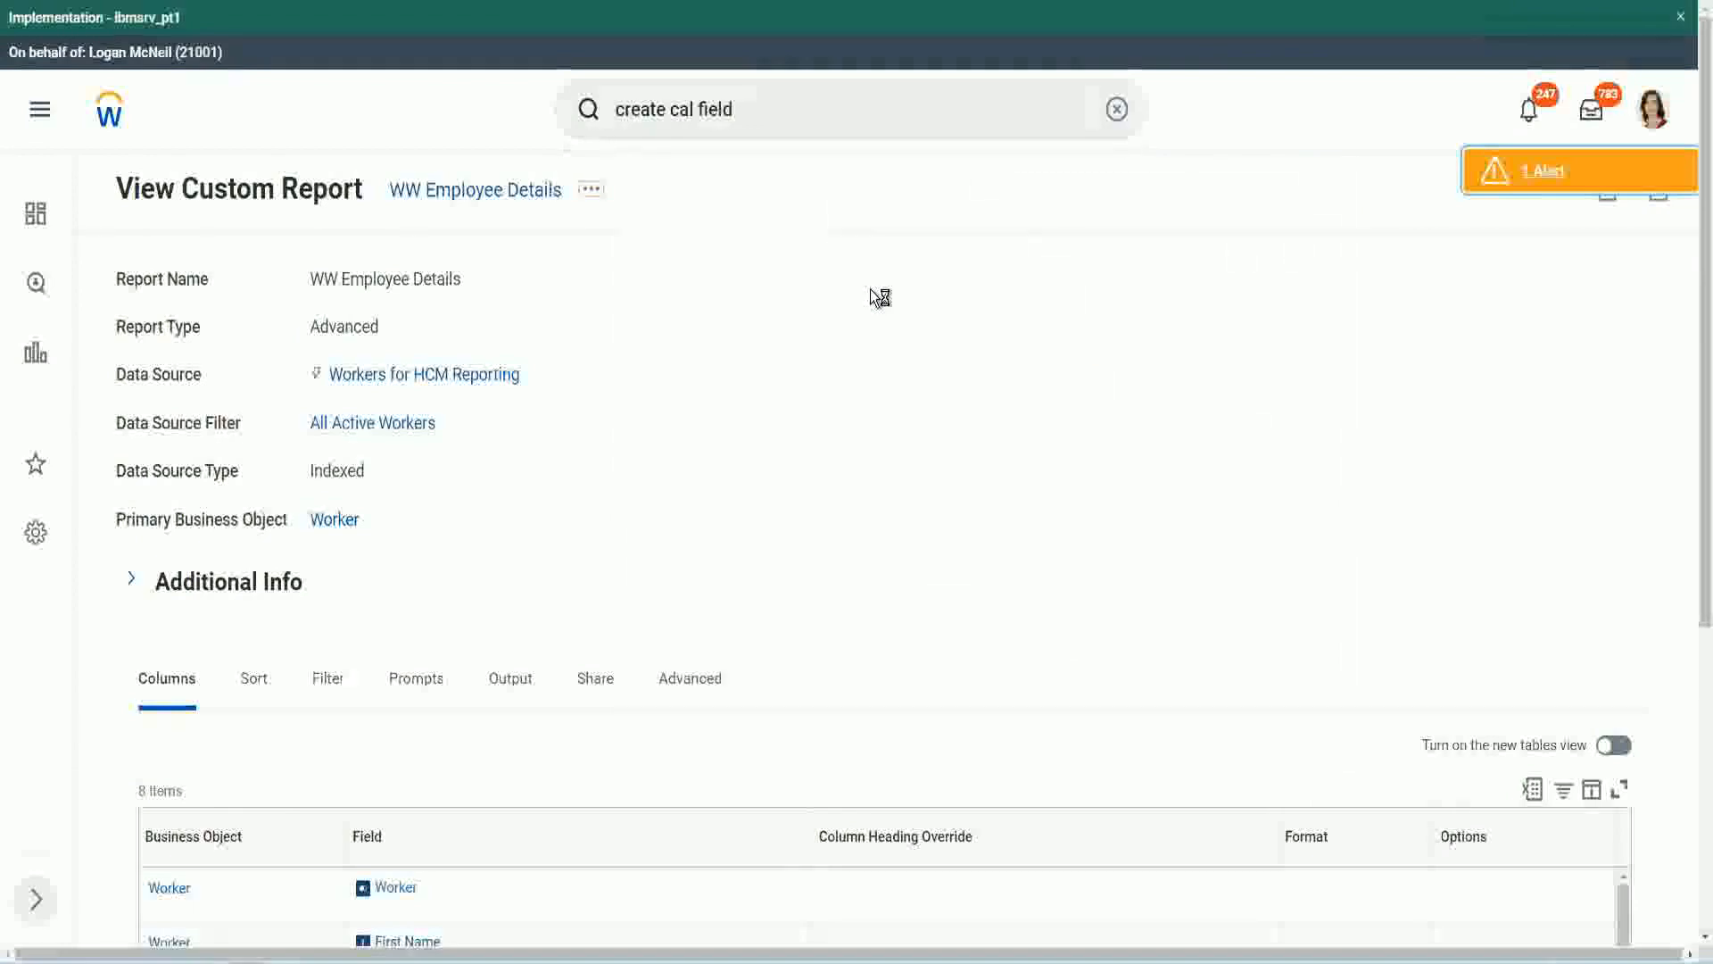
mouse_move(742, 429)
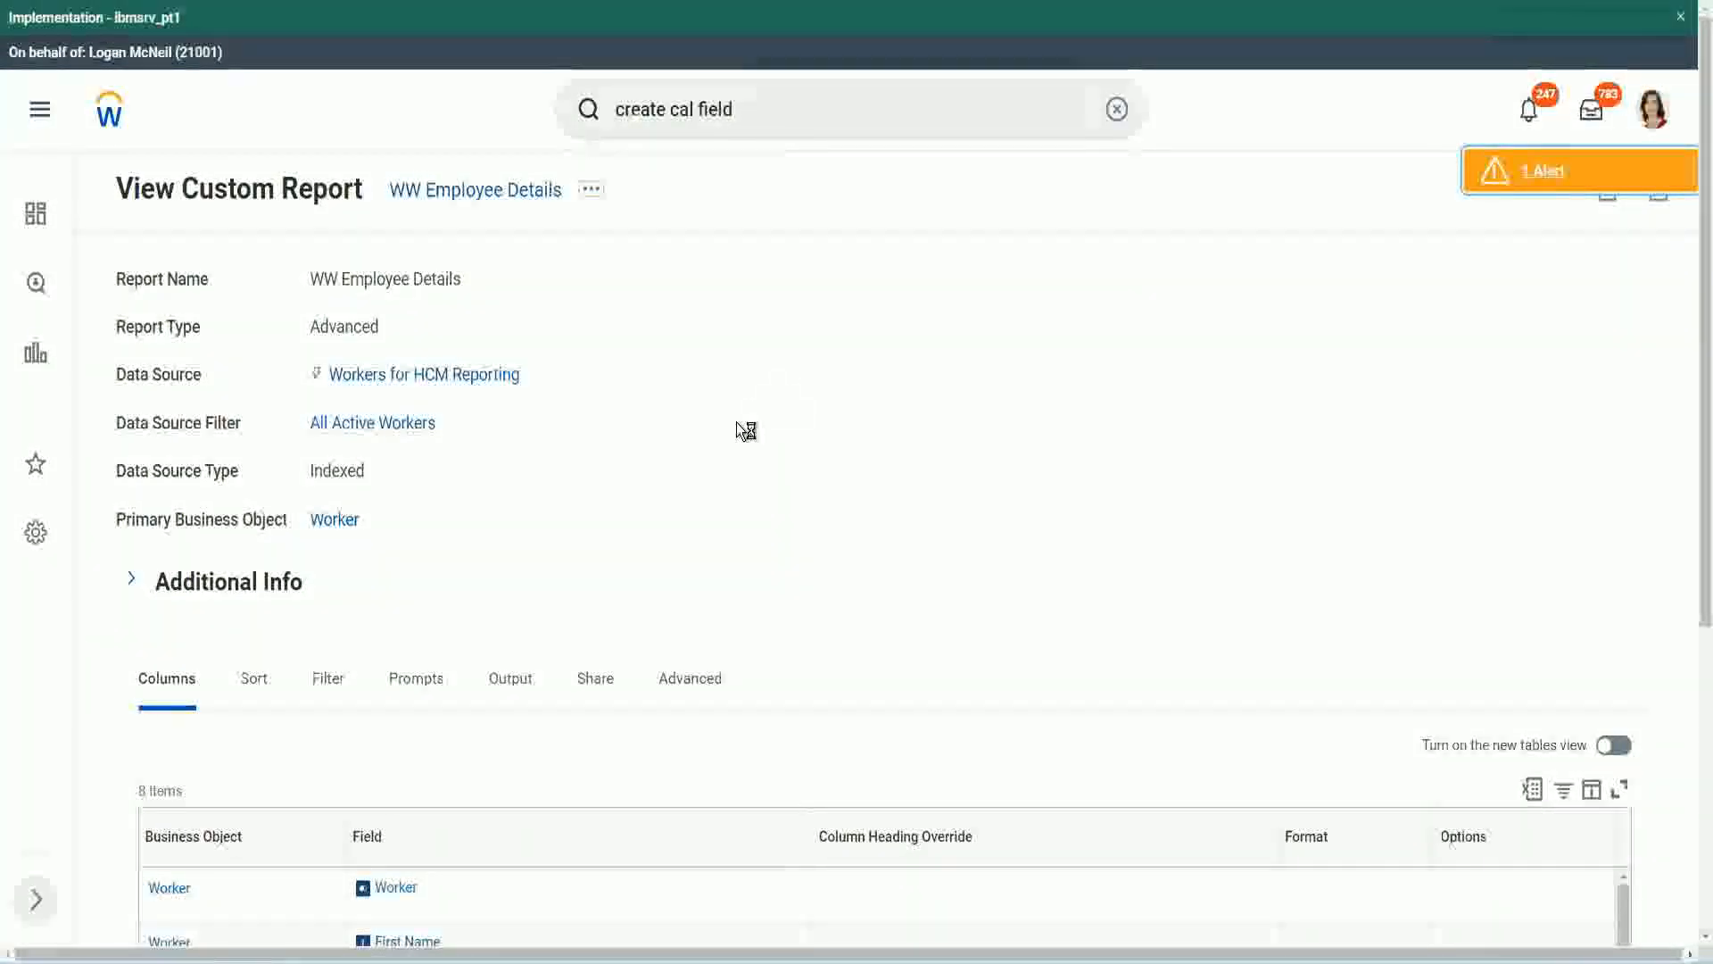
scroll("down", 3)
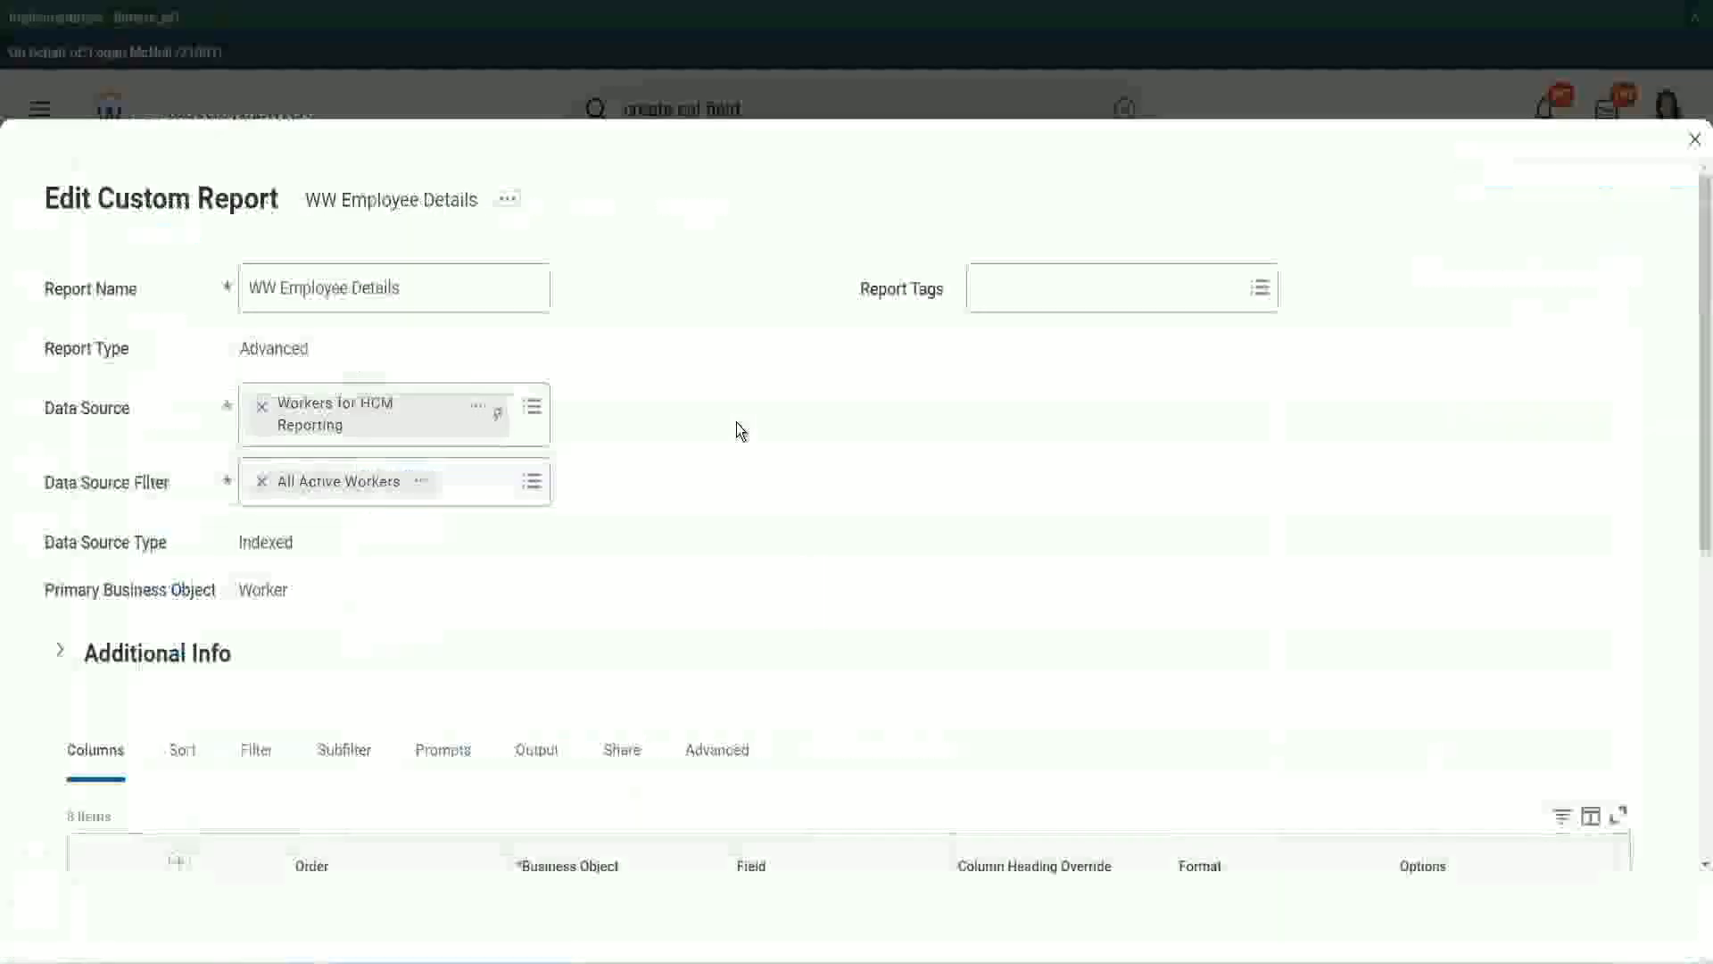
Step: Add a new last column row and set its field to CF-WW-Eval Exp Band
scroll("down", 3)
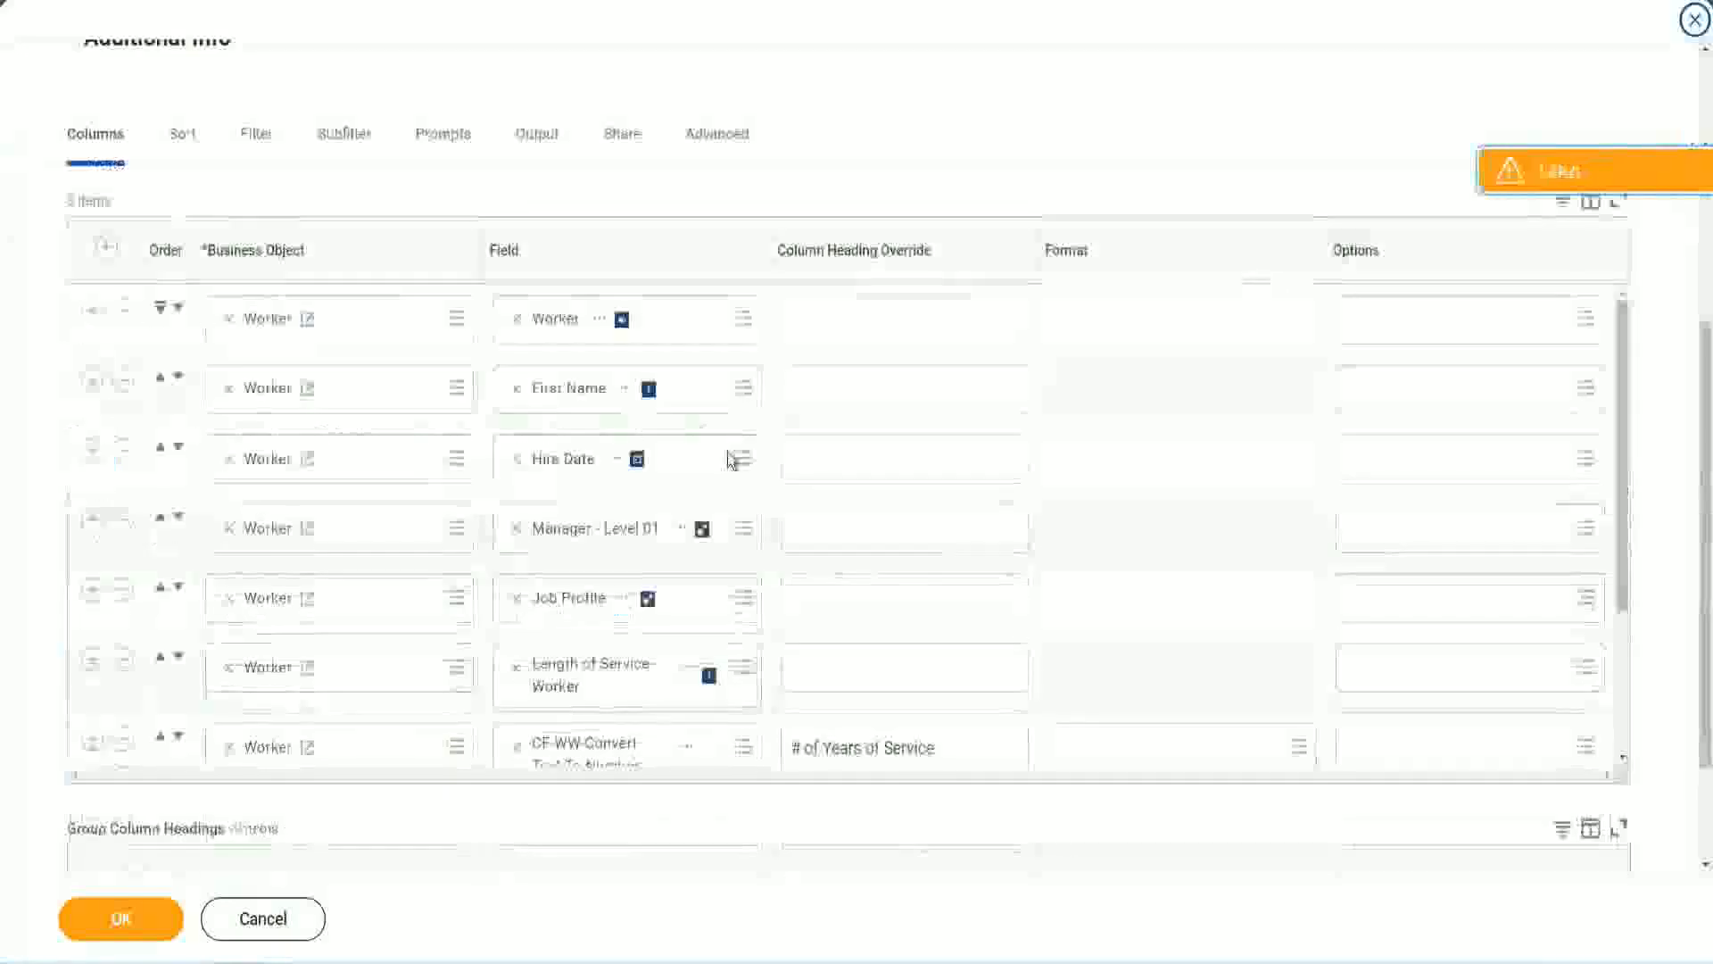
scroll("down", 3)
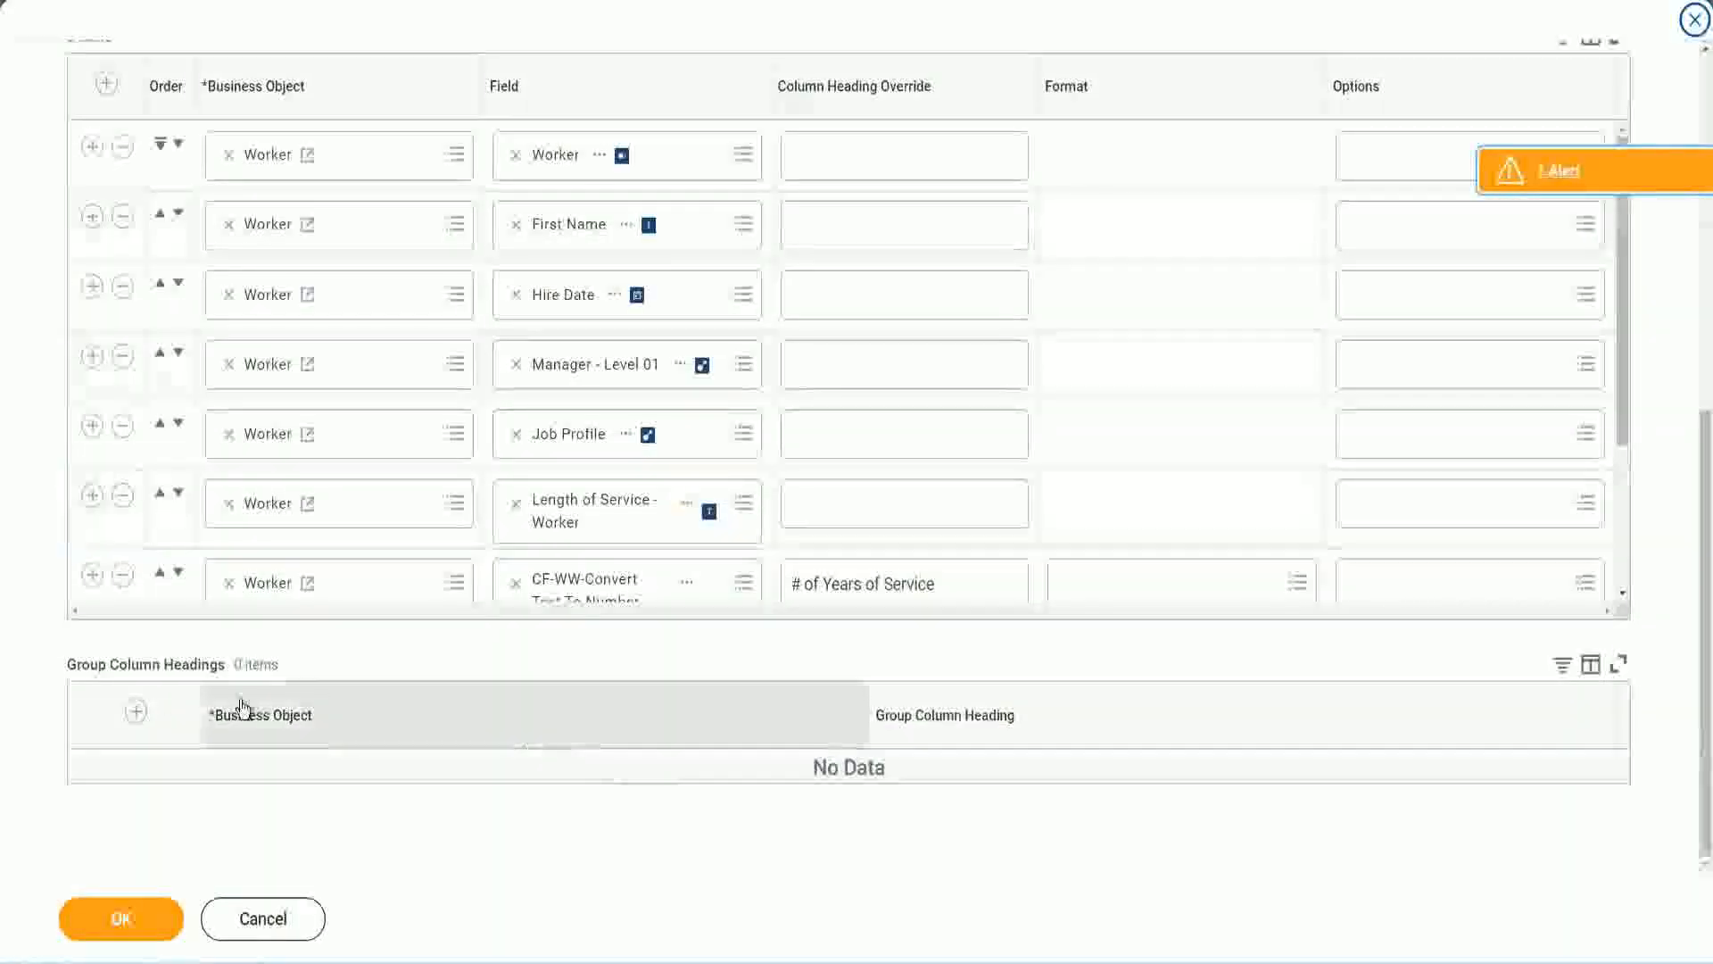
scroll("down", 3)
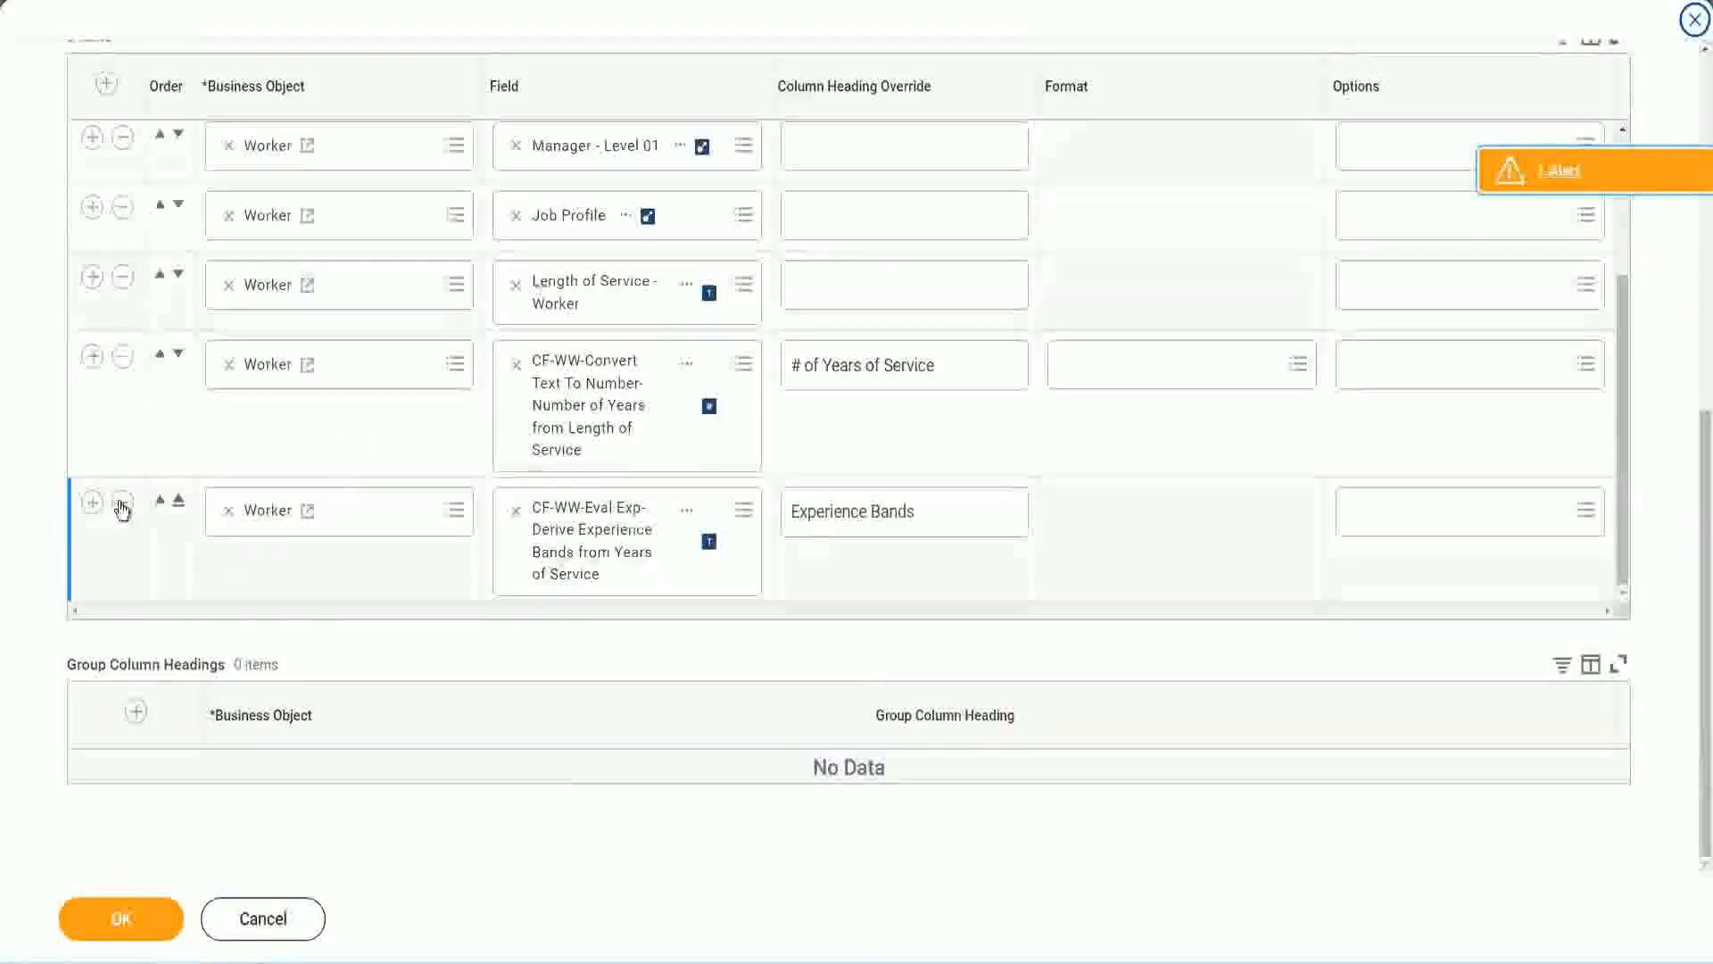
left_click(121, 501)
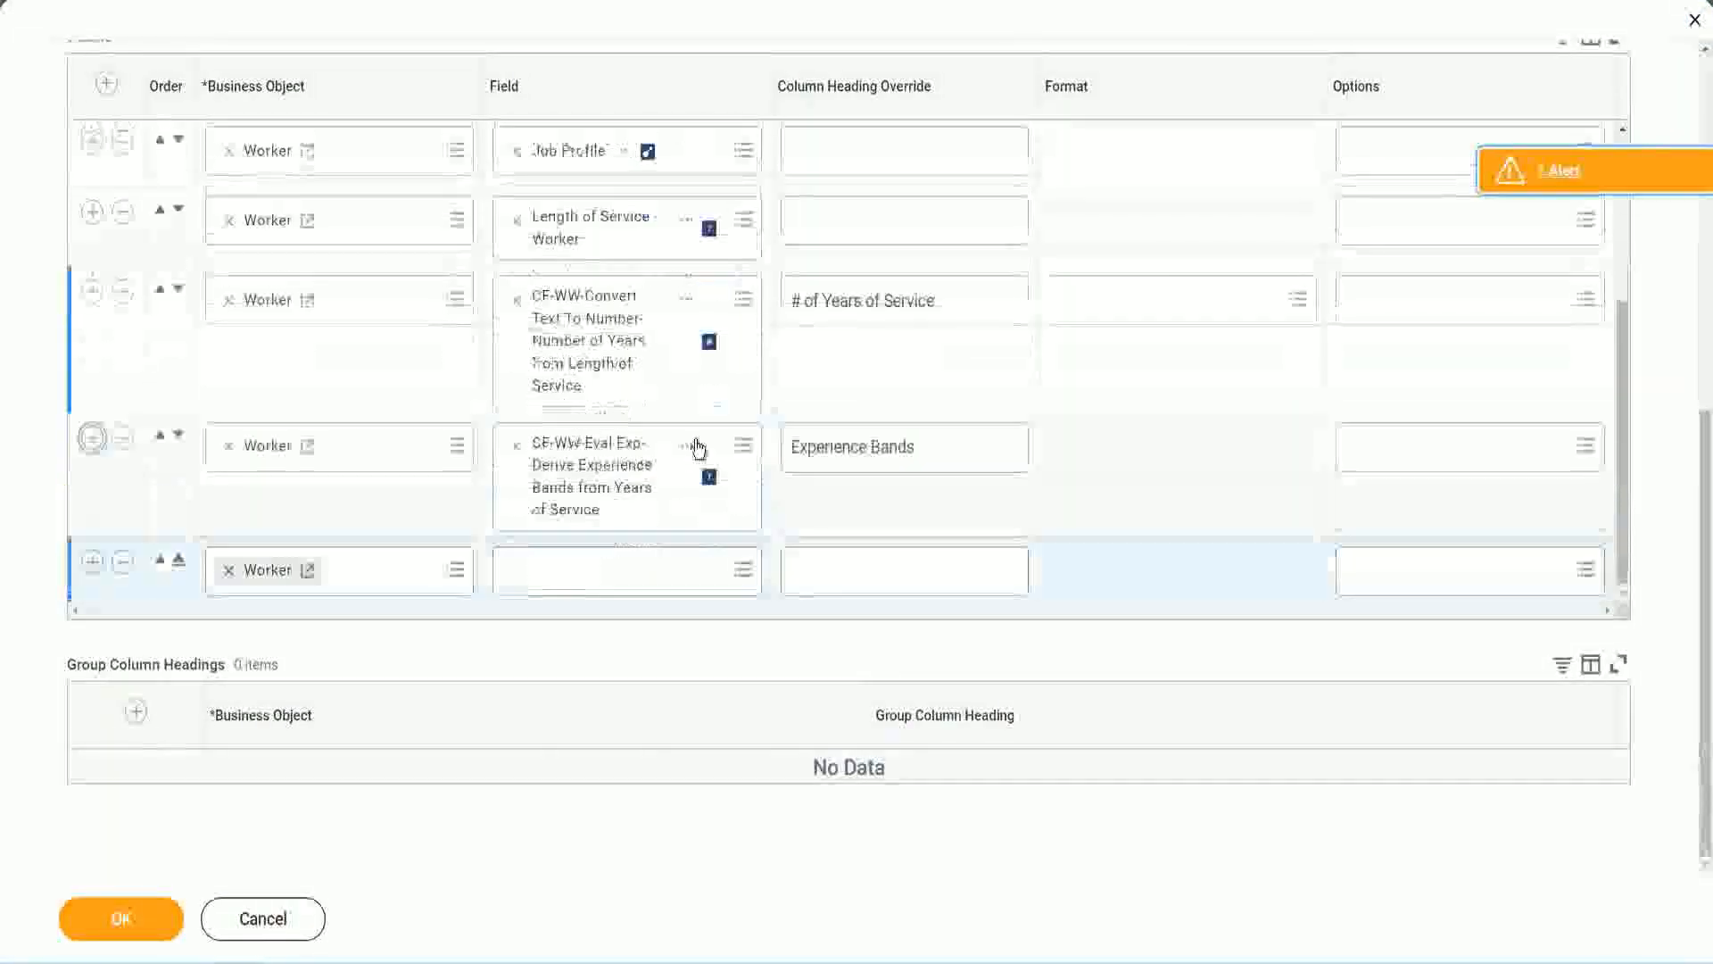
right_click(695, 448)
type("CF-WW-Eval Exp Band")
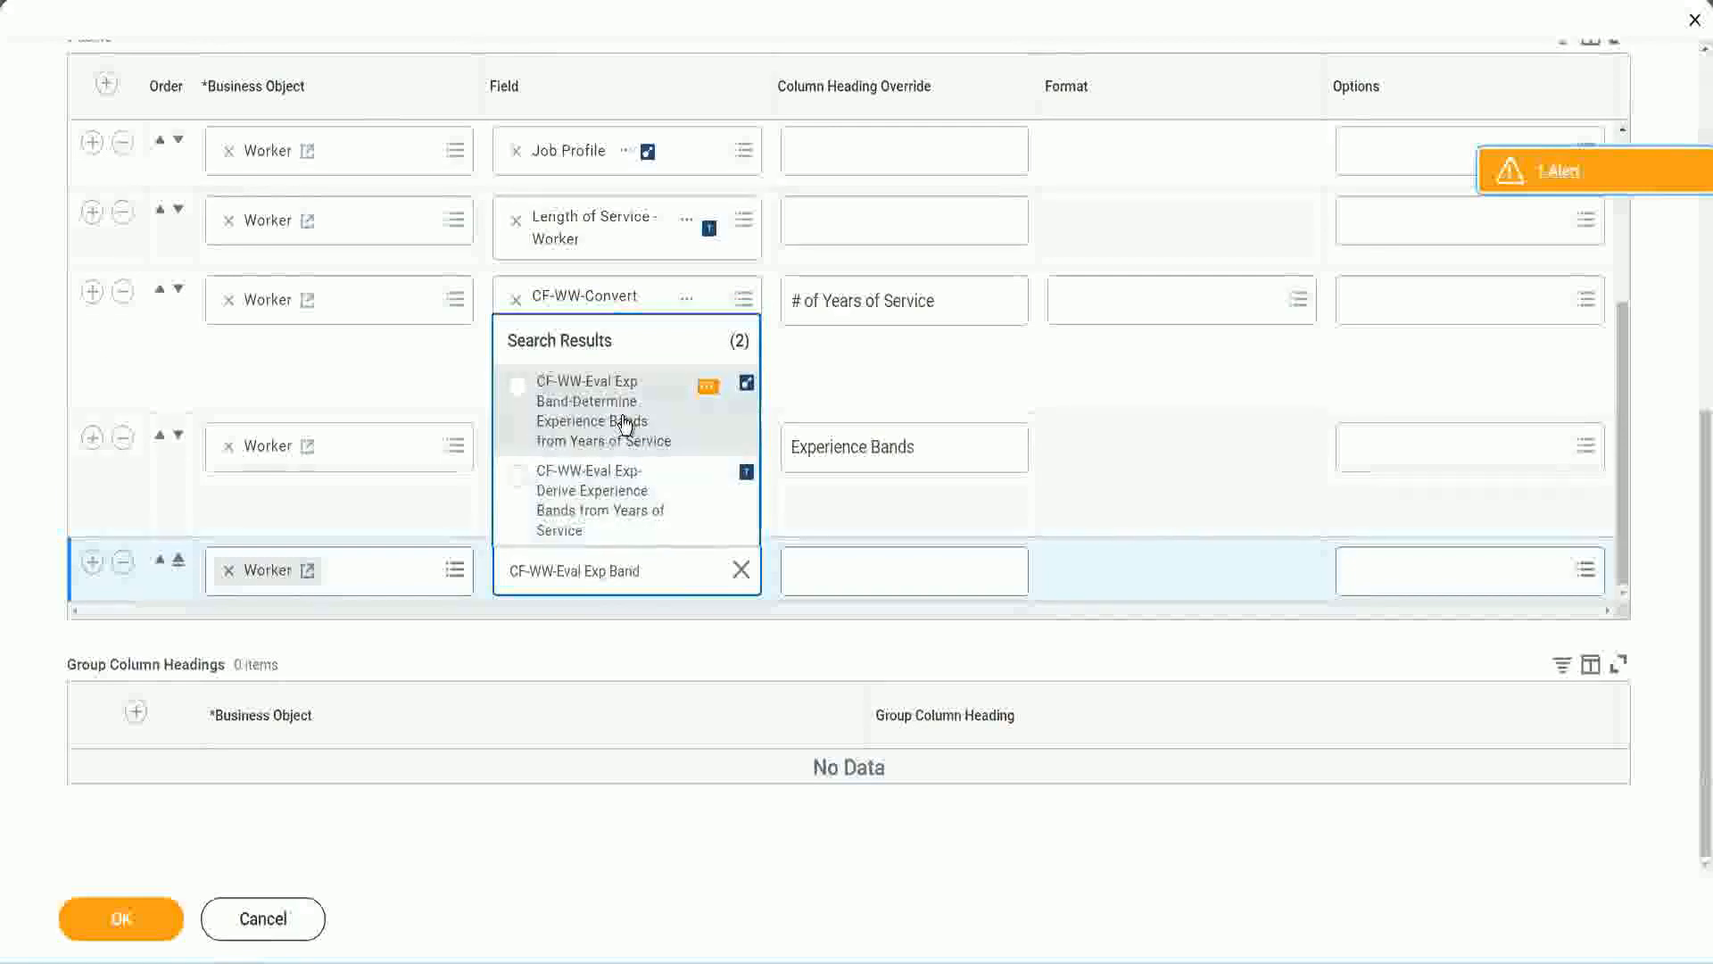
left_click(587, 382)
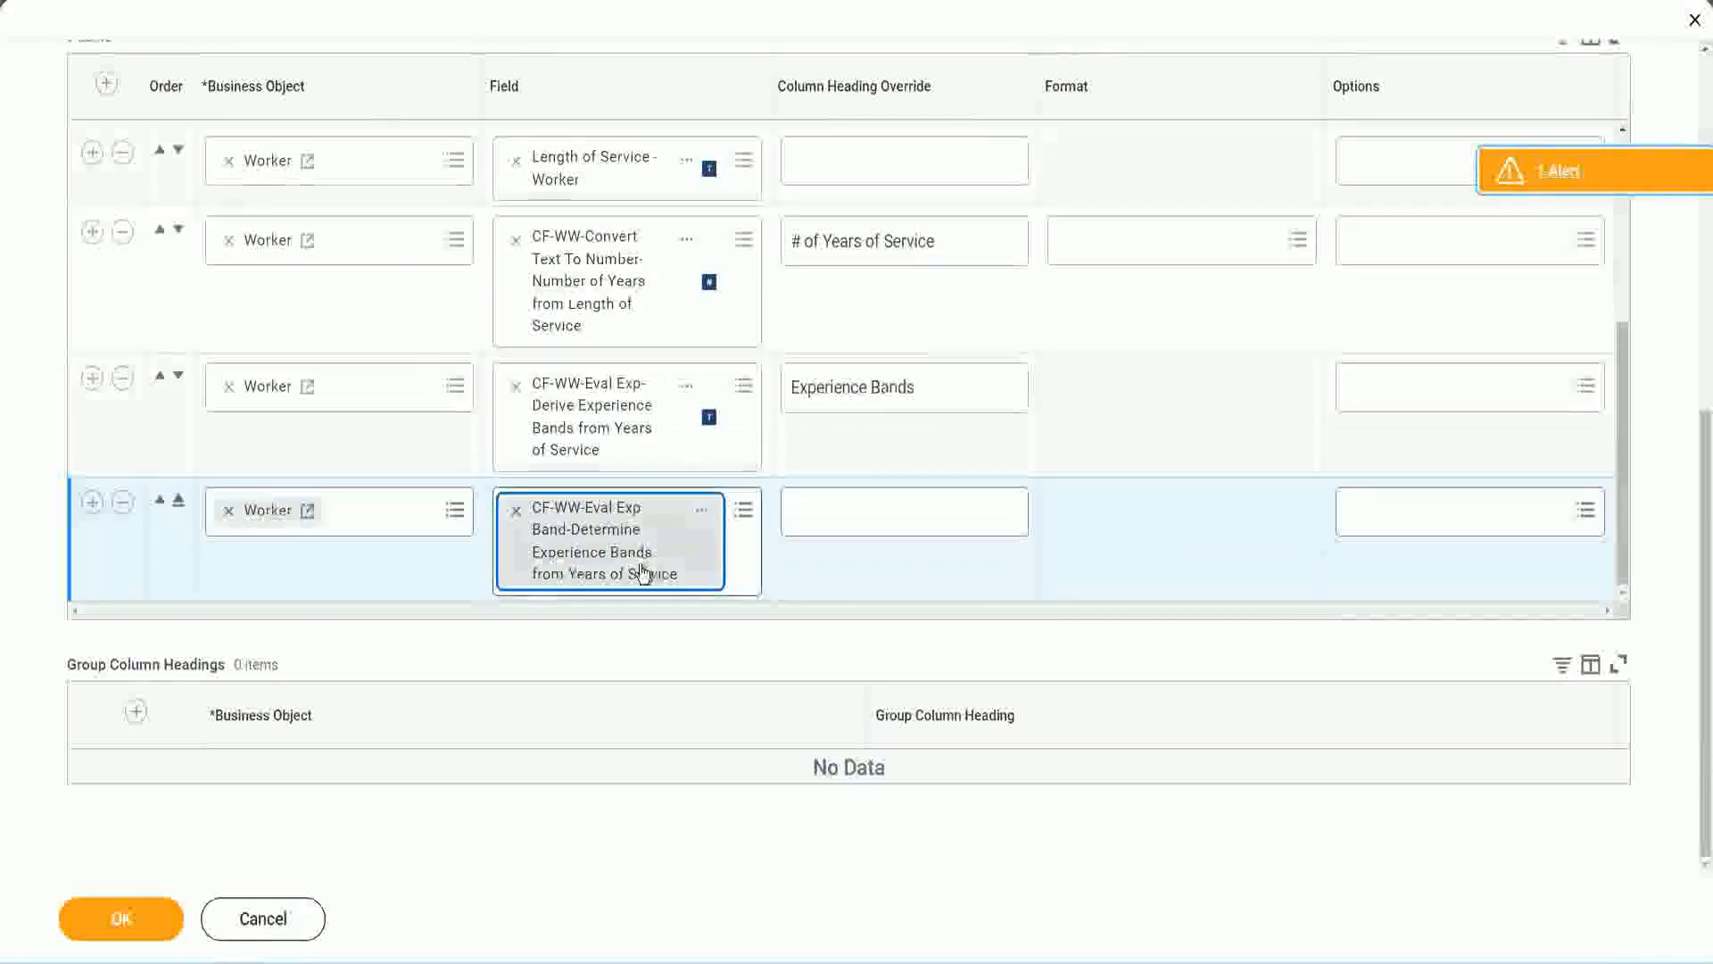
mouse_move(634, 557)
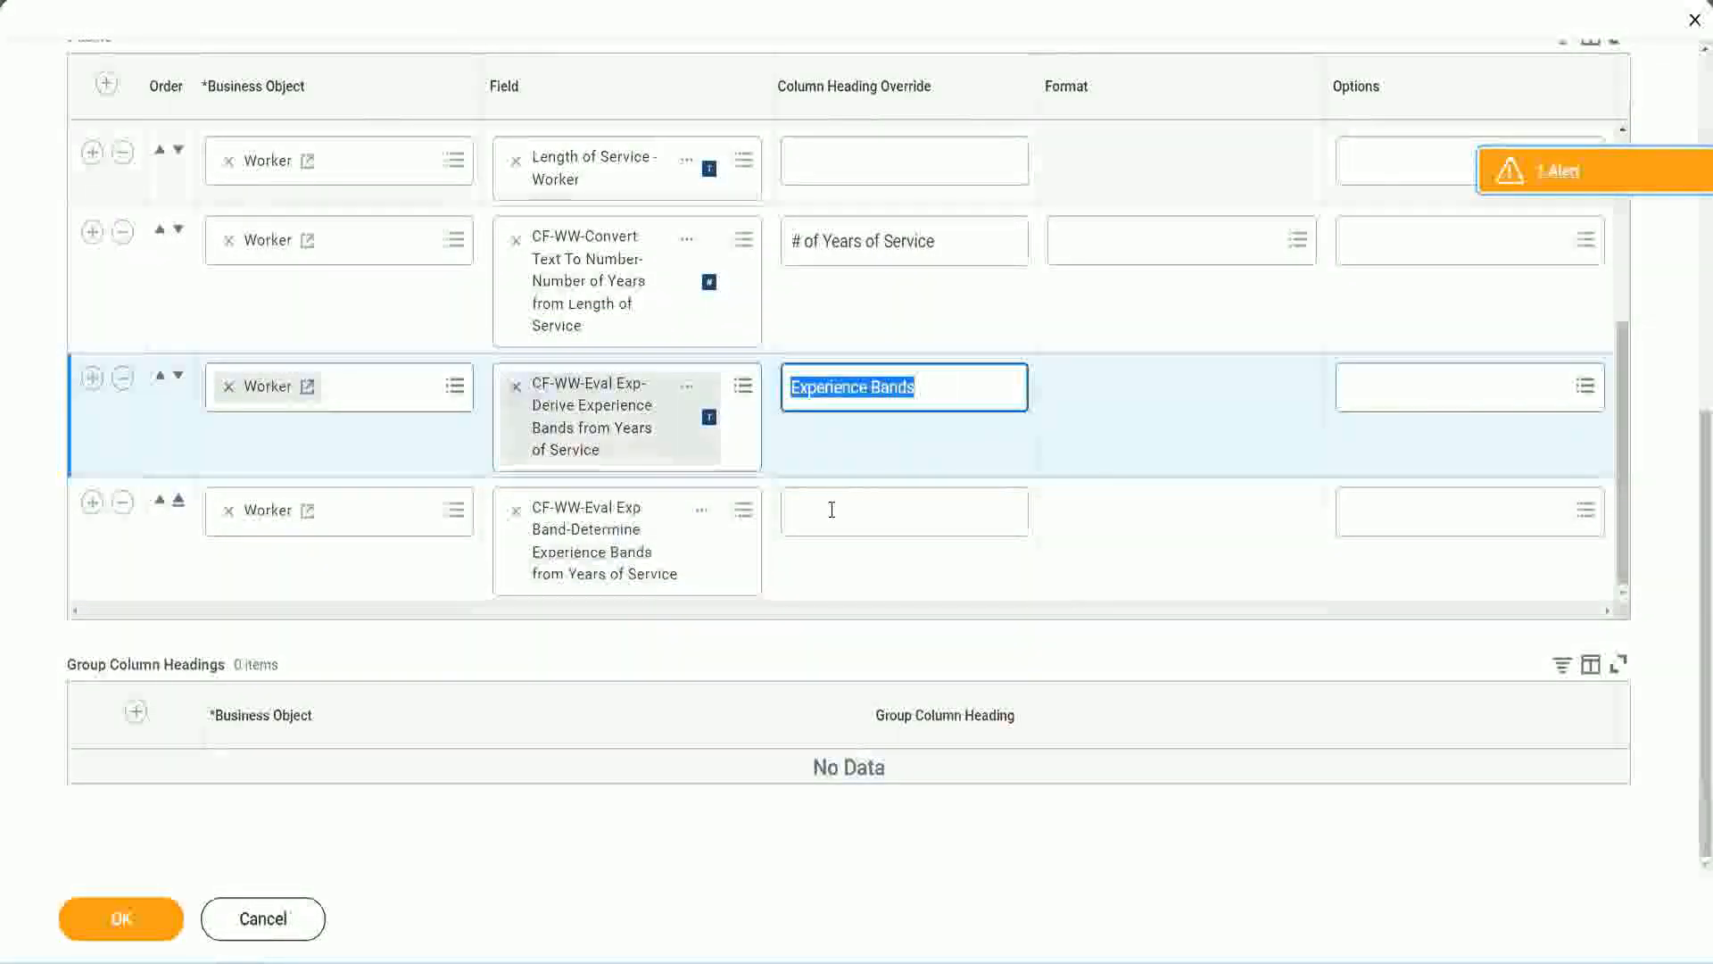
Step: Set the new column's heading override to 'Experience Bands (Eval Exp Bands)'
left_click(903, 510)
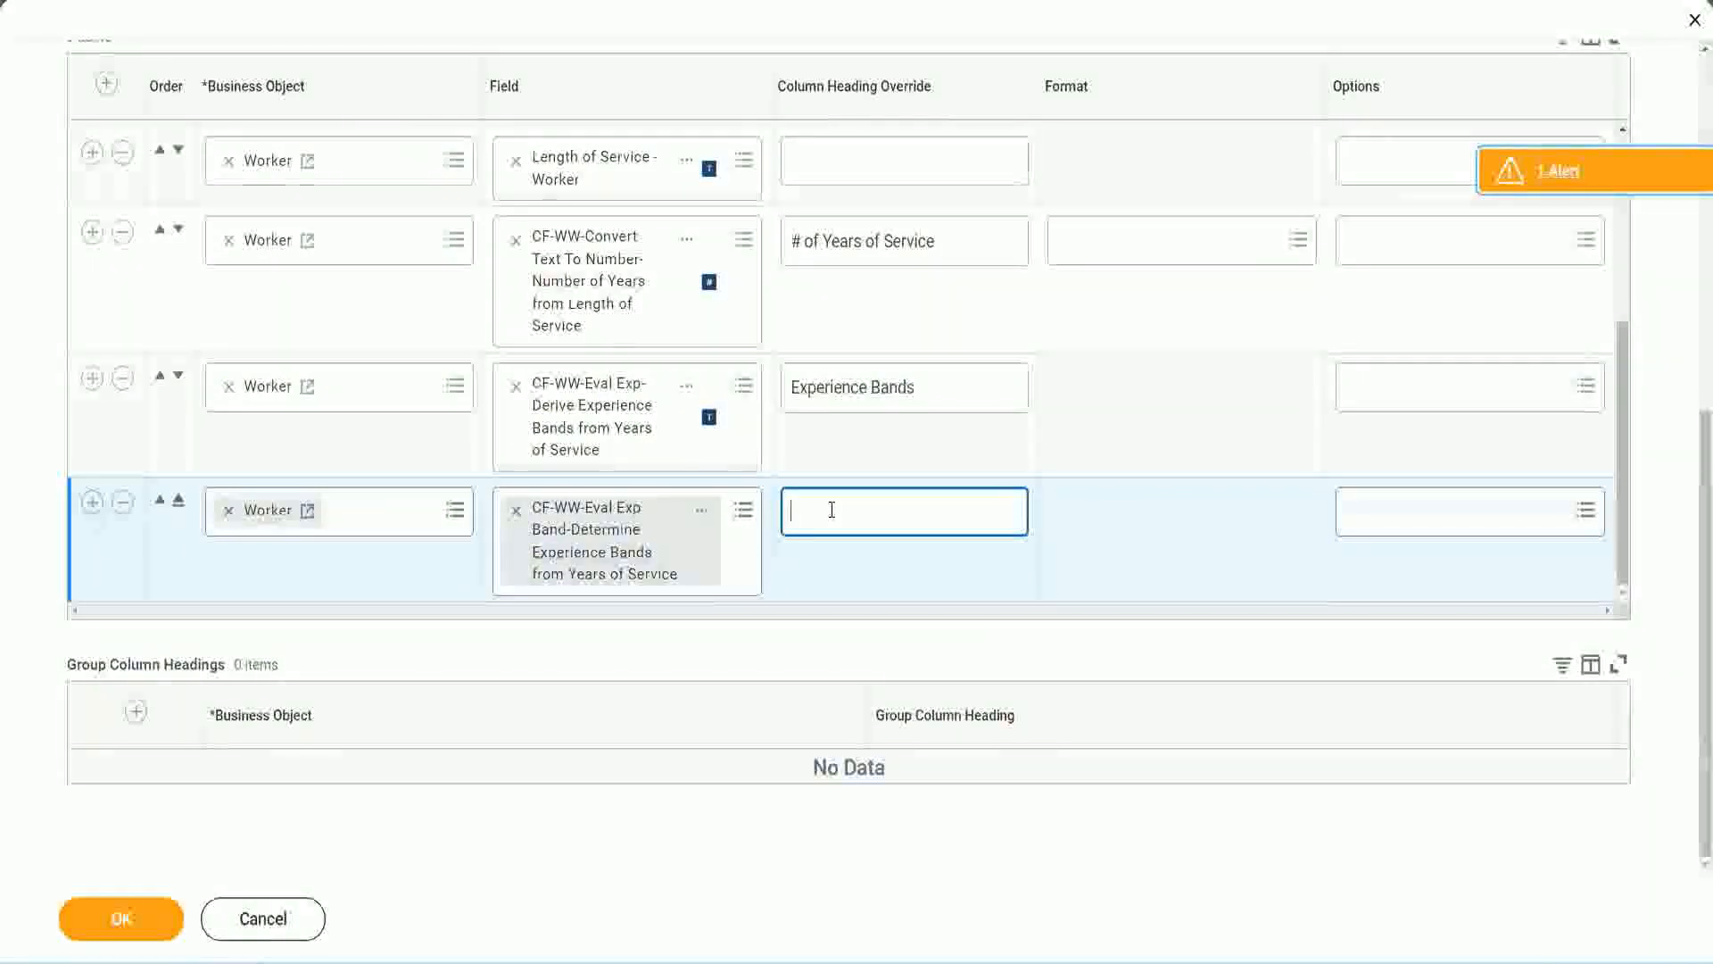
type("Experience Bands")
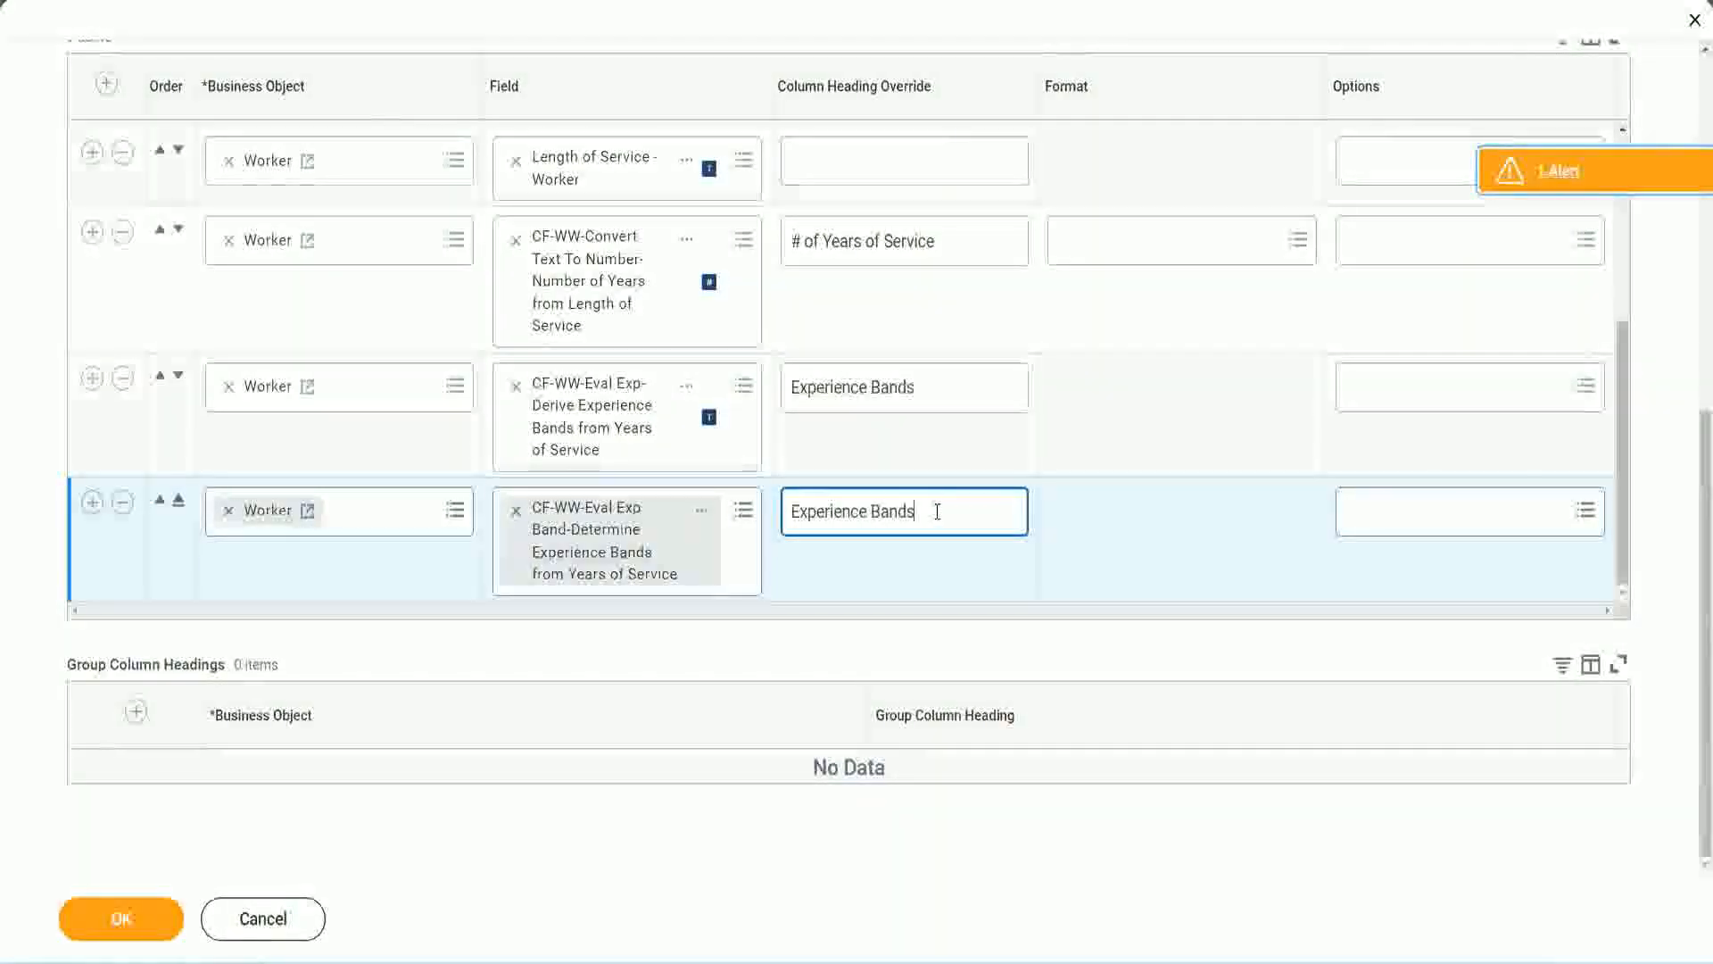
type("(")
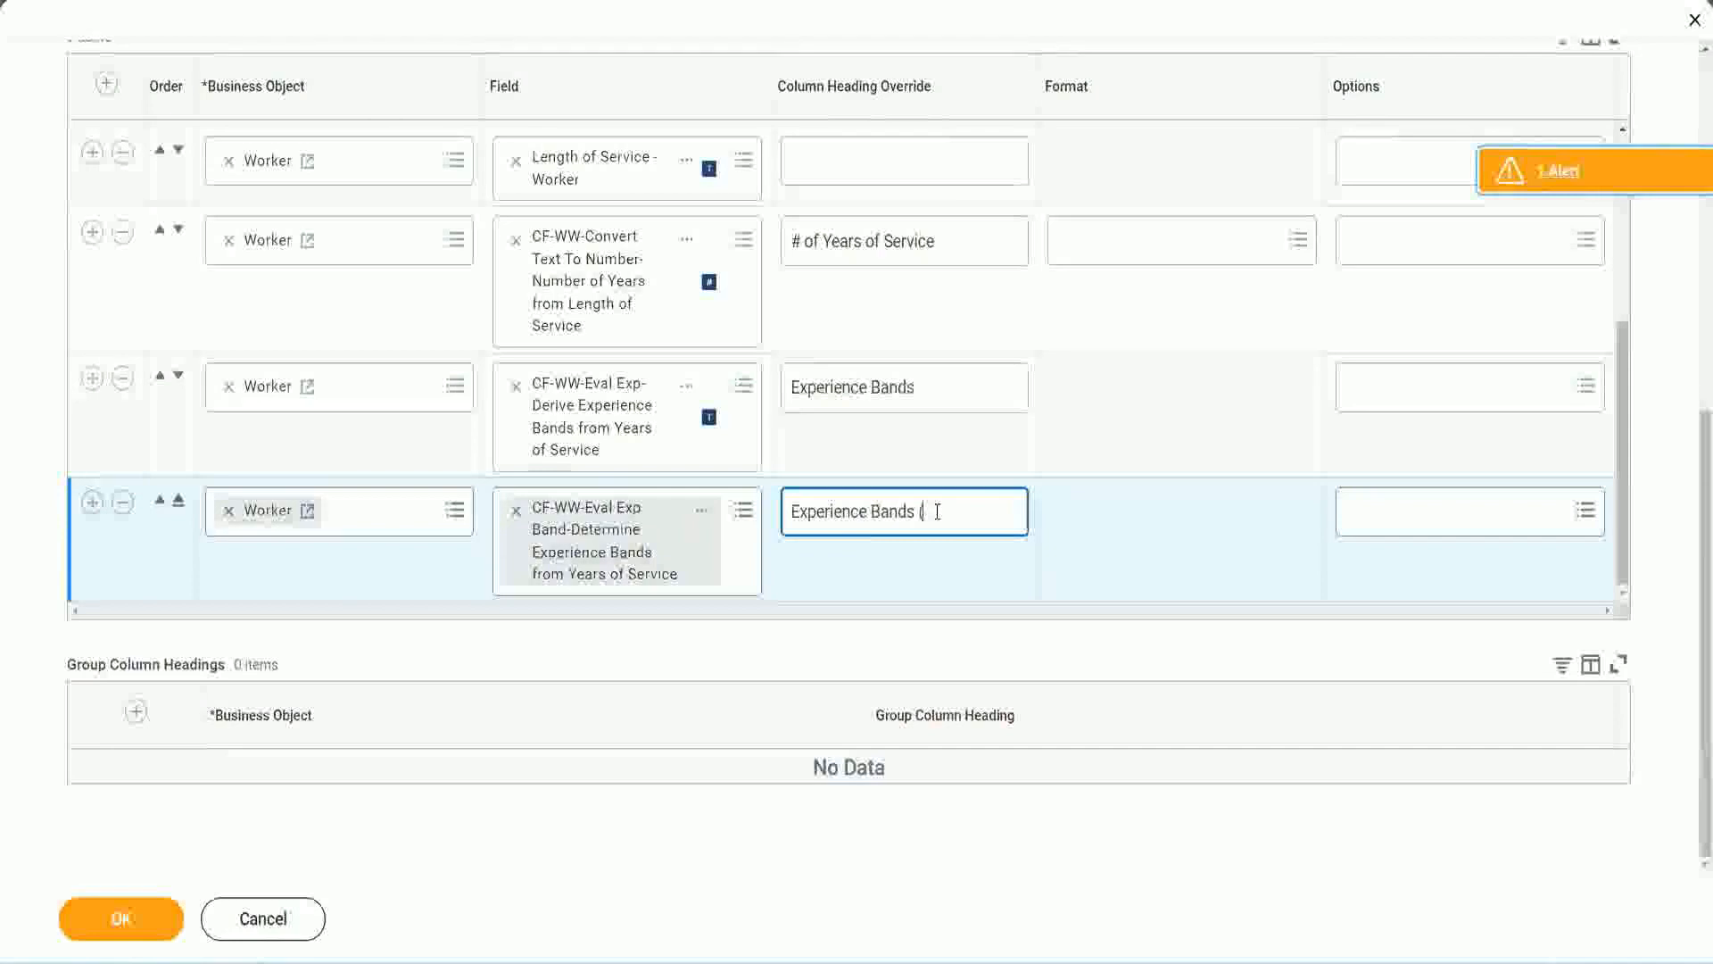
type("Eval")
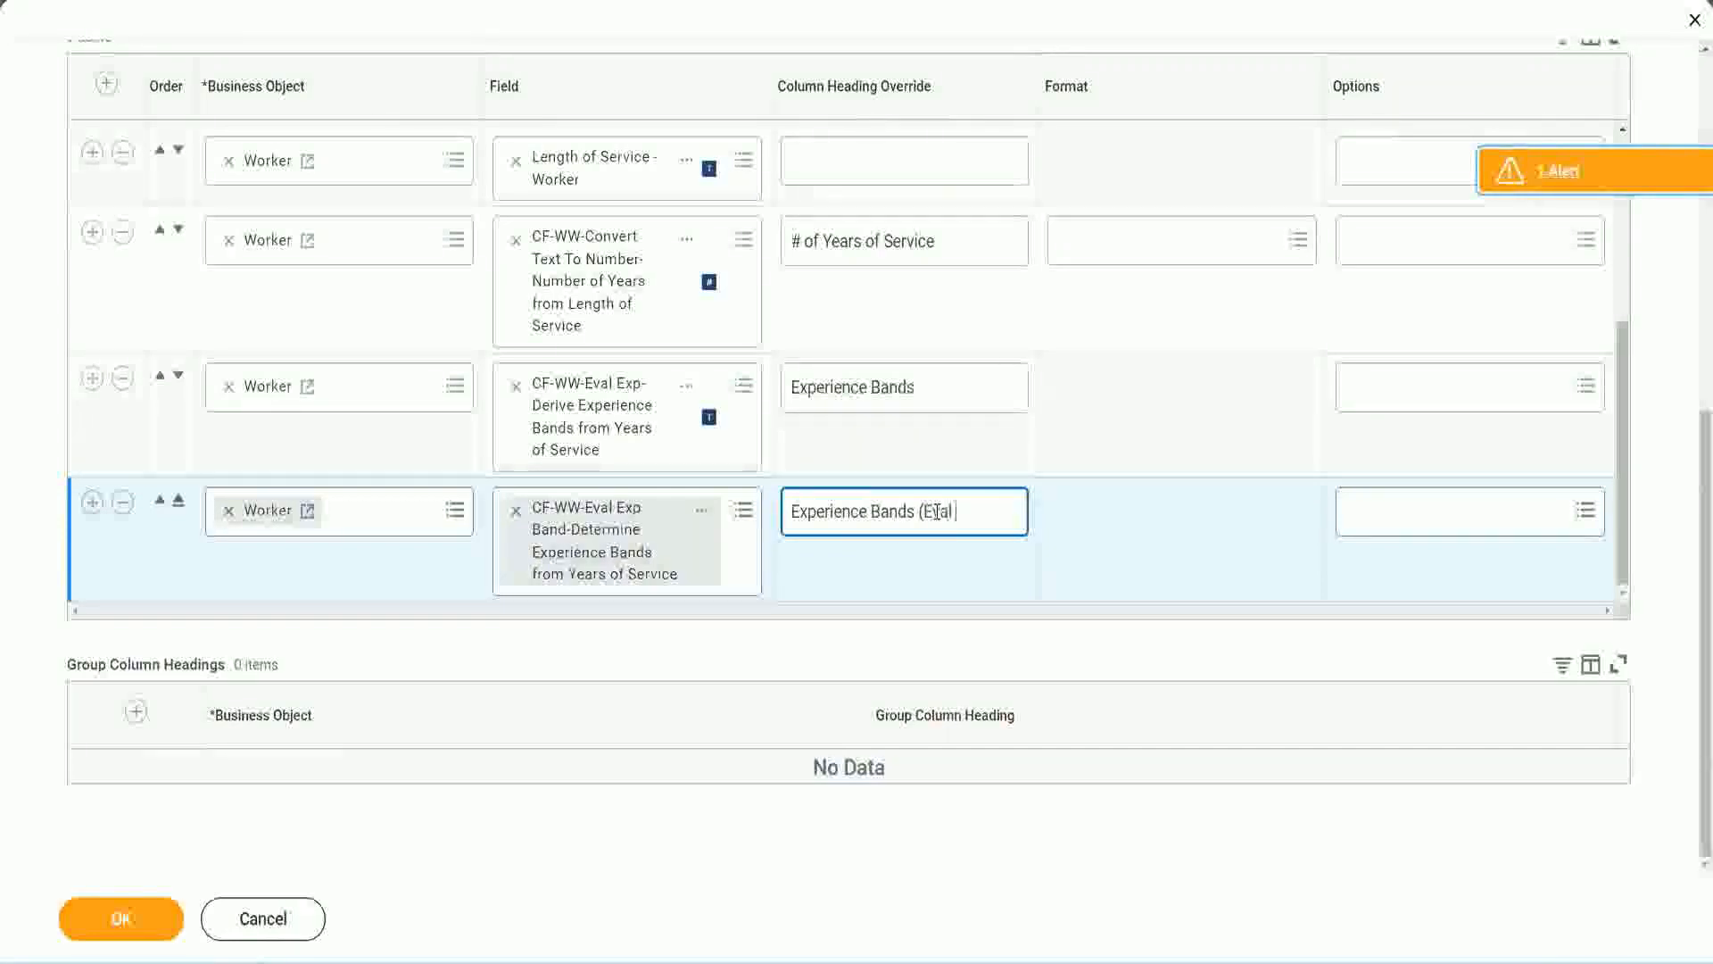
type("Exp Bands)")
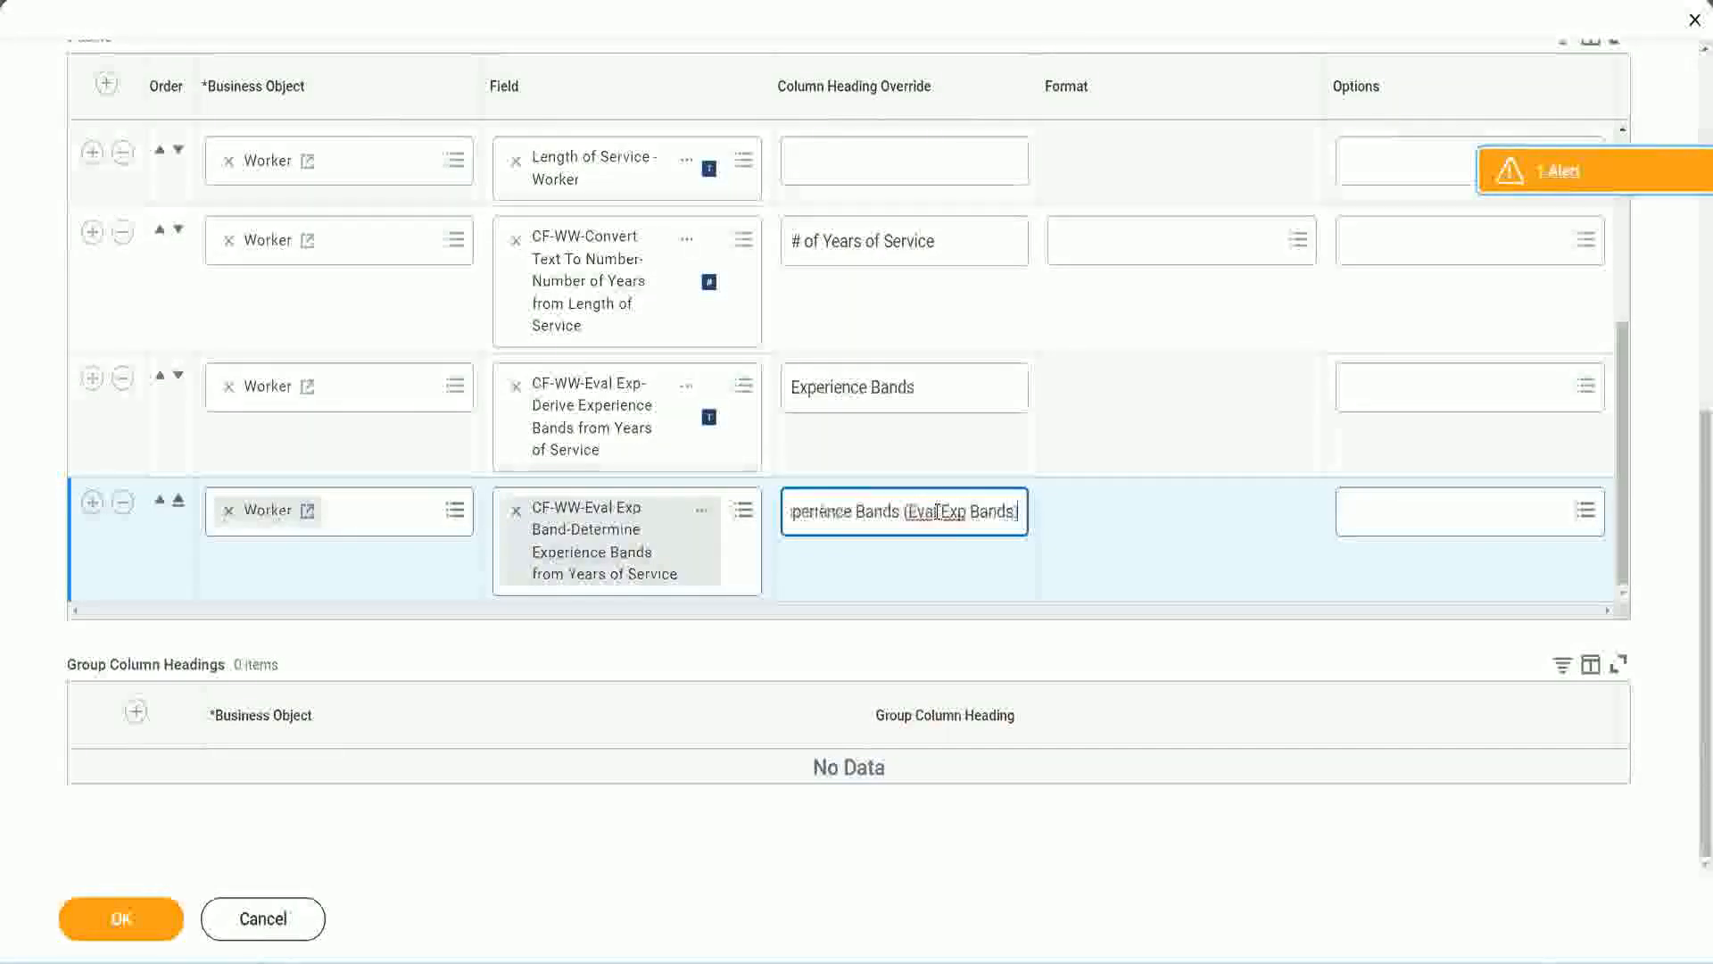
double_click(939, 513)
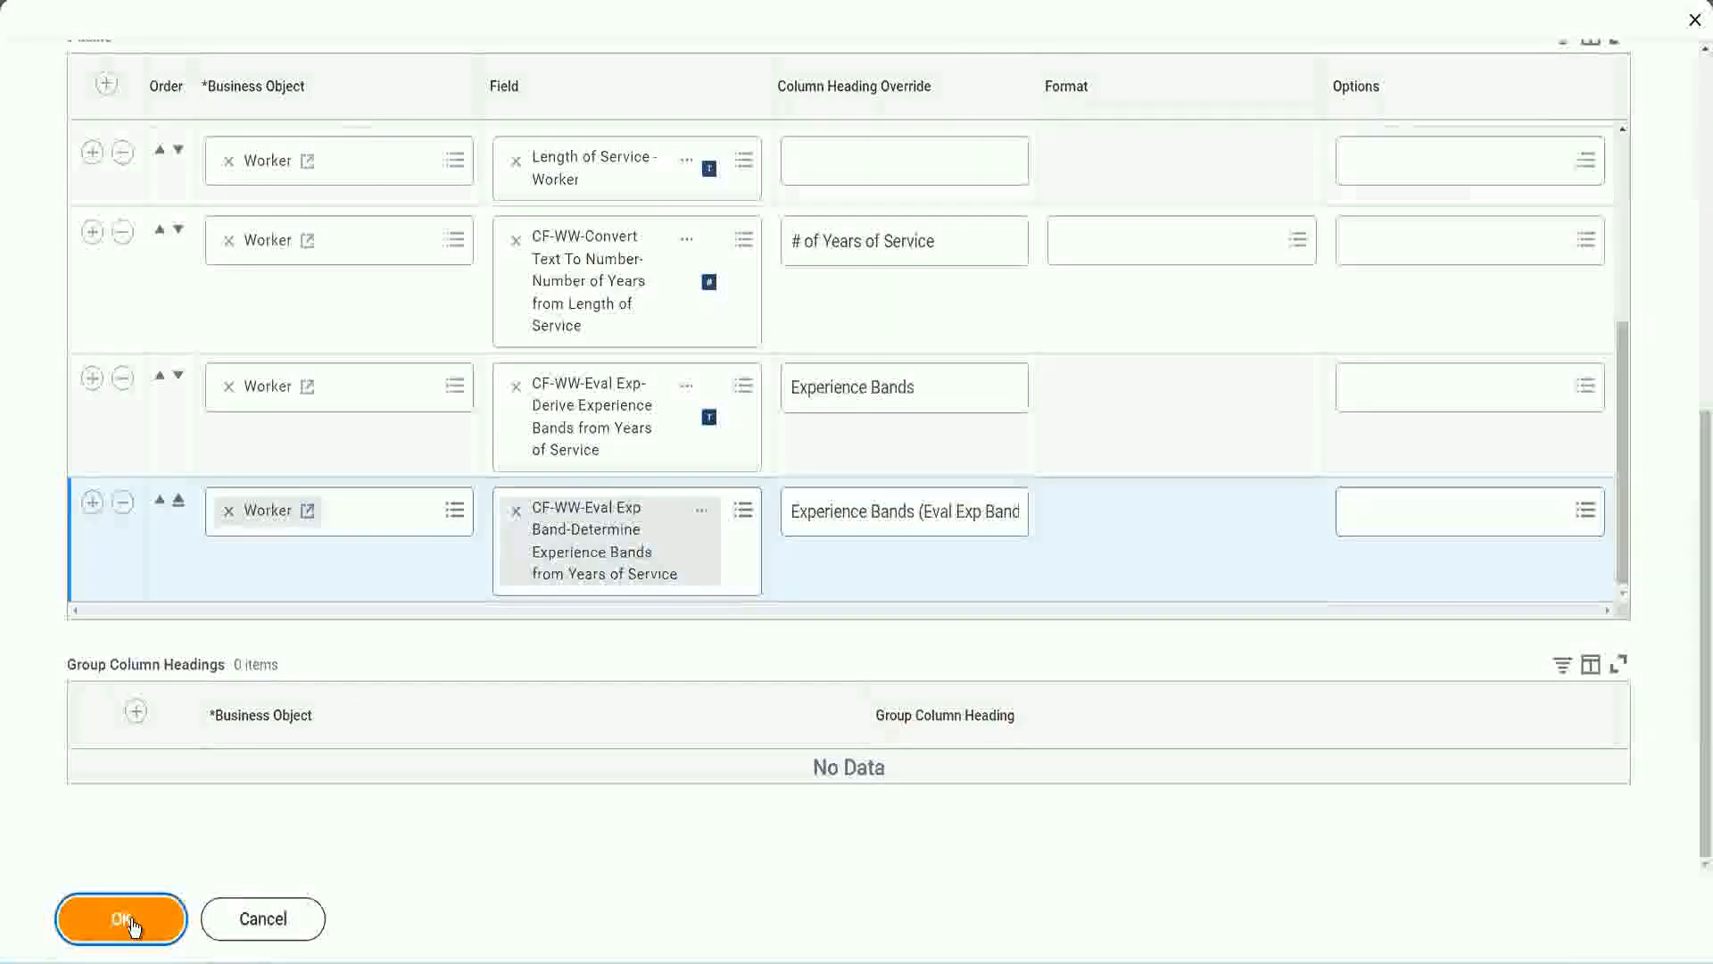
Step: Save the column changes with OK, returning to the WW Employee Details report
left_click(119, 917)
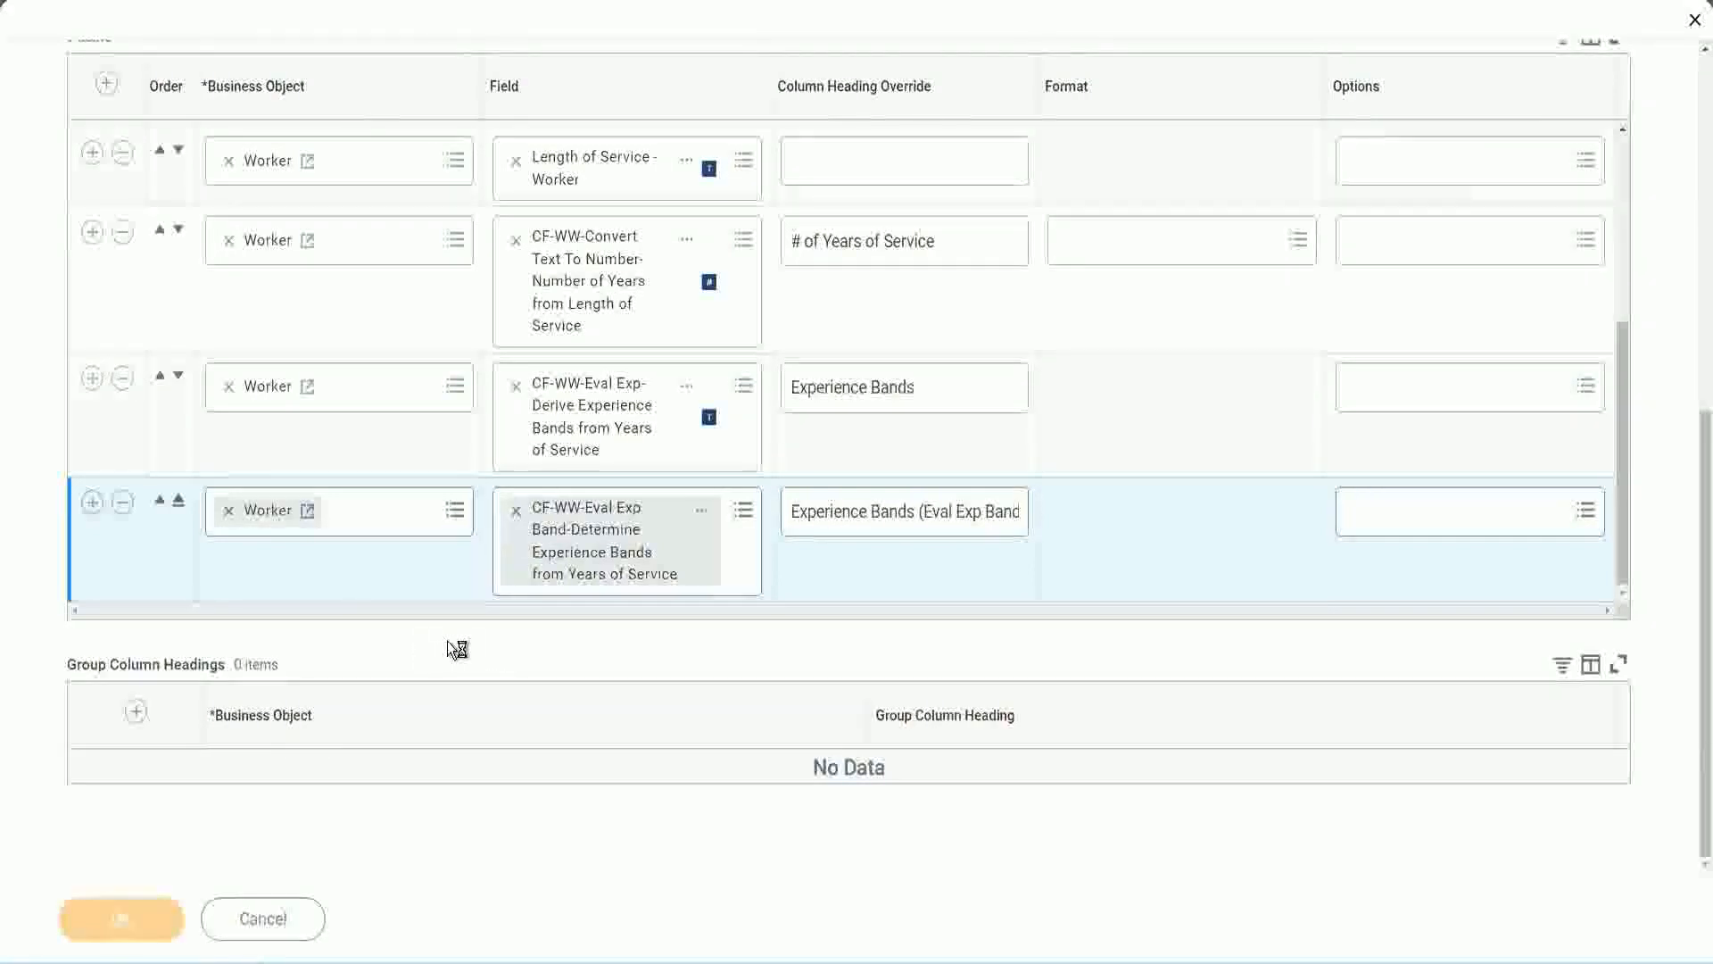
left_click(121, 918)
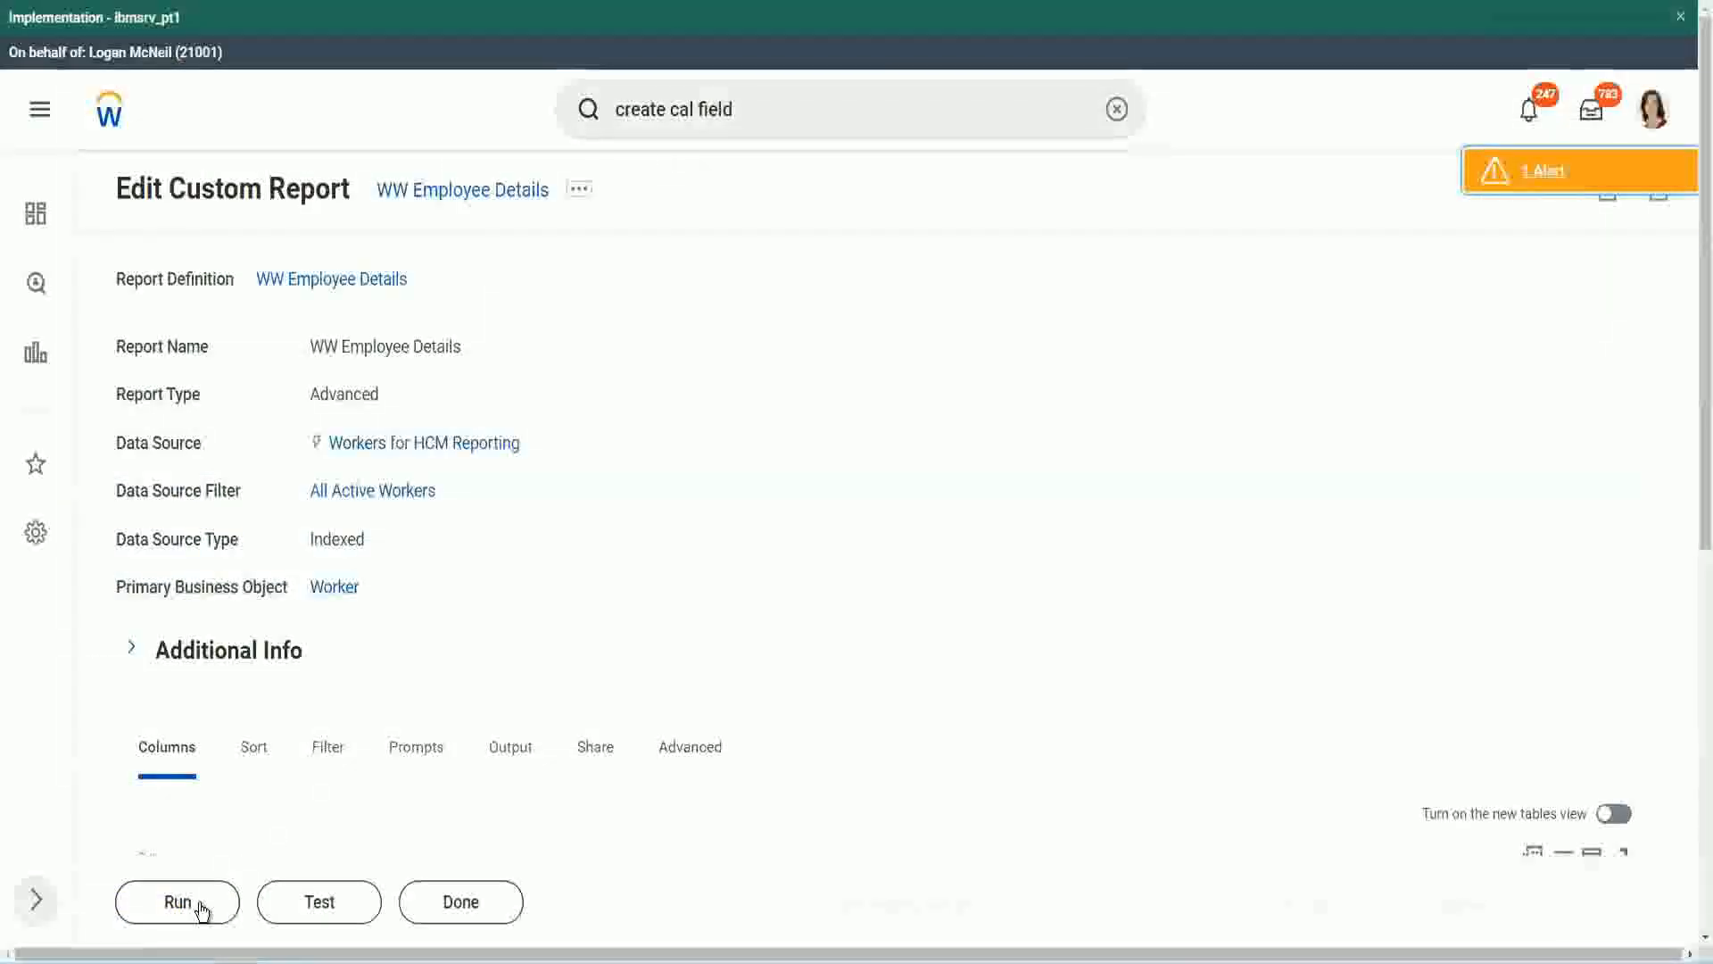